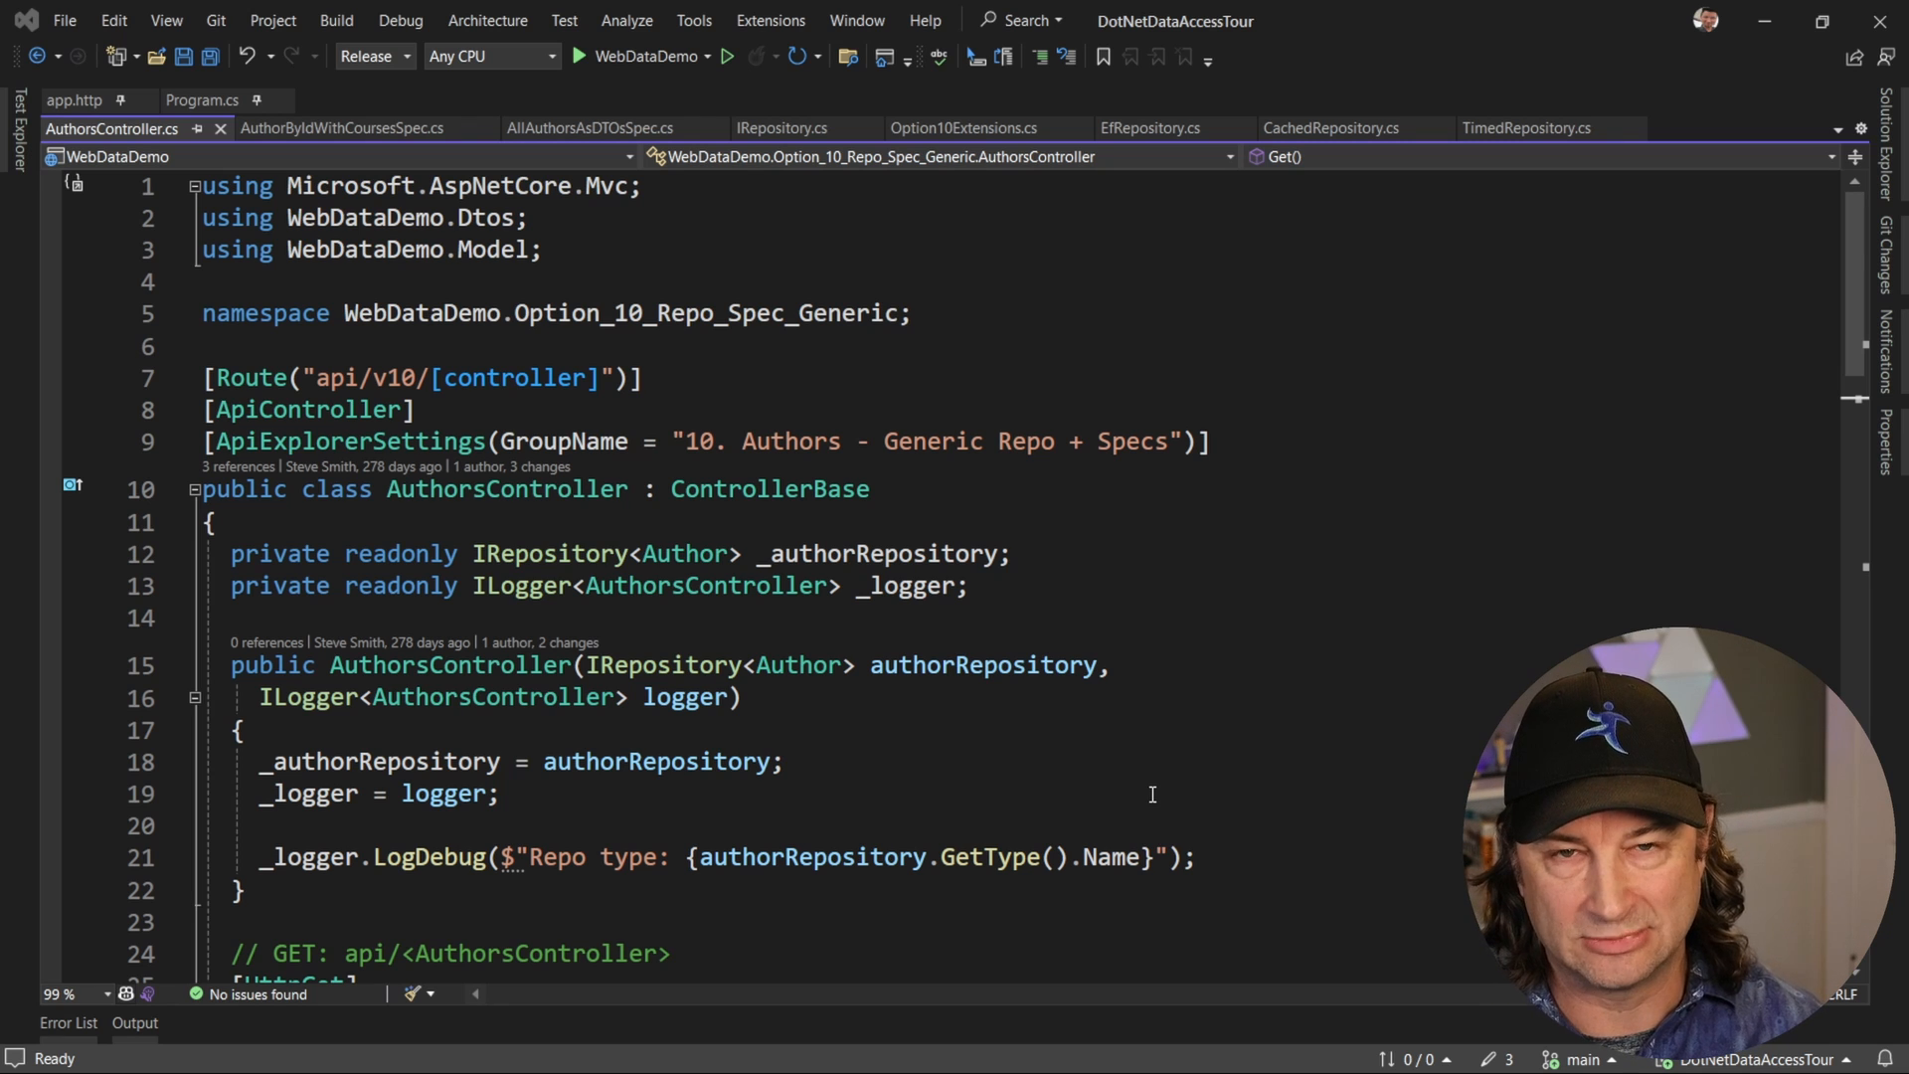
pyautogui.moveTo(1434, 885)
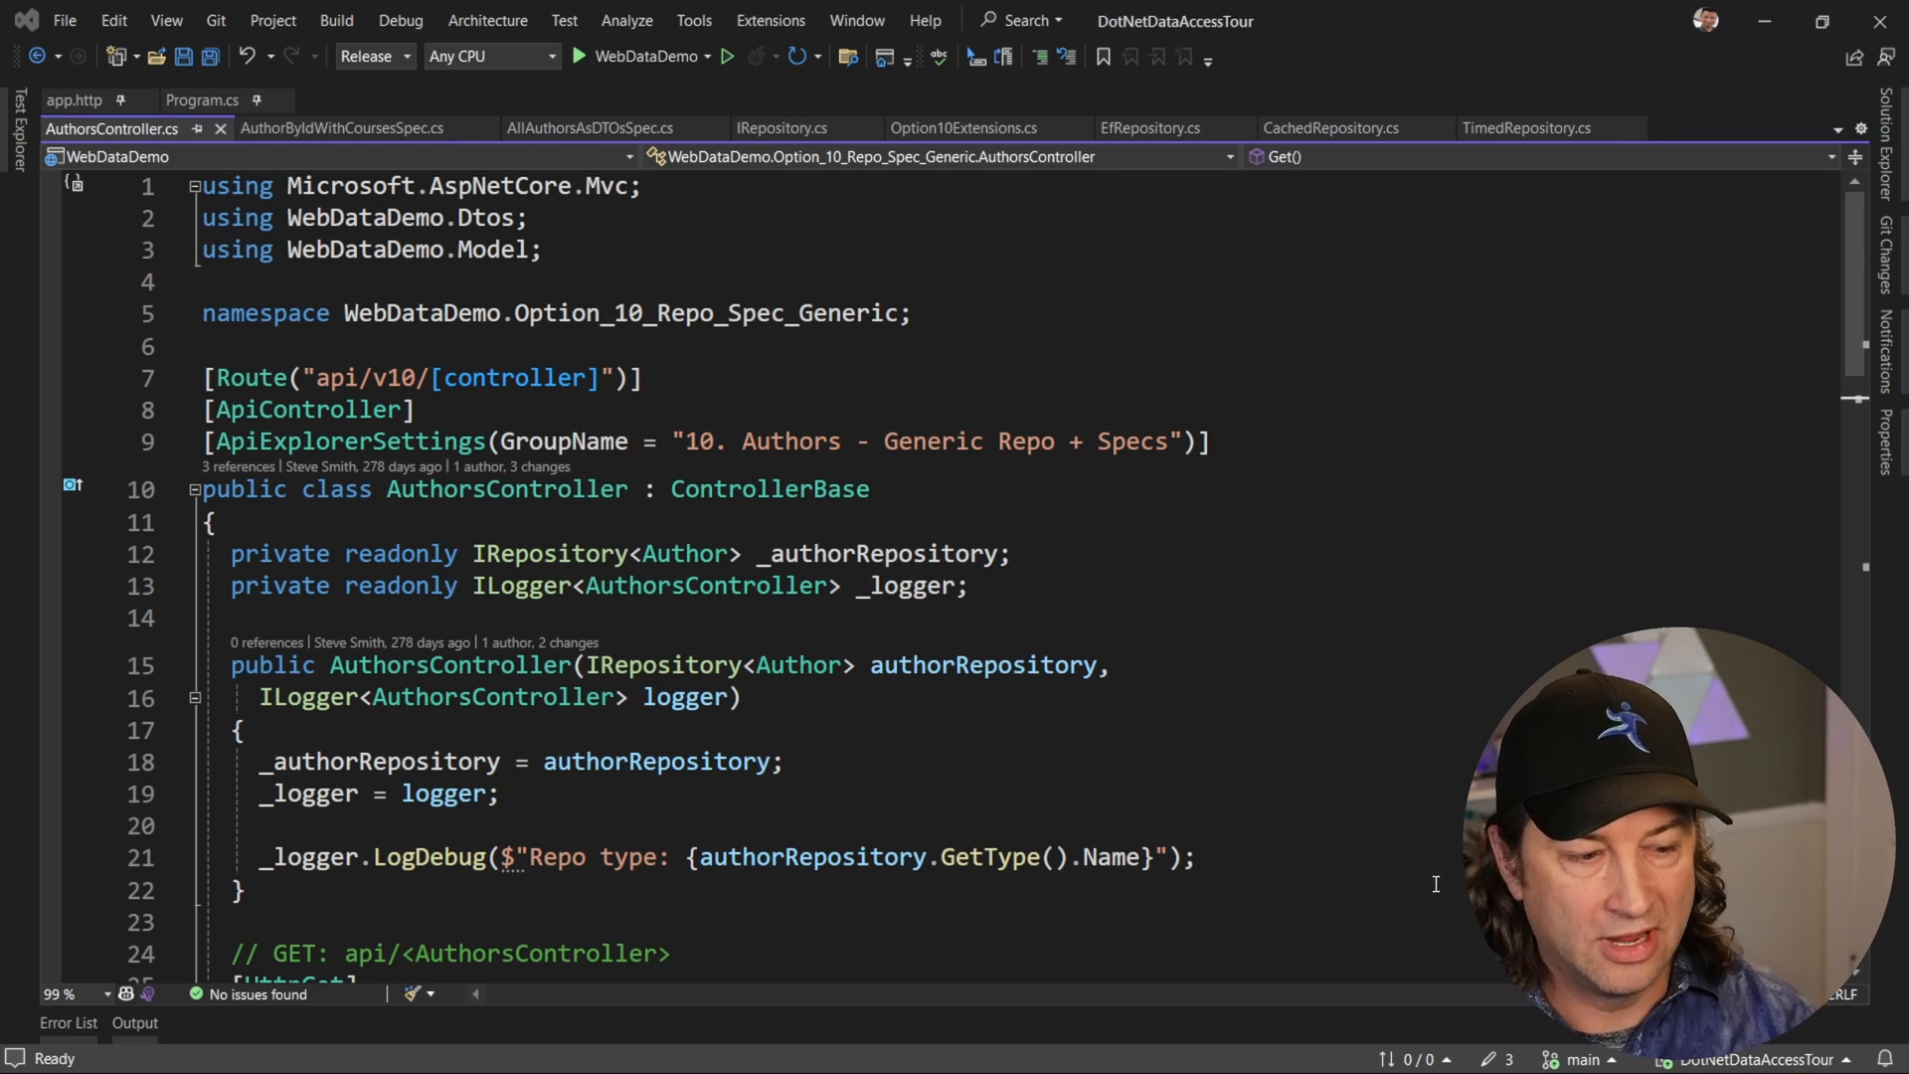
# - Scroll down through the specification code, then back up slightly
pyautogui.scroll(-3)
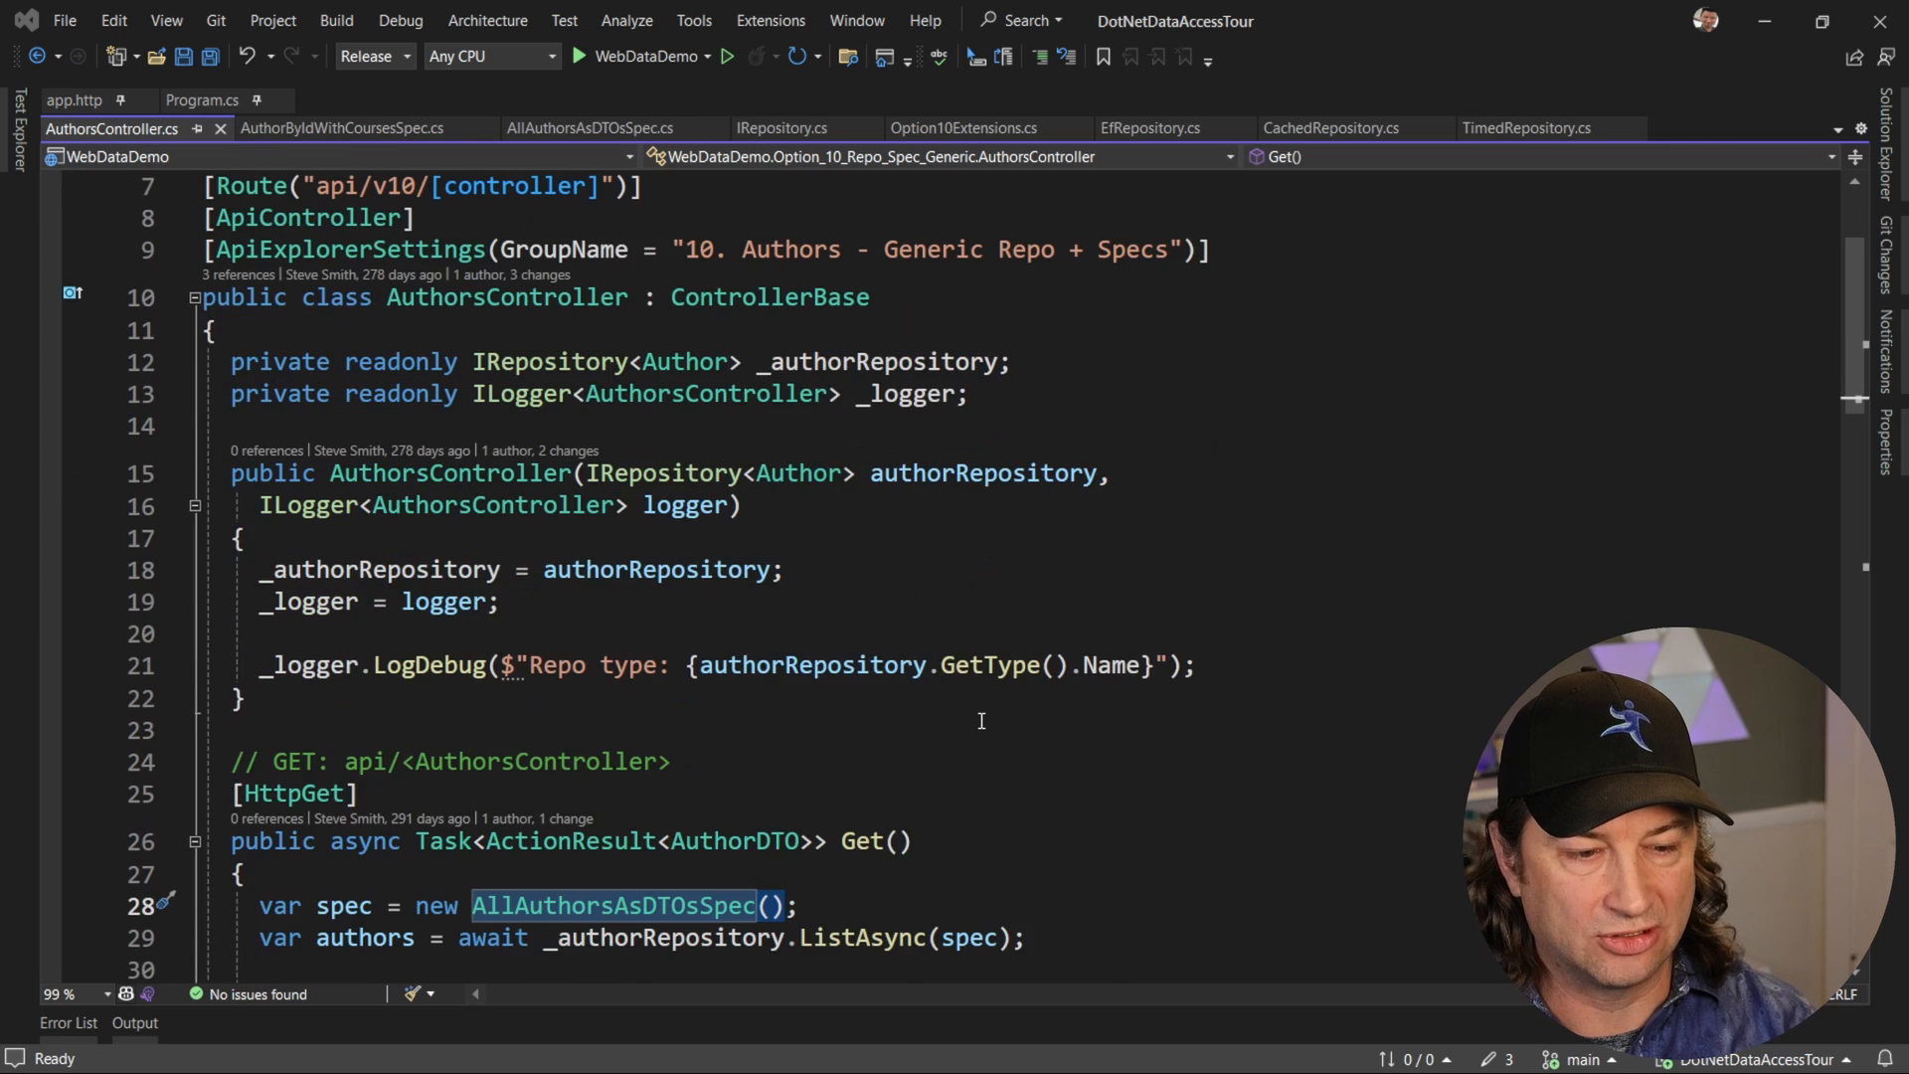
pyautogui.scroll(-3)
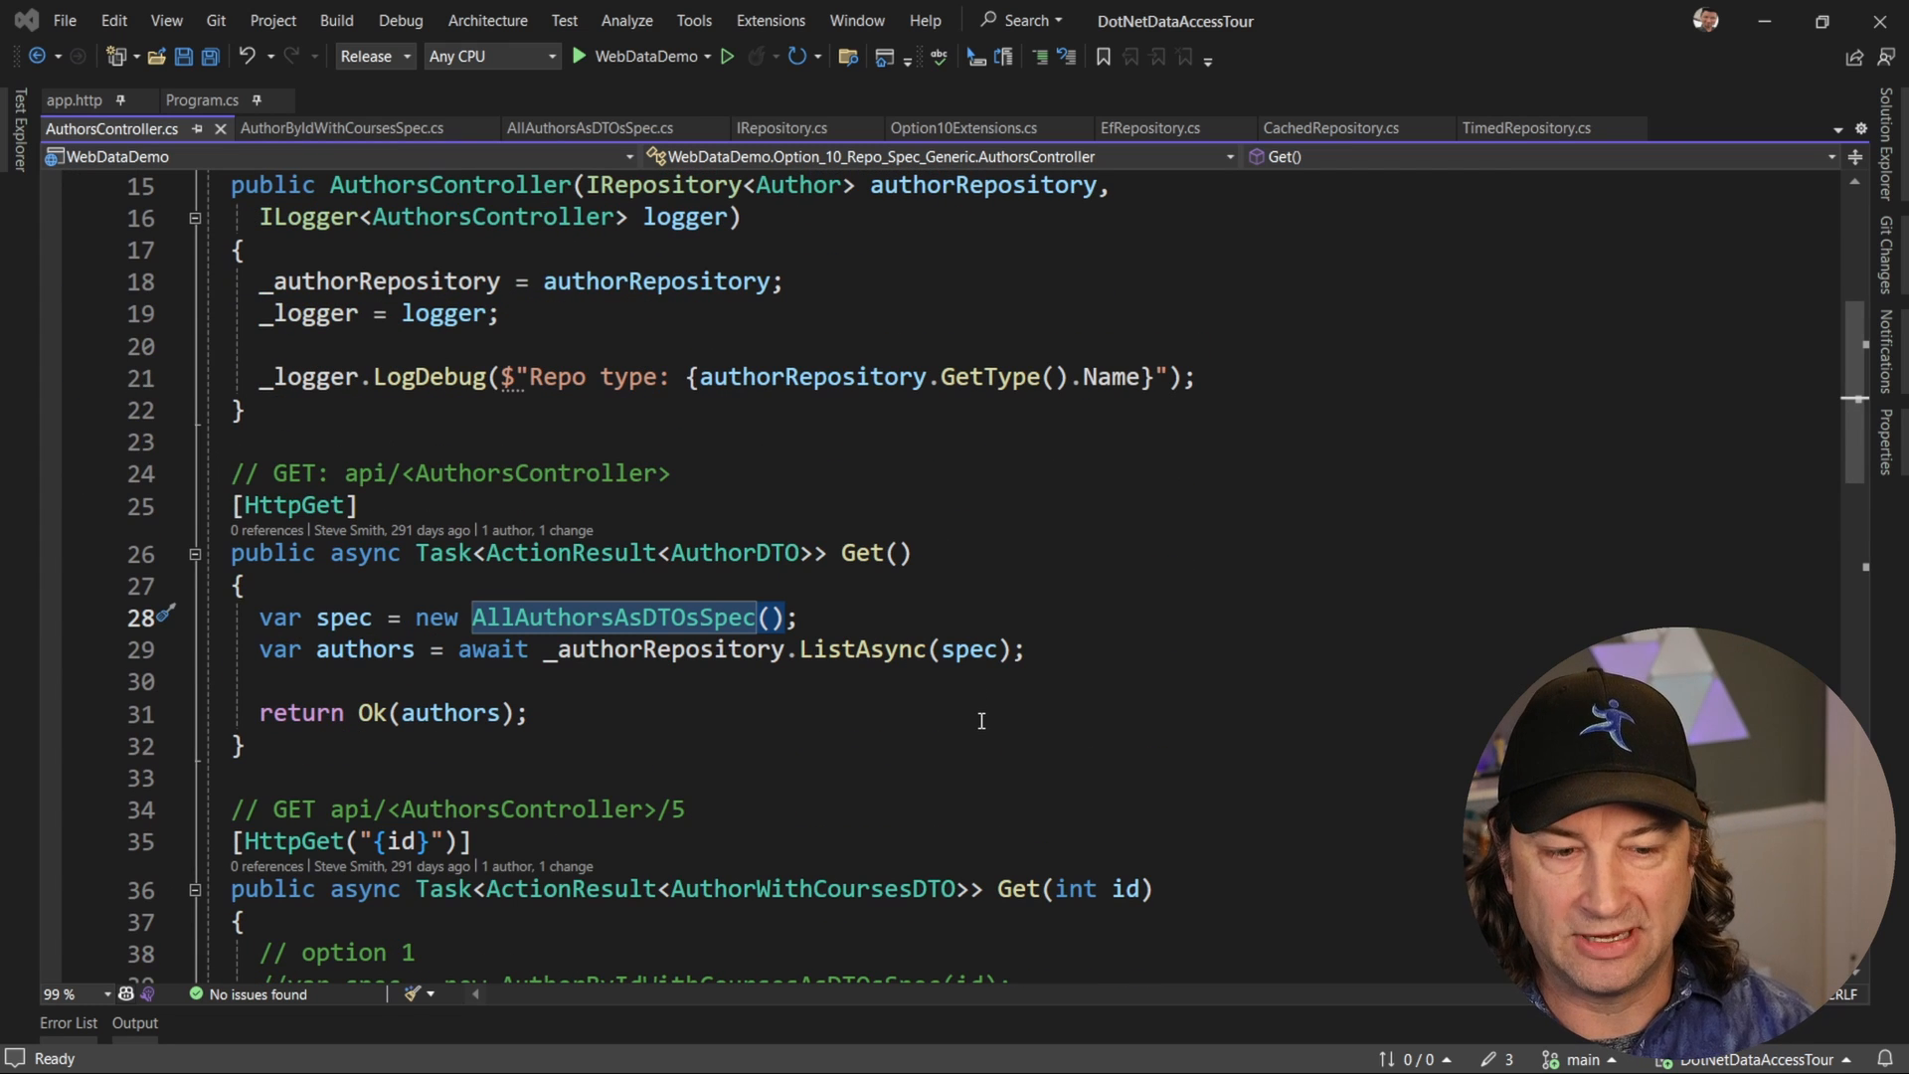
pyautogui.scroll(-3)
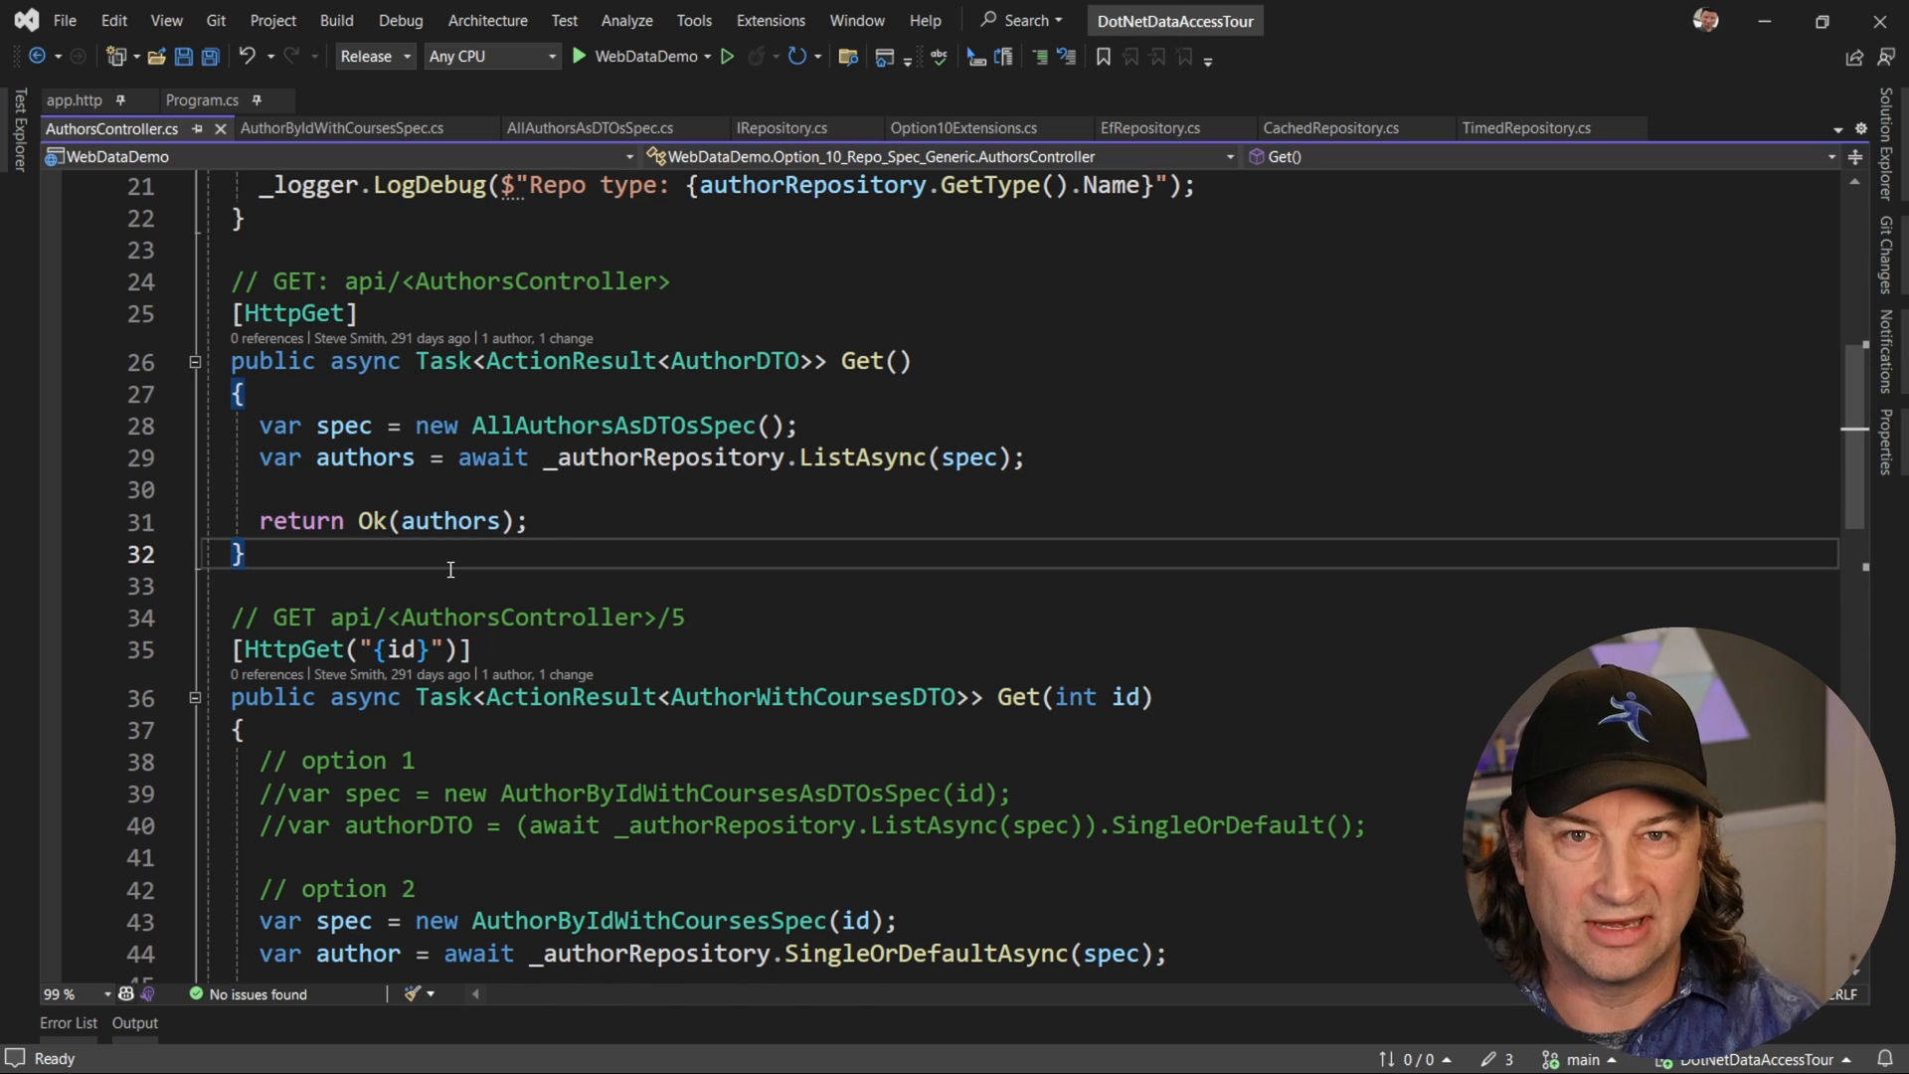
pyautogui.scroll(-3)
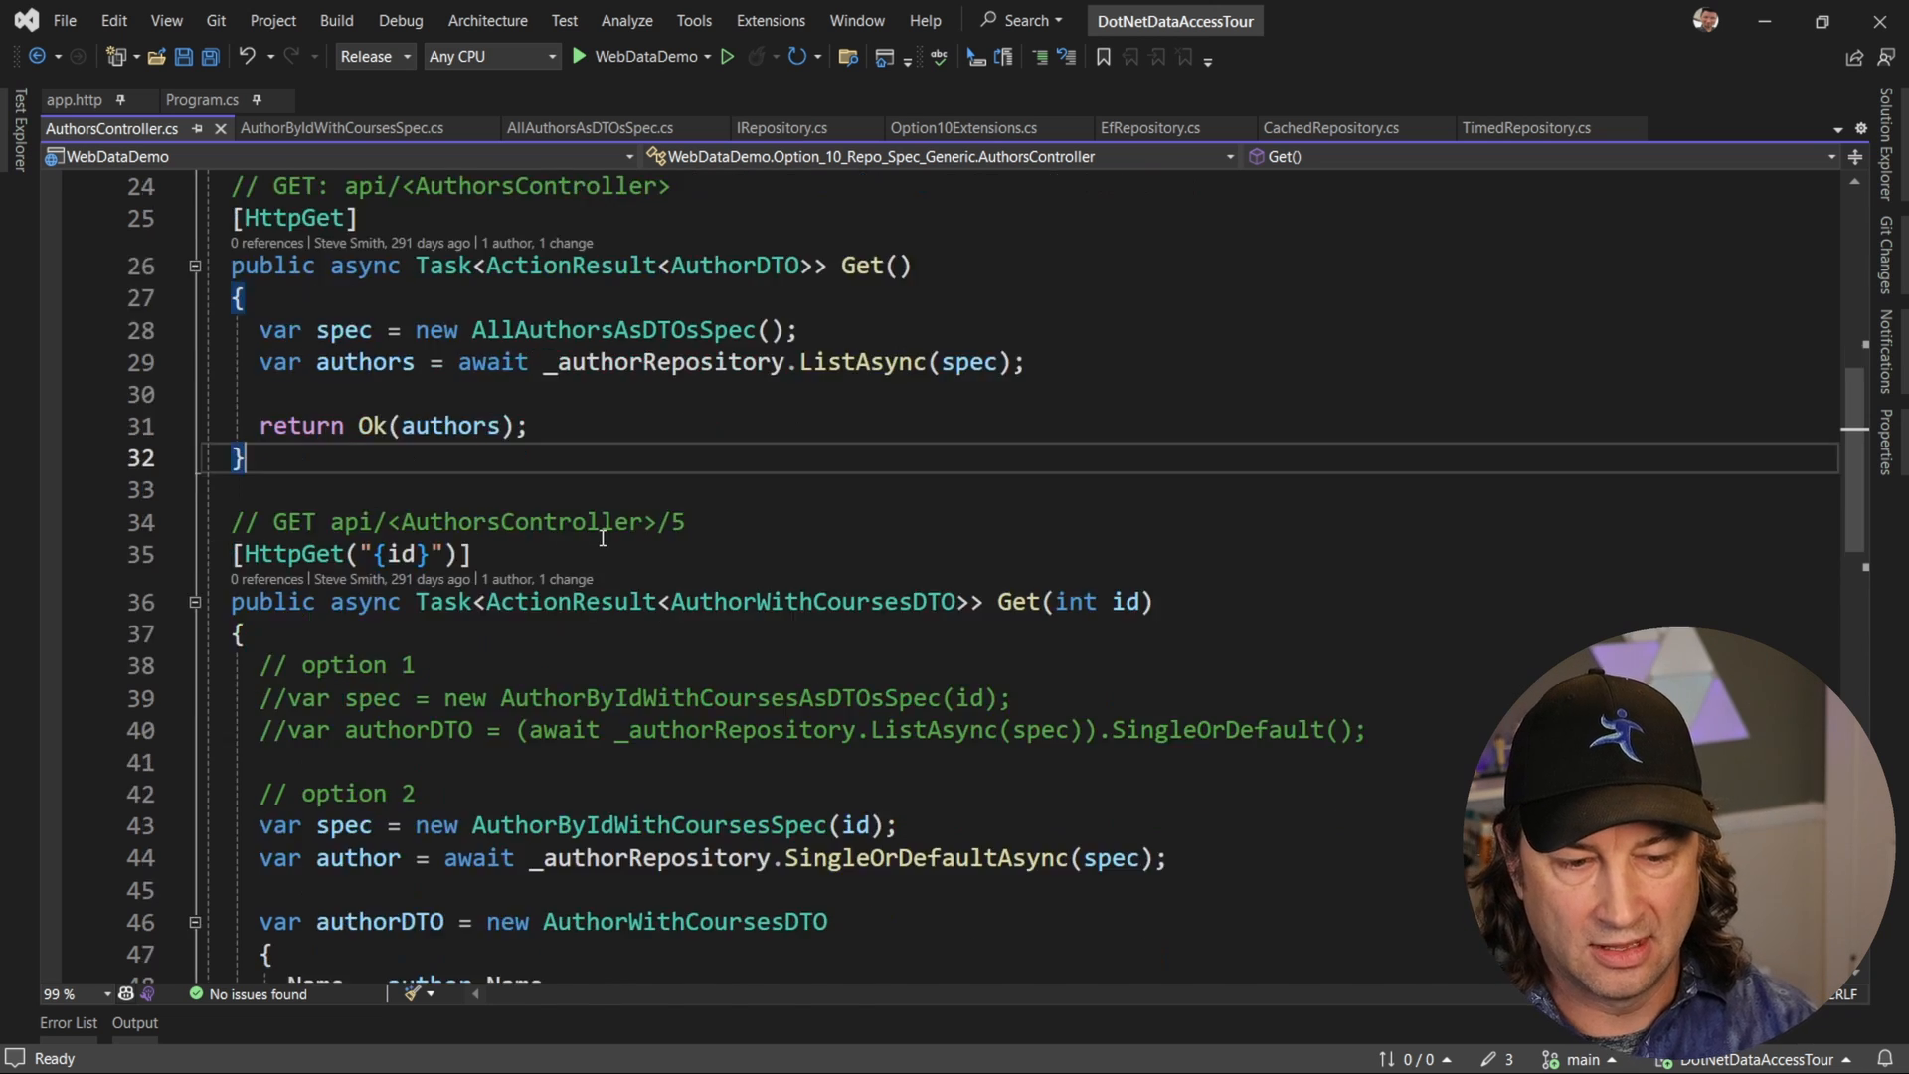
pyautogui.scroll(-3)
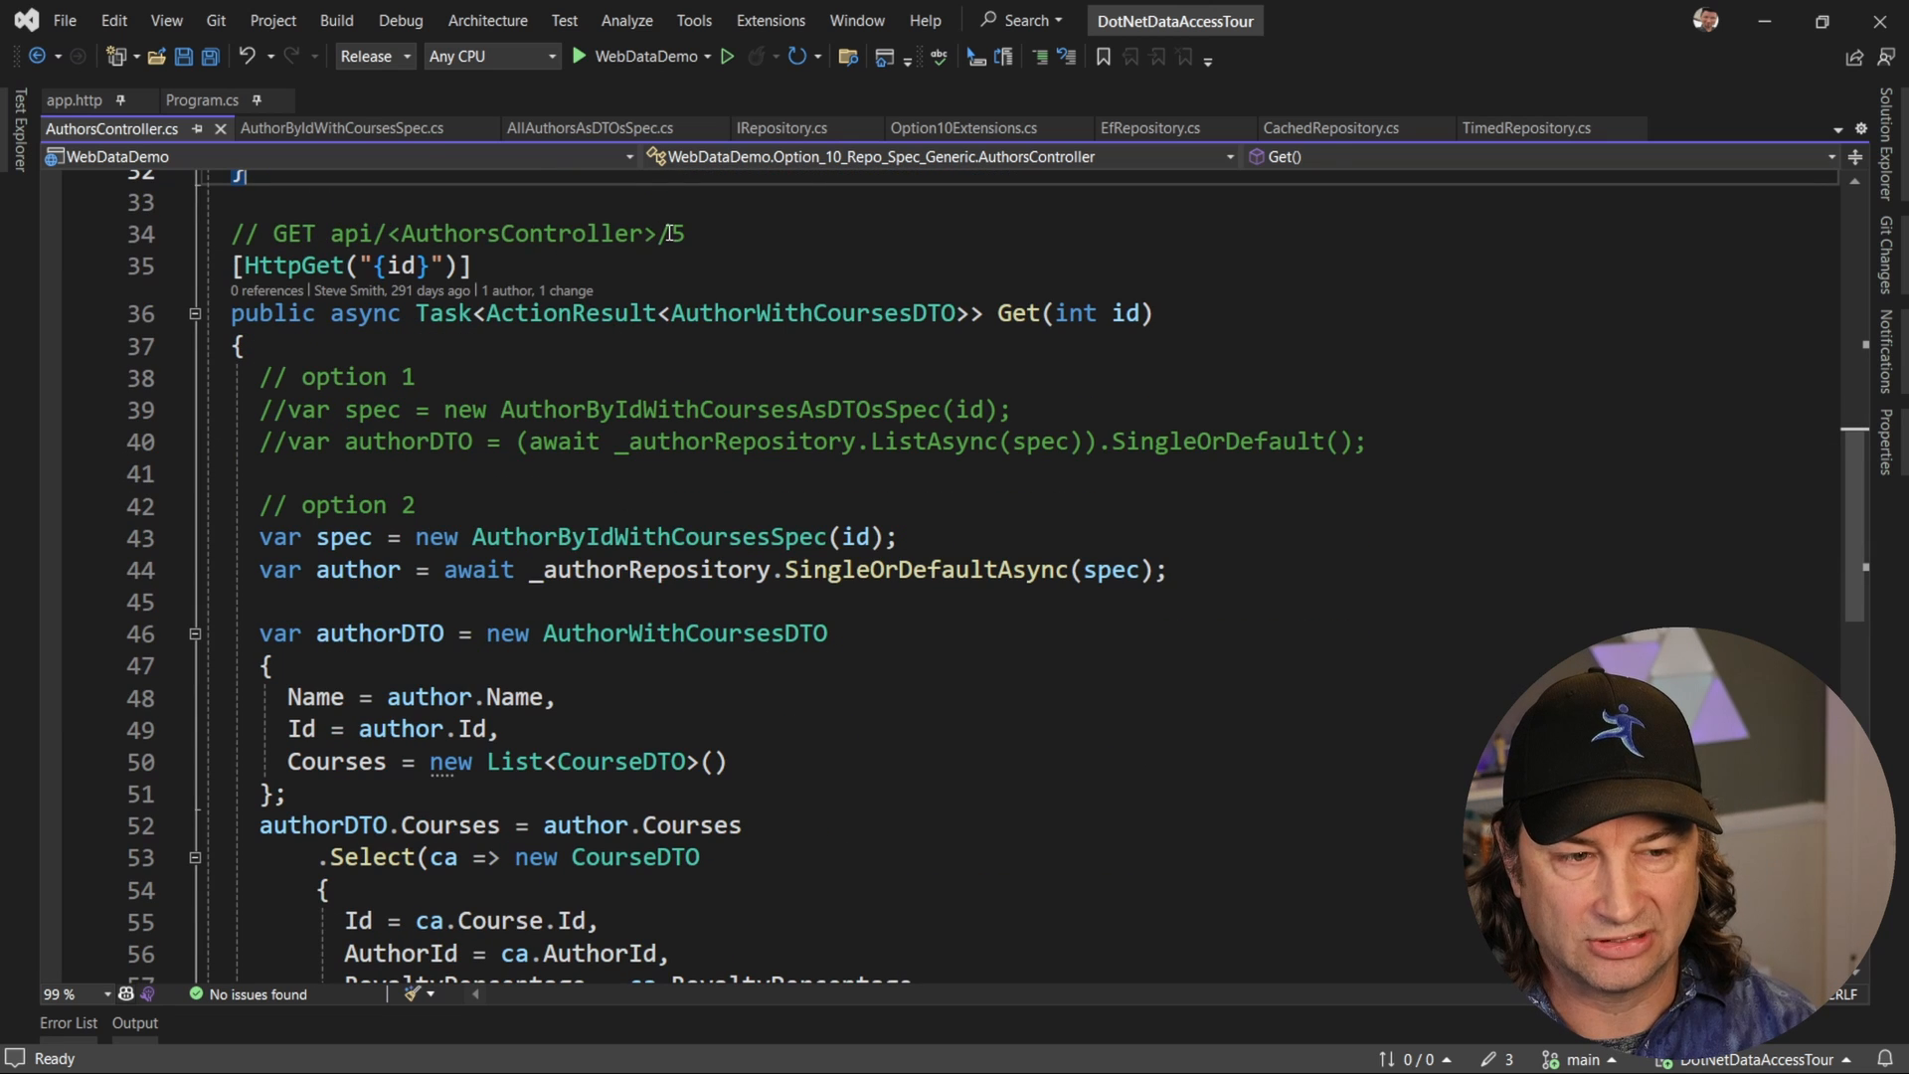
pyautogui.moveTo(836, 313)
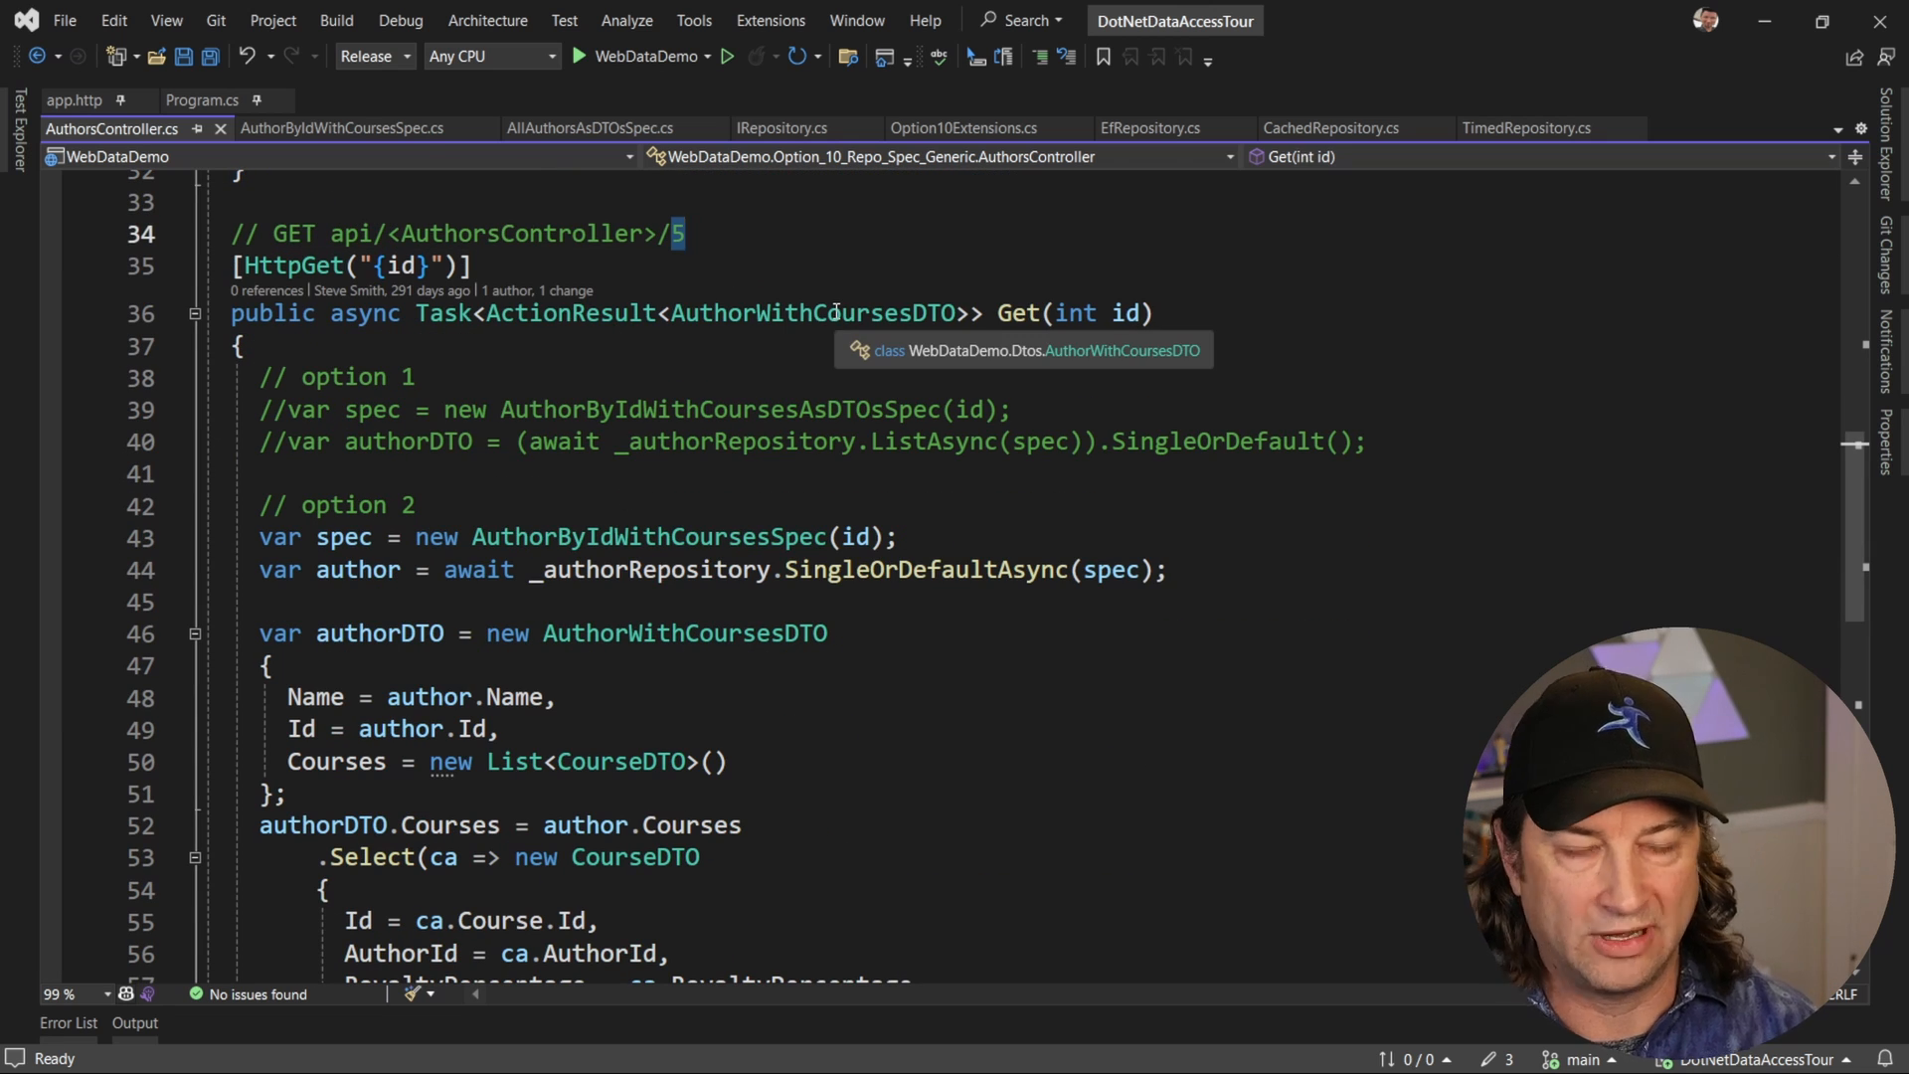
pyautogui.moveTo(591, 313)
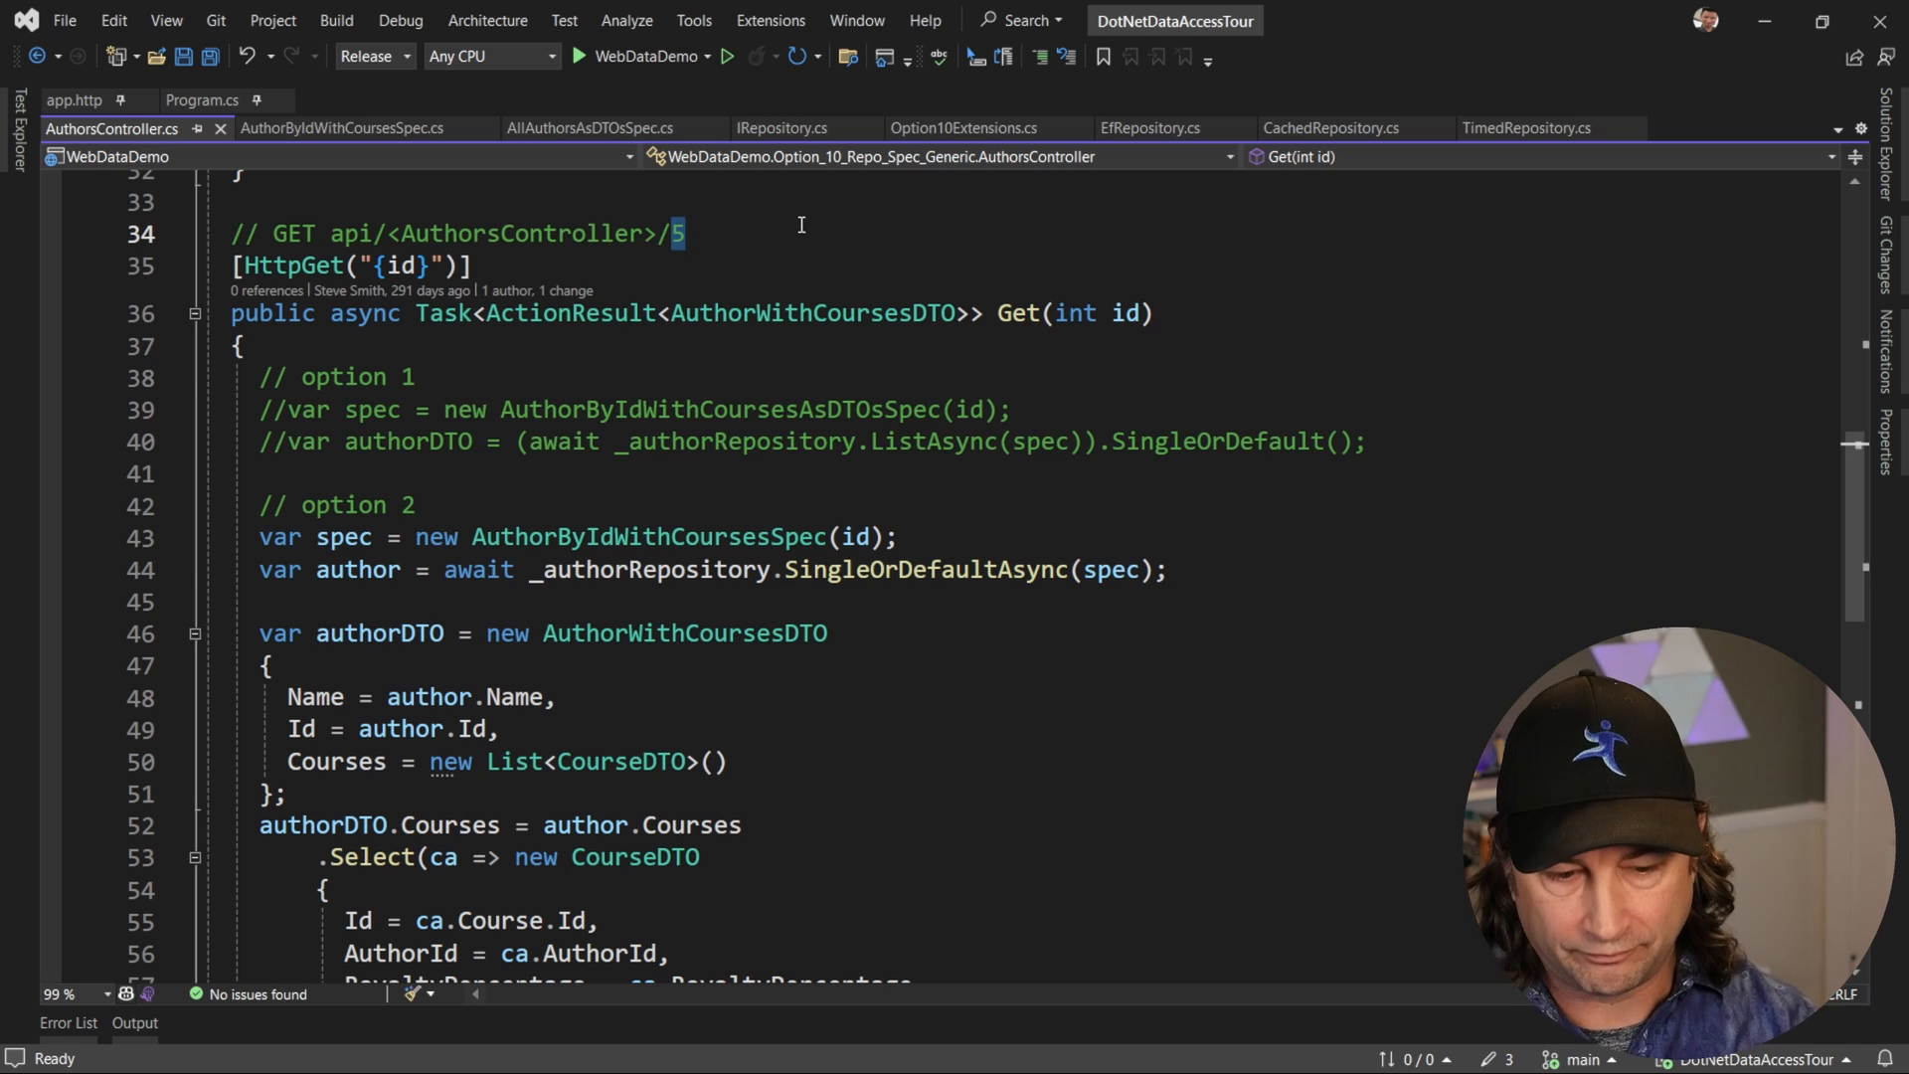
pyautogui.scroll(-3)
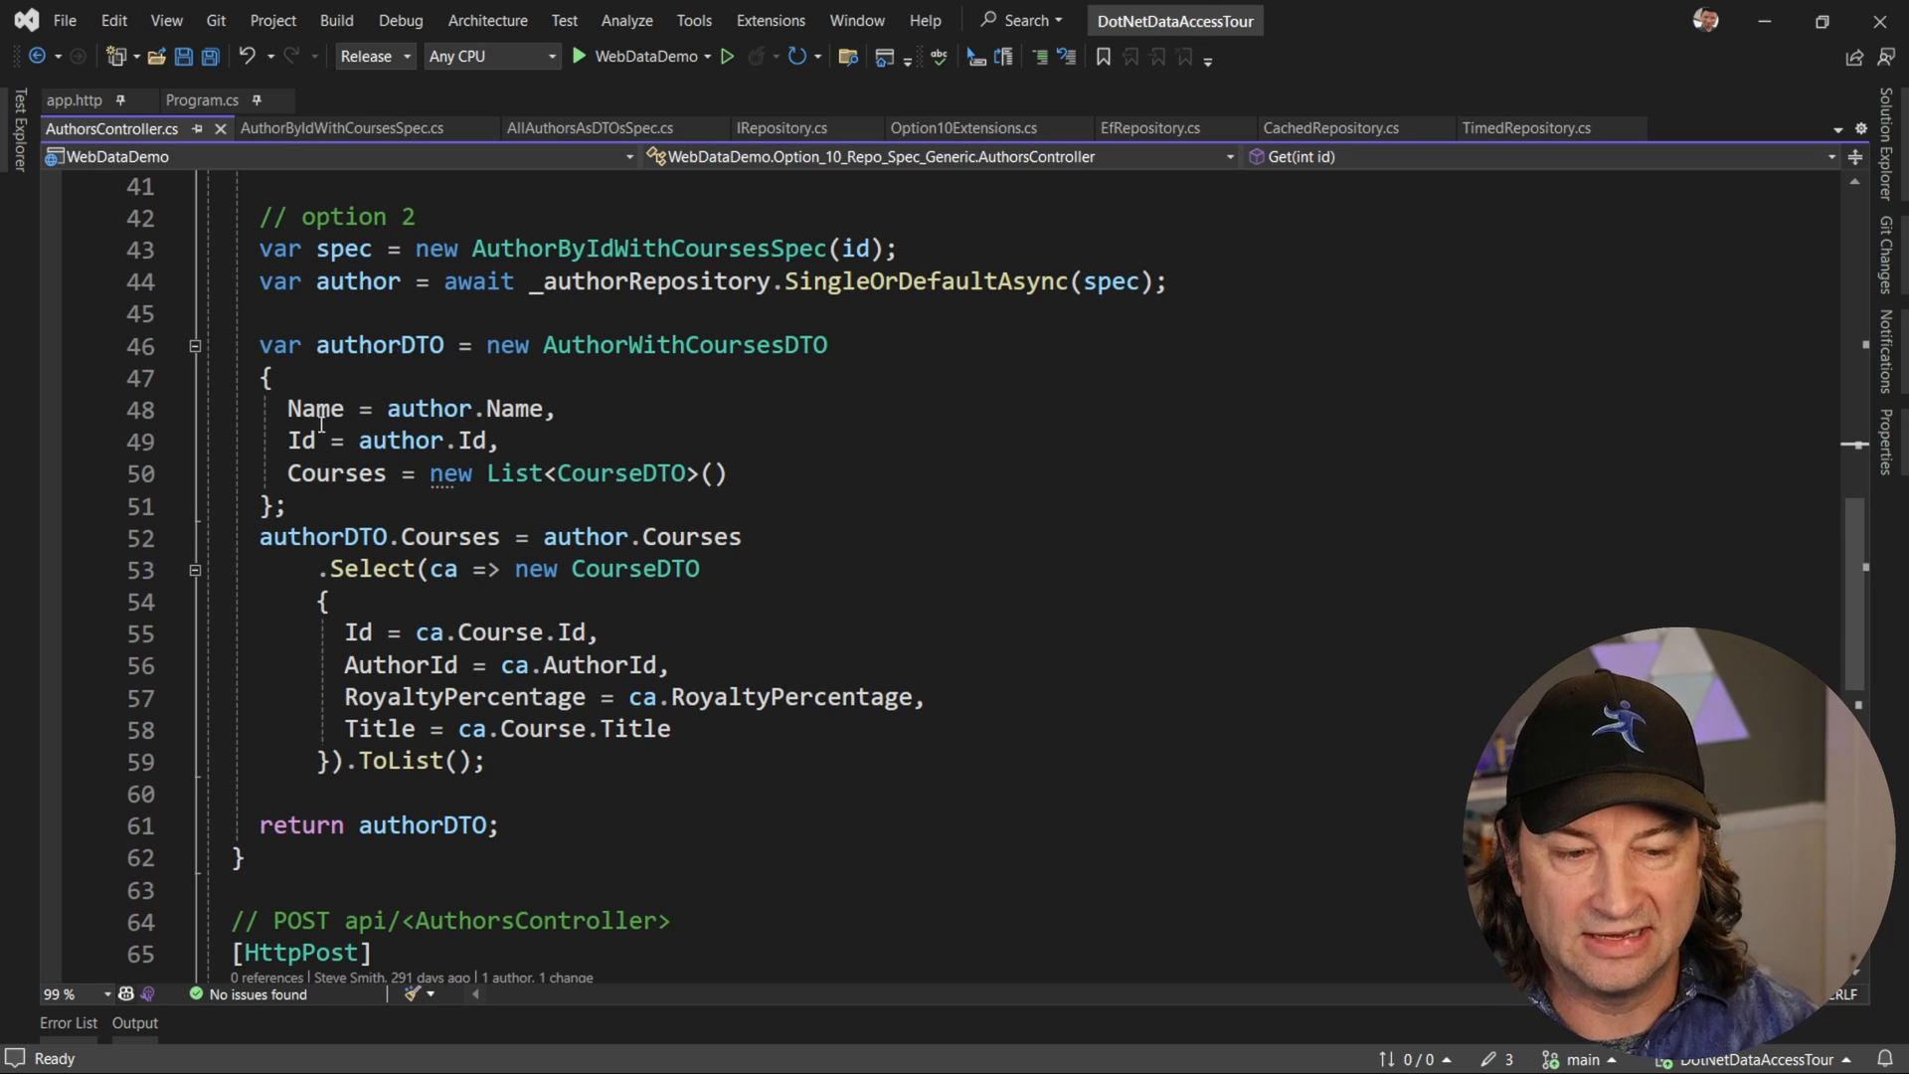
pyautogui.moveTo(387, 569)
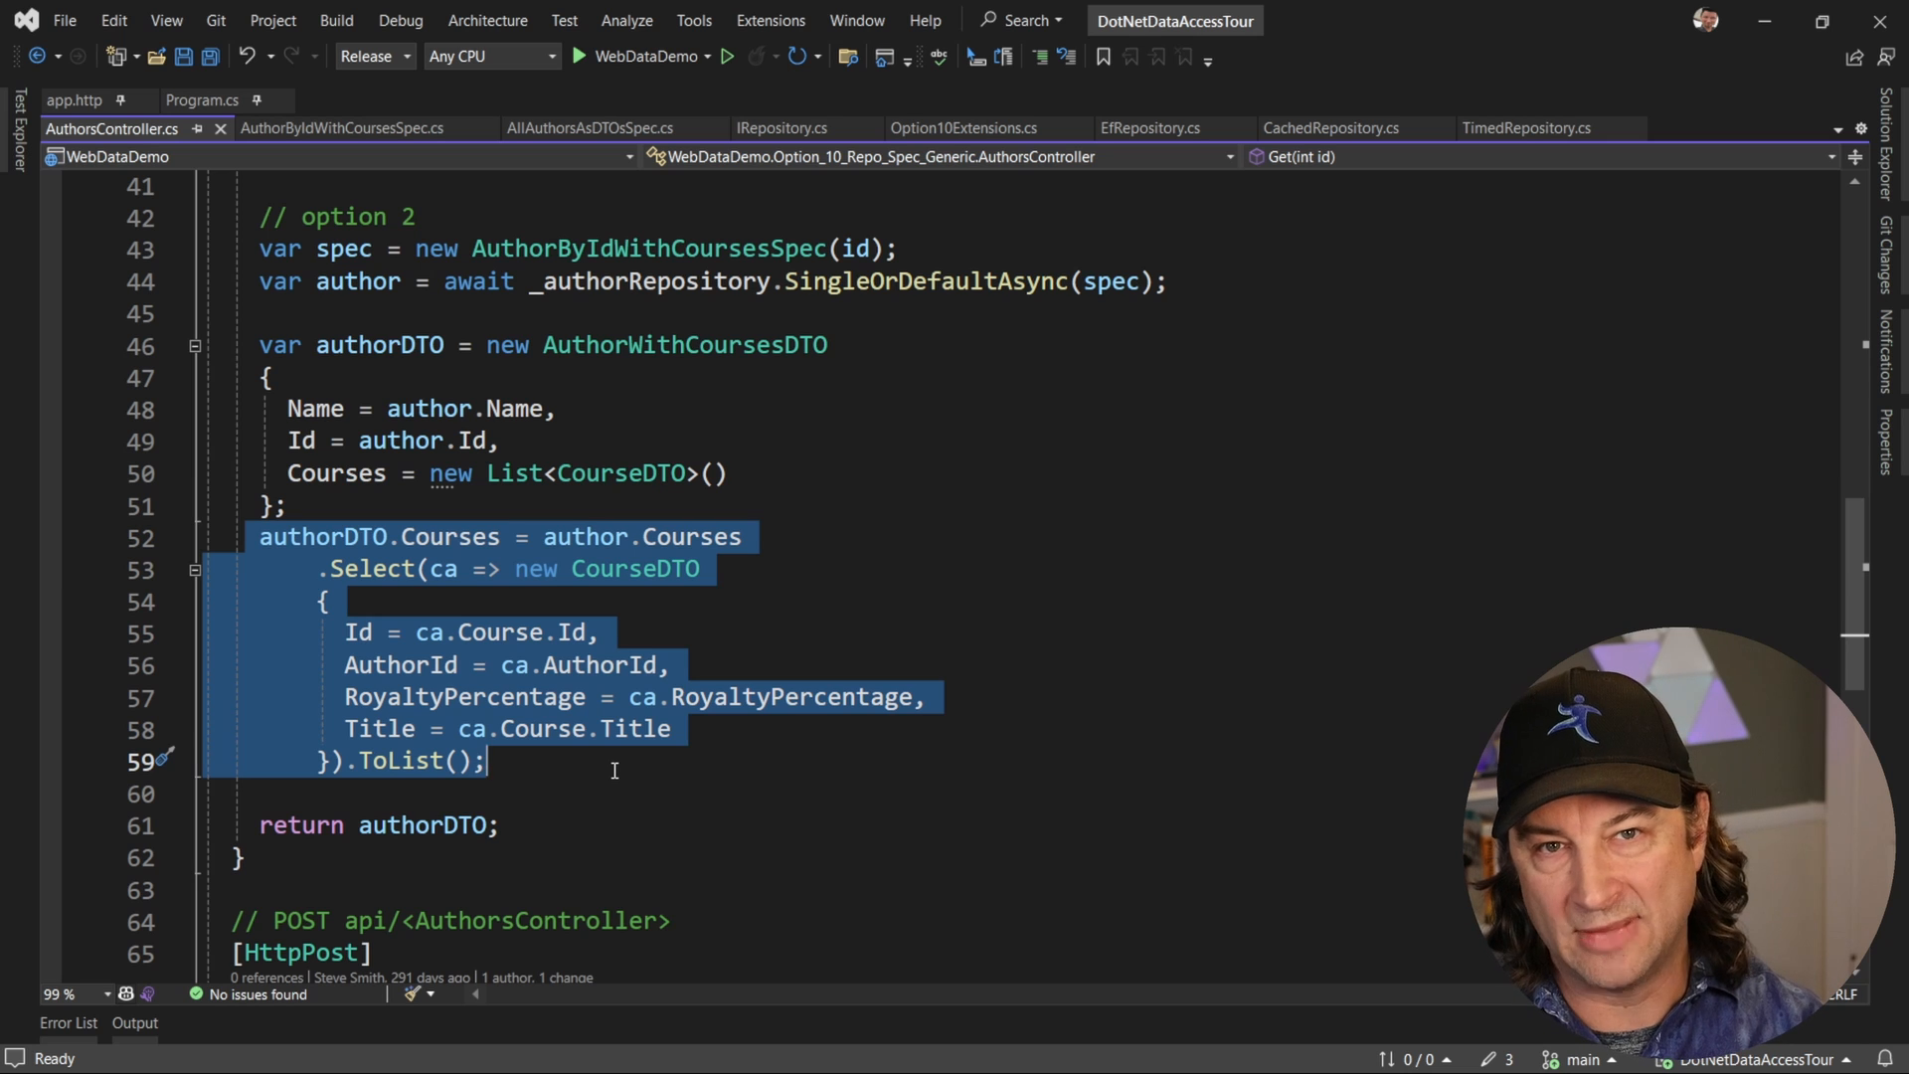
pyautogui.scroll(3)
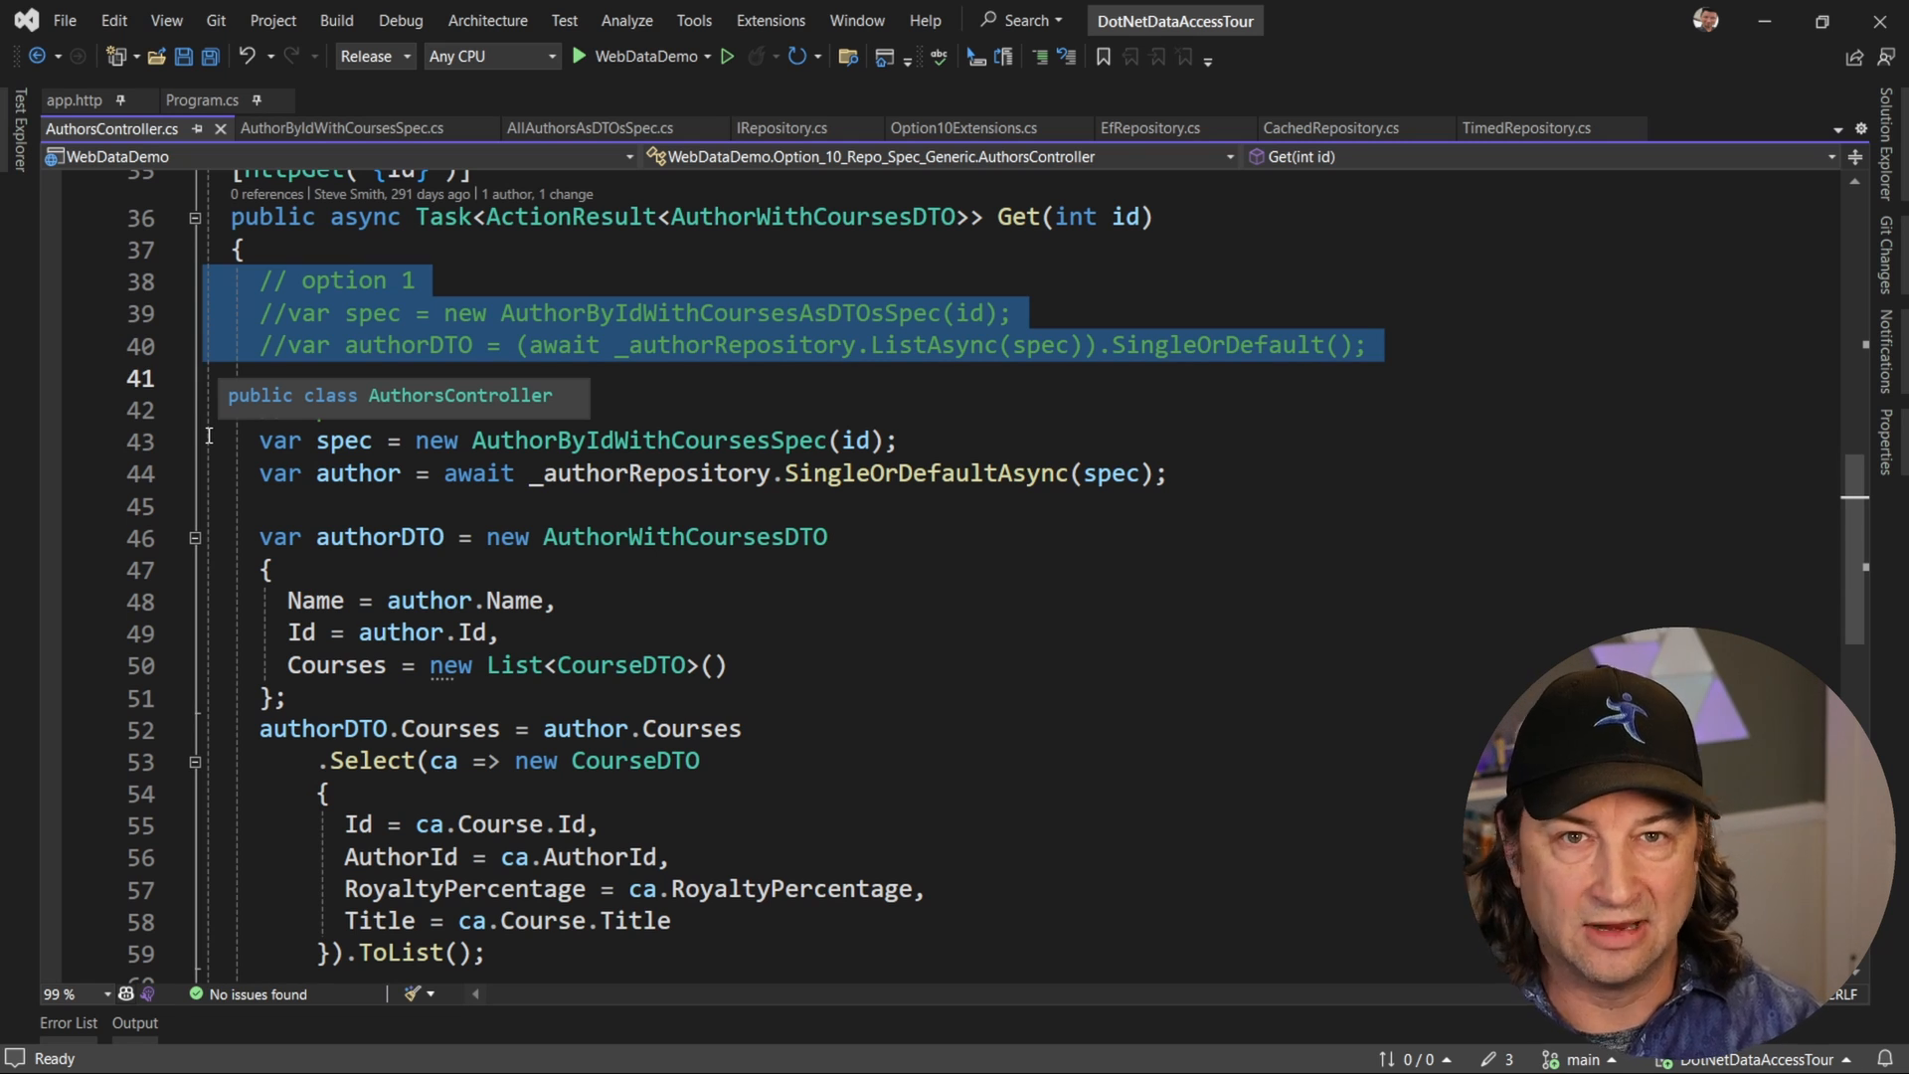
# - Highlight AuthorByIdWithCoursesSpec's Ardalis.Specification using directive, then view AllAuthorsAsDTOsSpec
pyautogui.click(343, 128)
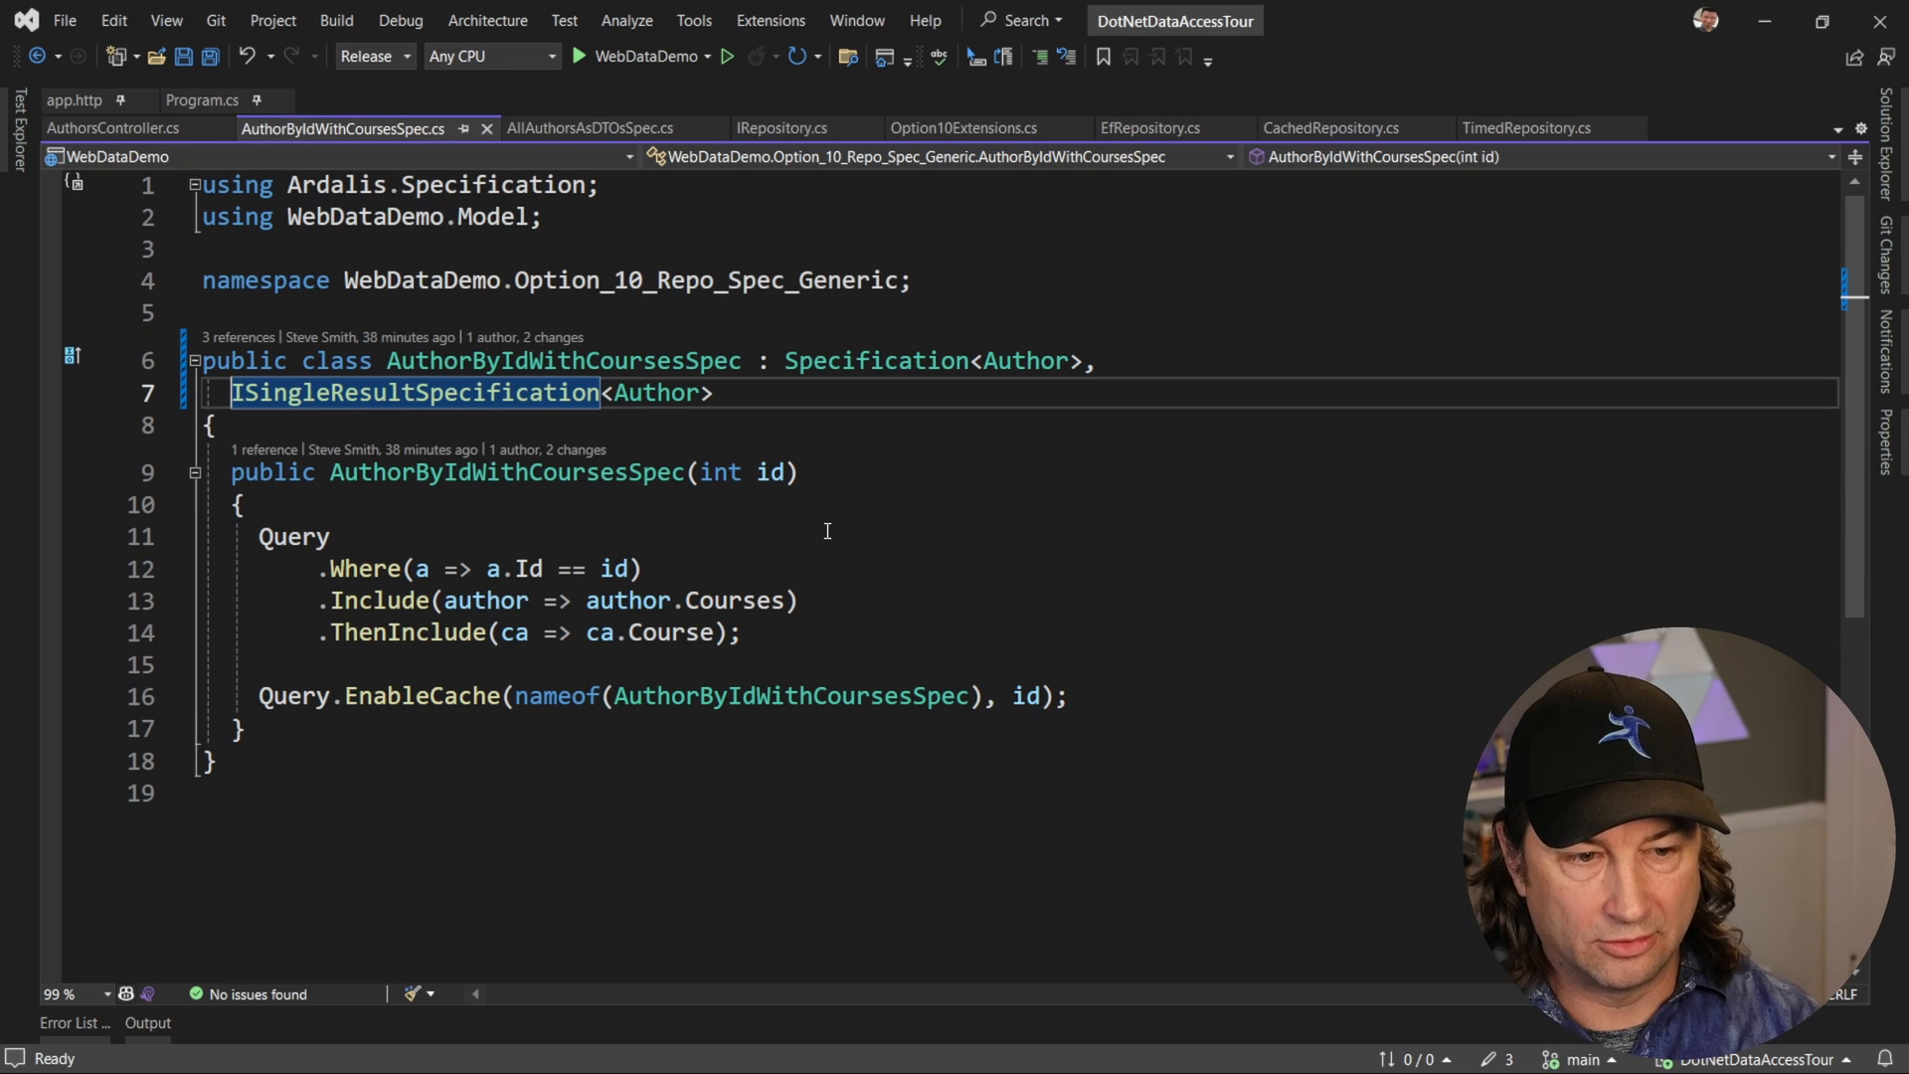
pyautogui.moveTo(875, 554)
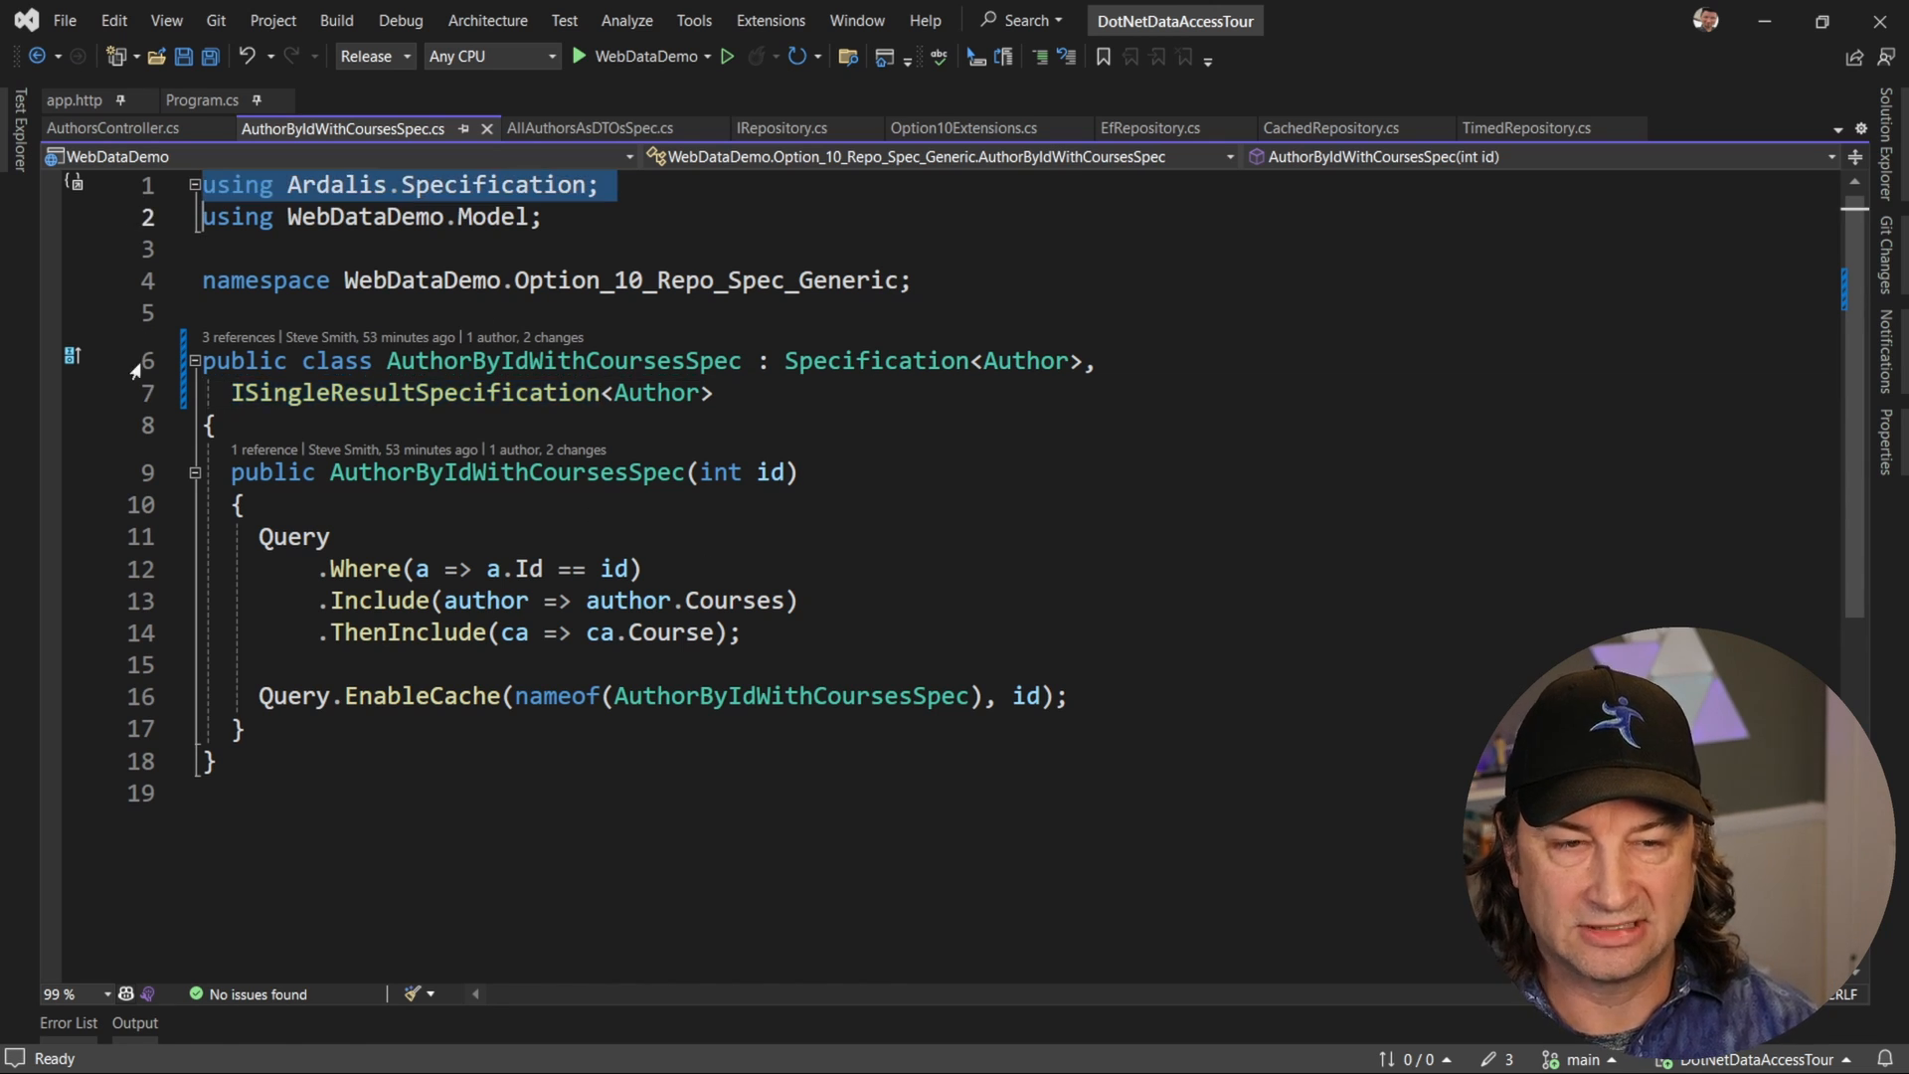
pyautogui.doubleClick(293, 536)
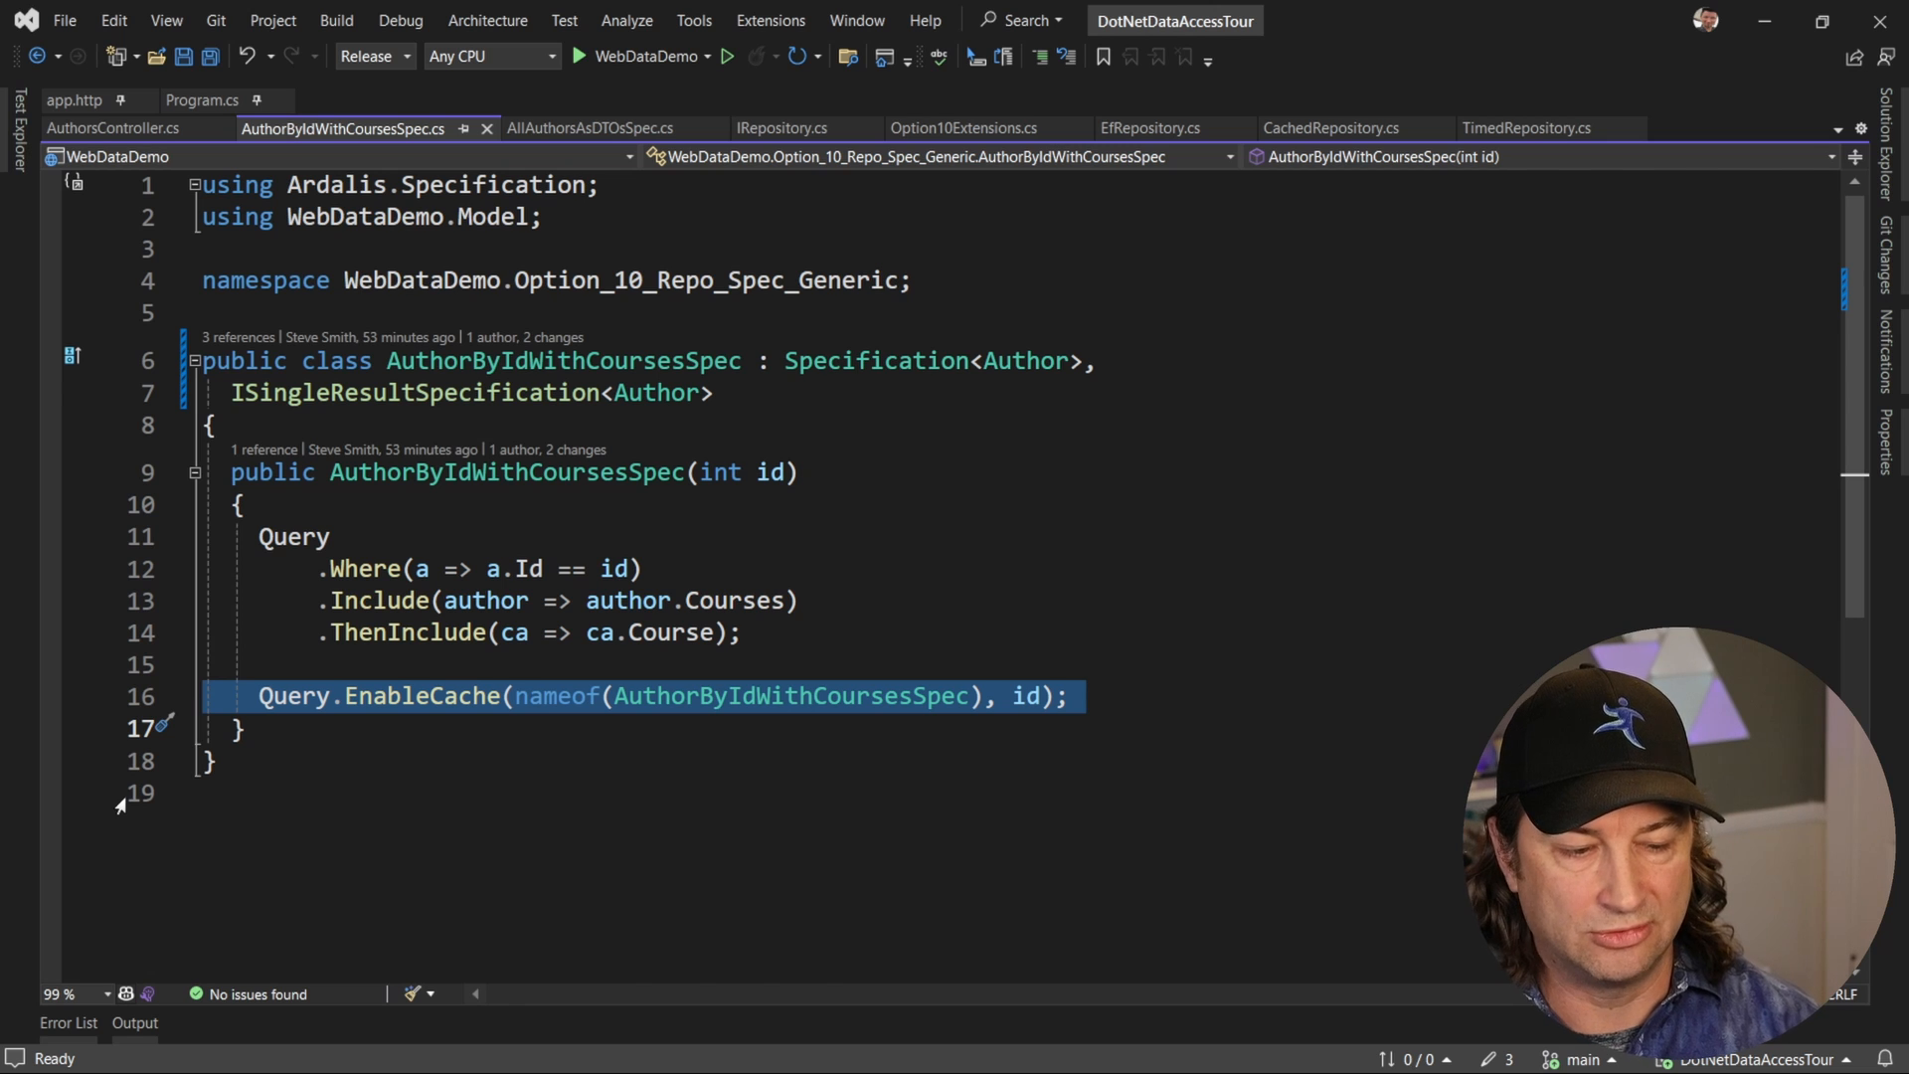
pyautogui.click(591, 128)
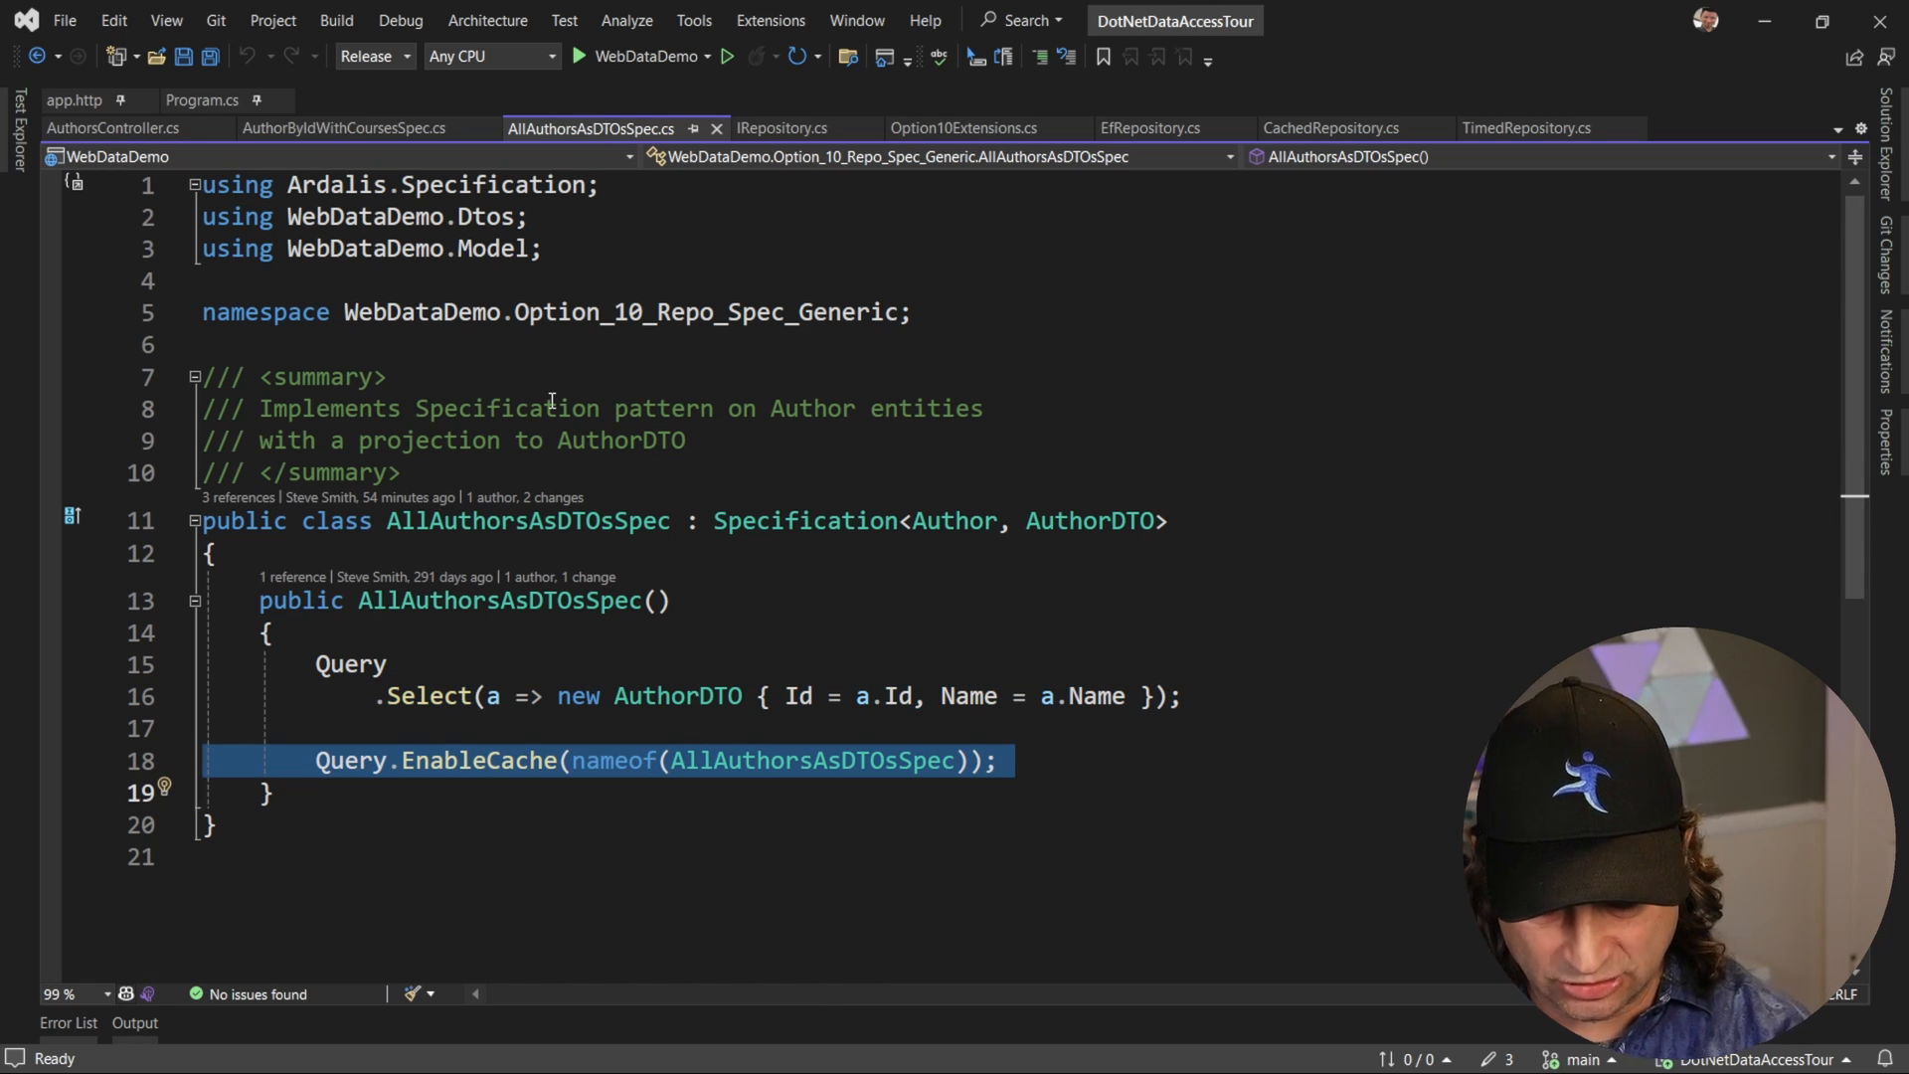
# - Send the app.http GET request for author id 1
pyautogui.click(72, 100)
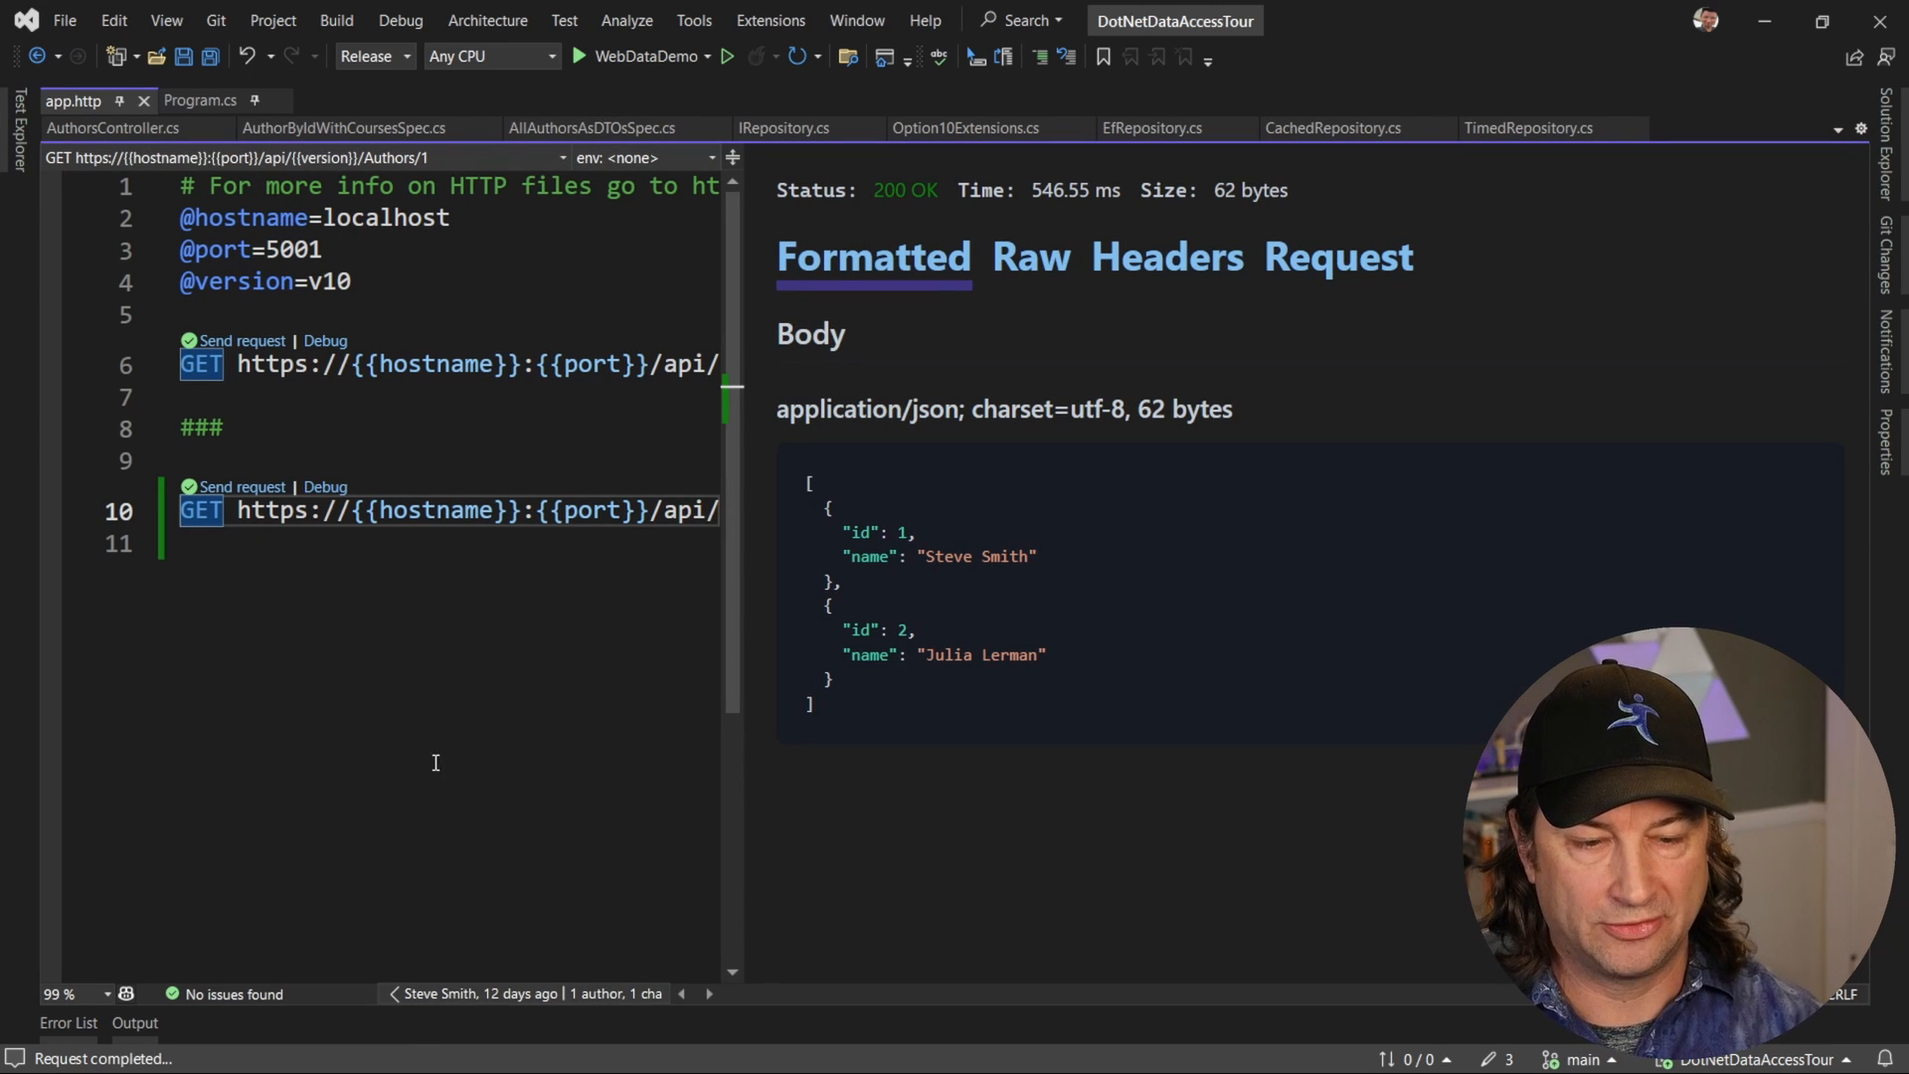
pyautogui.click(241, 487)
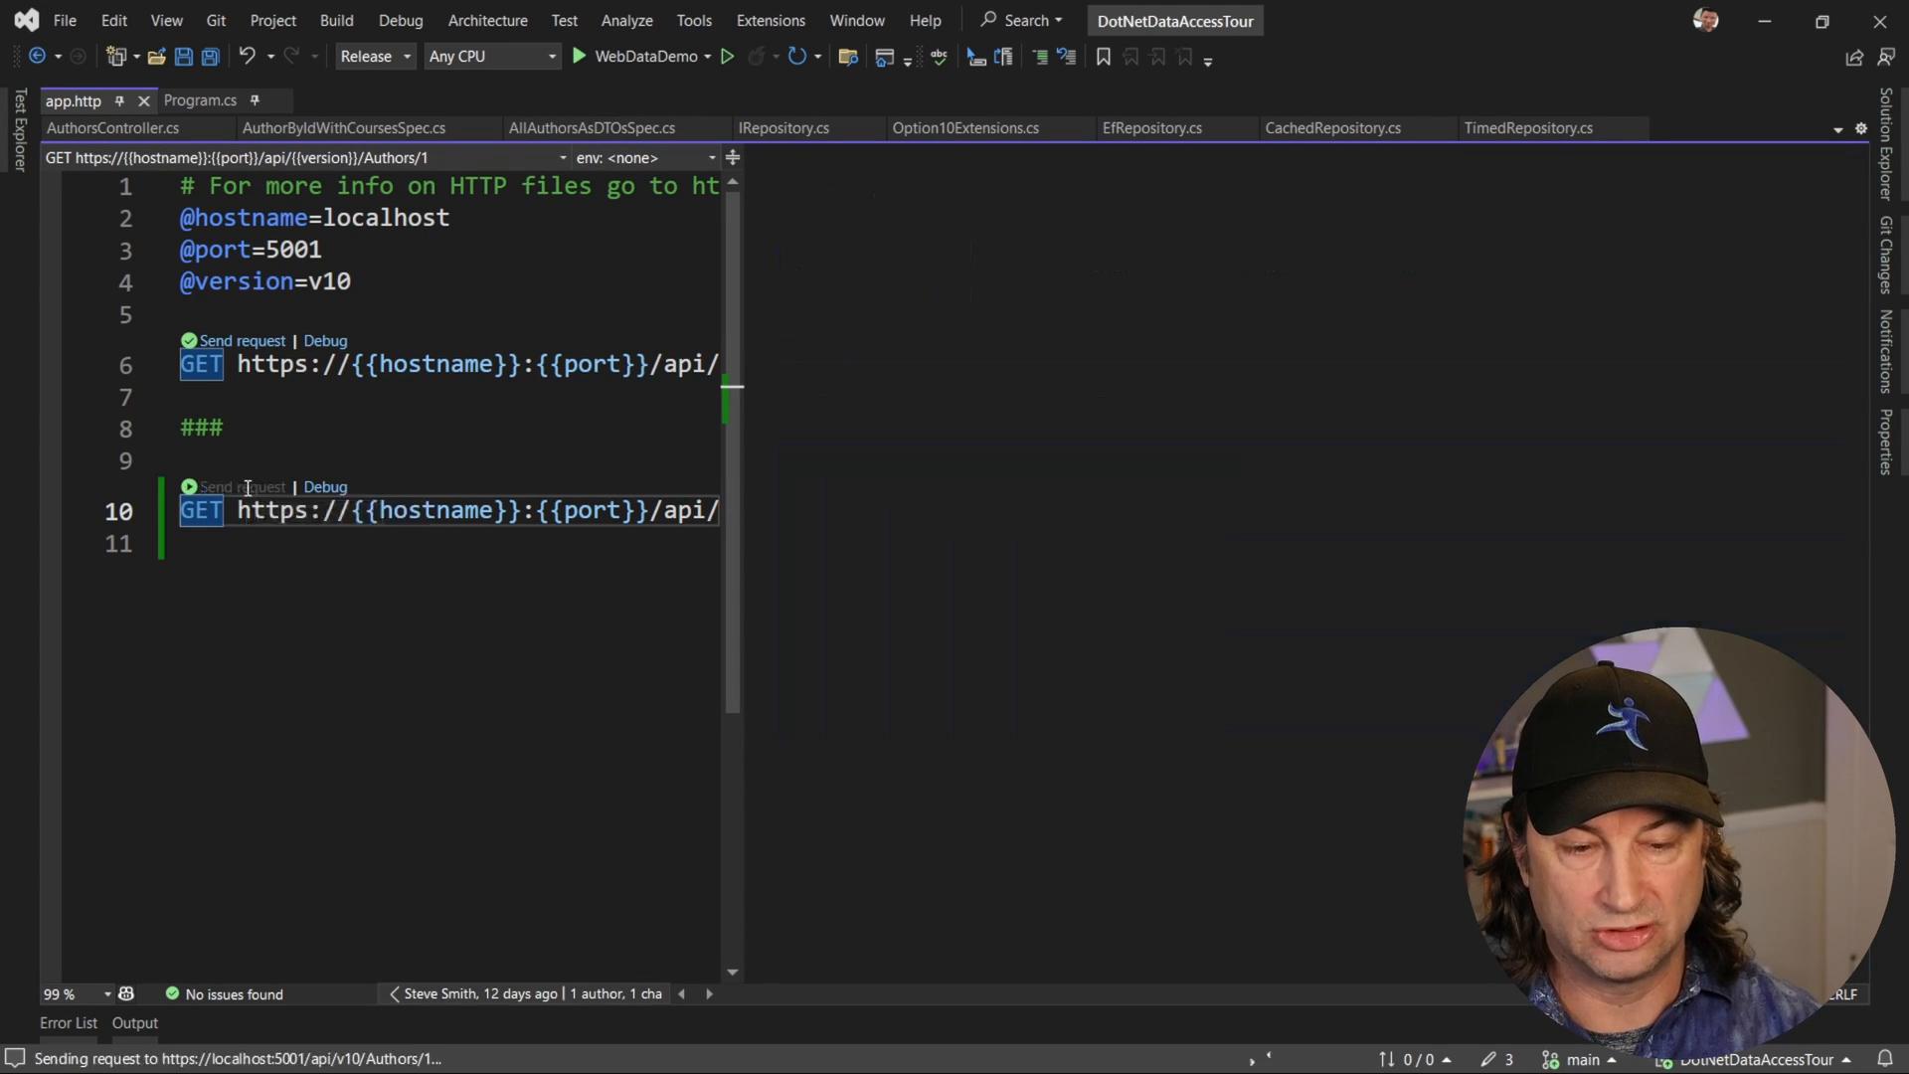
pyautogui.click(241, 487)
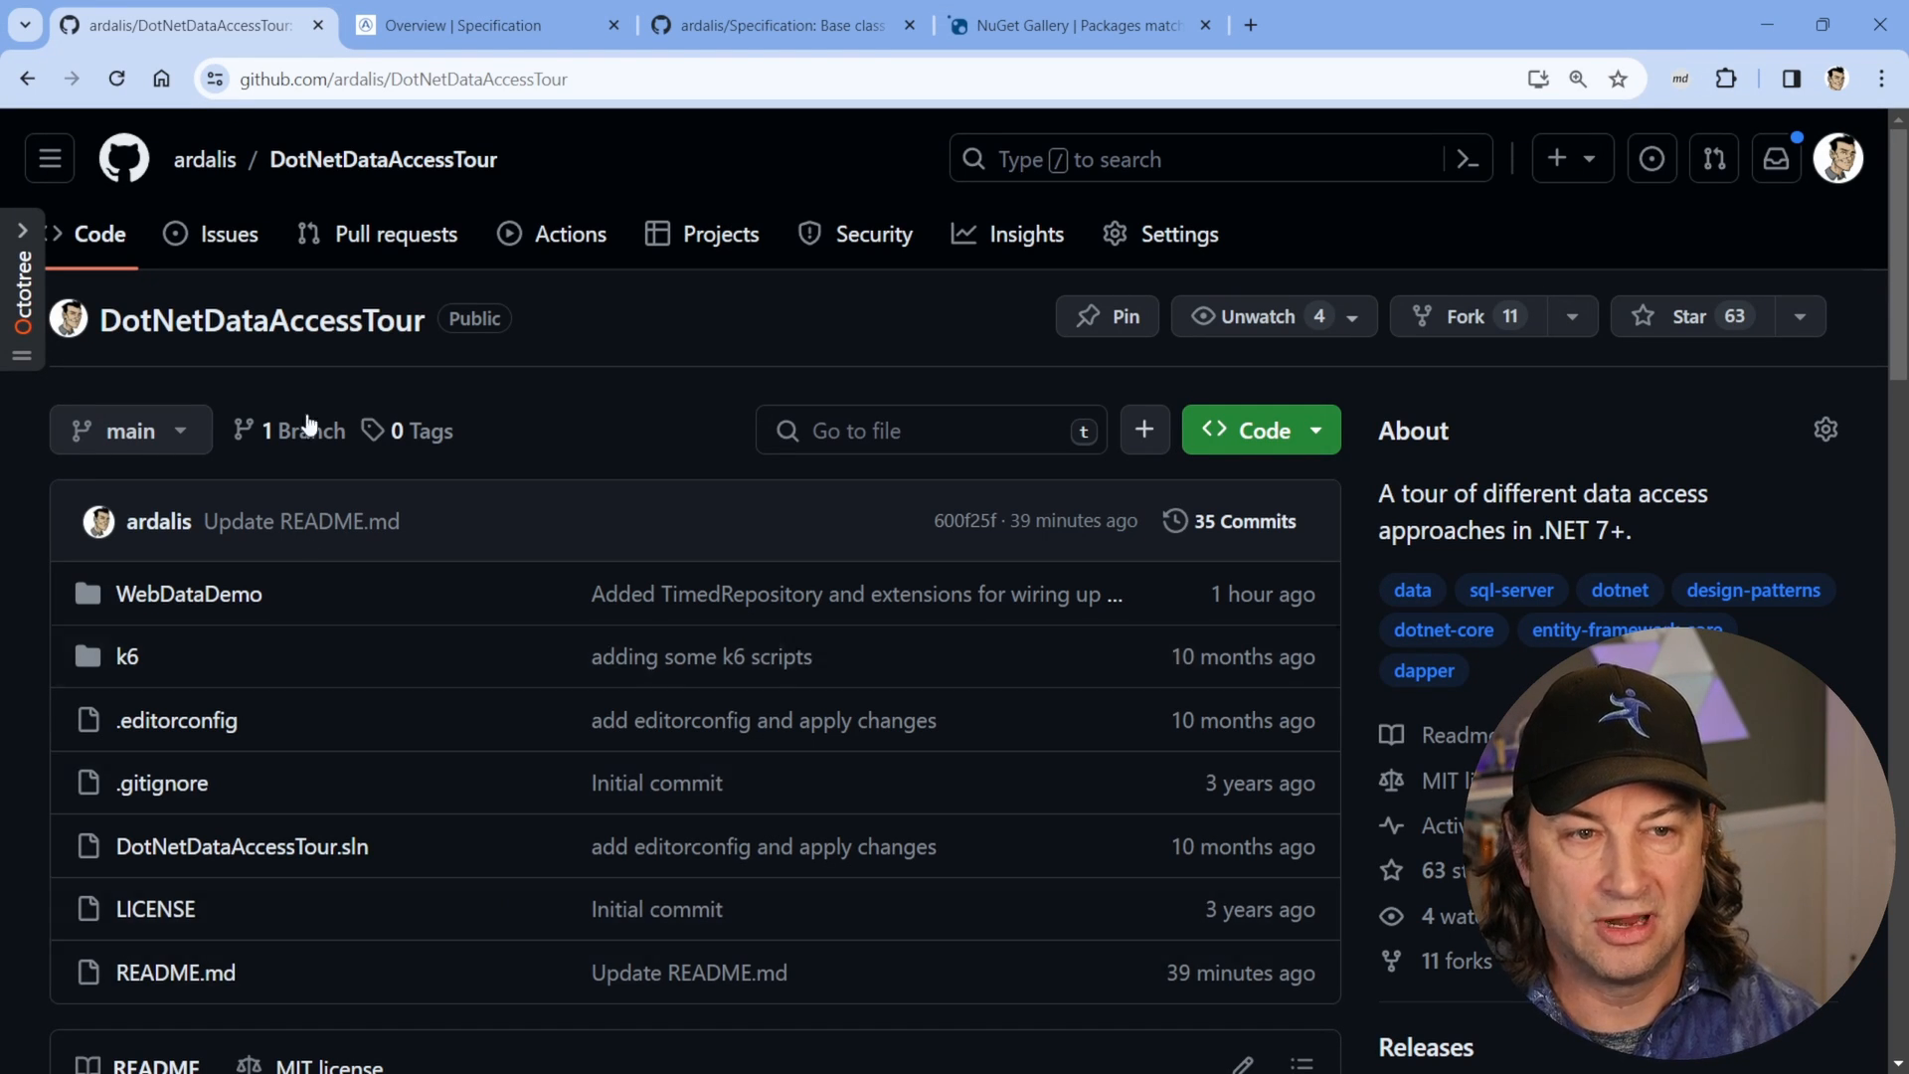
# - Browse the Specification docs site and ardalis/Specification GitHub repository in Chrome
pyautogui.click(475, 24)
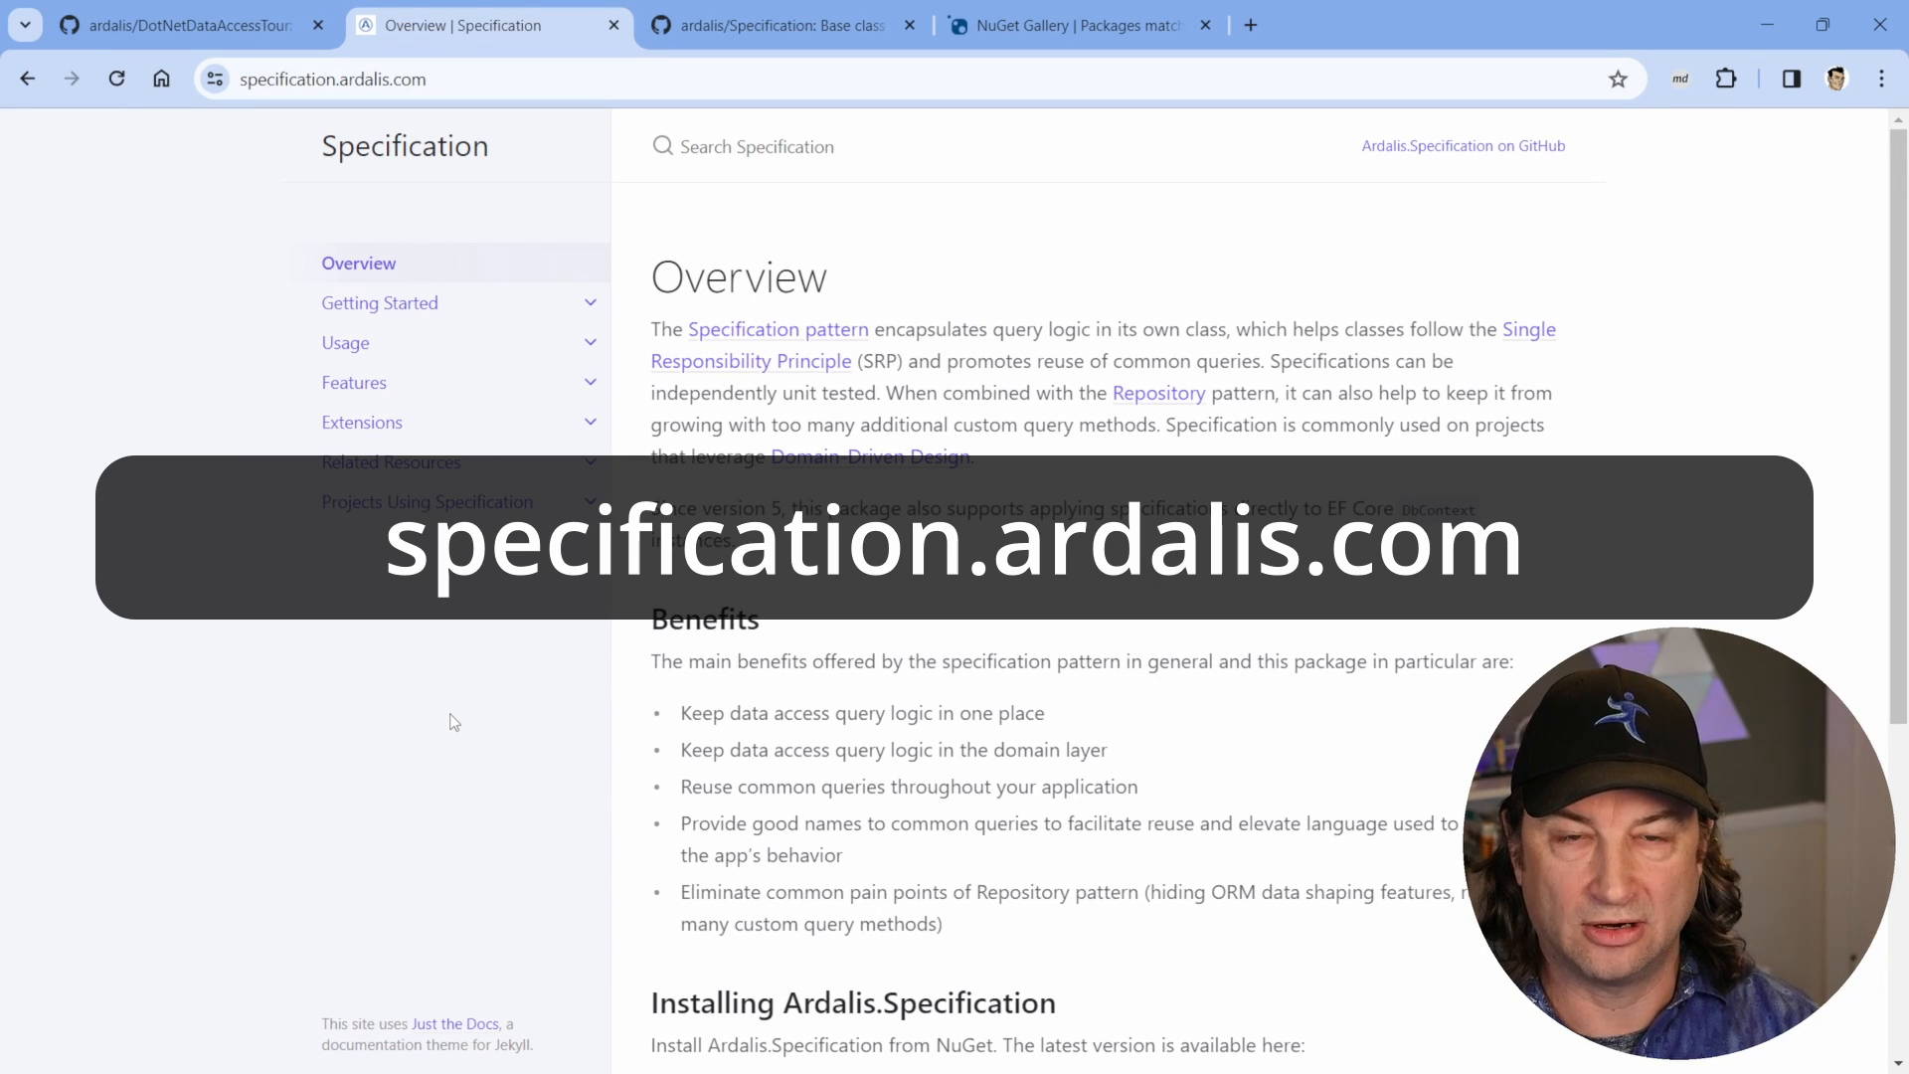
pyautogui.click(785, 24)
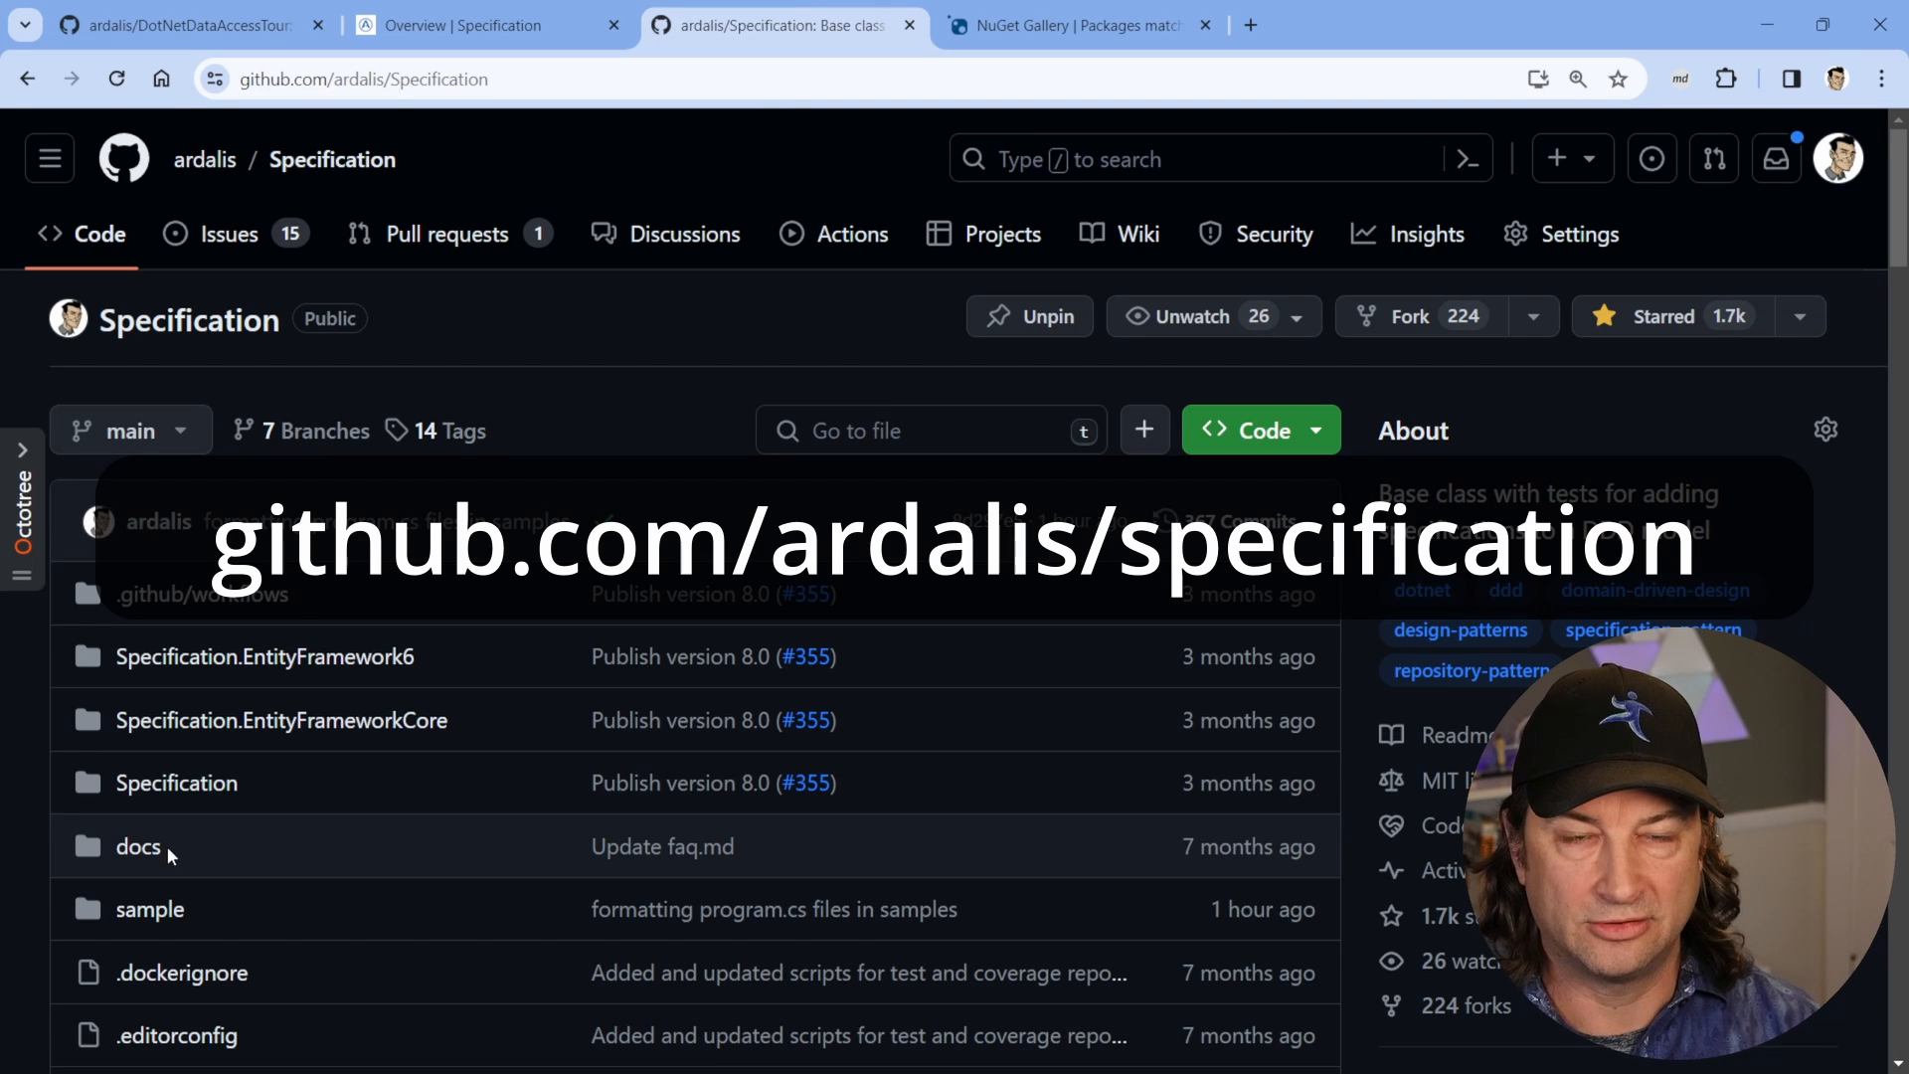
pyautogui.click(1076, 24)
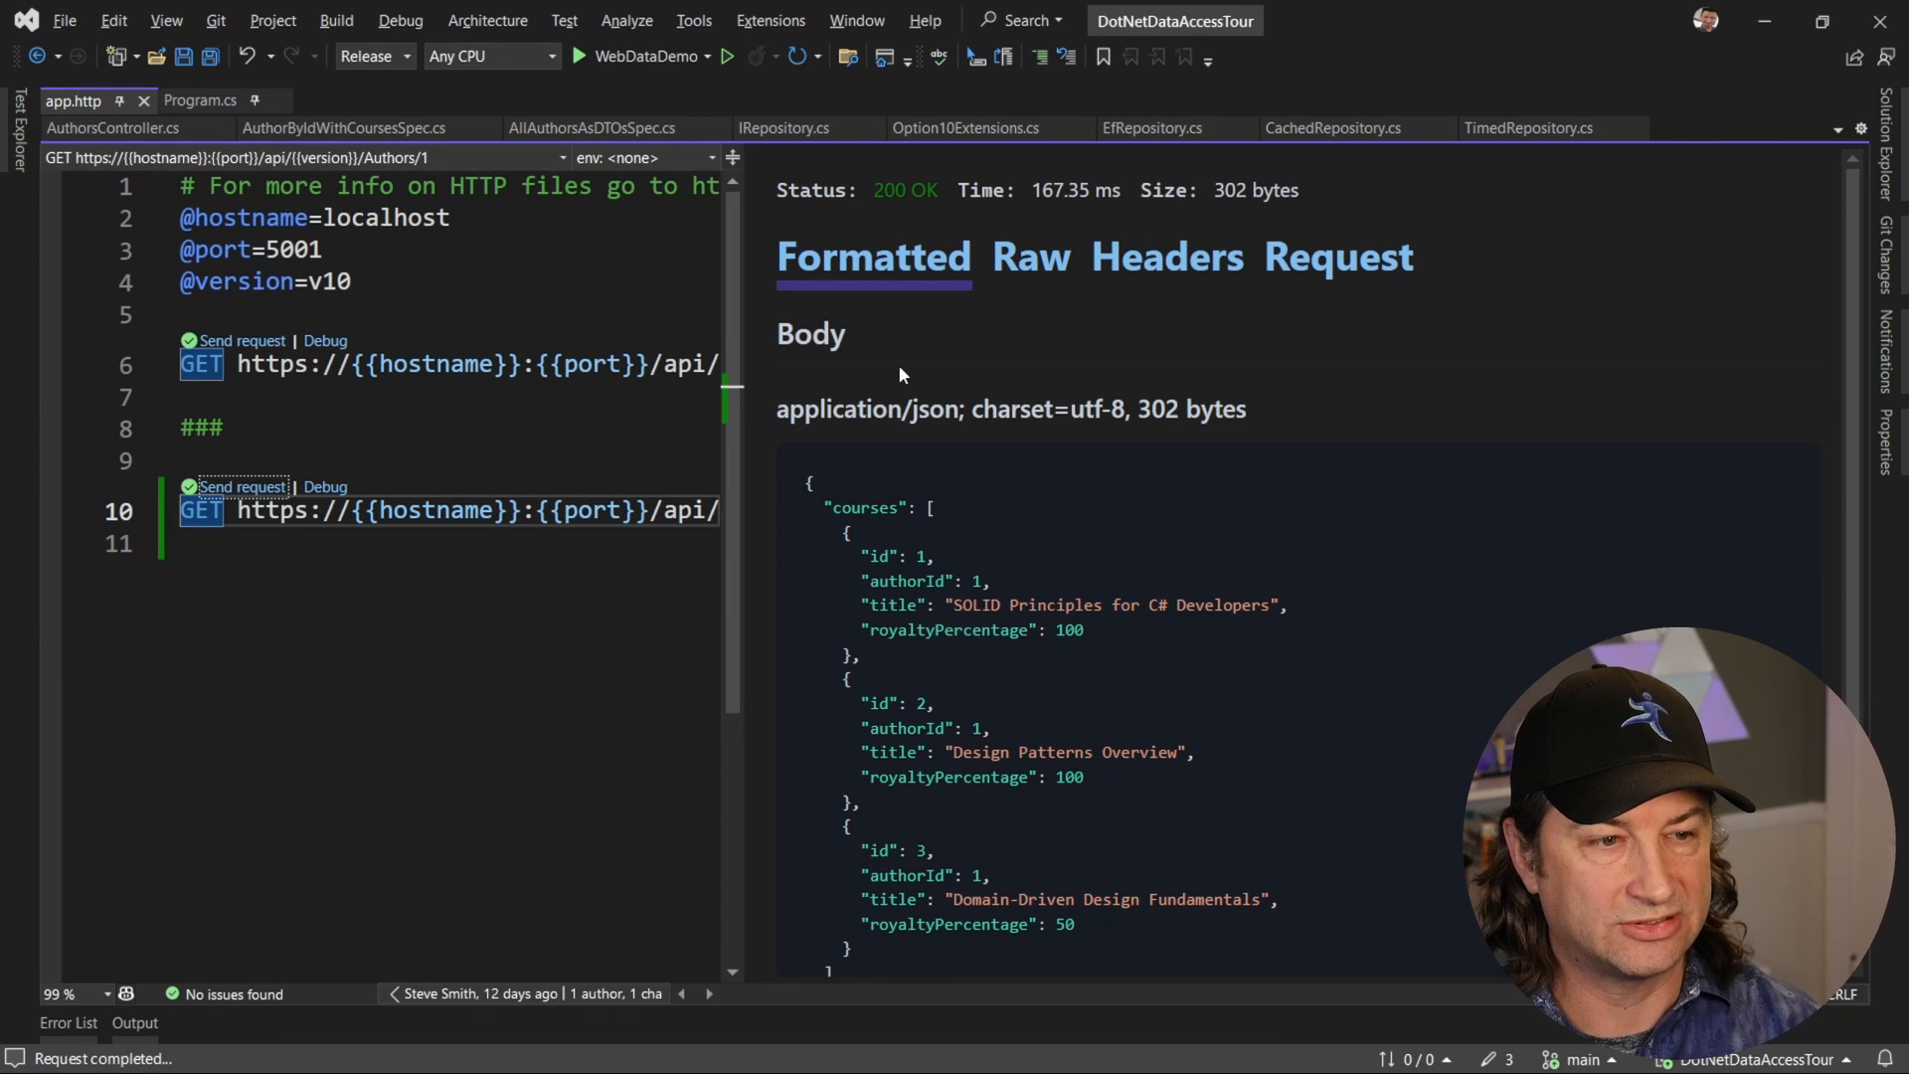
# - Show the IRepository.cs generic interface in the editor
pyautogui.click(783, 129)
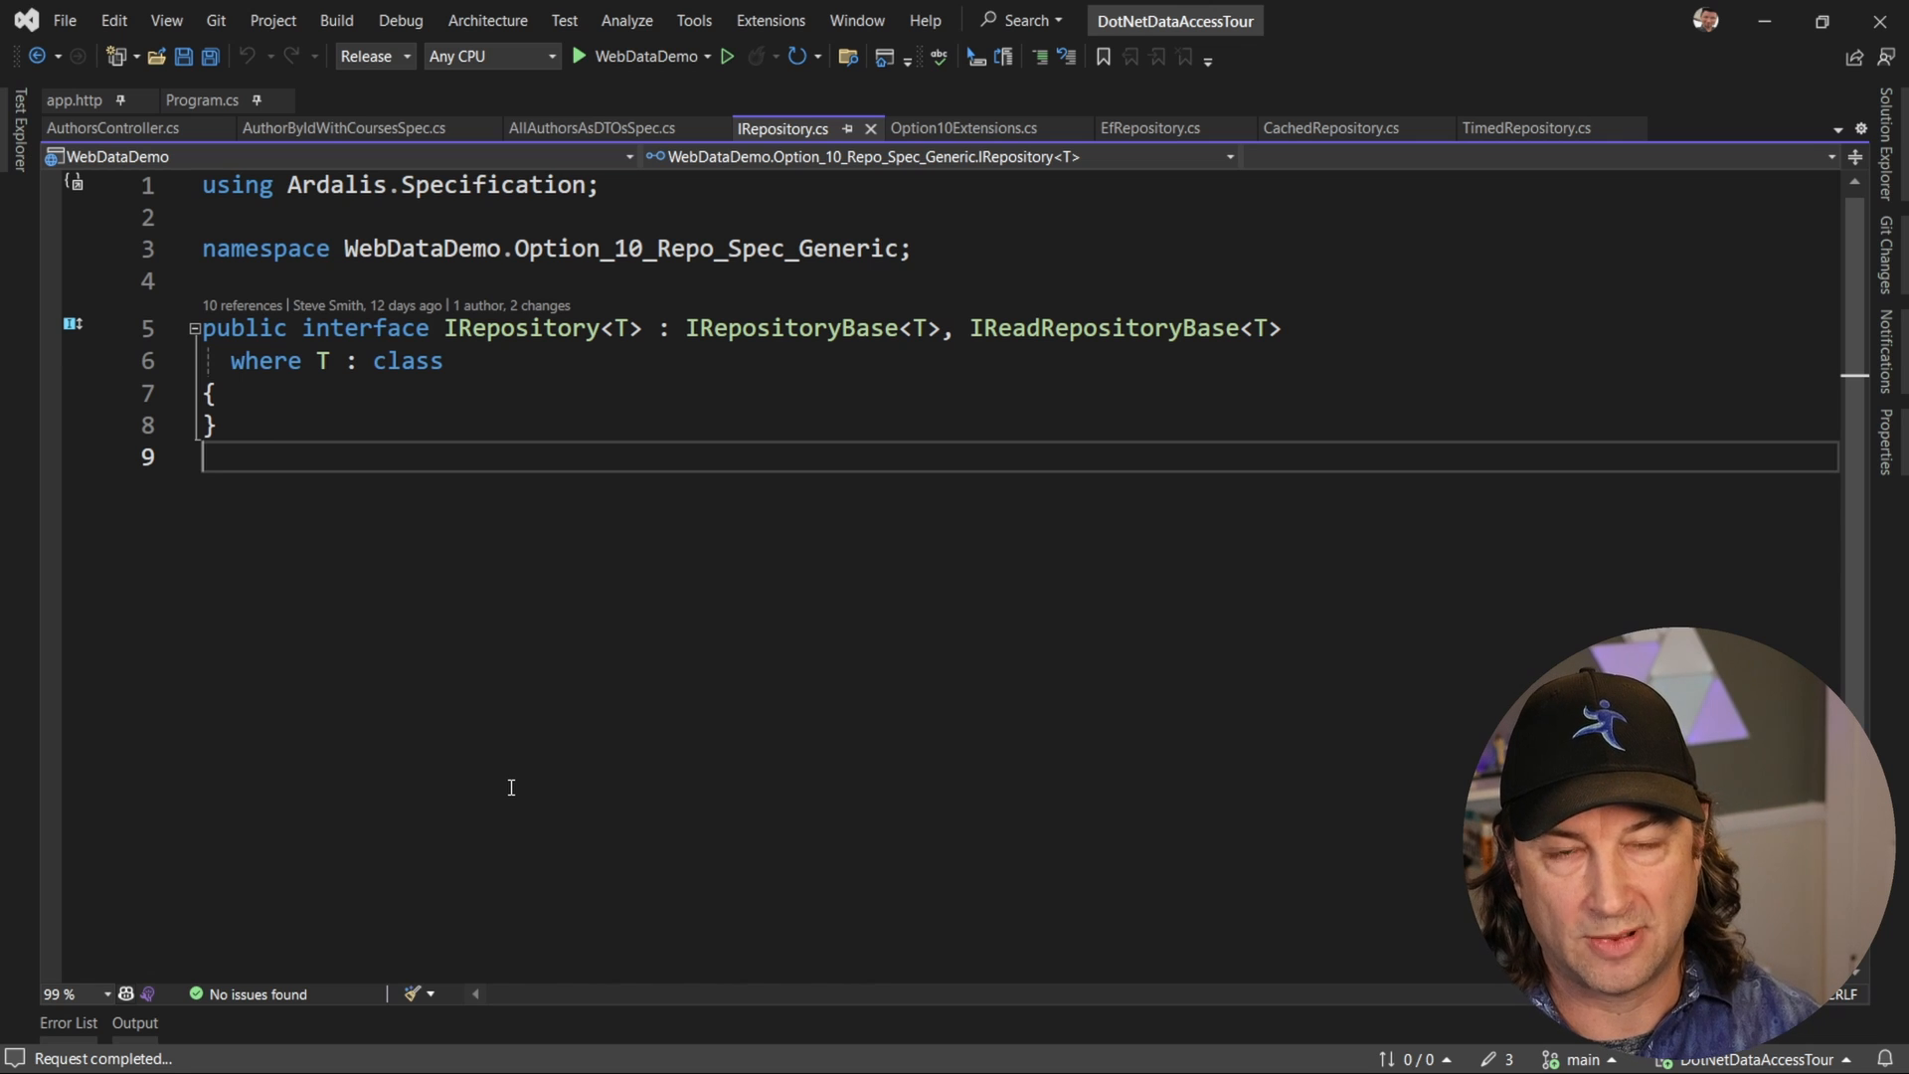
pyautogui.moveTo(963, 588)
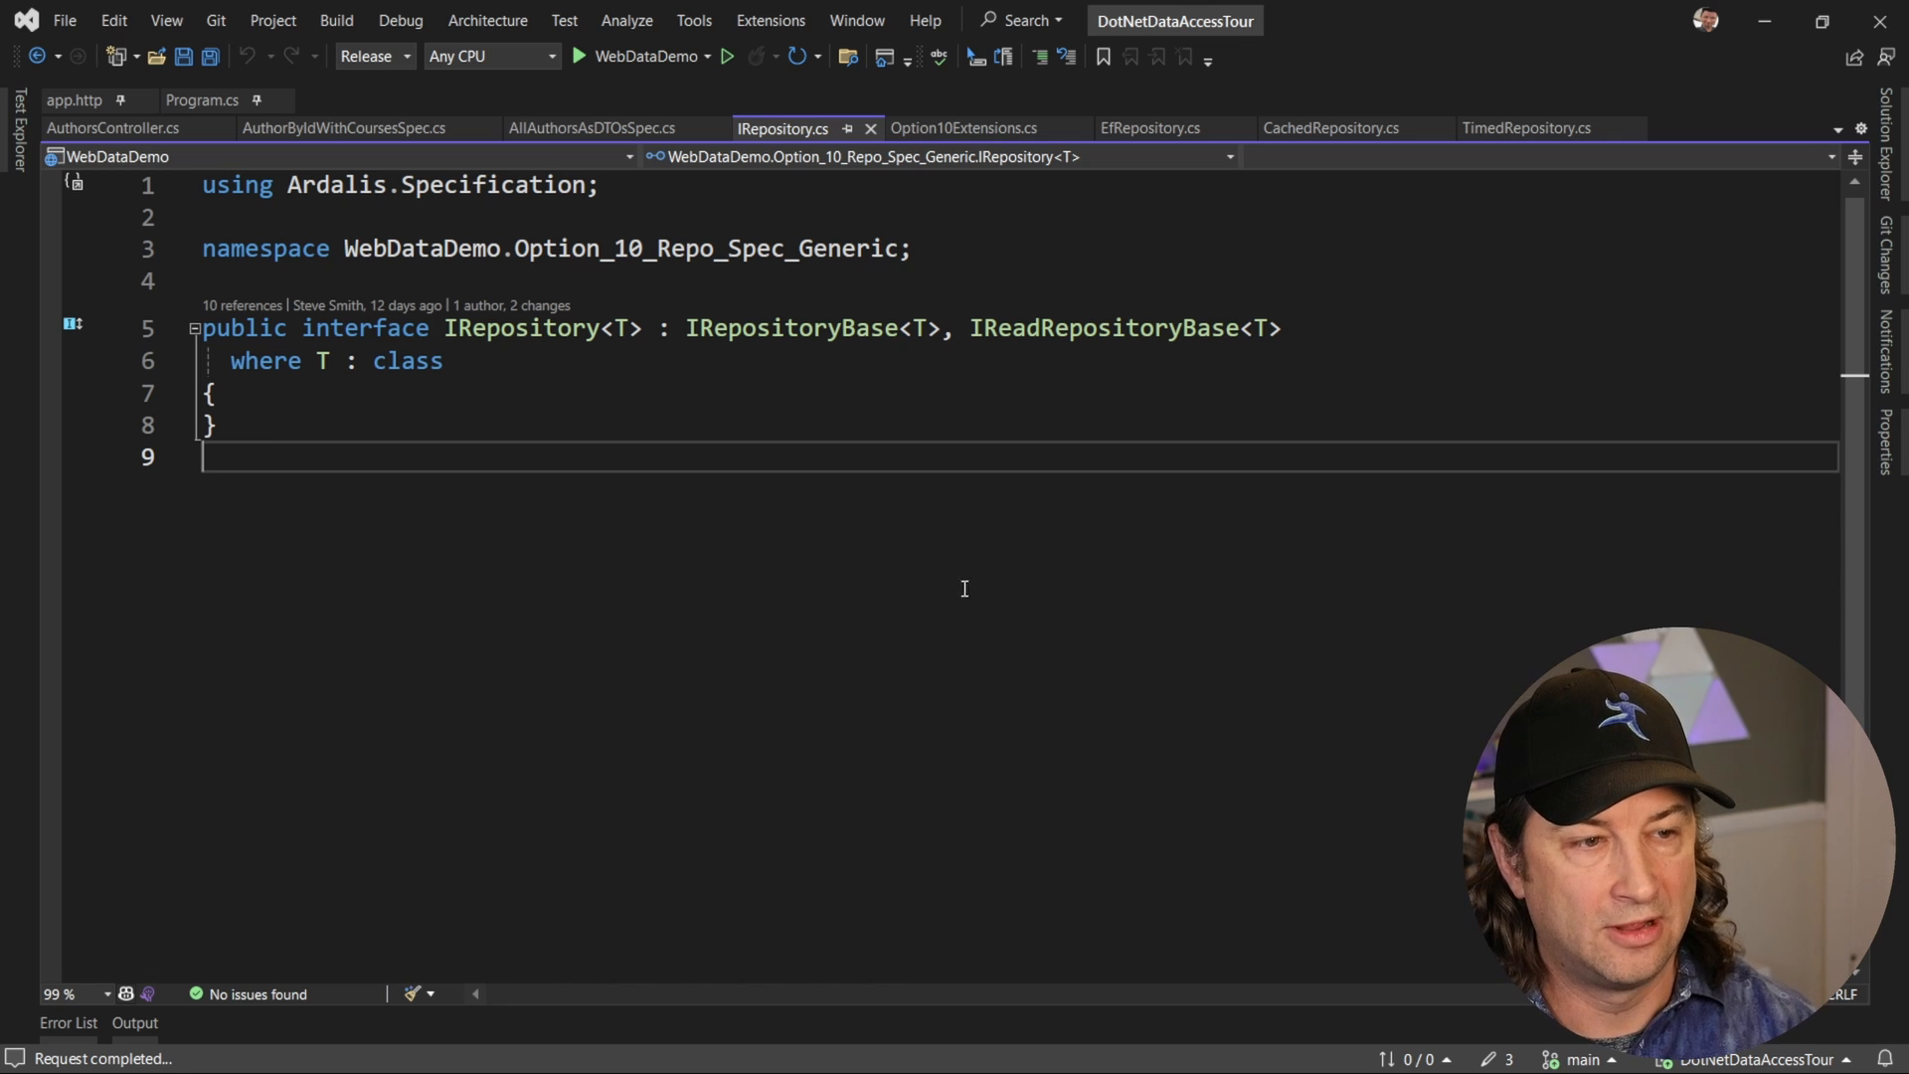
# - Review EfRepository.cs and start the basic uncached repository app
pyautogui.click(1149, 128)
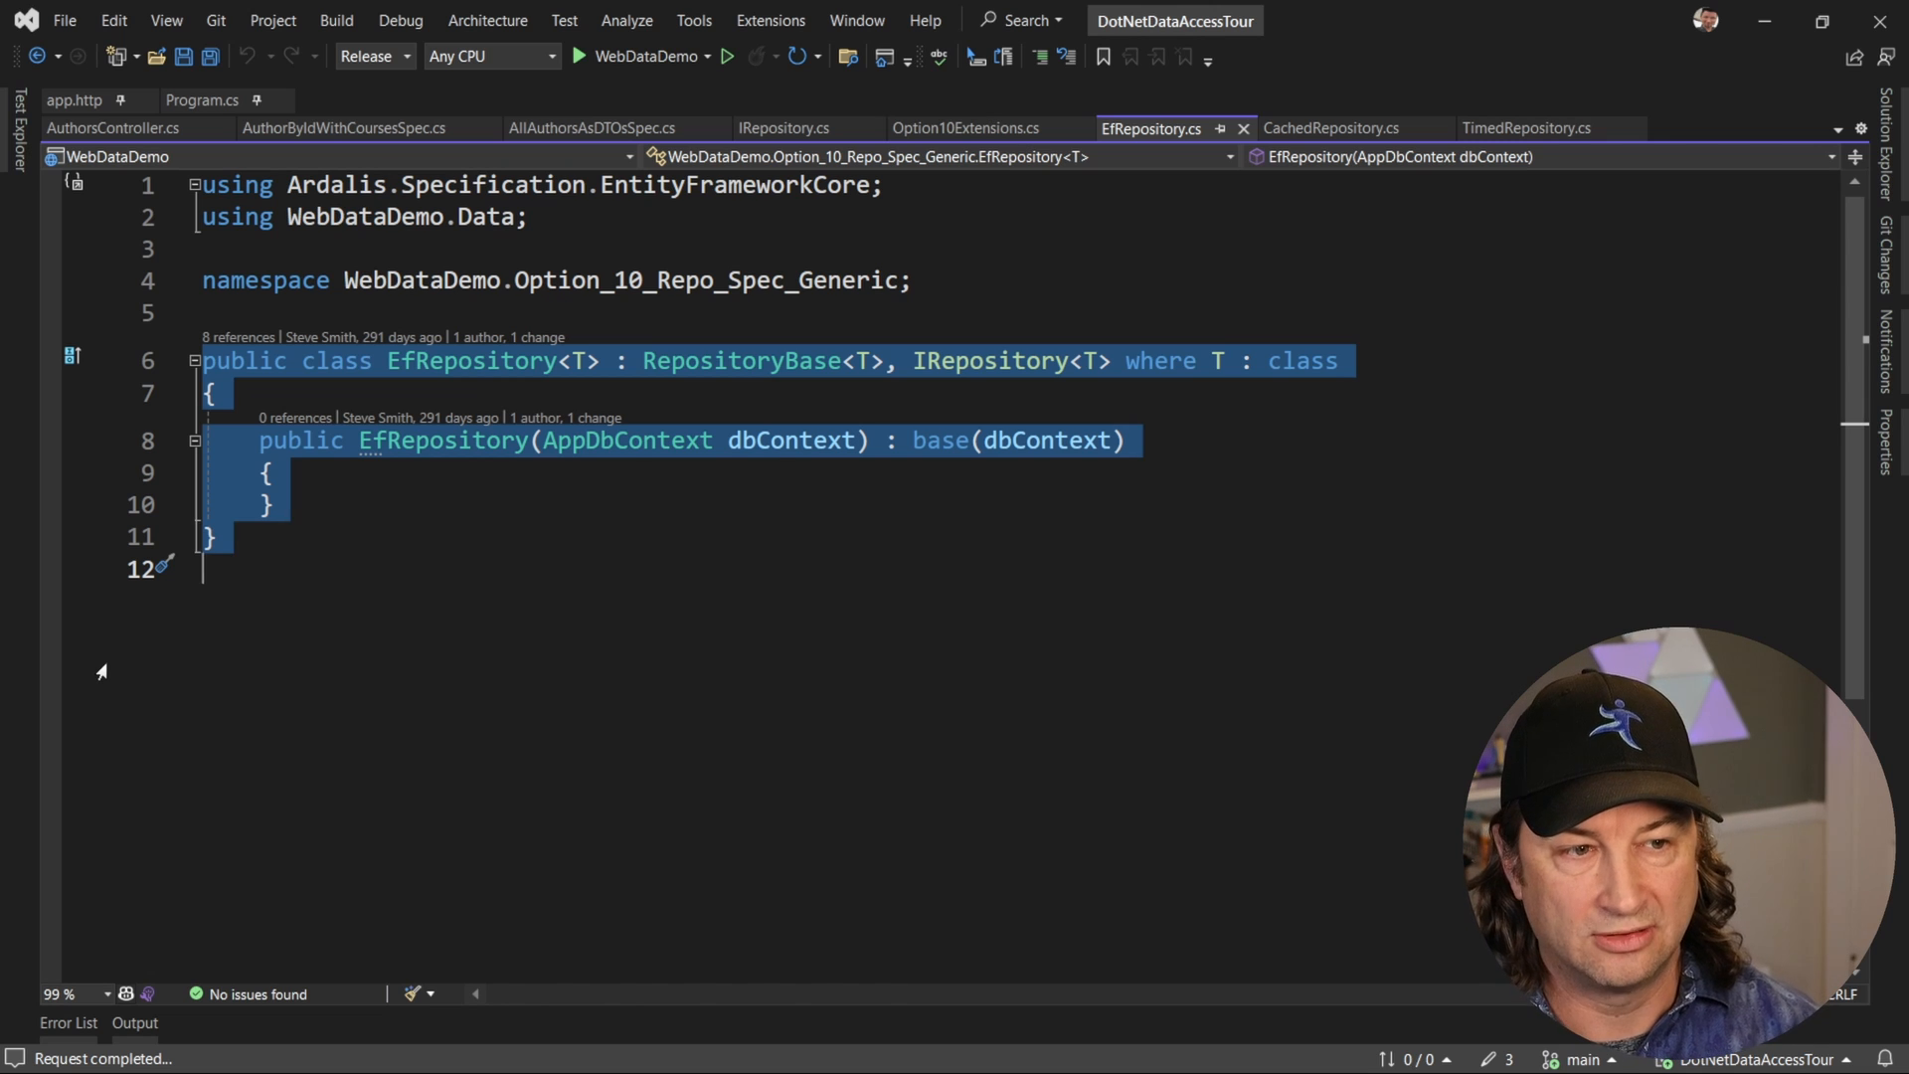
pyautogui.click(965, 128)
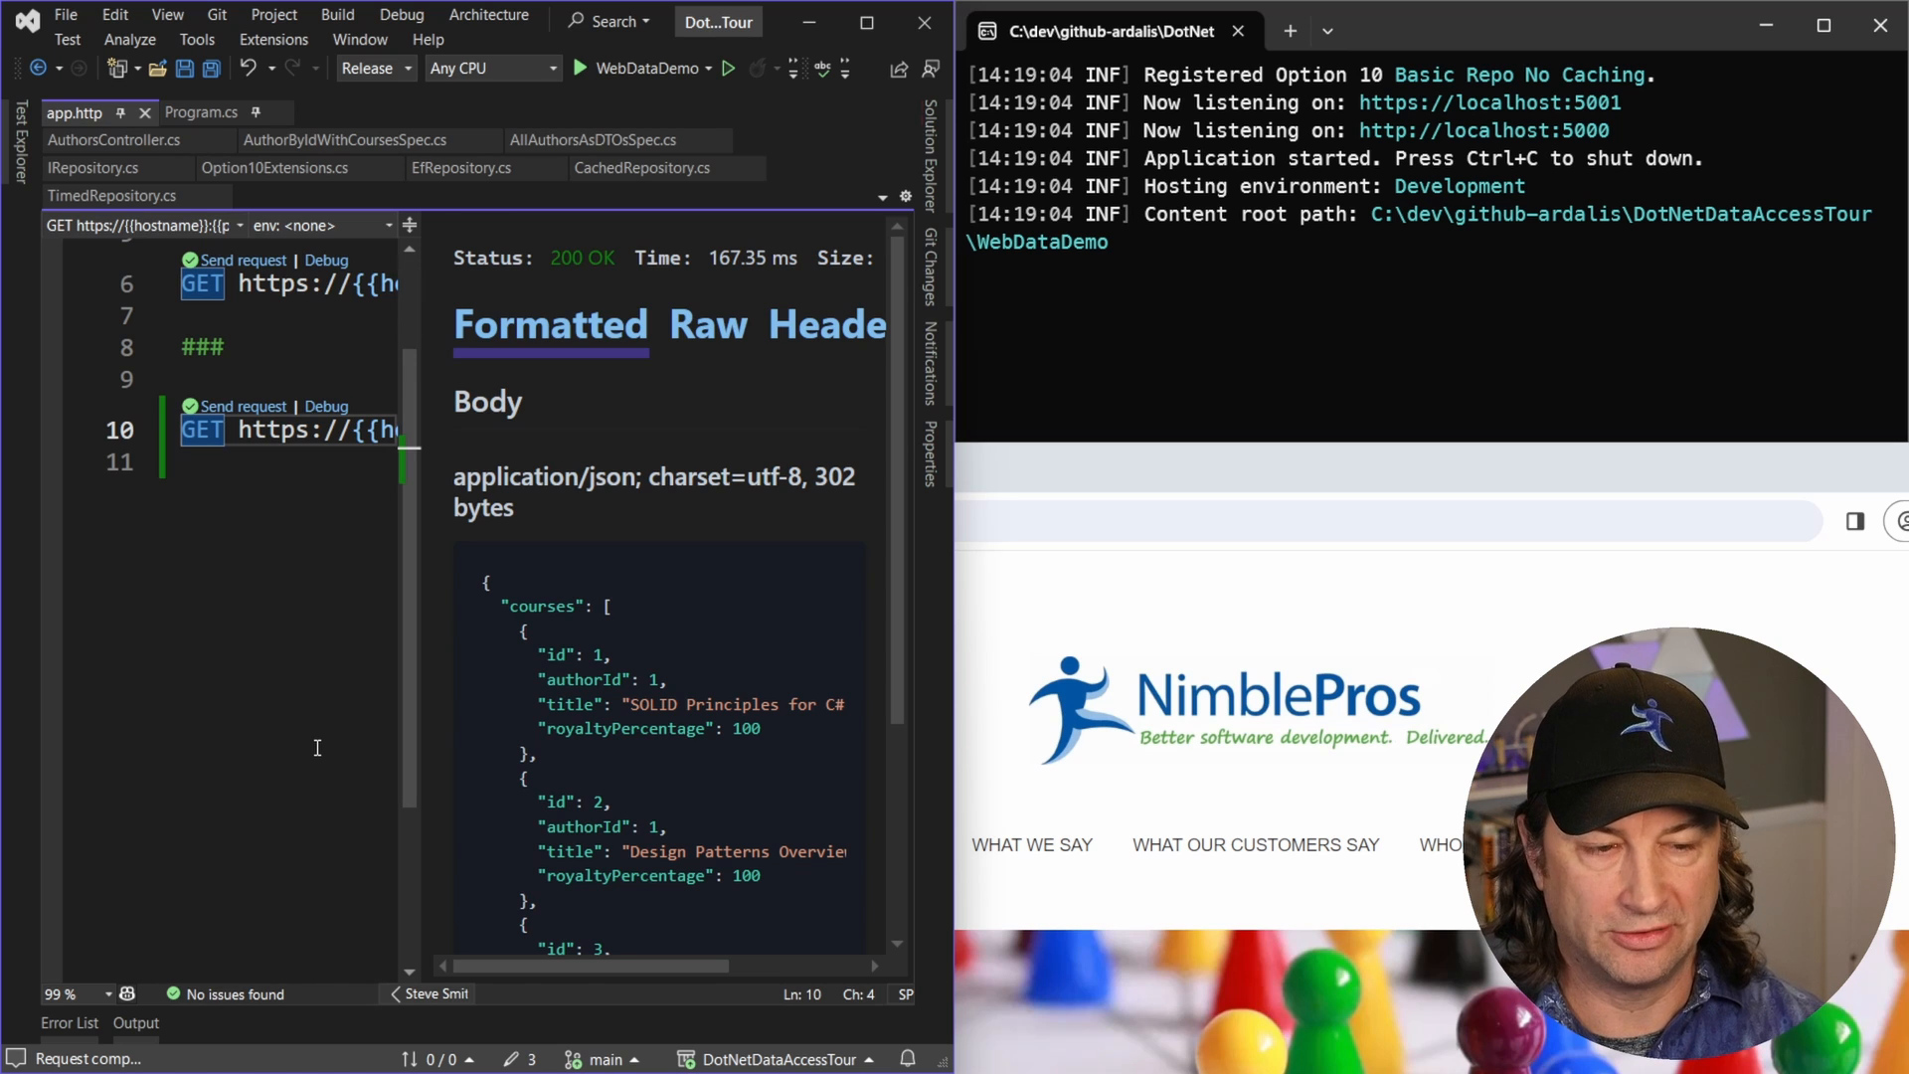
pyautogui.moveTo(244, 413)
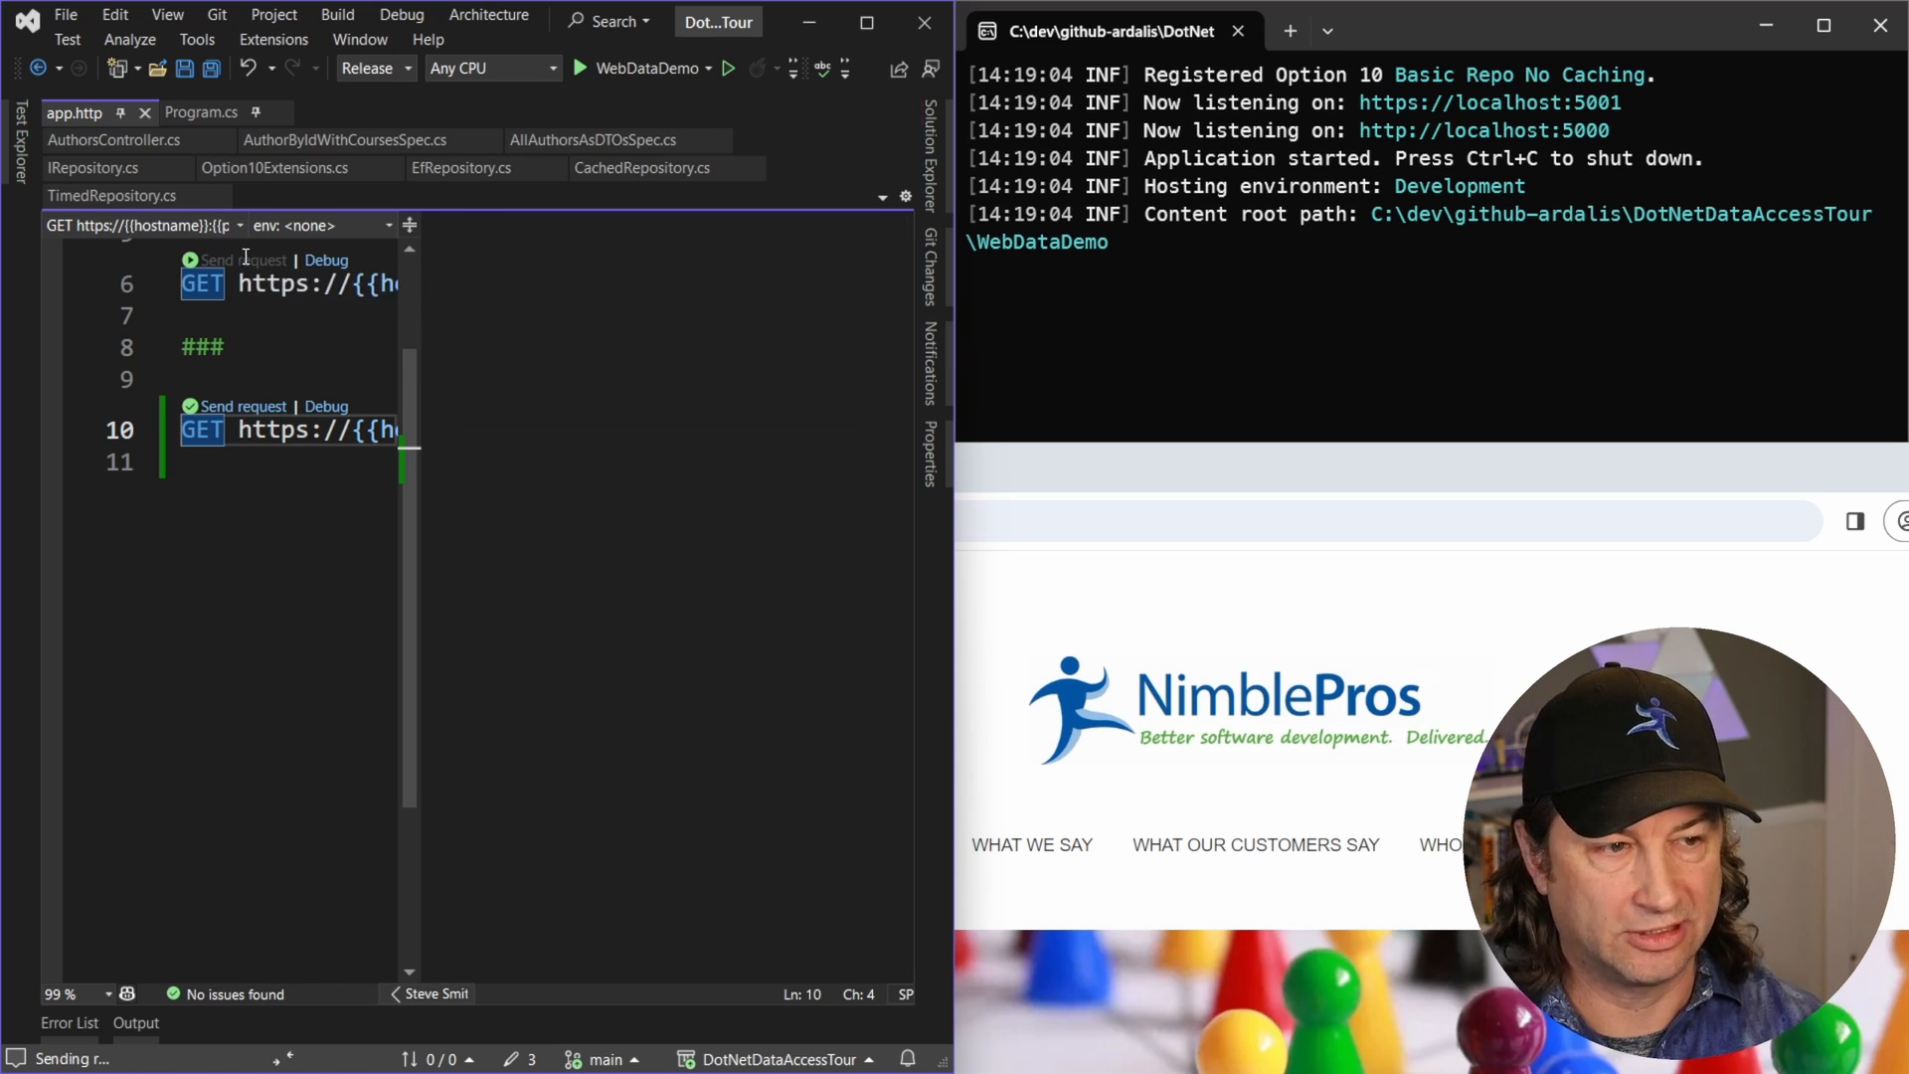
# - Resend the all-authors and author-with-courses requests, then view Option10Extensions.cs
pyautogui.click(241, 259)
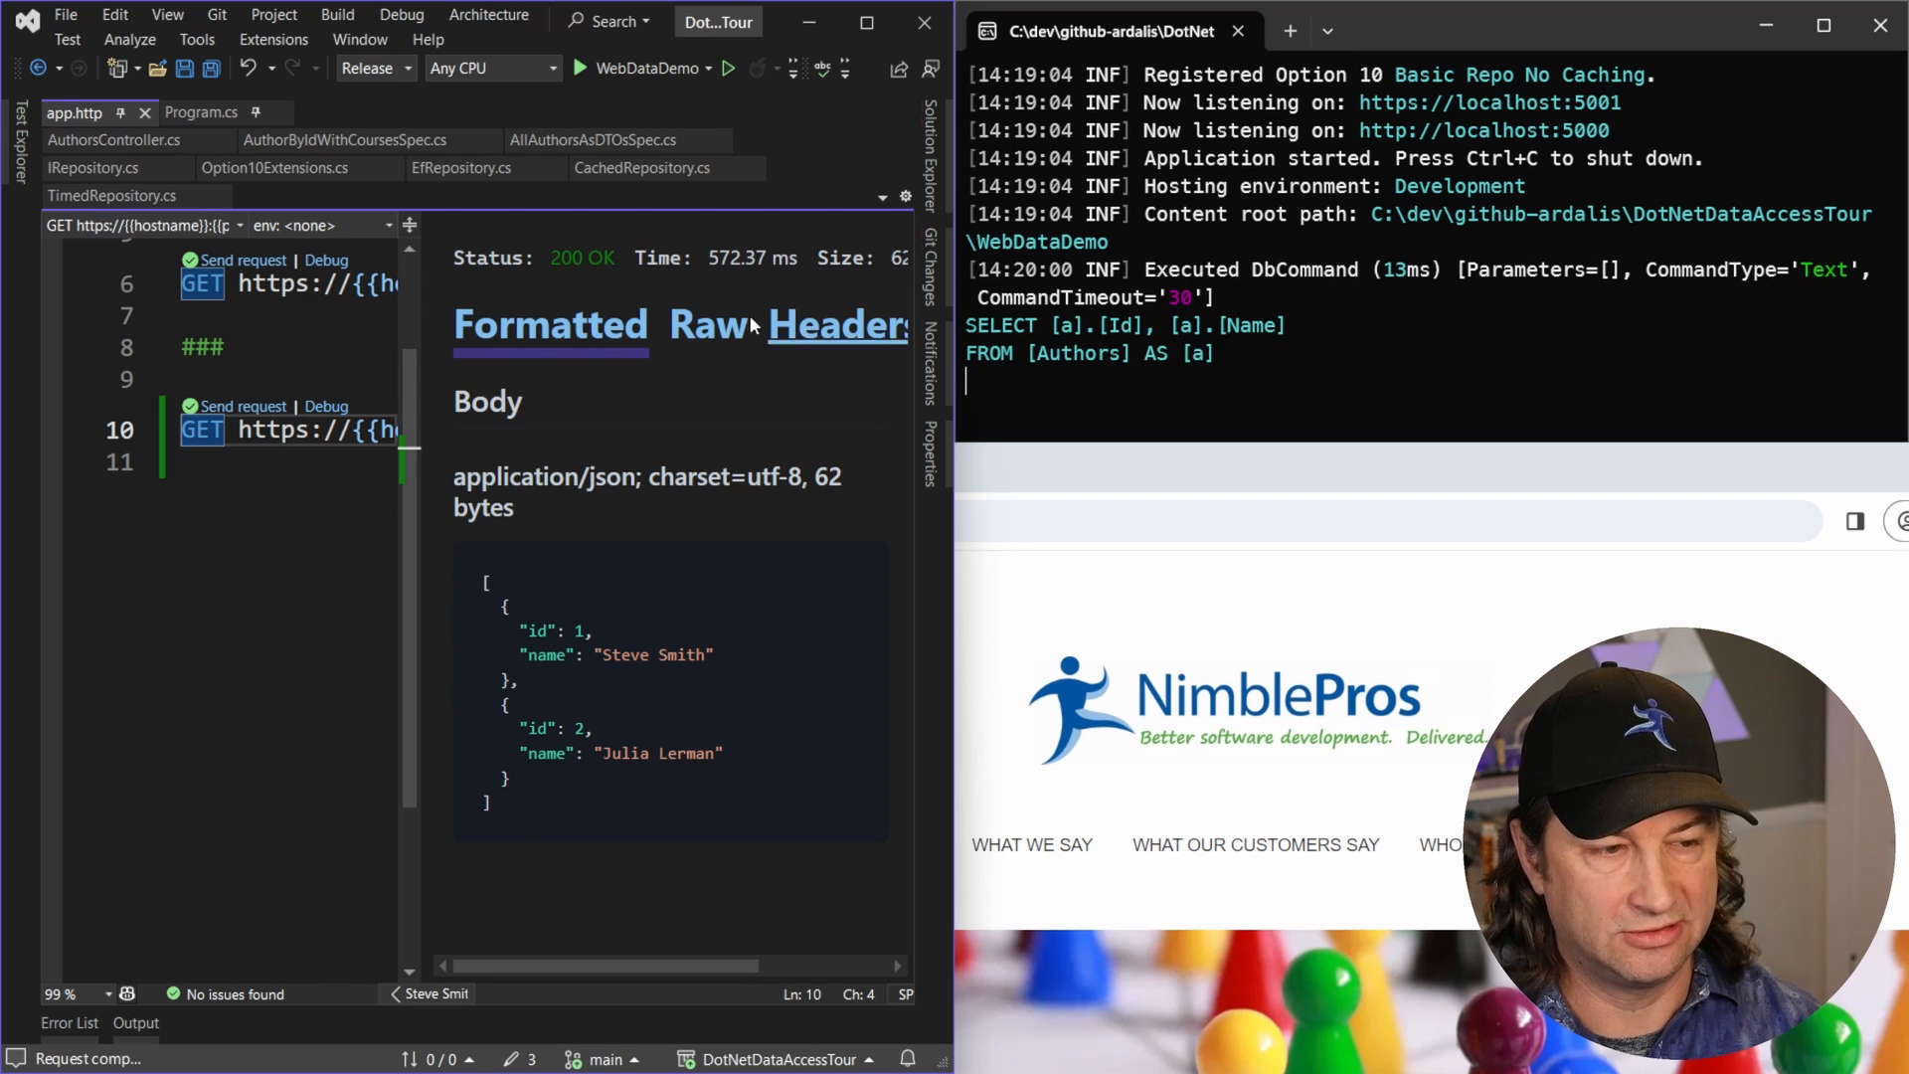
pyautogui.click(241, 406)
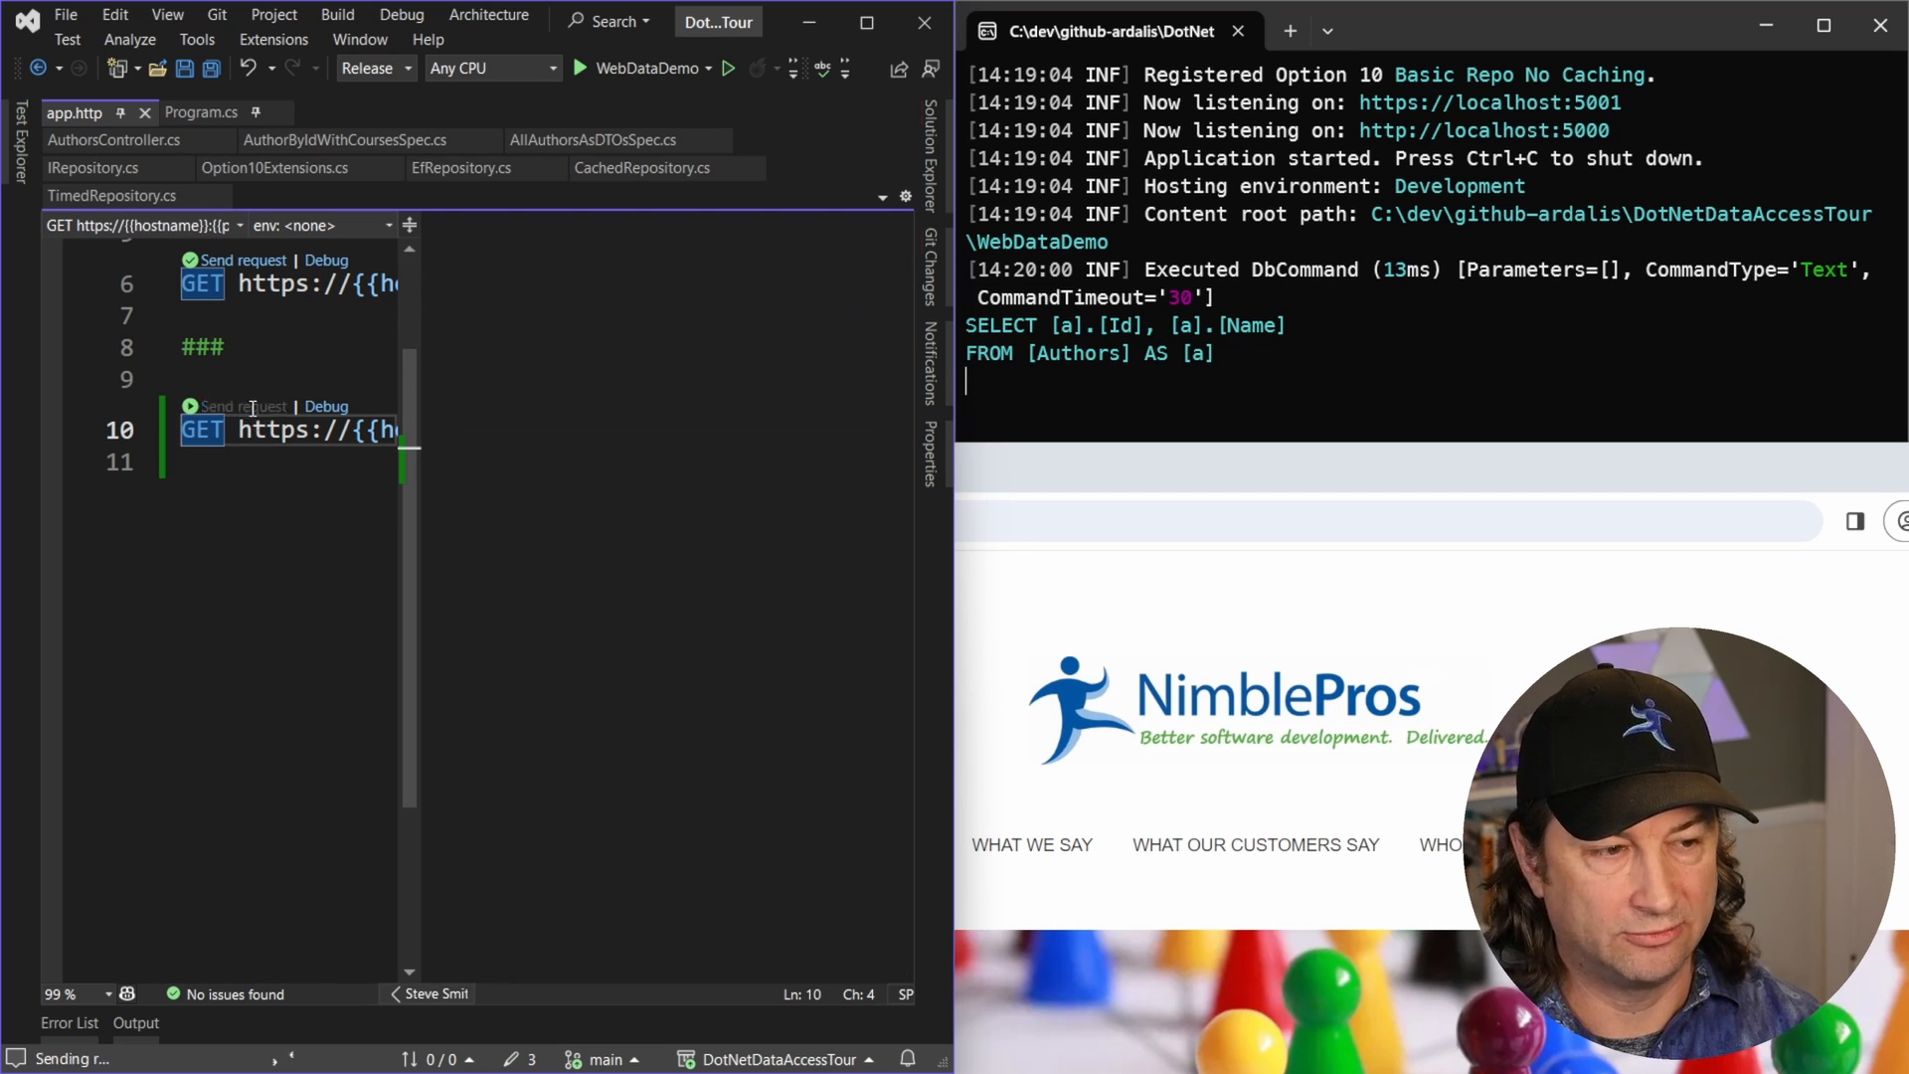
pyautogui.click(241, 406)
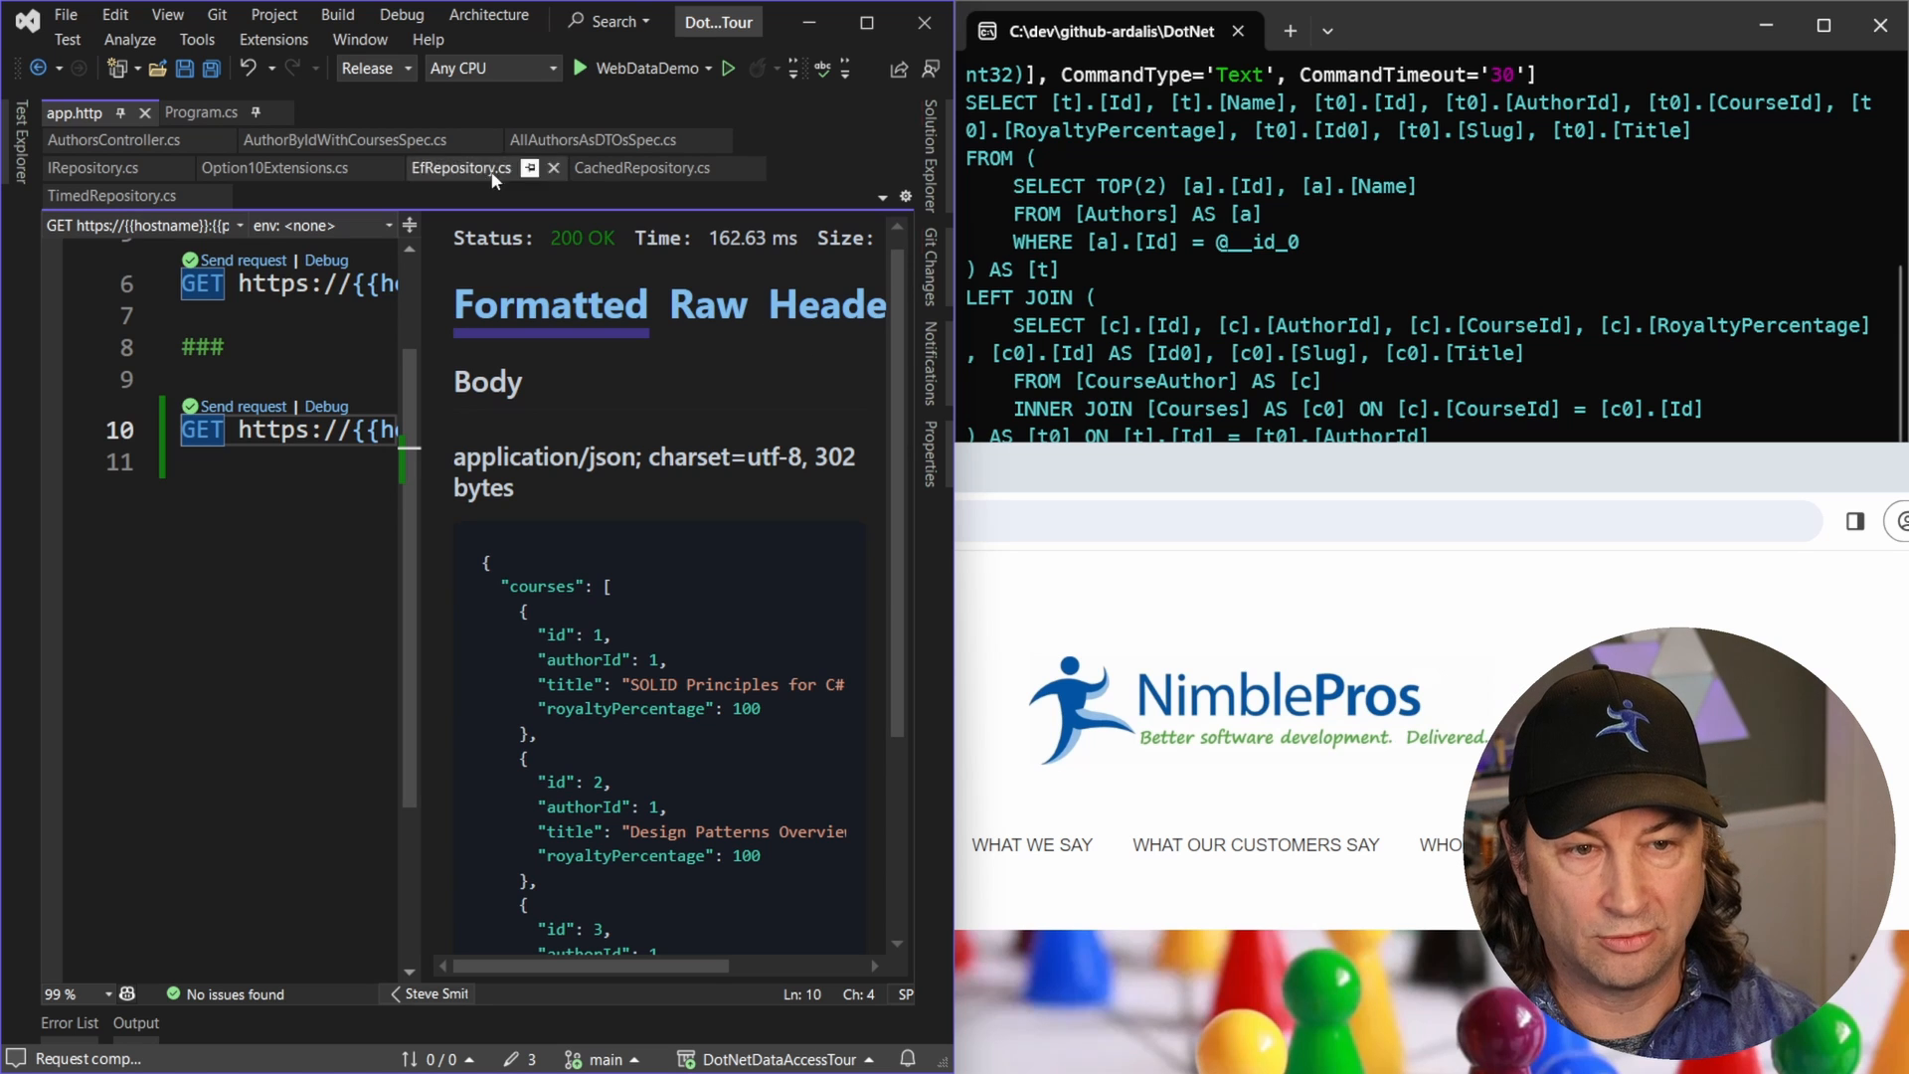
pyautogui.click(280, 167)
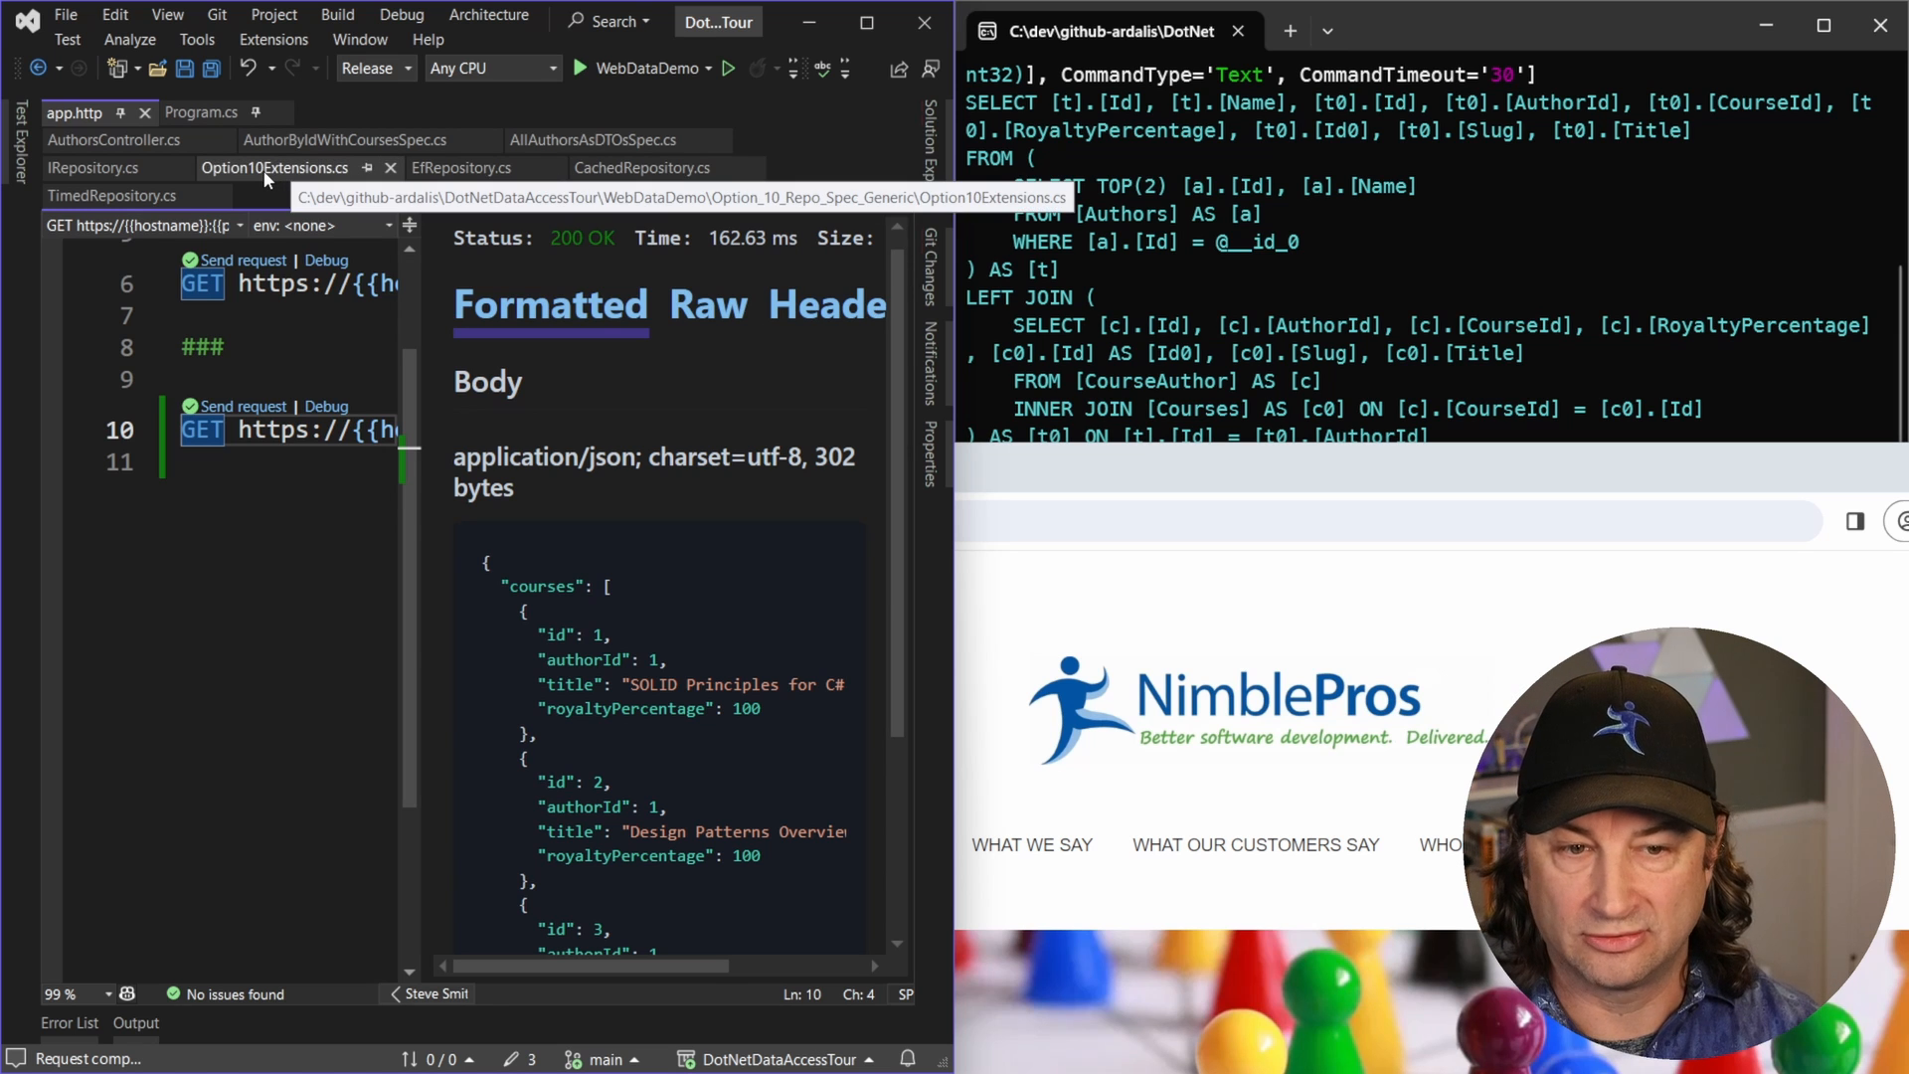
pyautogui.click(275, 167)
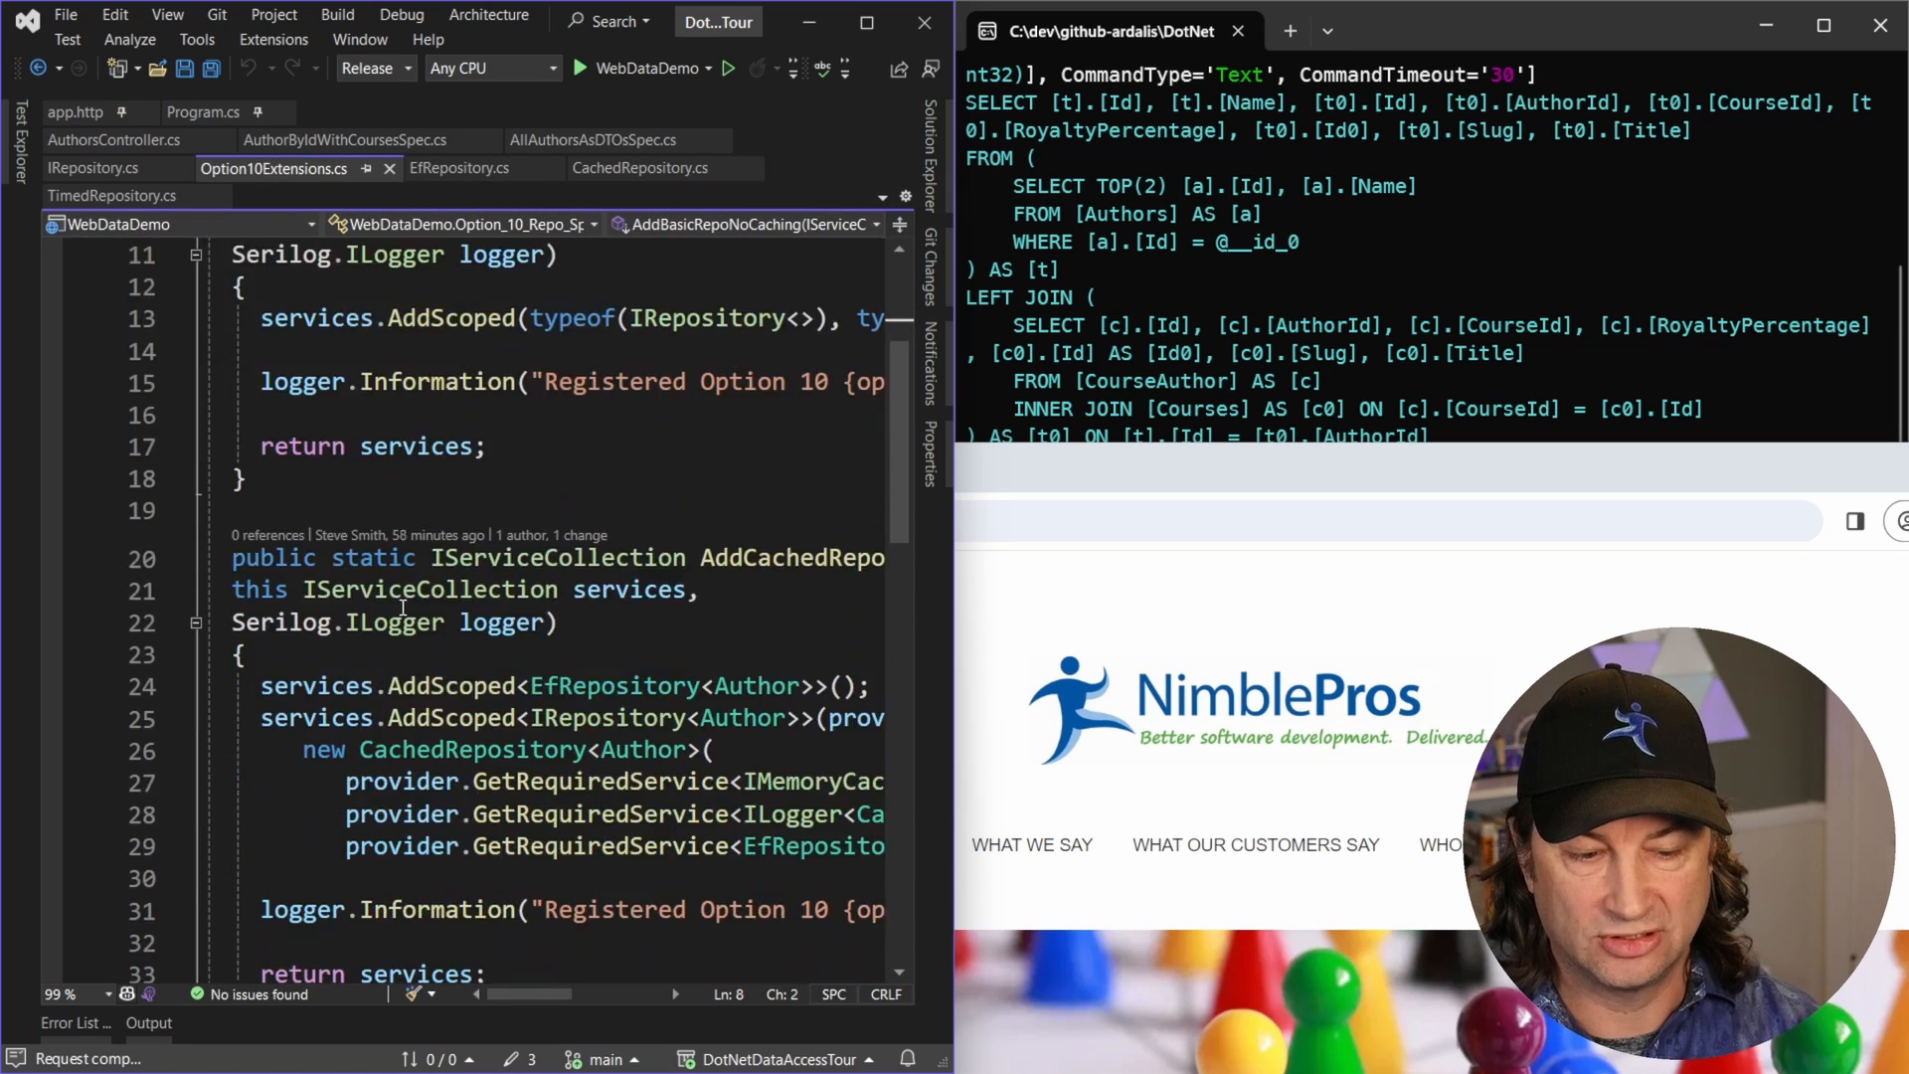
# - Maximize Visual Studio, highlight the AddCachedRepository registration, then view Program.cs
pyautogui.scroll(-3)
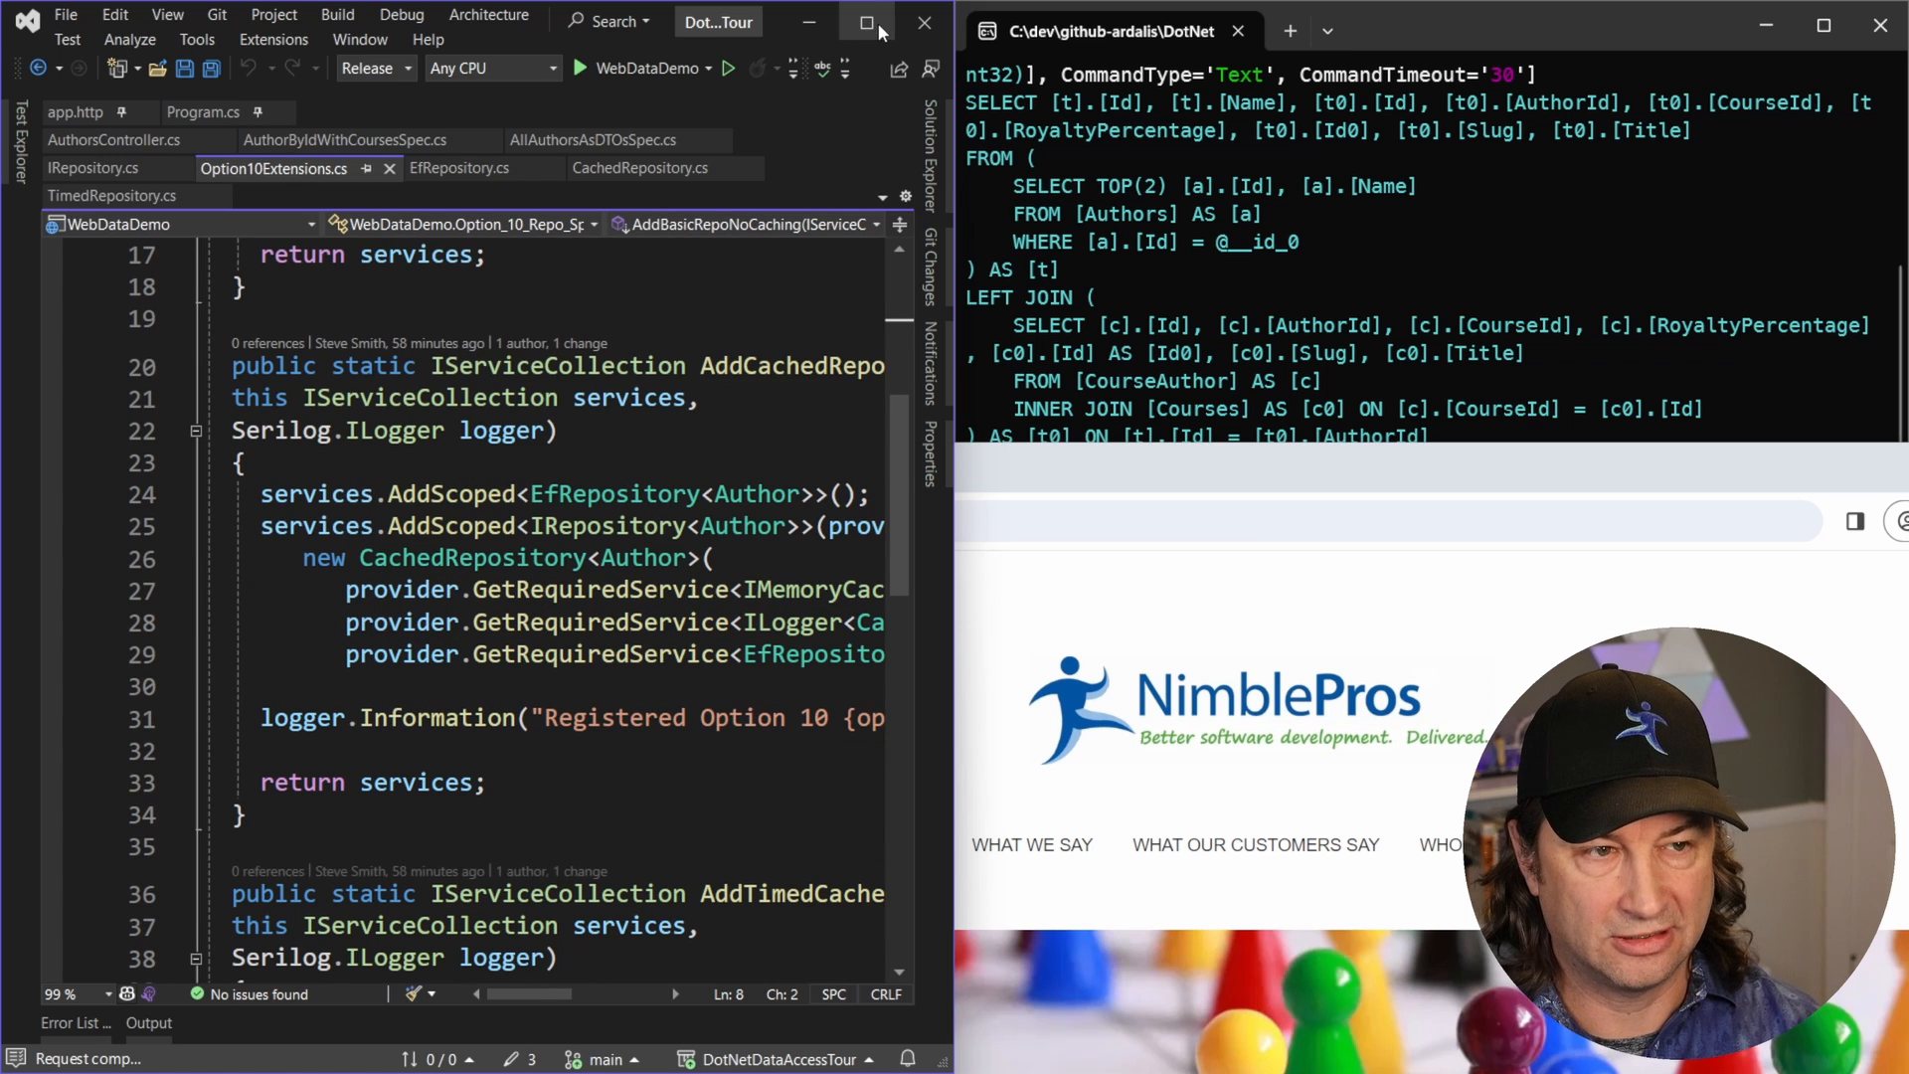
pyautogui.click(864, 24)
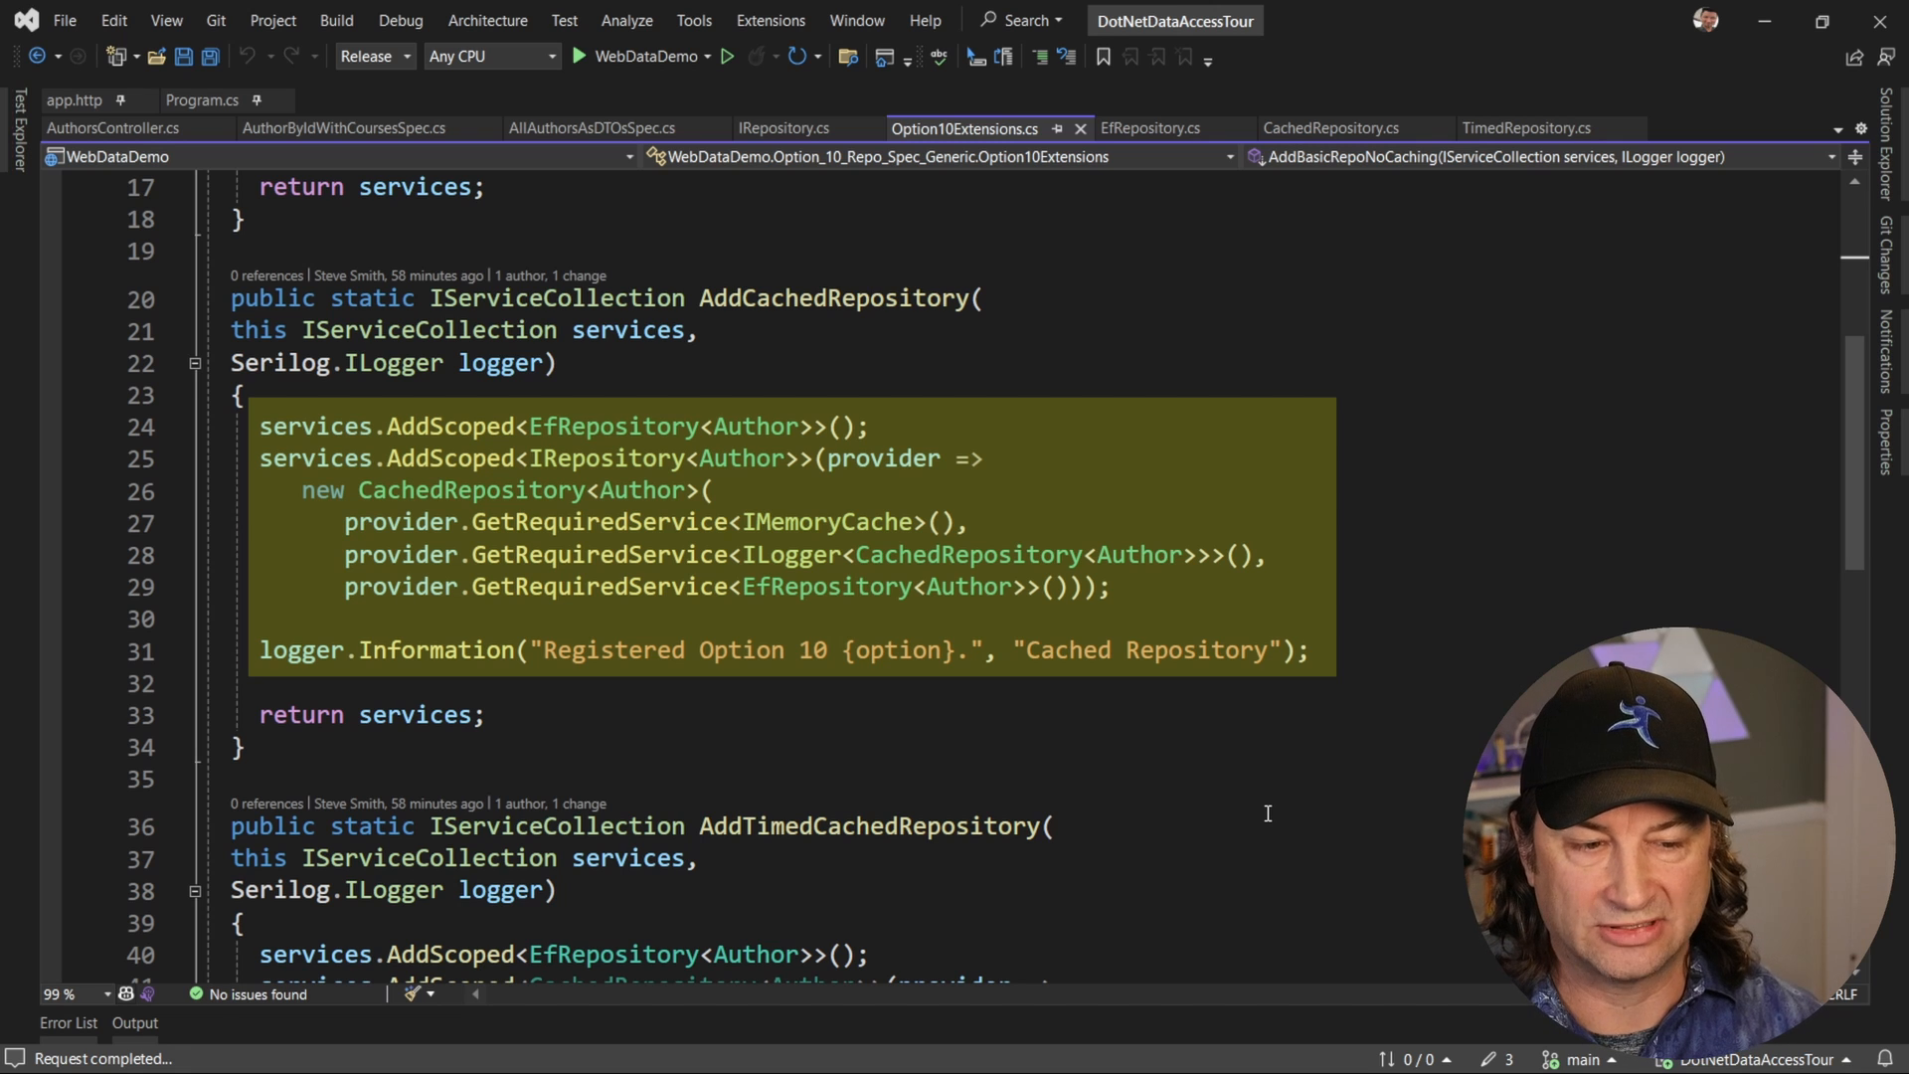
pyautogui.click(481, 490)
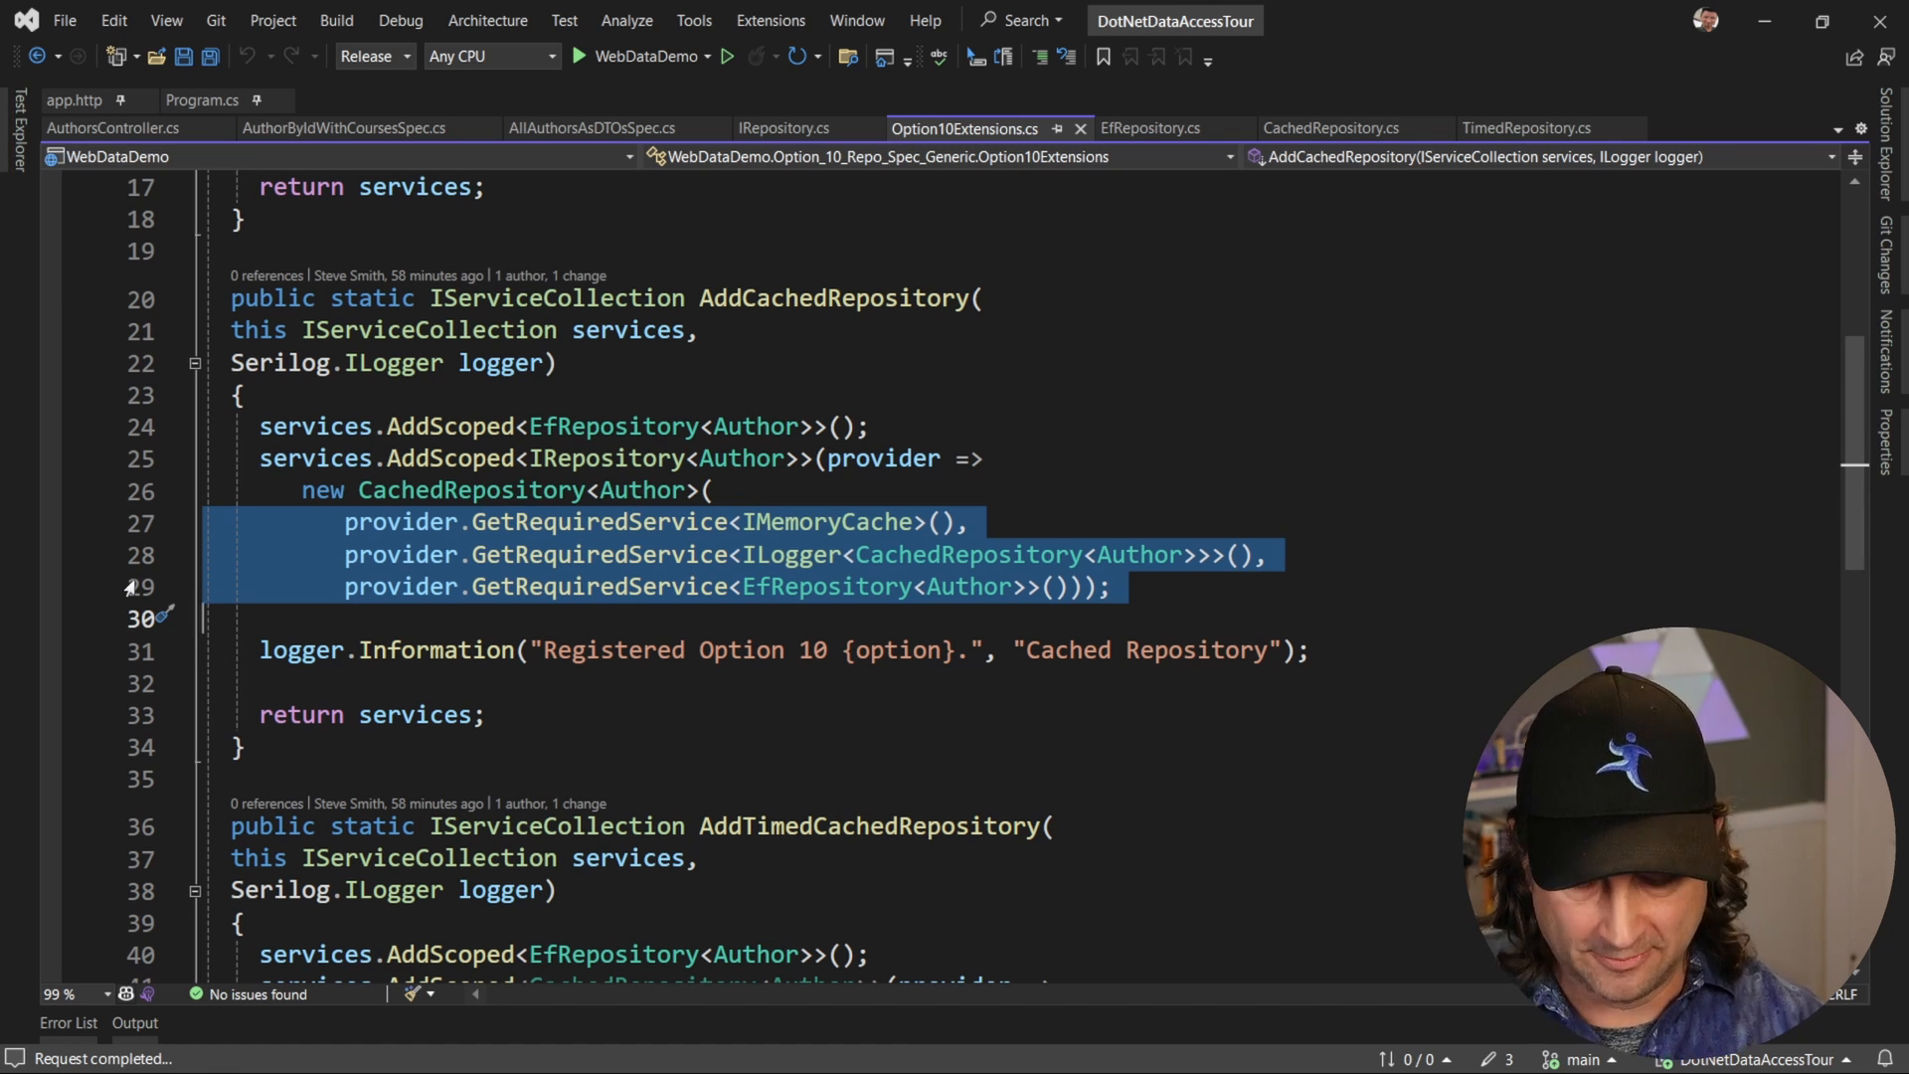
pyautogui.moveTo(201, 100)
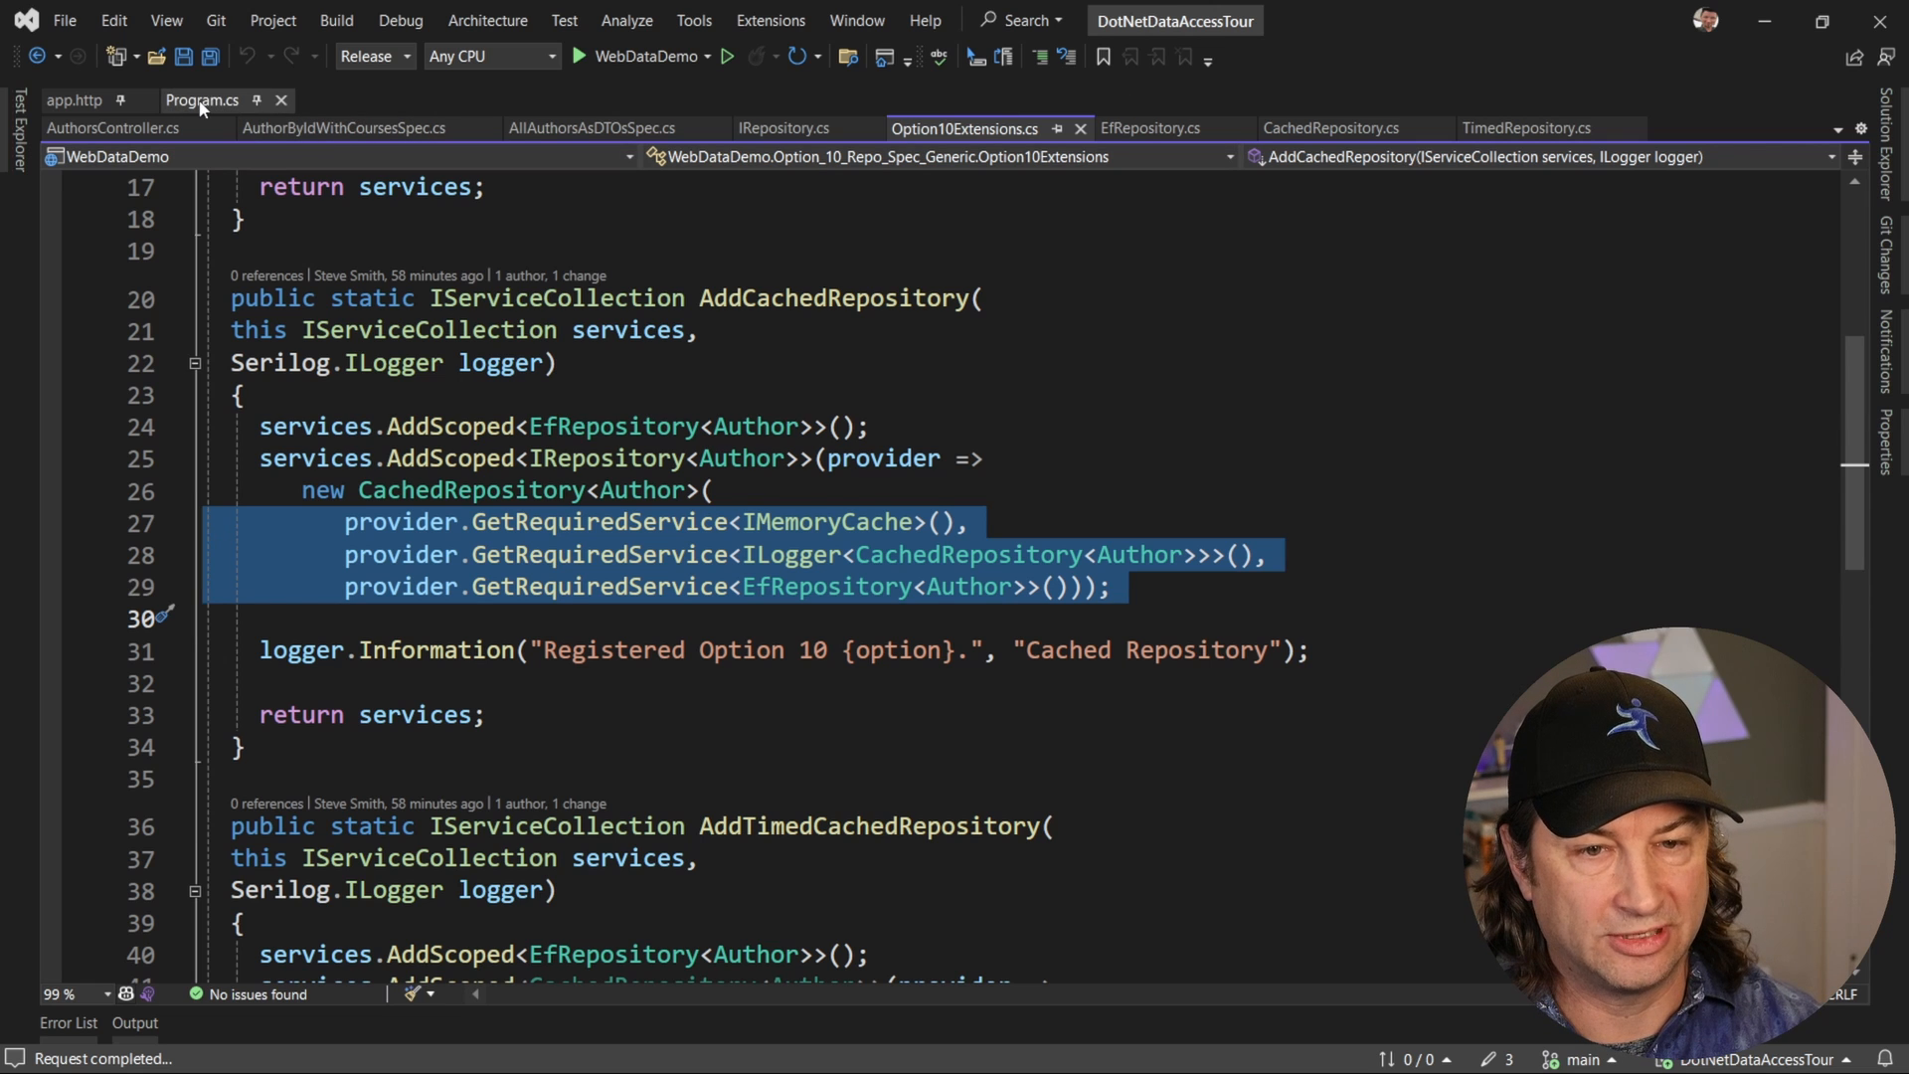
pyautogui.click(201, 99)
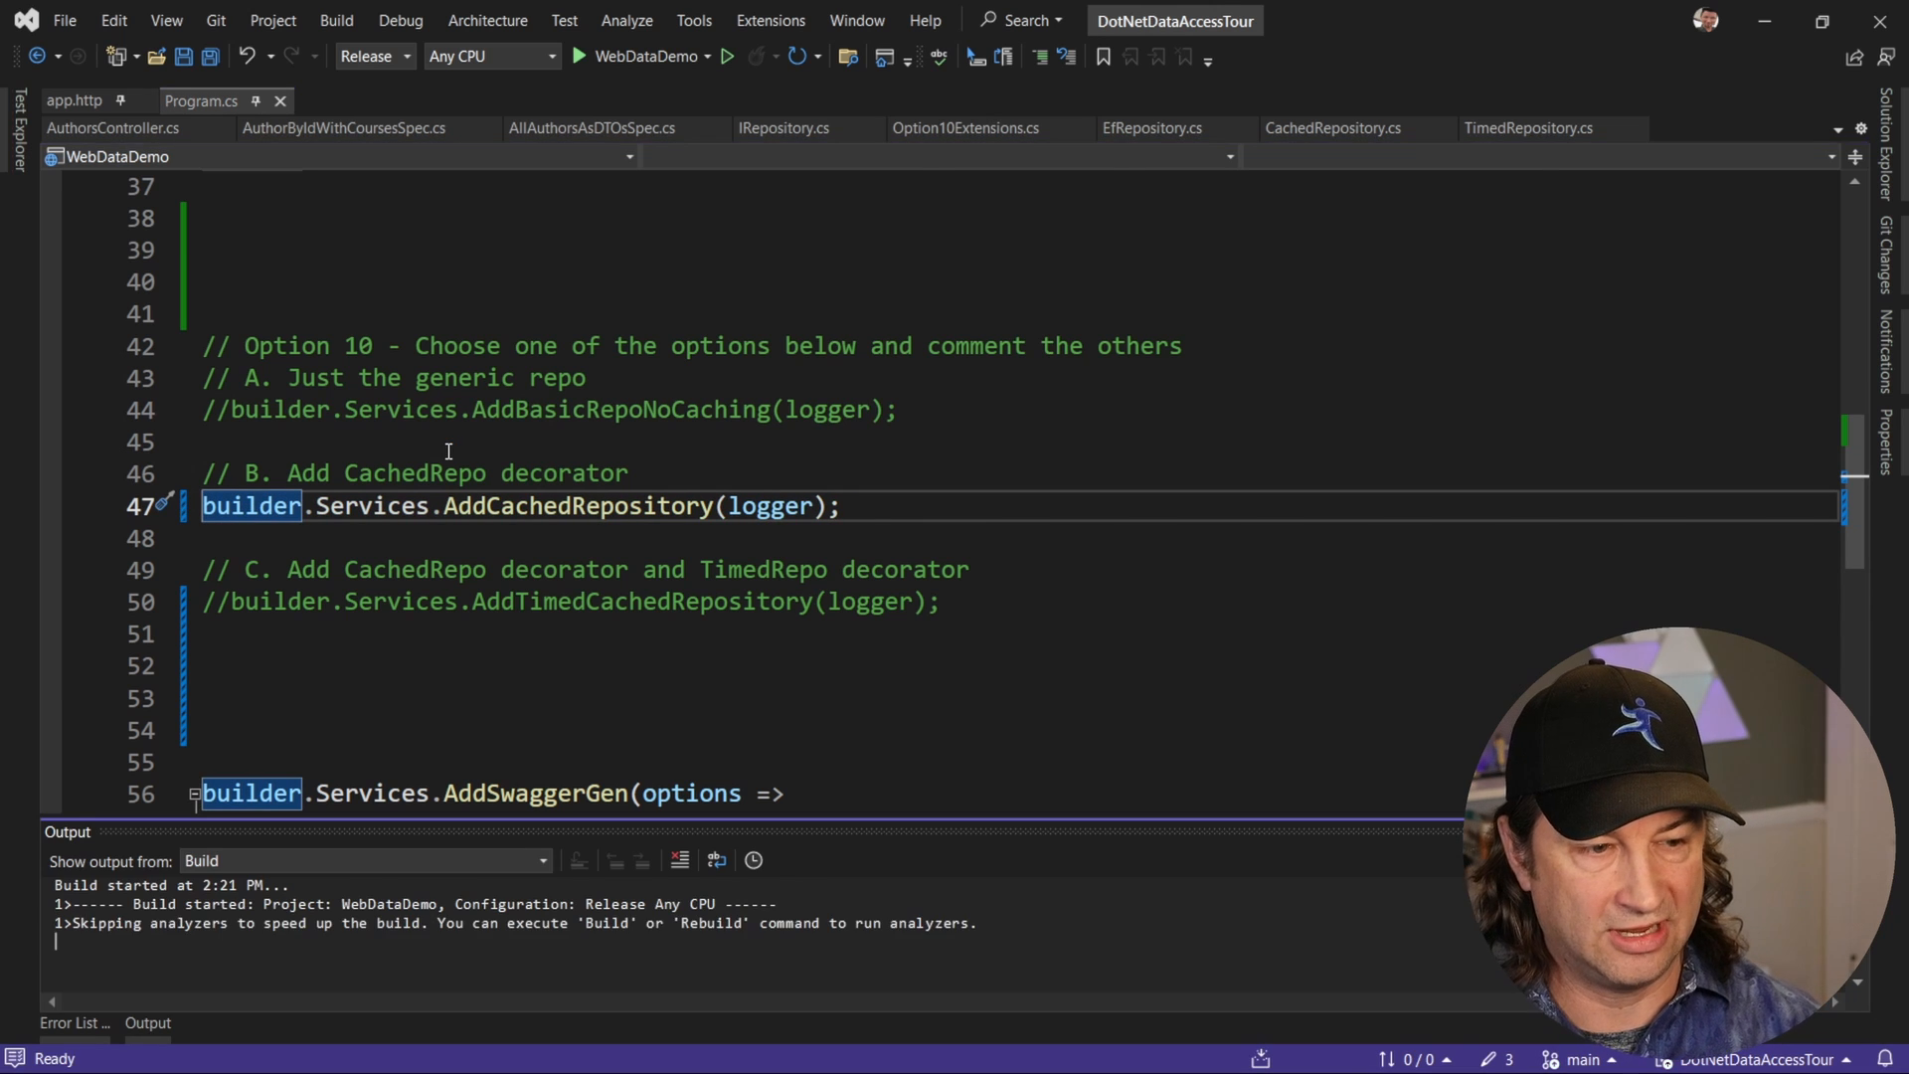
# - Run the cached app and resend the all-authors request until it hits the cache
pyautogui.click(727, 56)
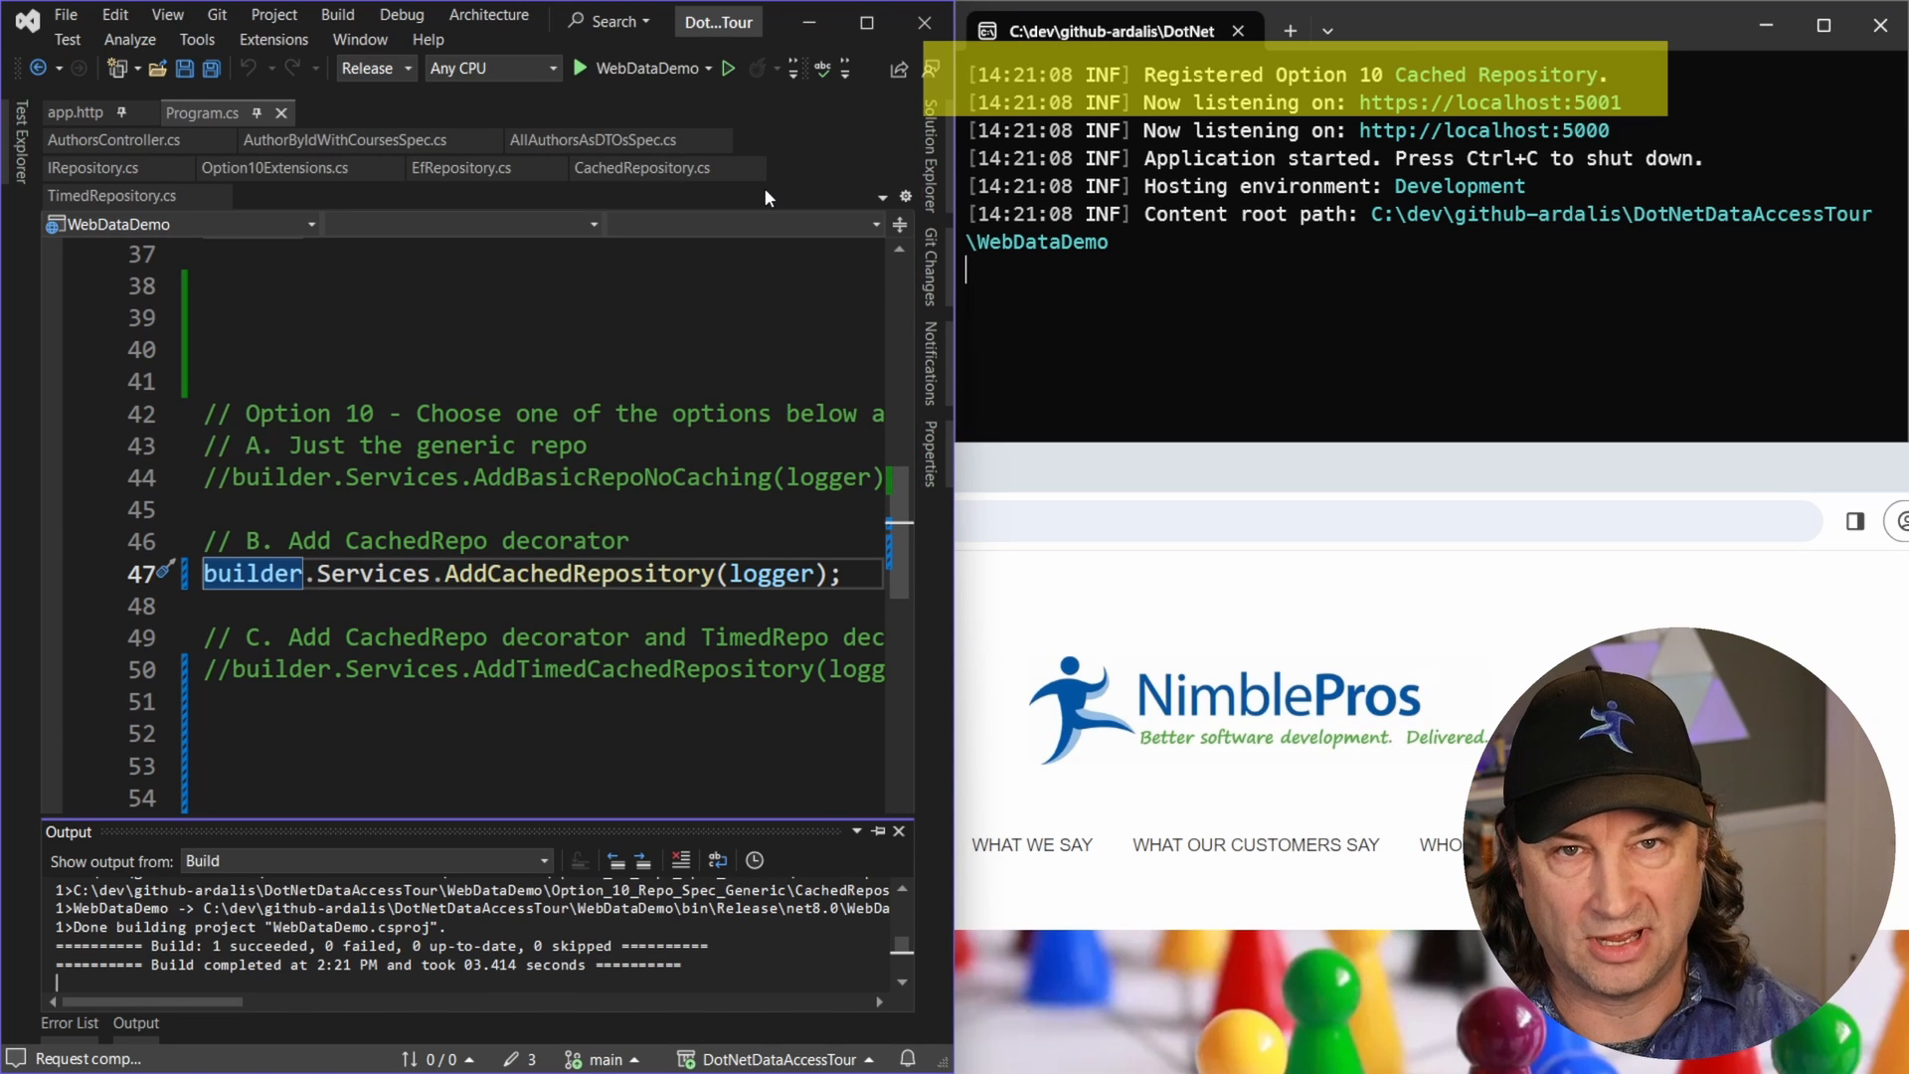
pyautogui.click(67, 113)
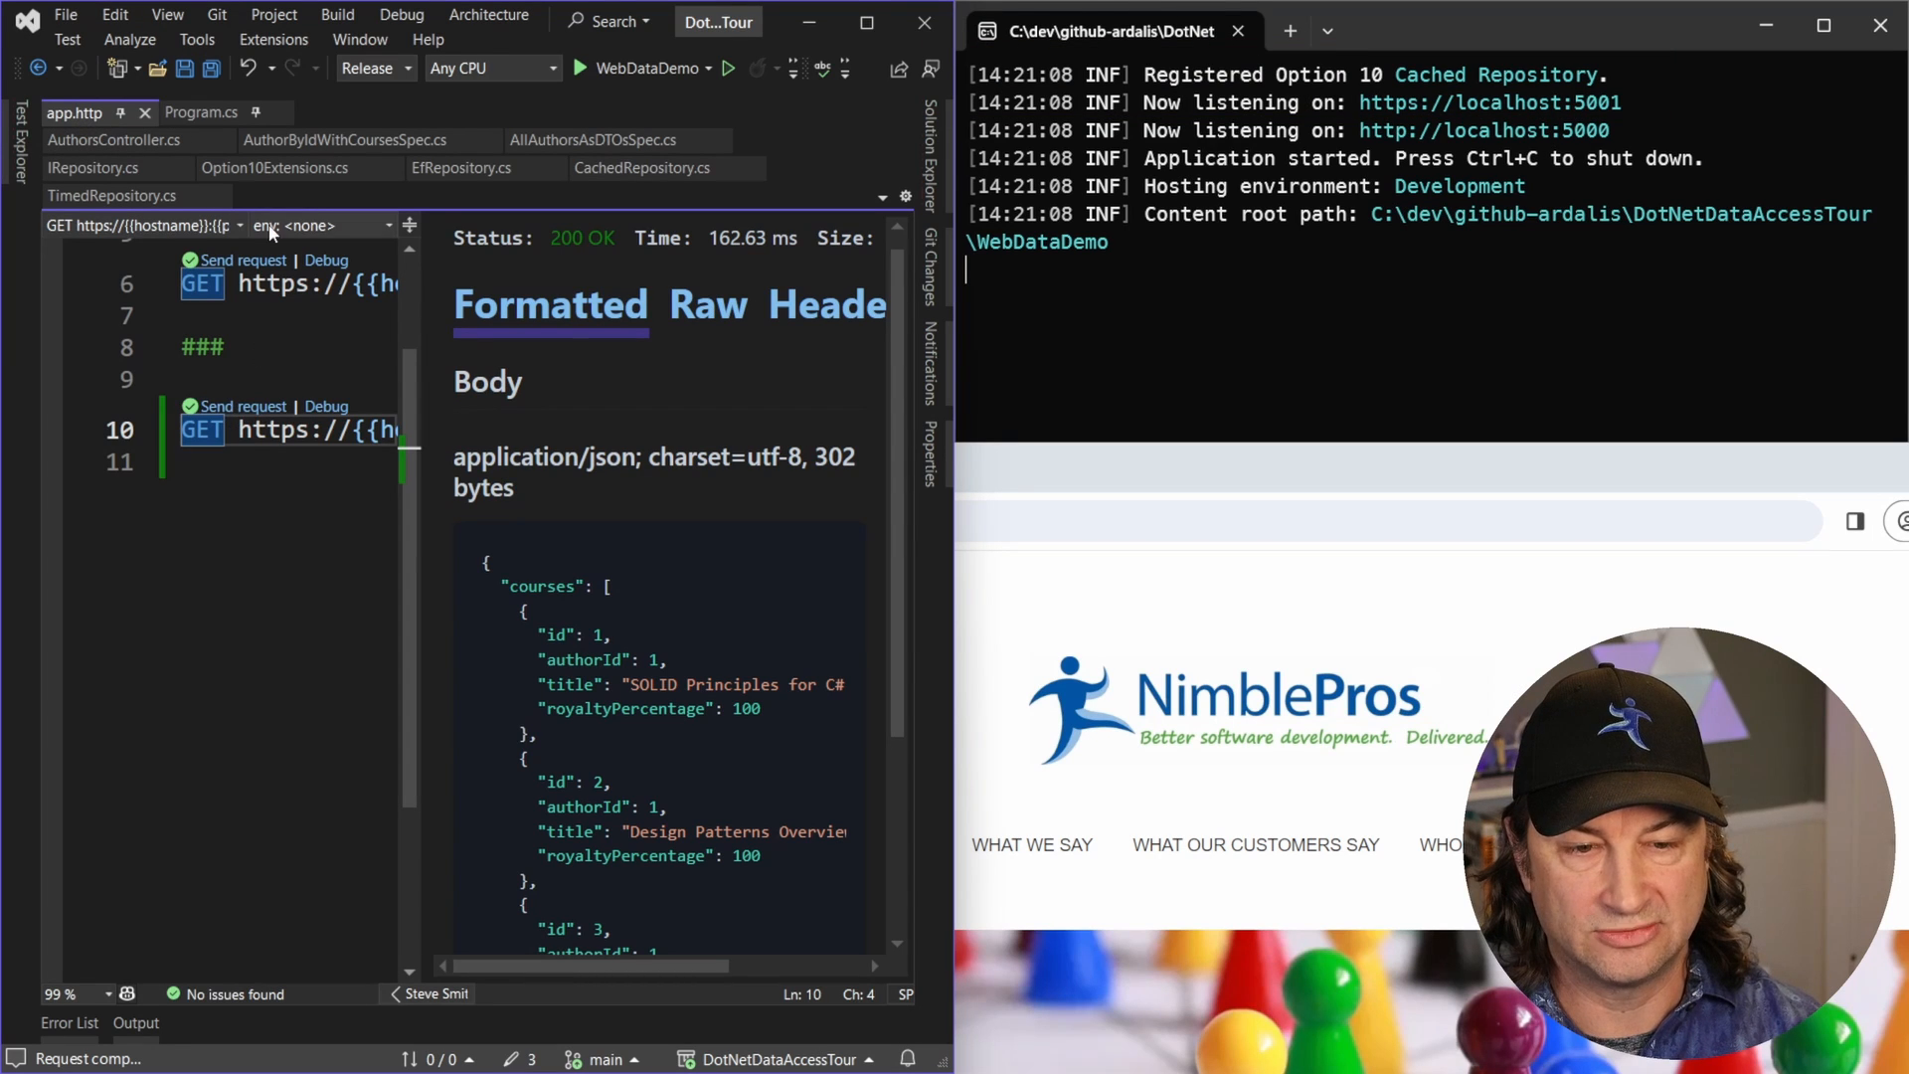
pyautogui.click(240, 260)
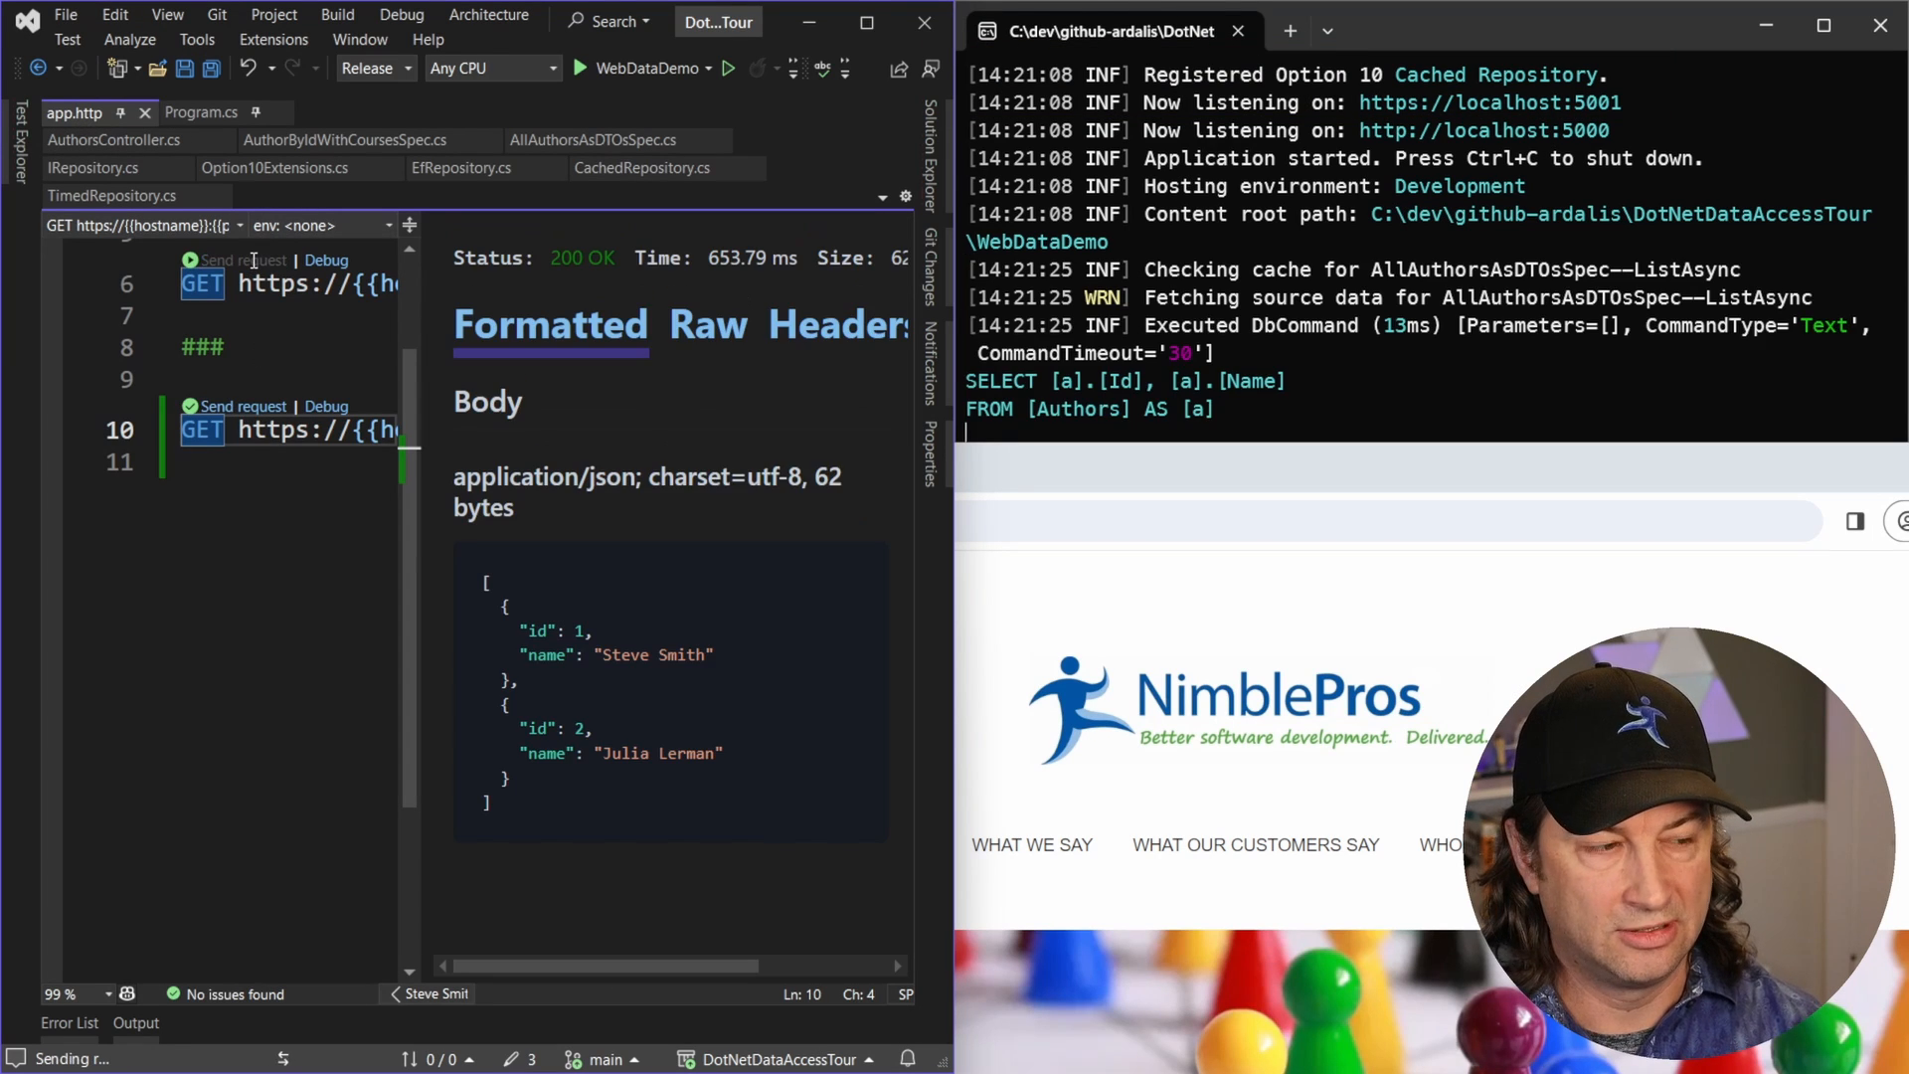
pyautogui.click(243, 259)
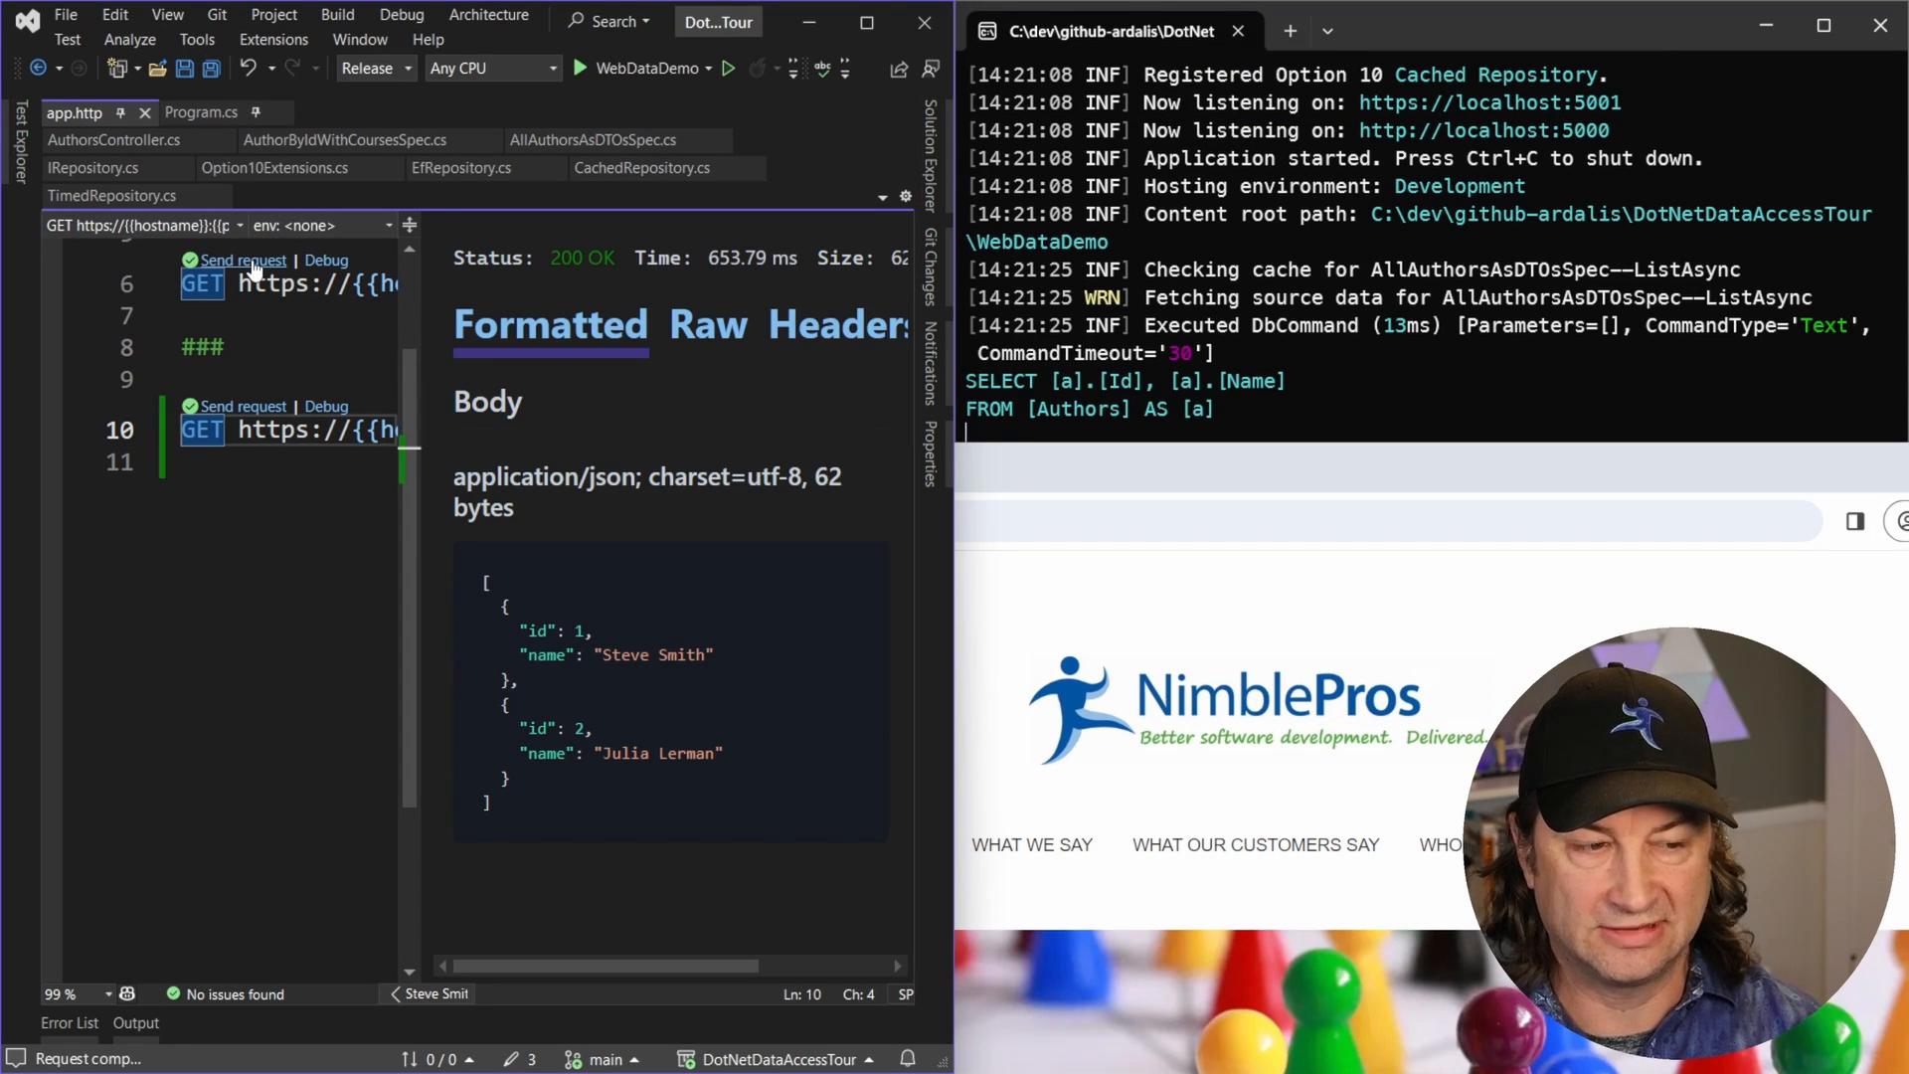
pyautogui.click(241, 259)
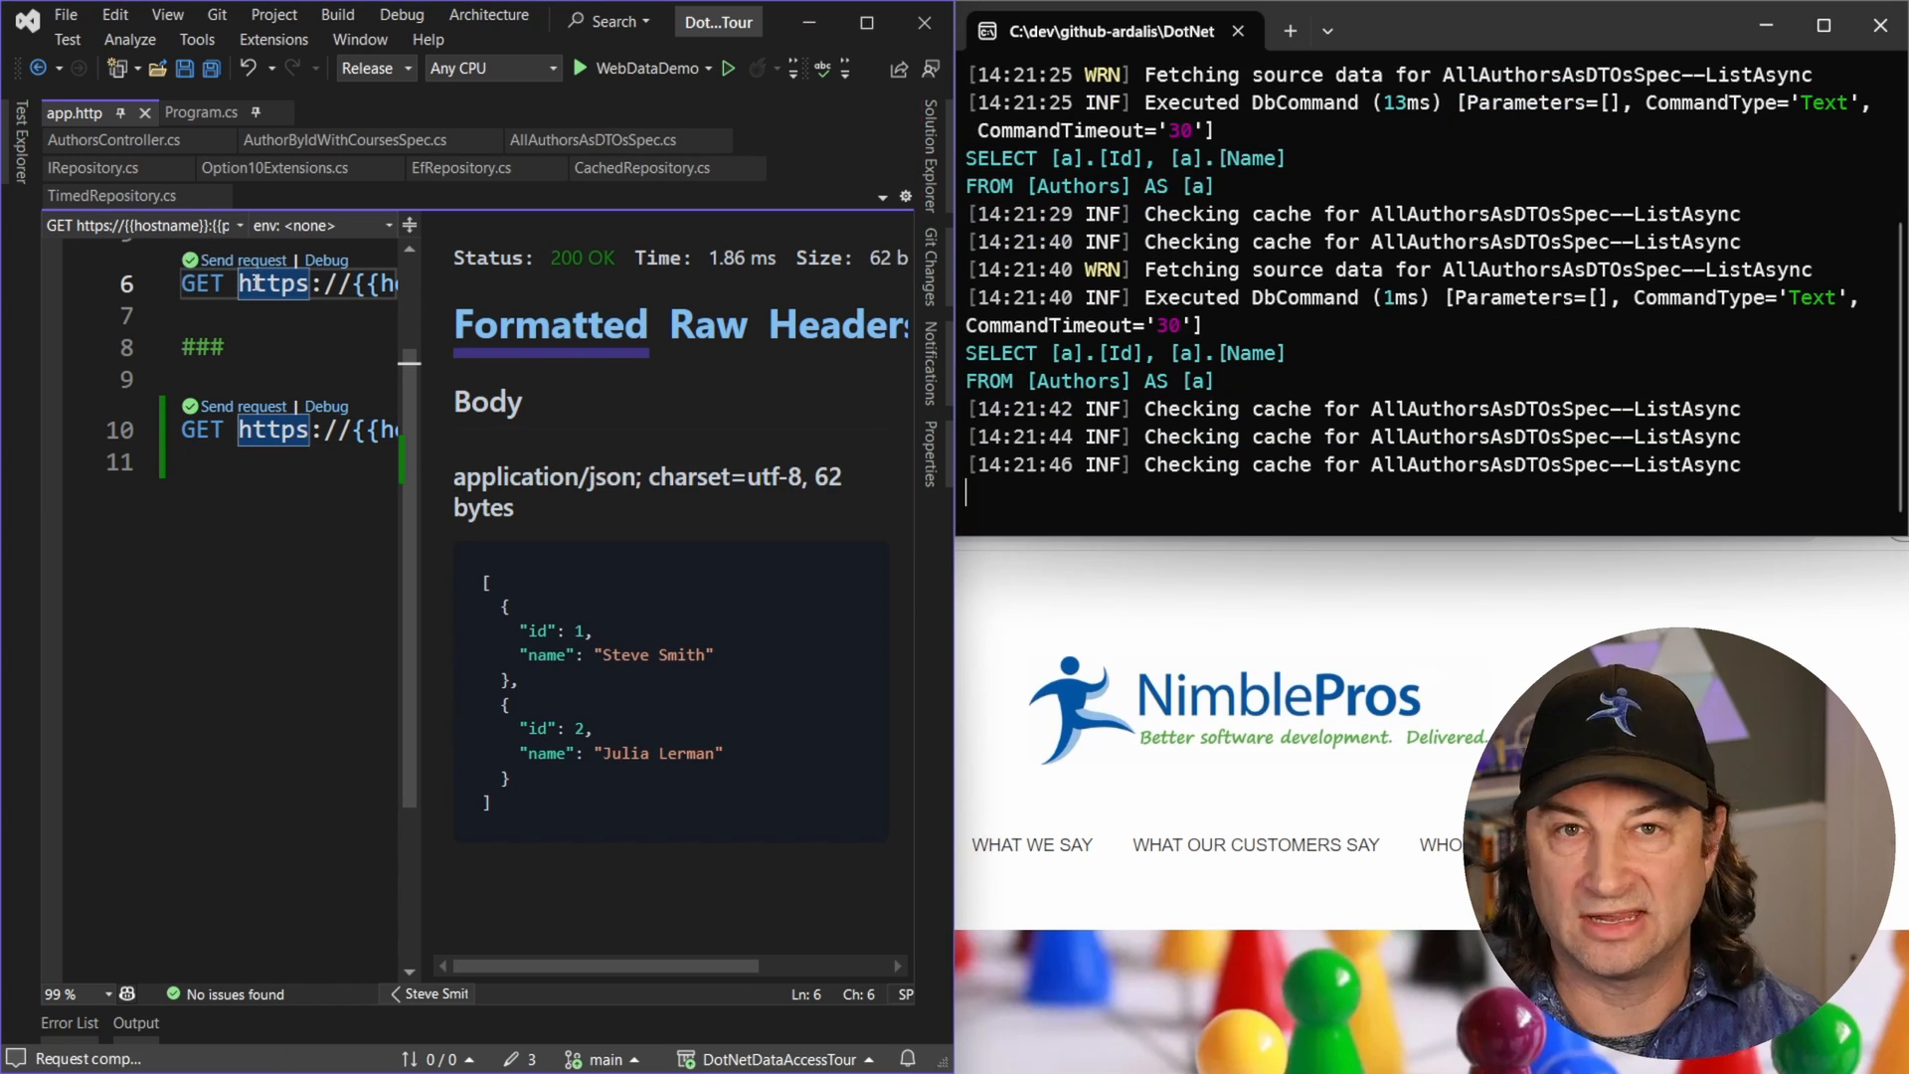
pyautogui.click(244, 260)
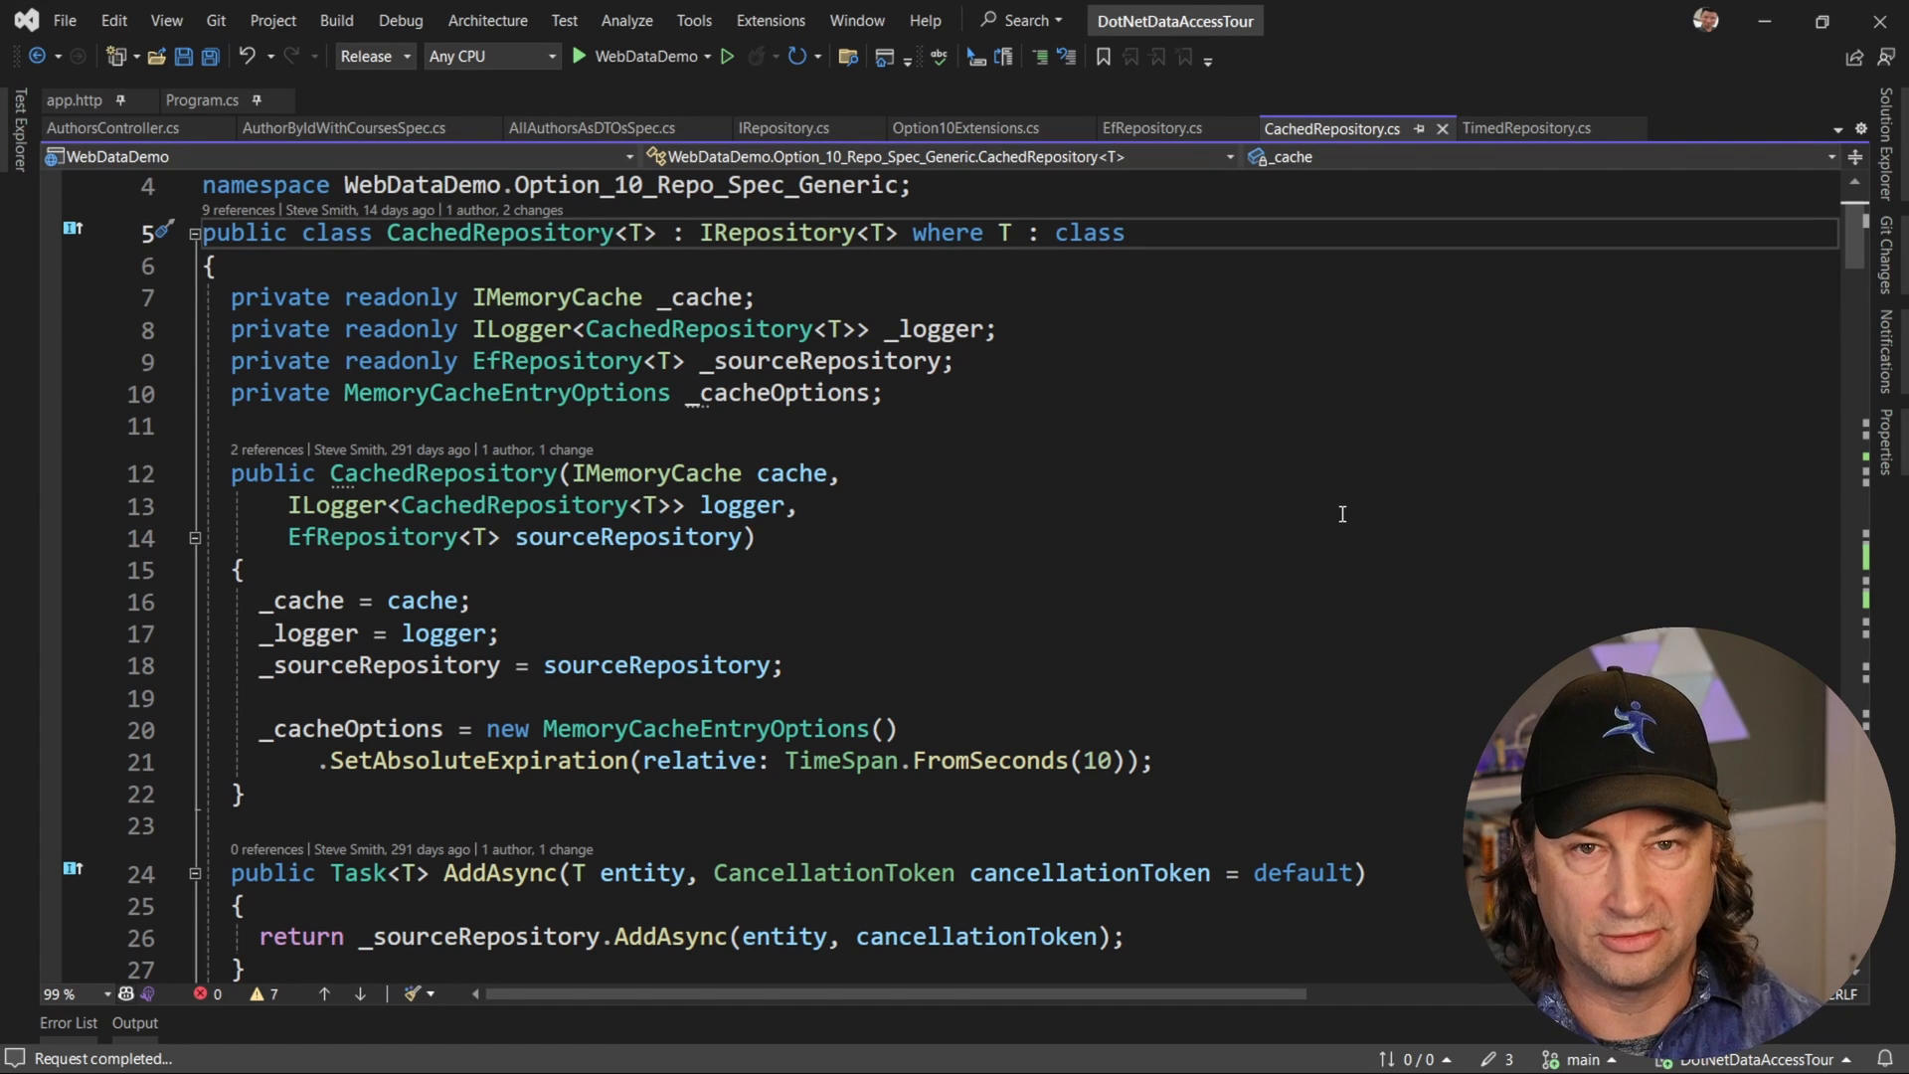
# - Walk through CachedRepository's ListAsync, marking the source fetch and ISpecification parameter
pyautogui.scroll(-3)
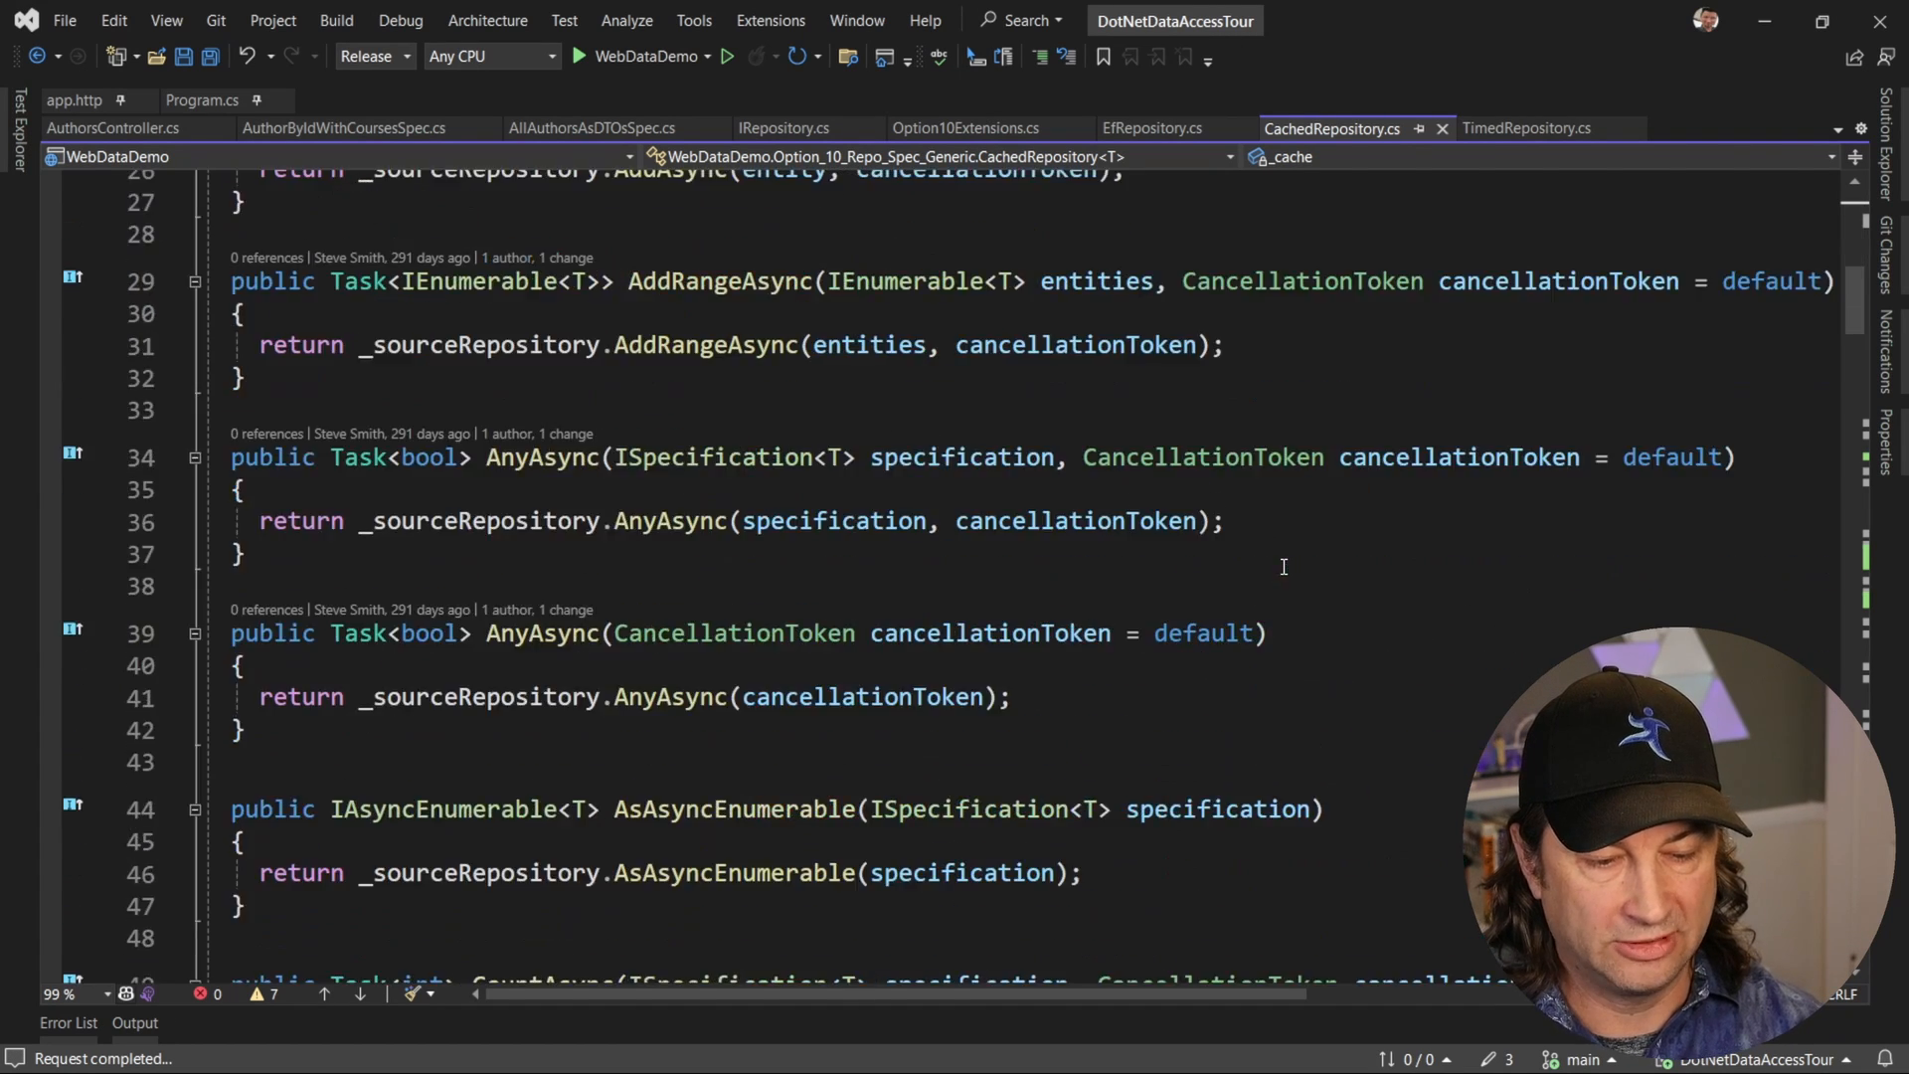
pyautogui.scroll(-3)
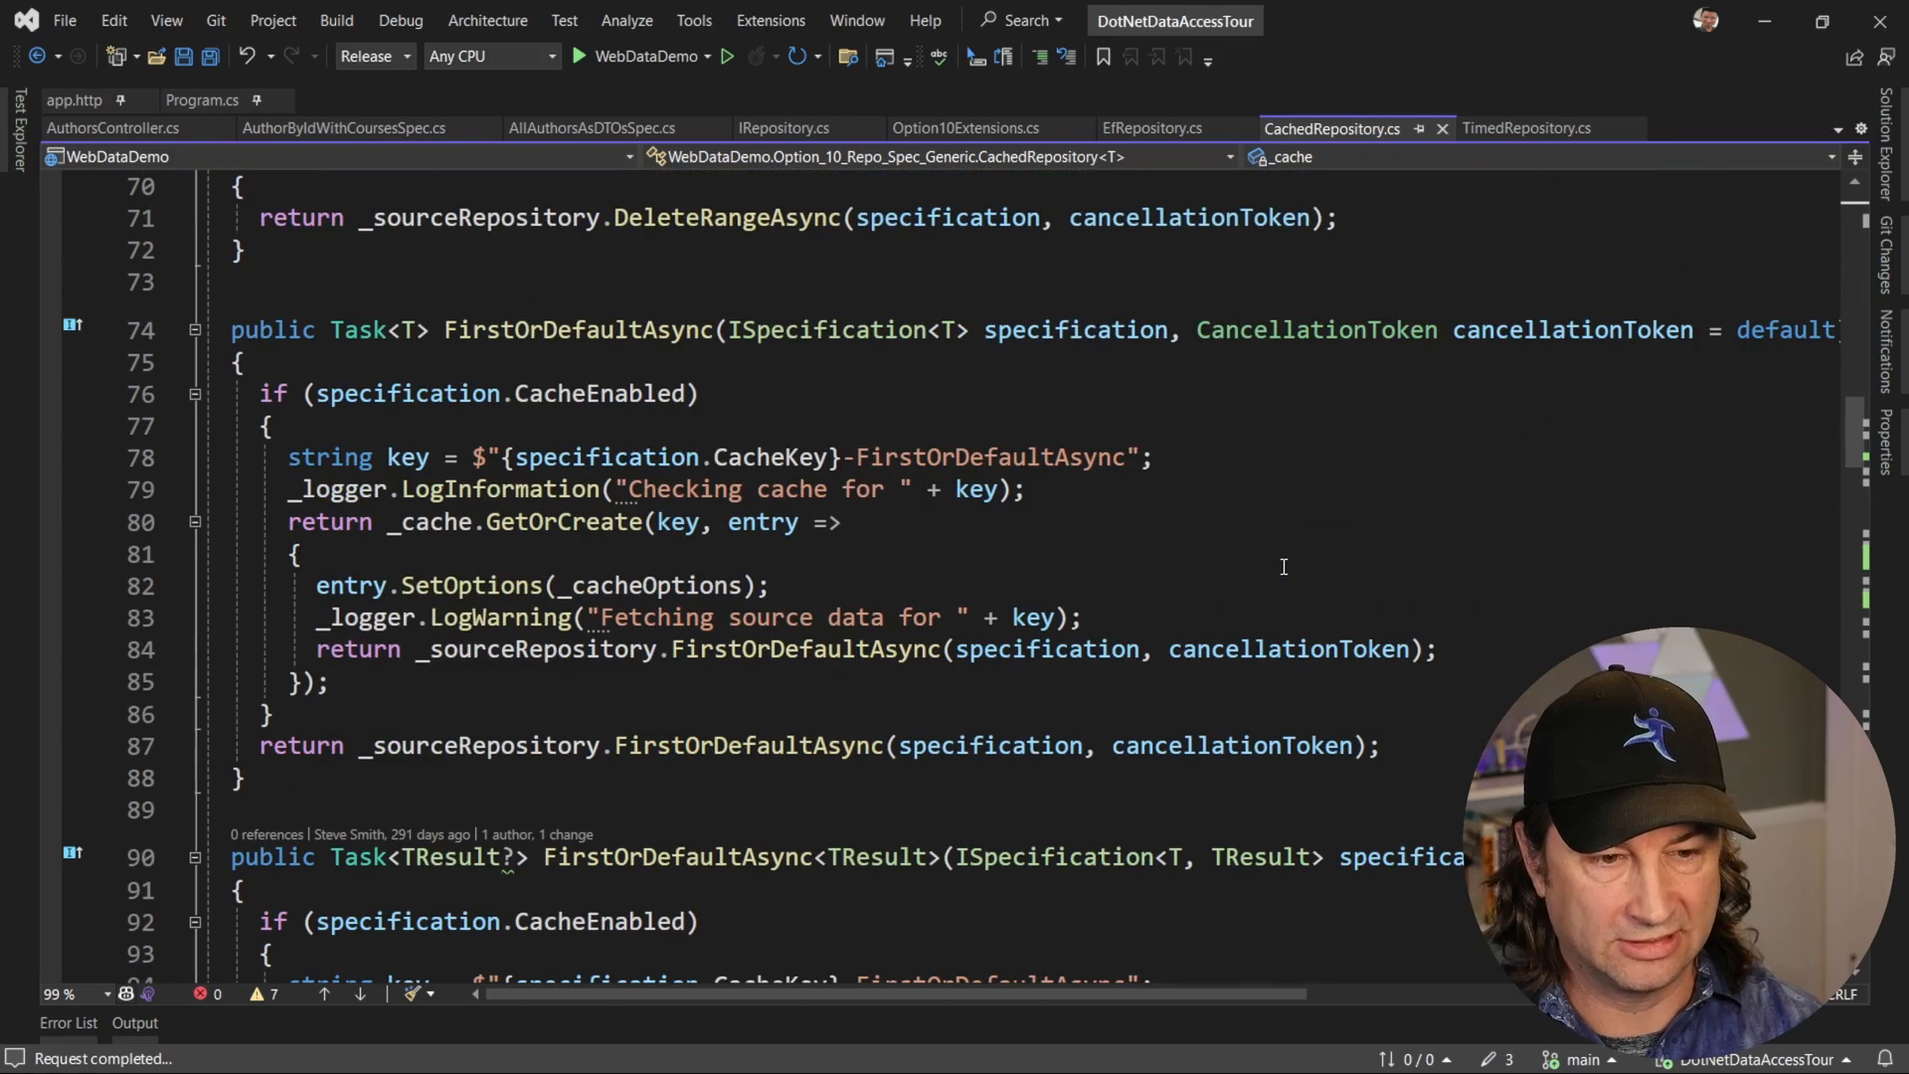
pyautogui.scroll(-3)
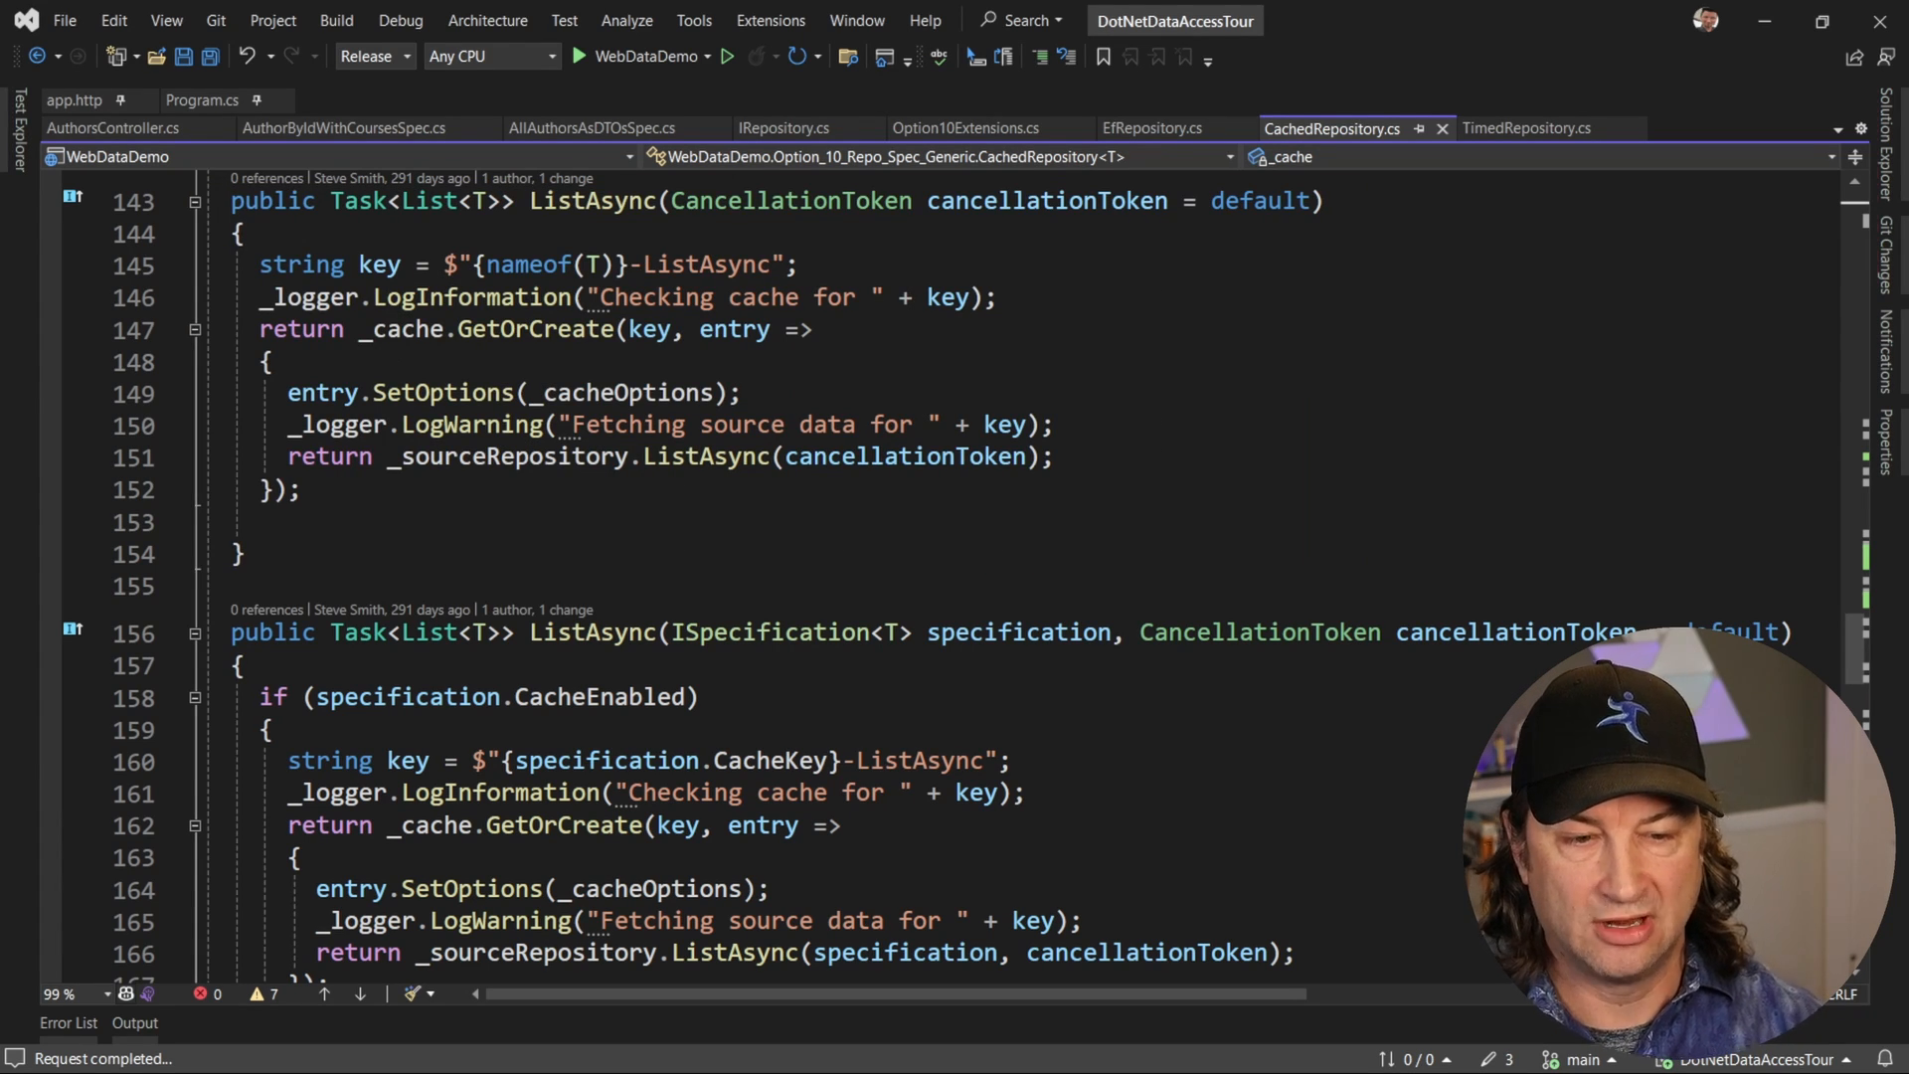
pyautogui.click(669, 455)
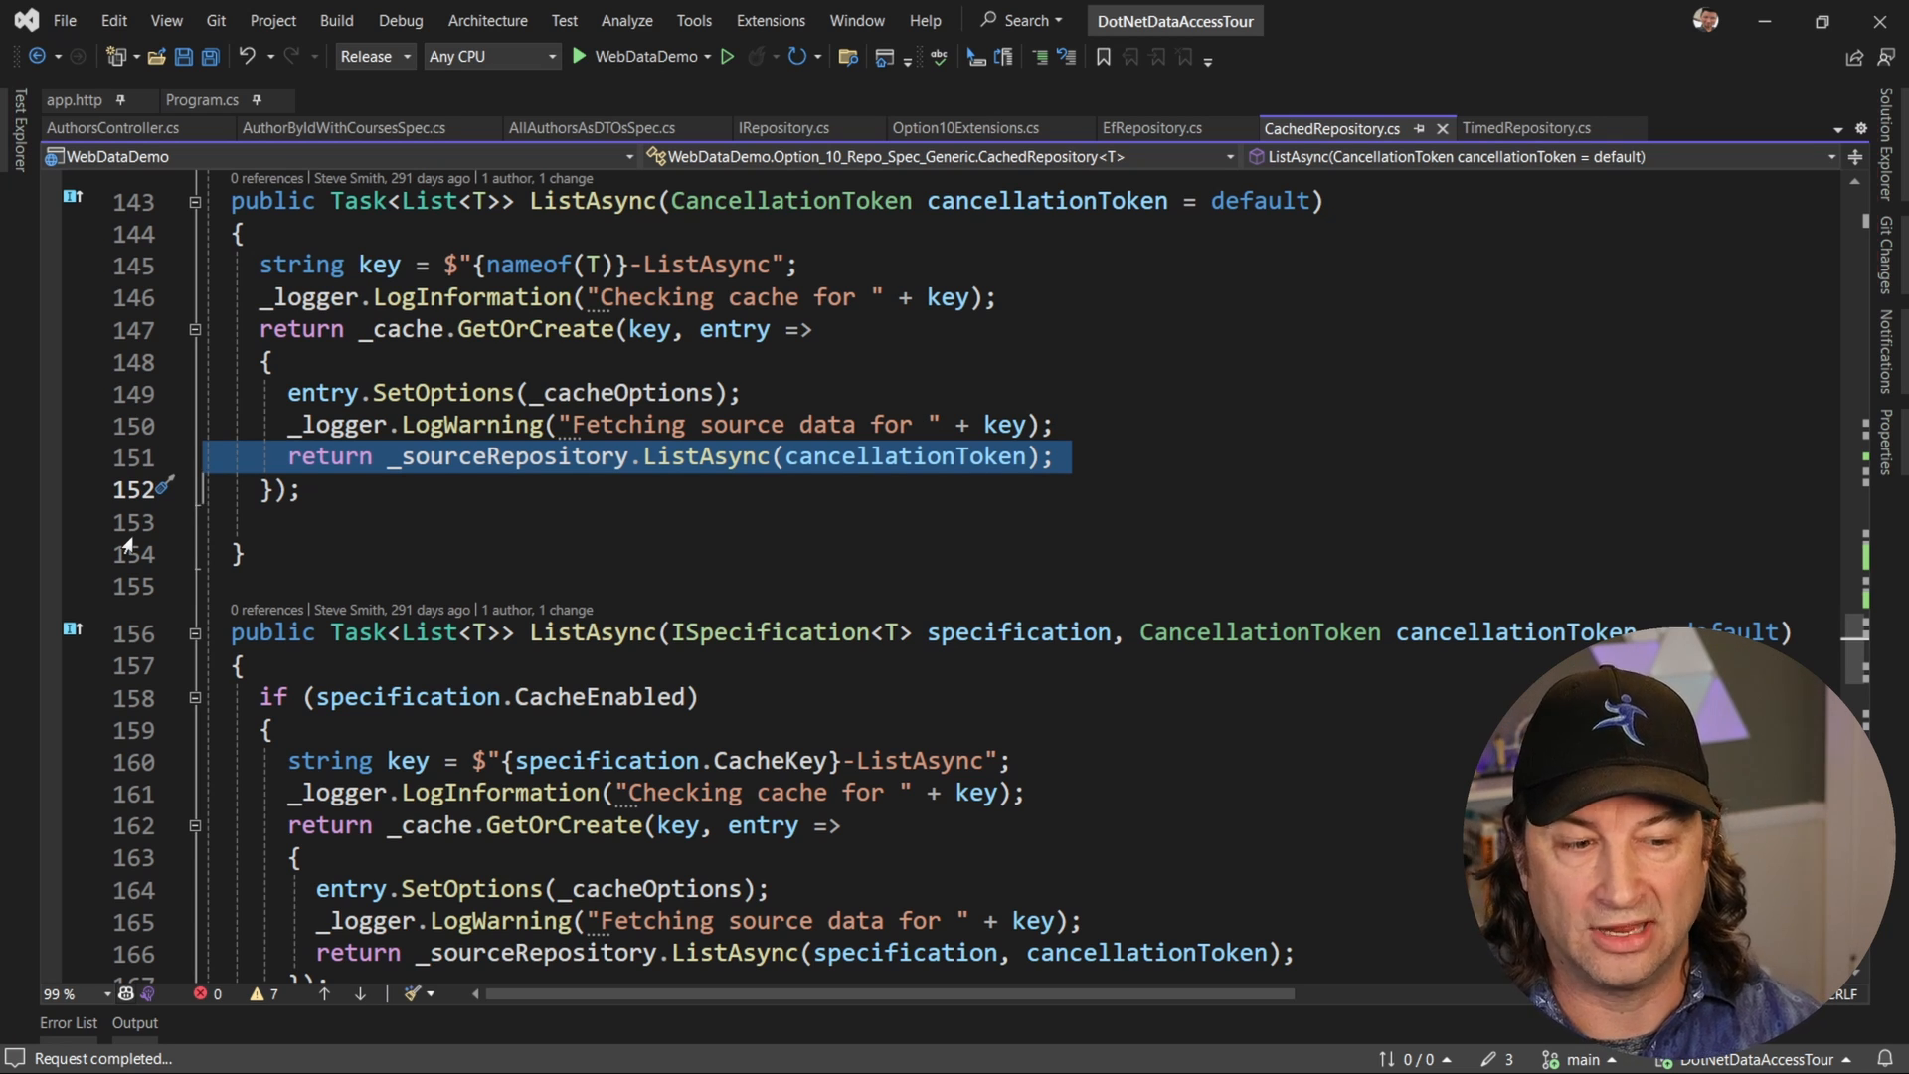
pyautogui.scroll(-3)
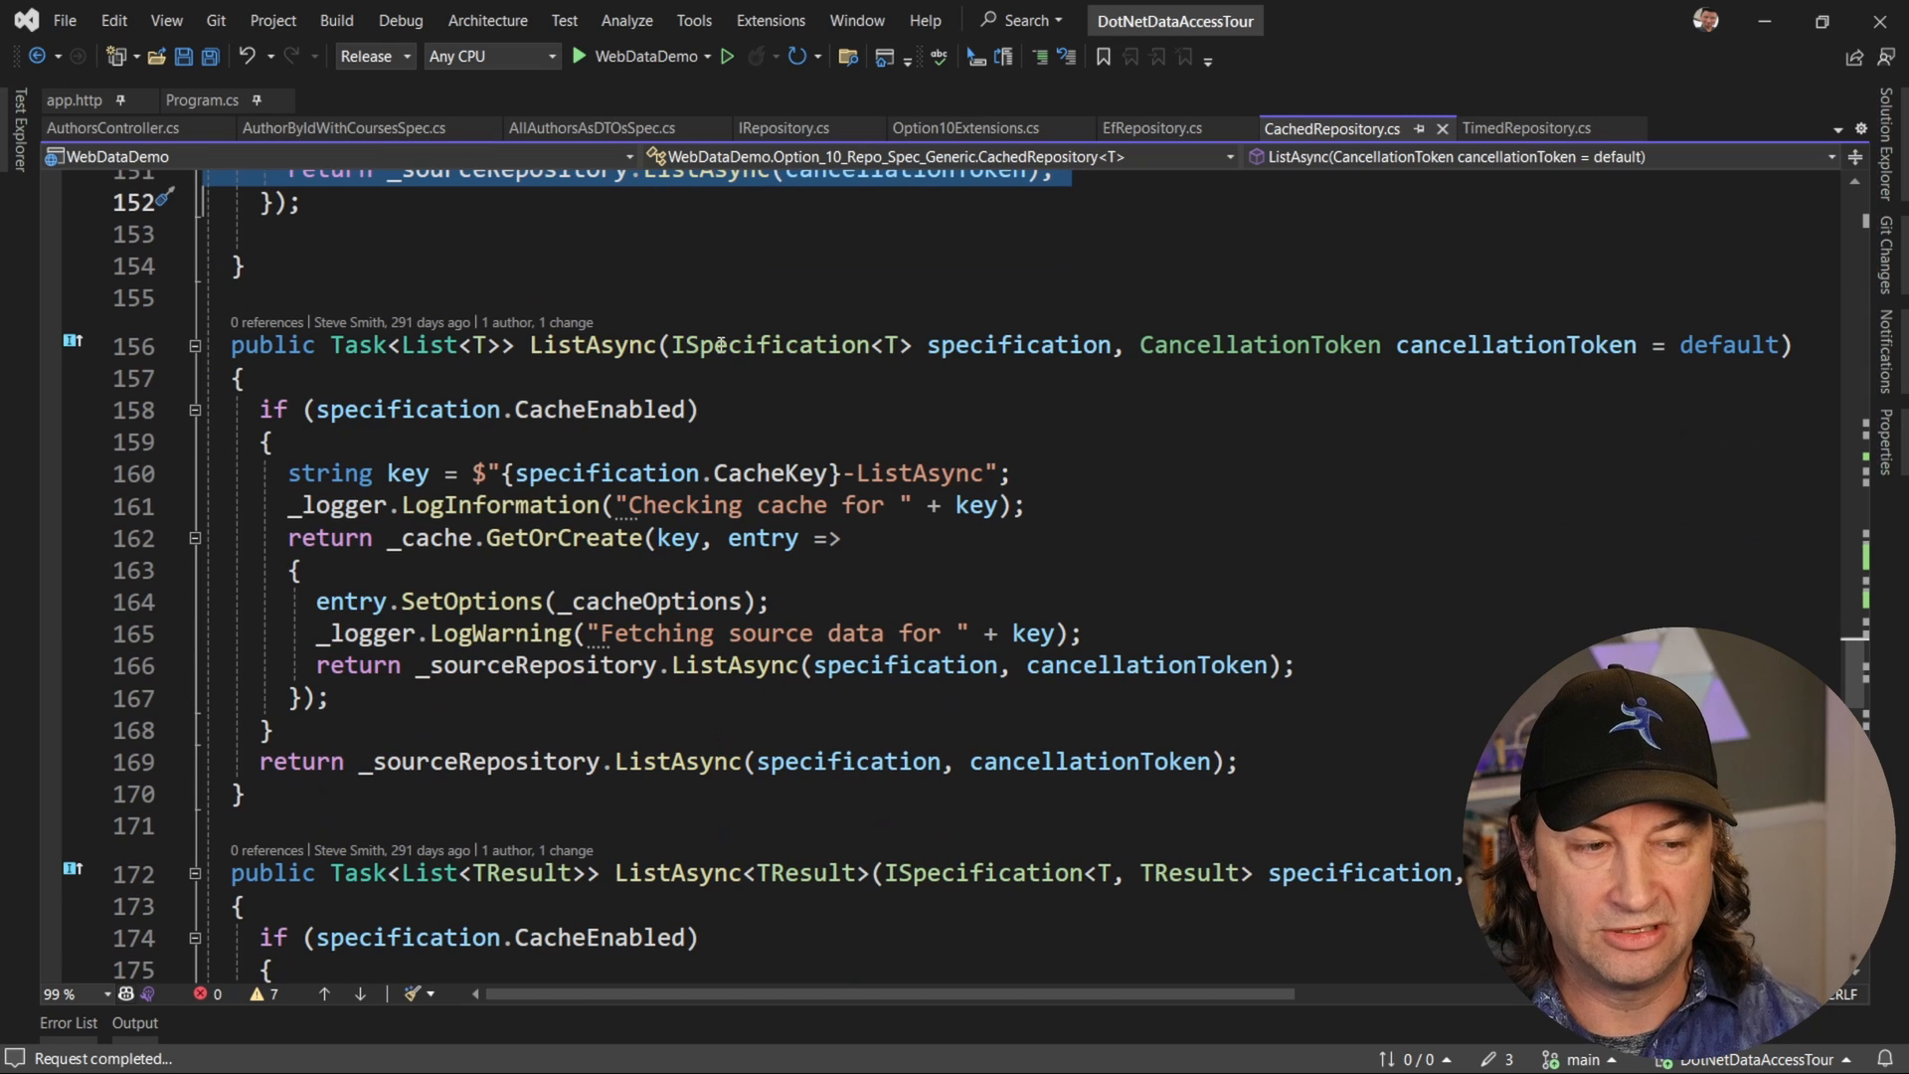
pyautogui.doubleClick(767, 345)
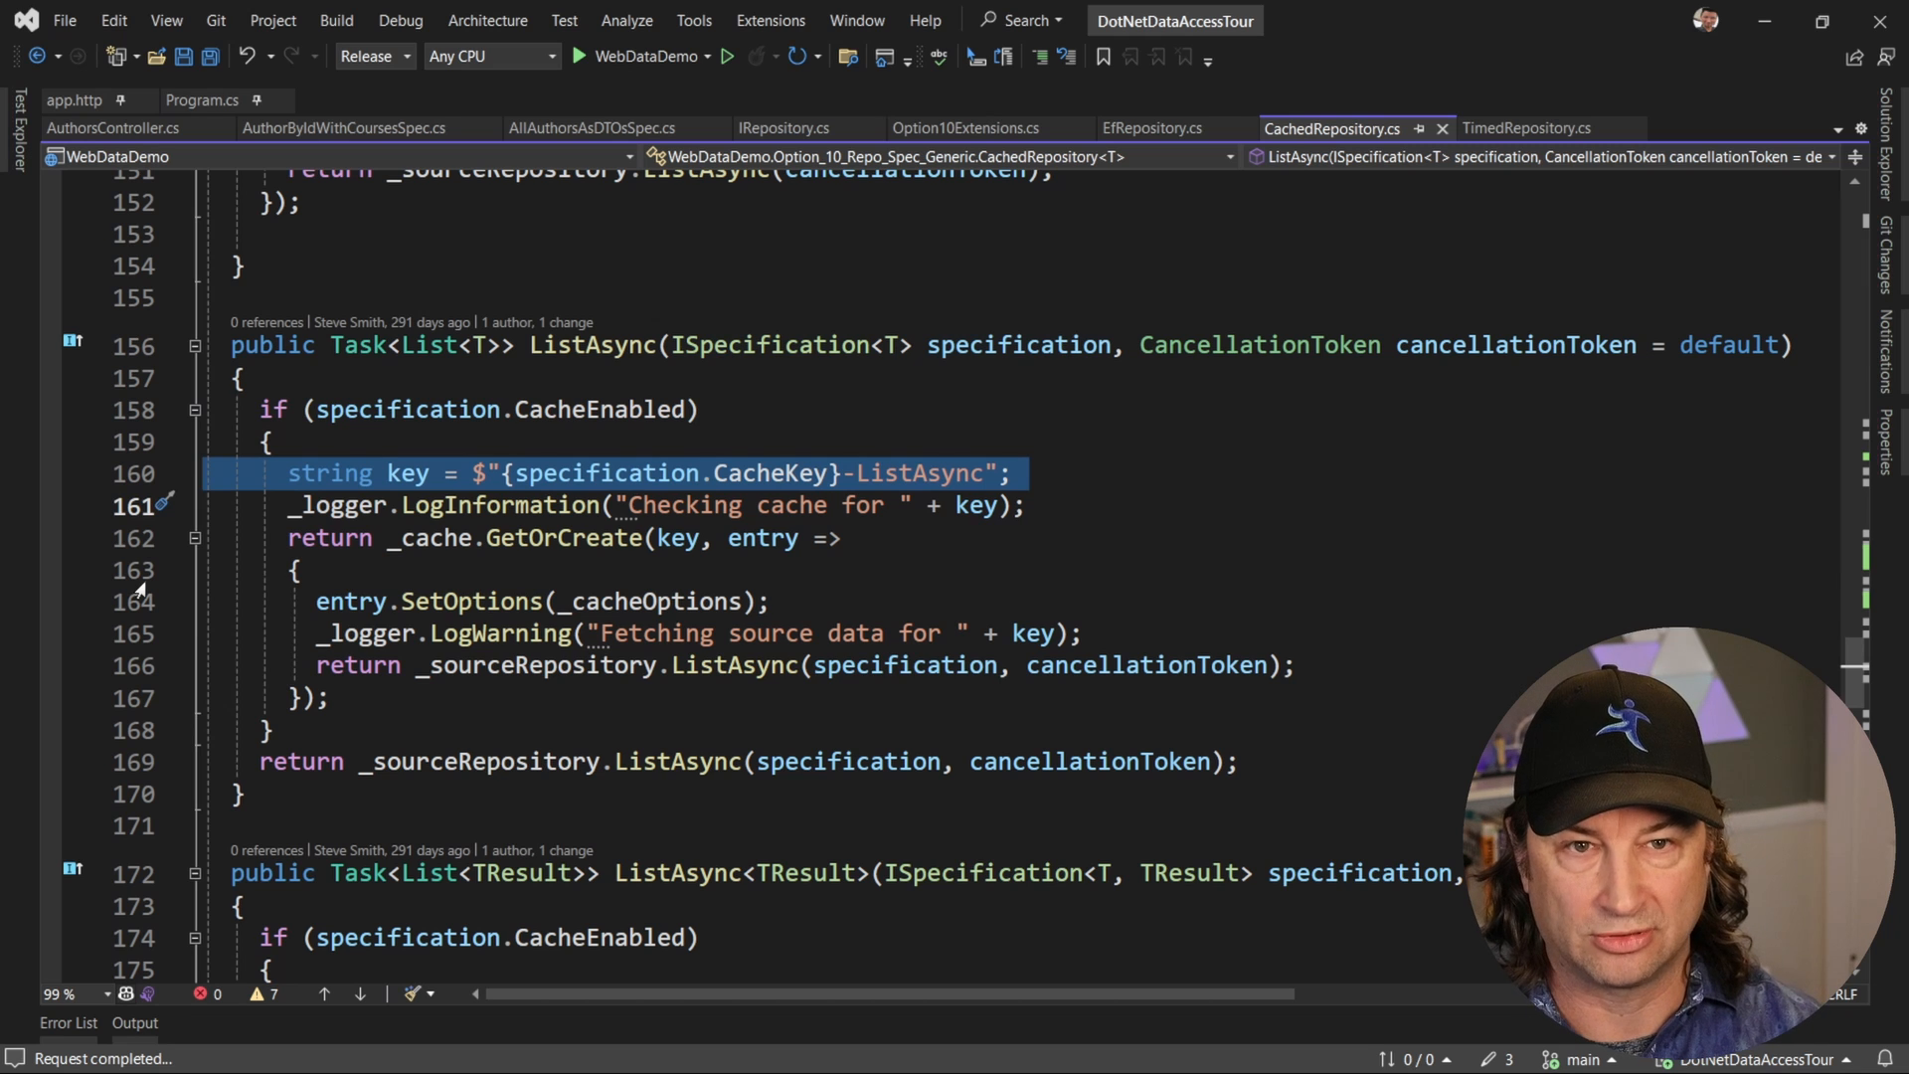
pyautogui.click(1528, 128)
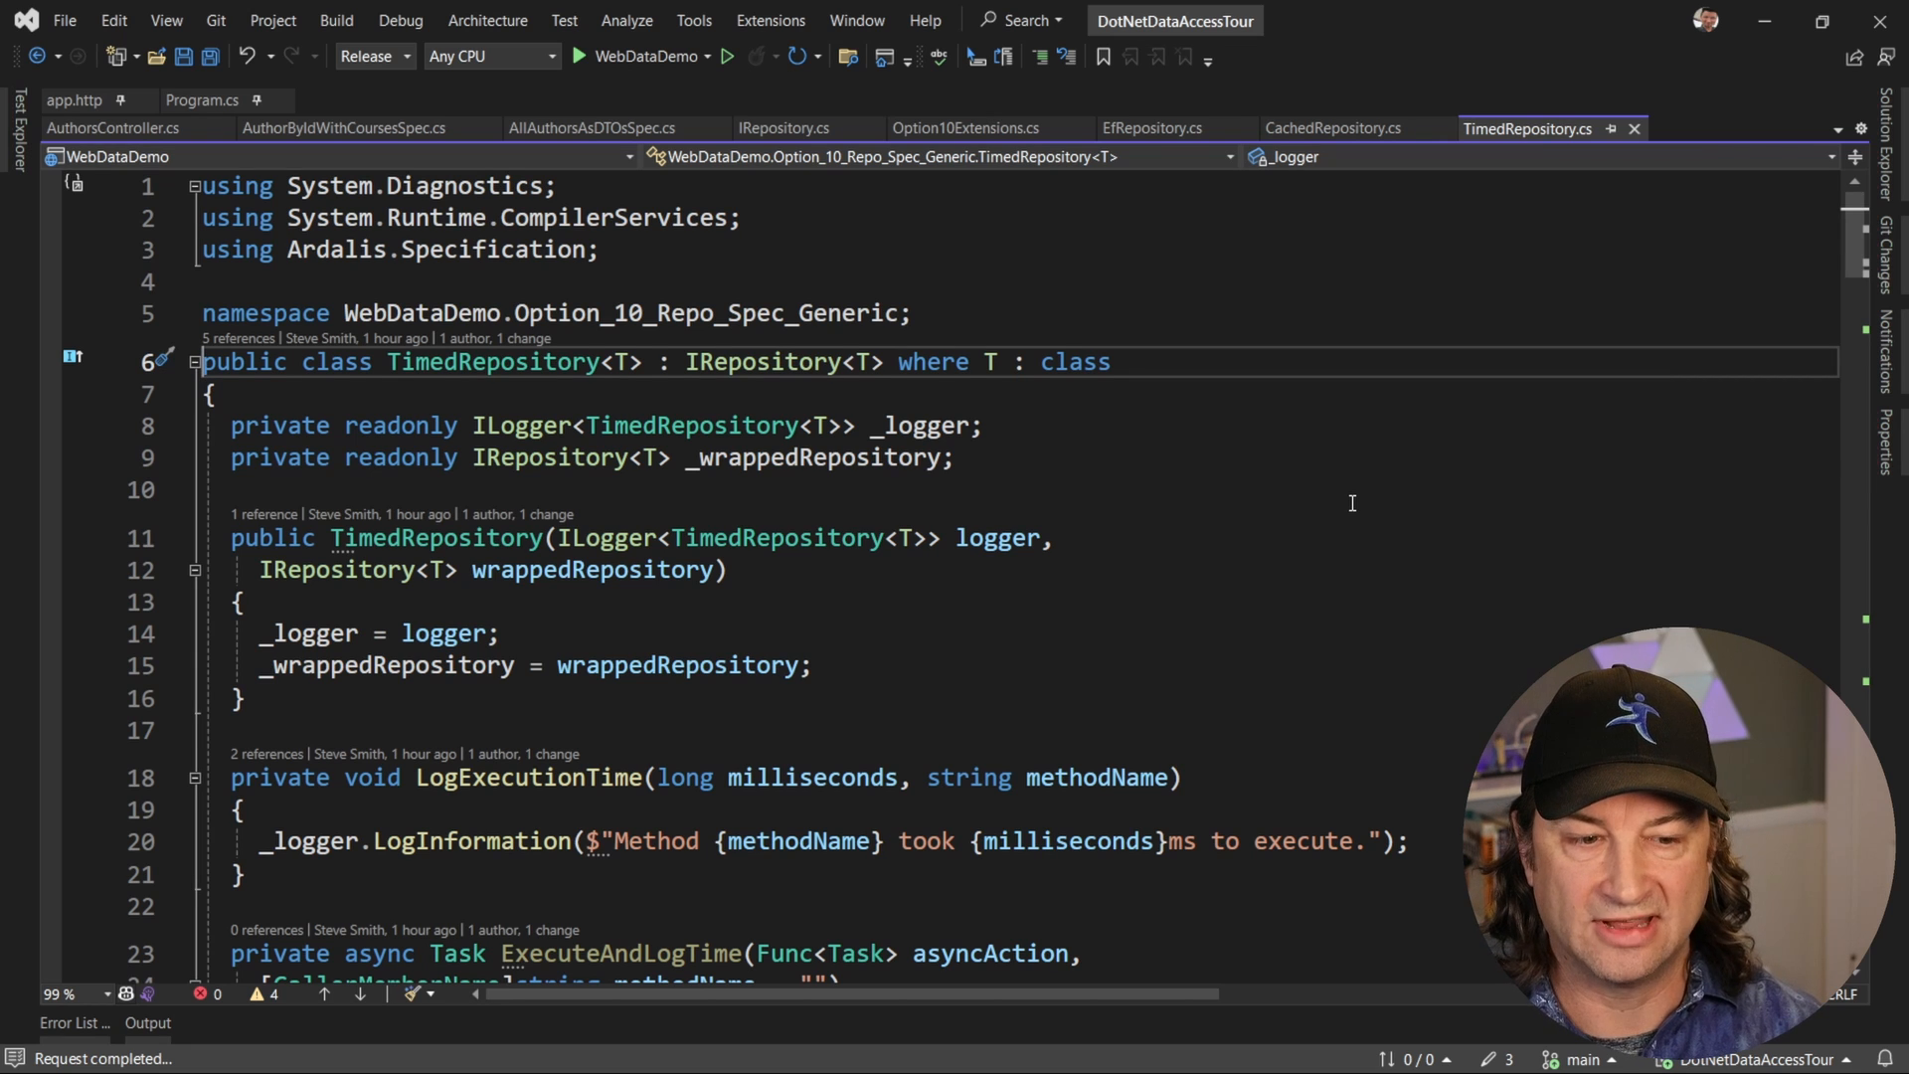
# - Highlight TimedRepository's wrappedRepository parameter and its specification ListAsync overload
pyautogui.doubleClick(592, 568)
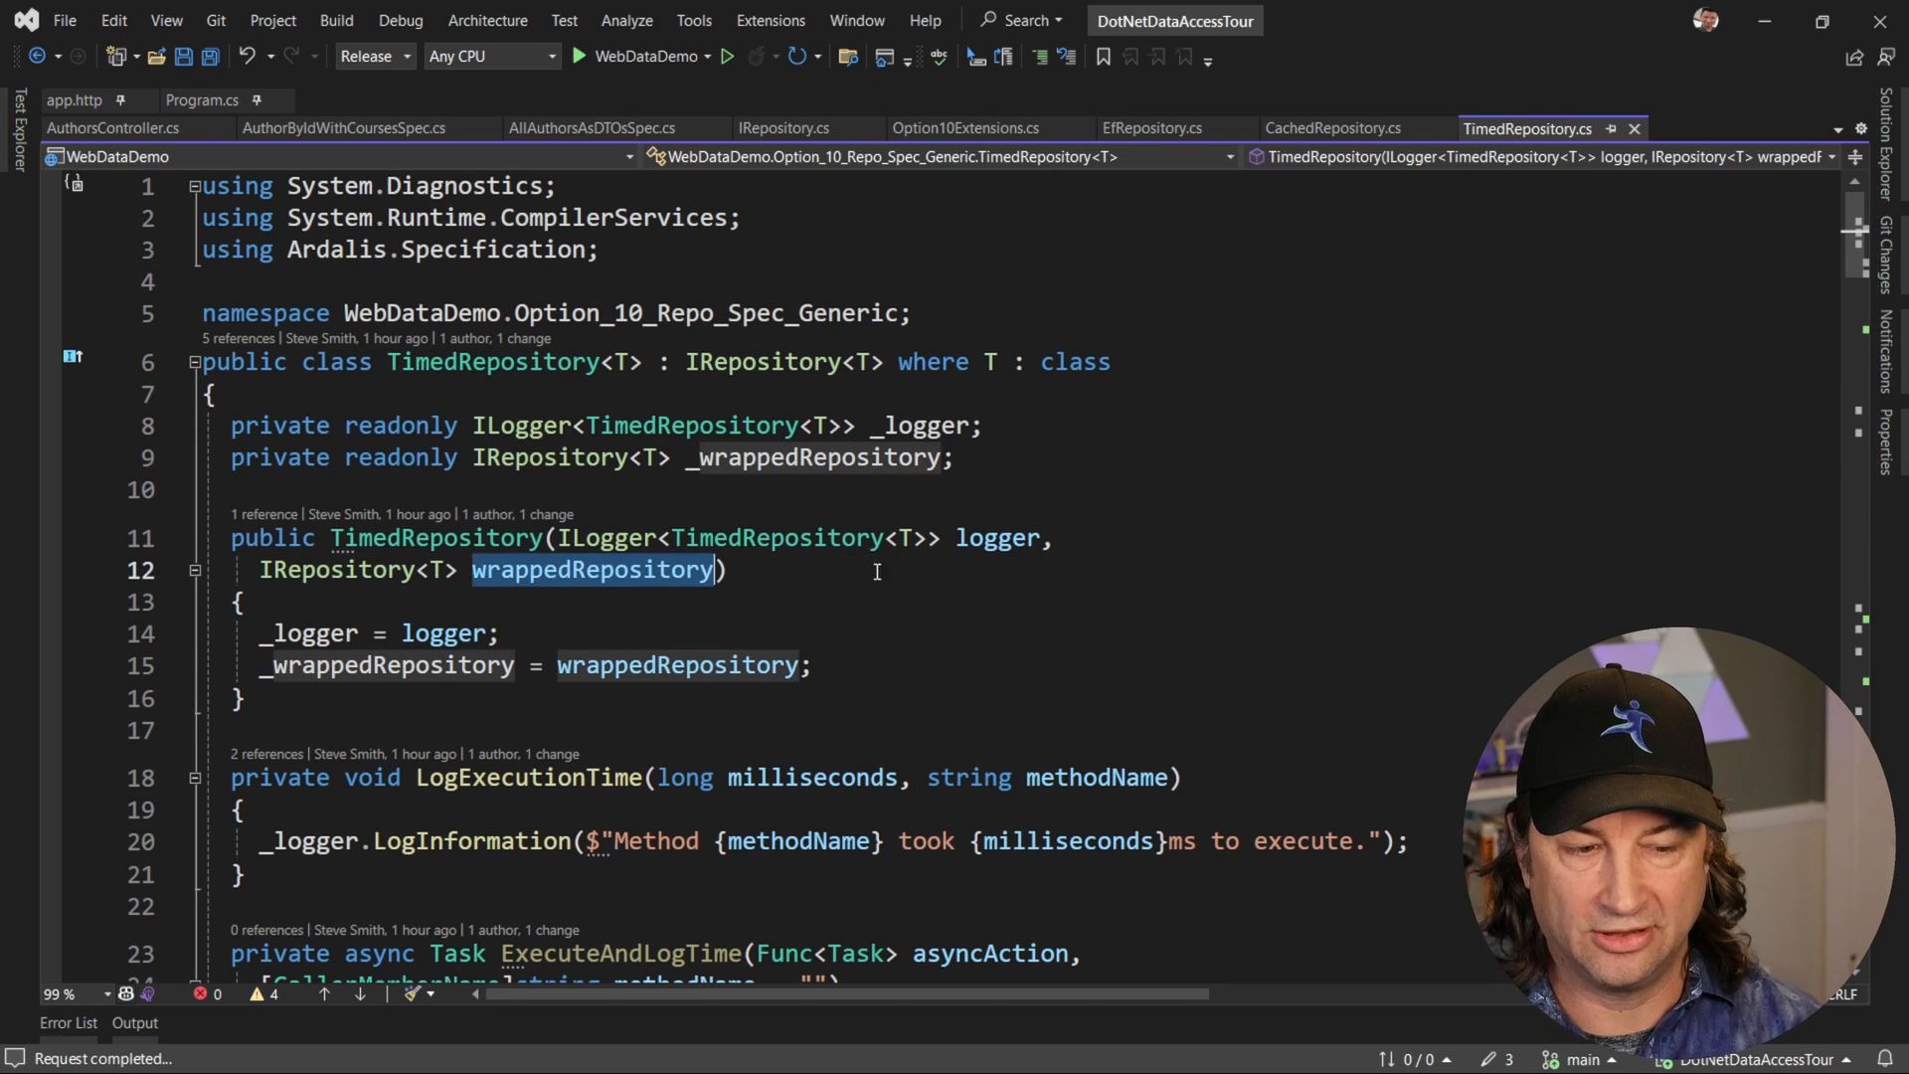
pyautogui.scroll(-3)
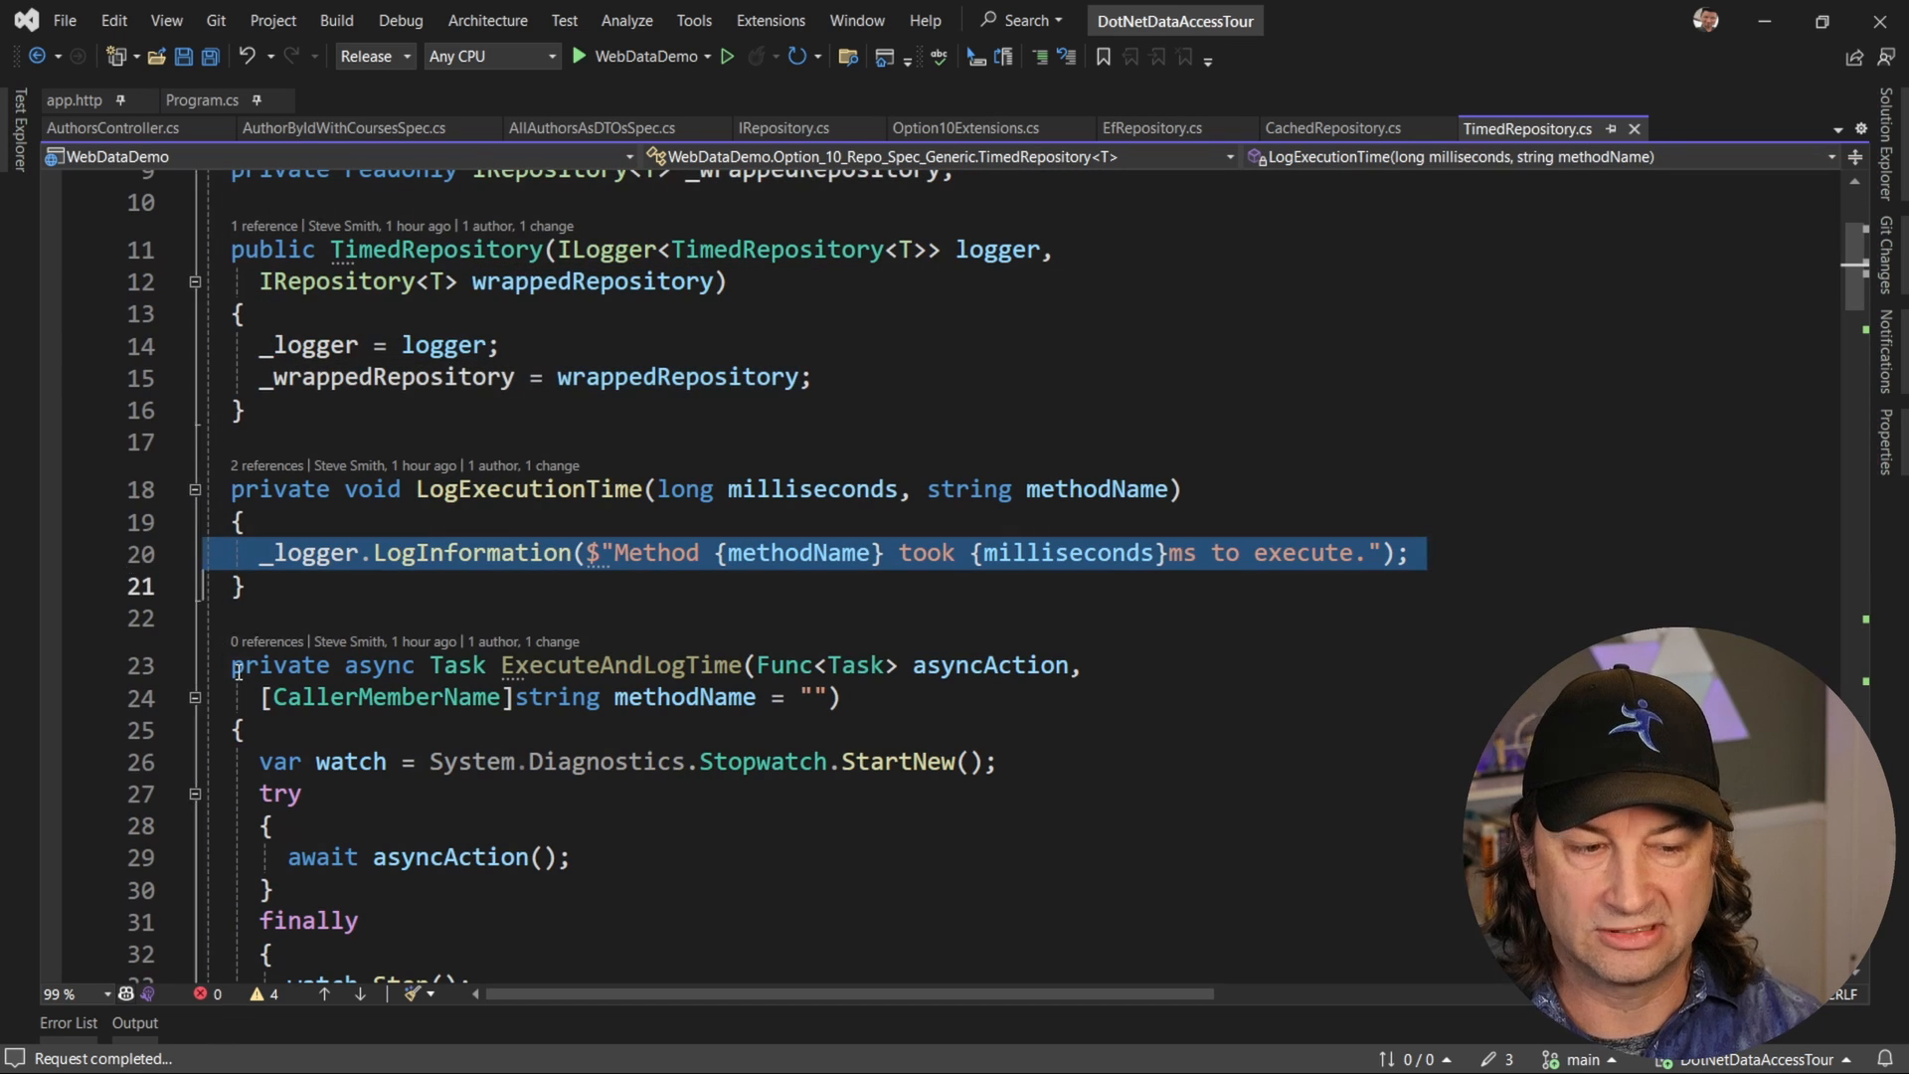
pyautogui.scroll(-3)
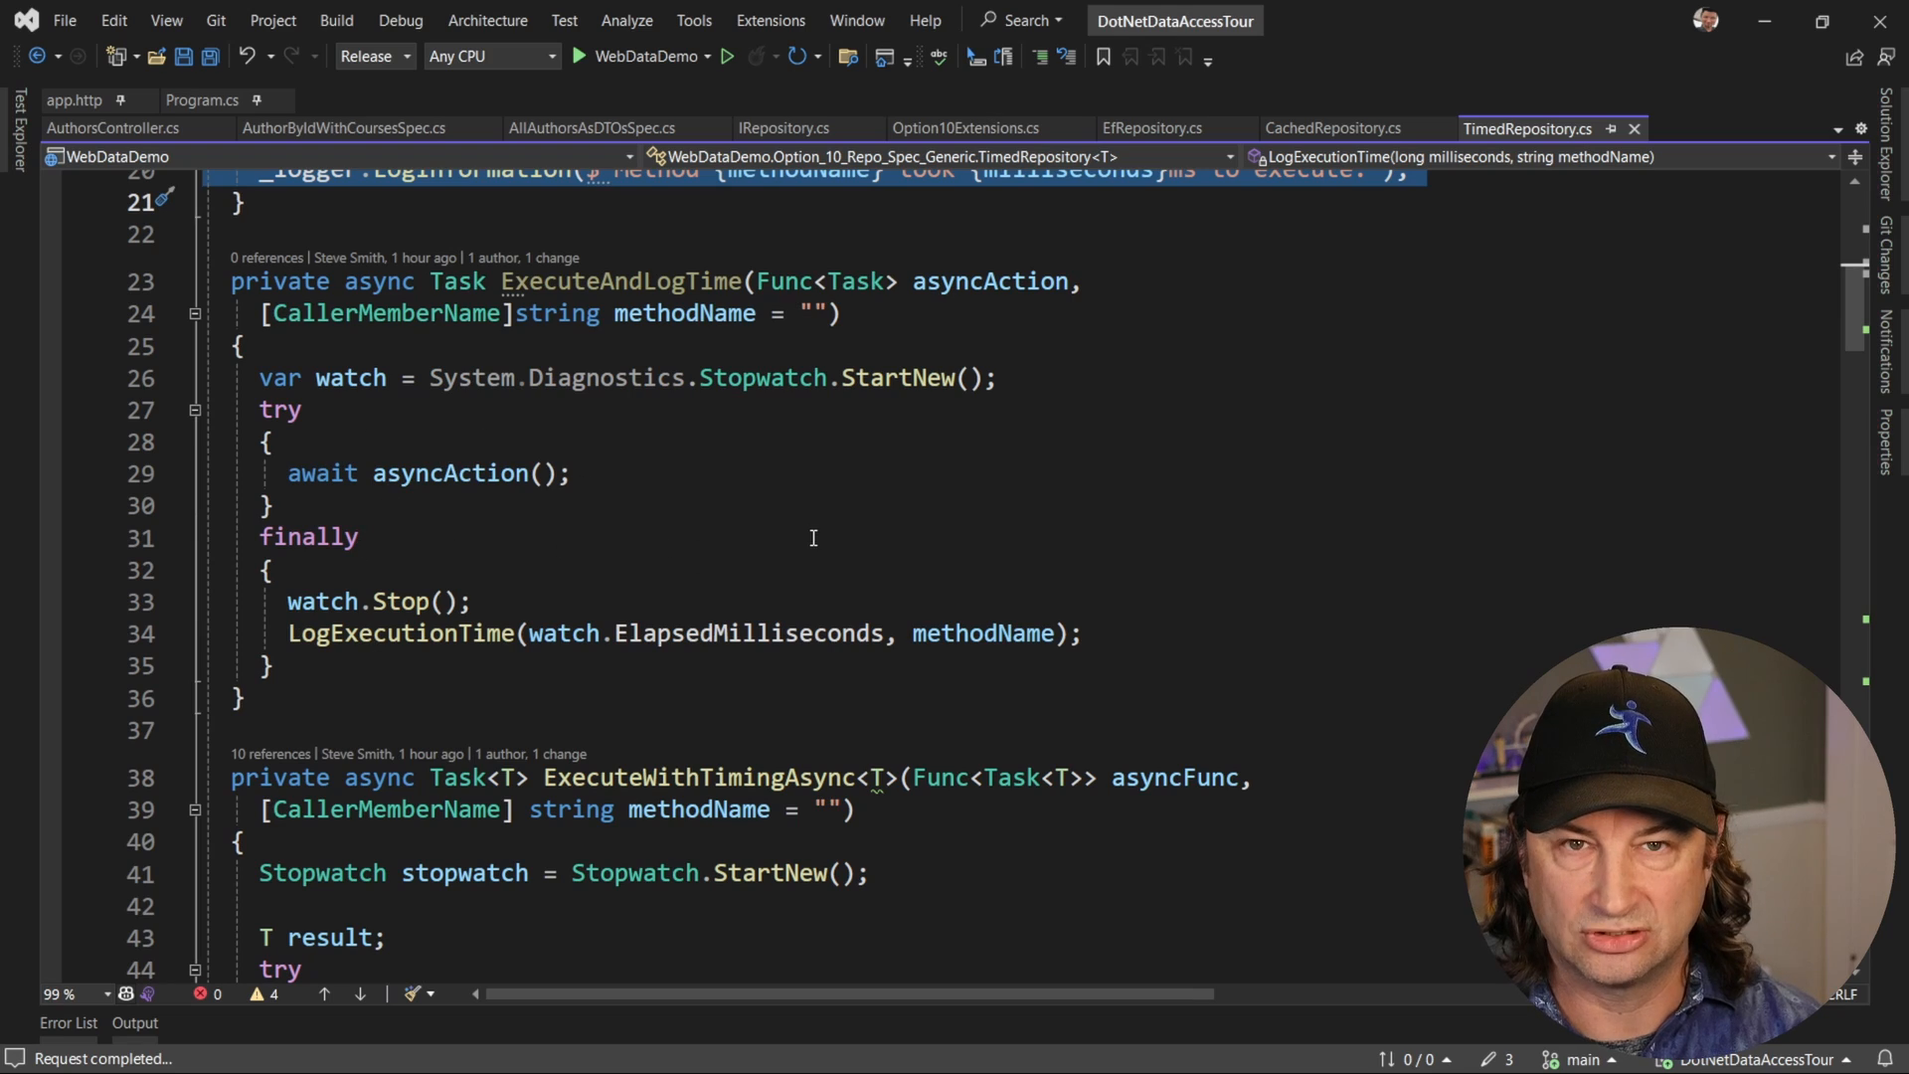
pyautogui.scroll(-3)
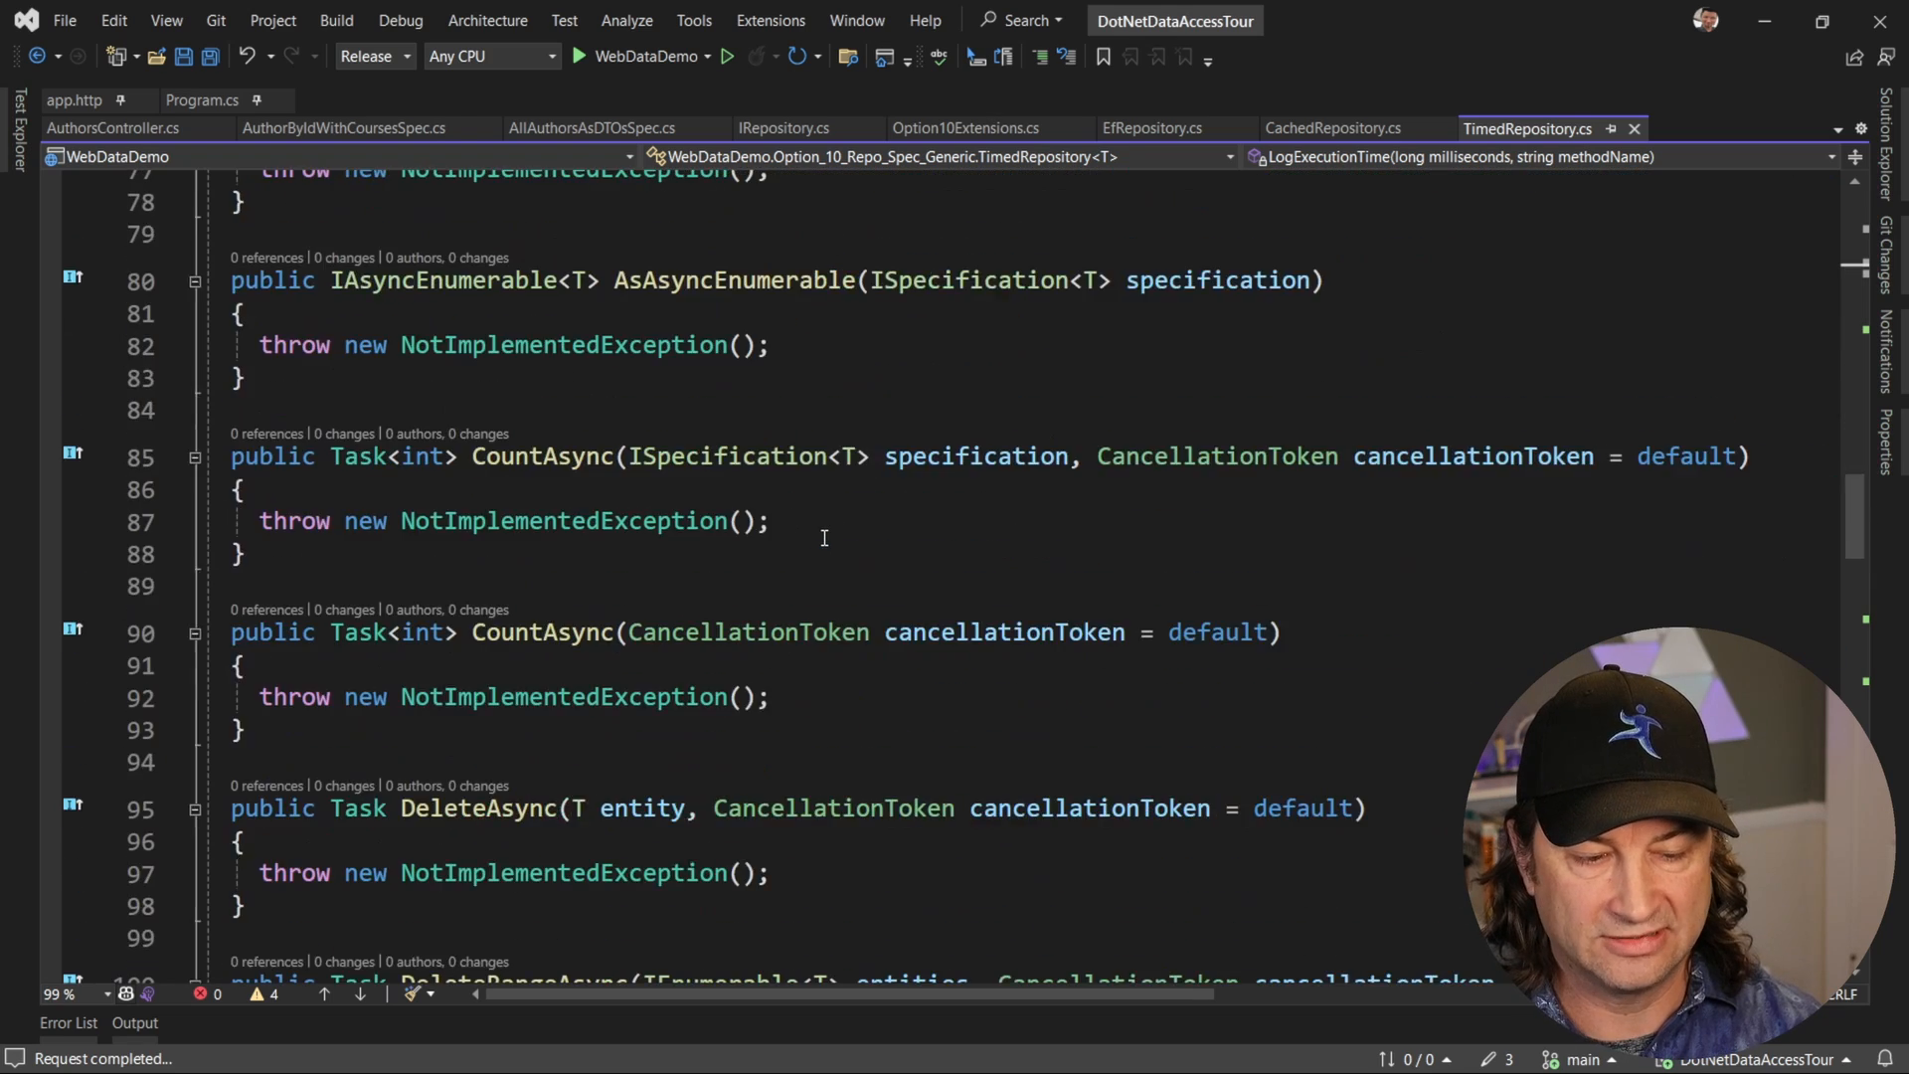
pyautogui.scroll(-3)
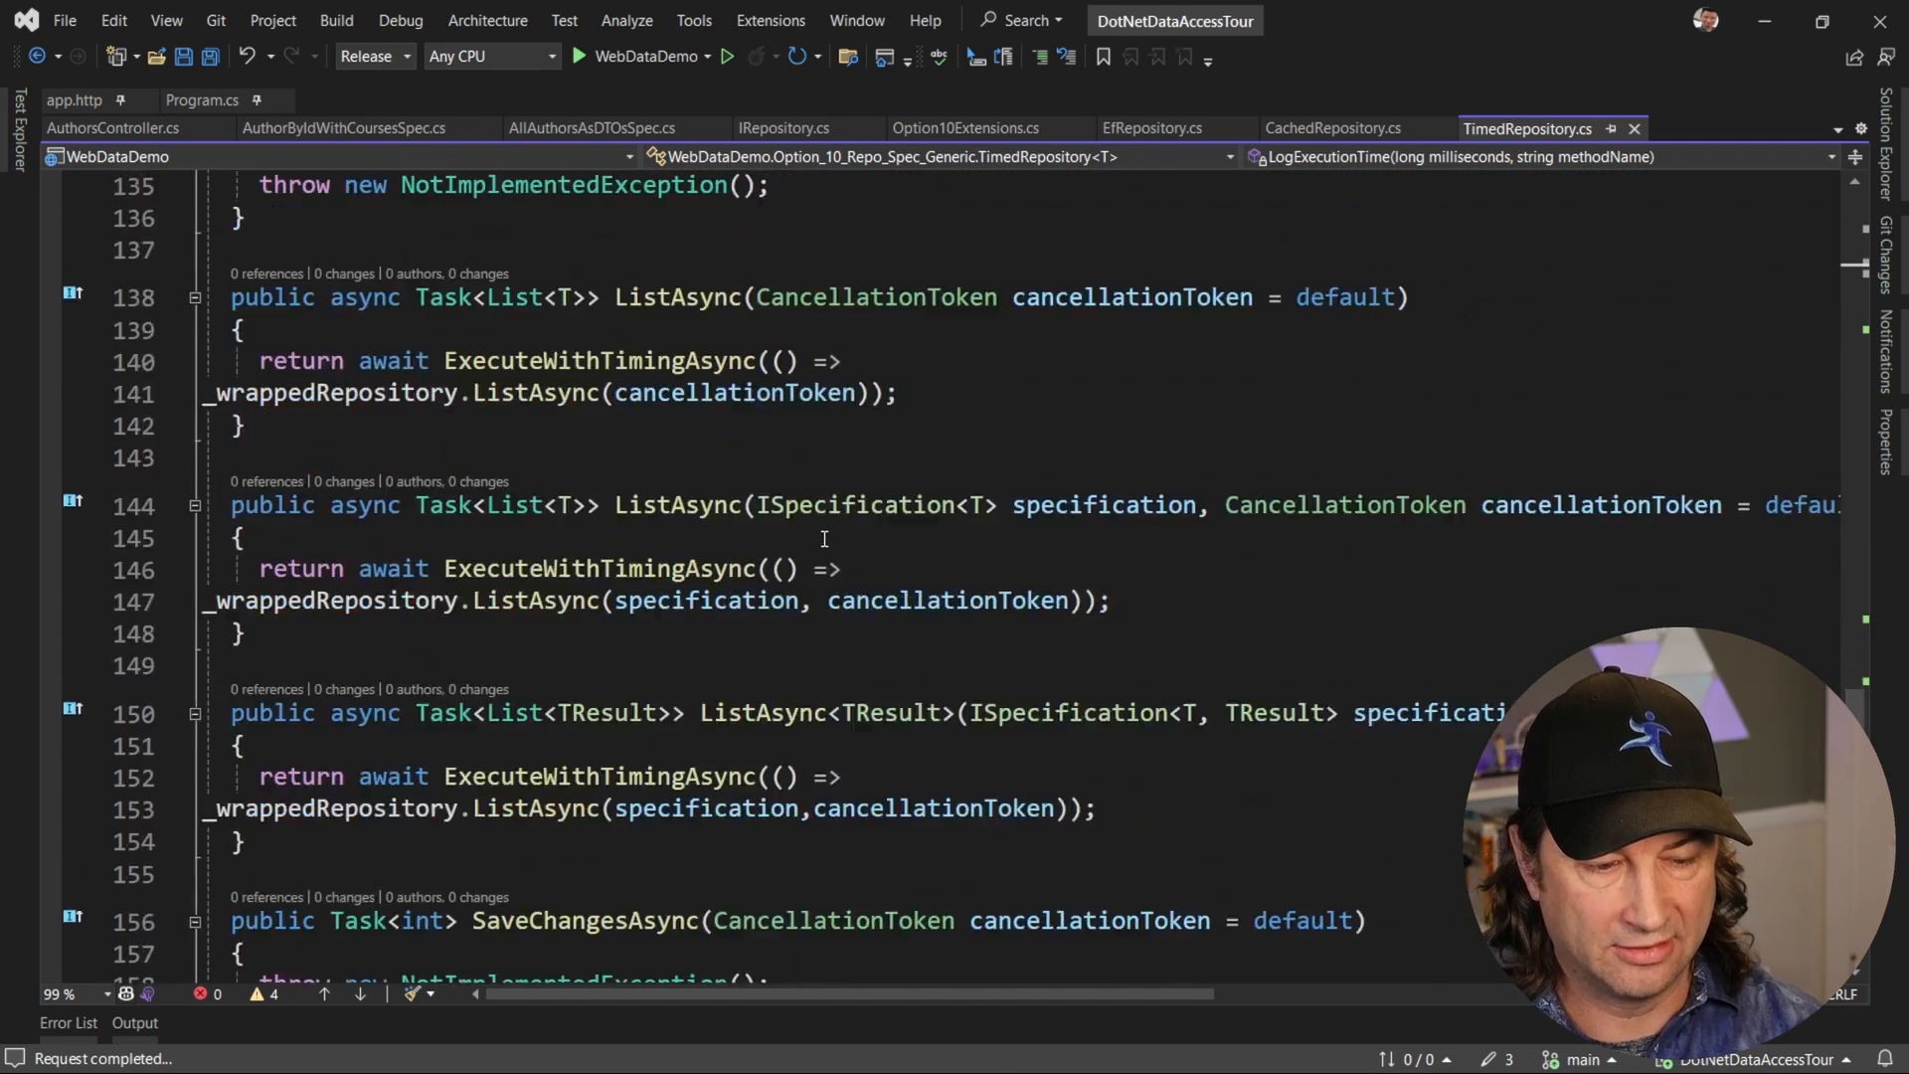
pyautogui.scroll(3)
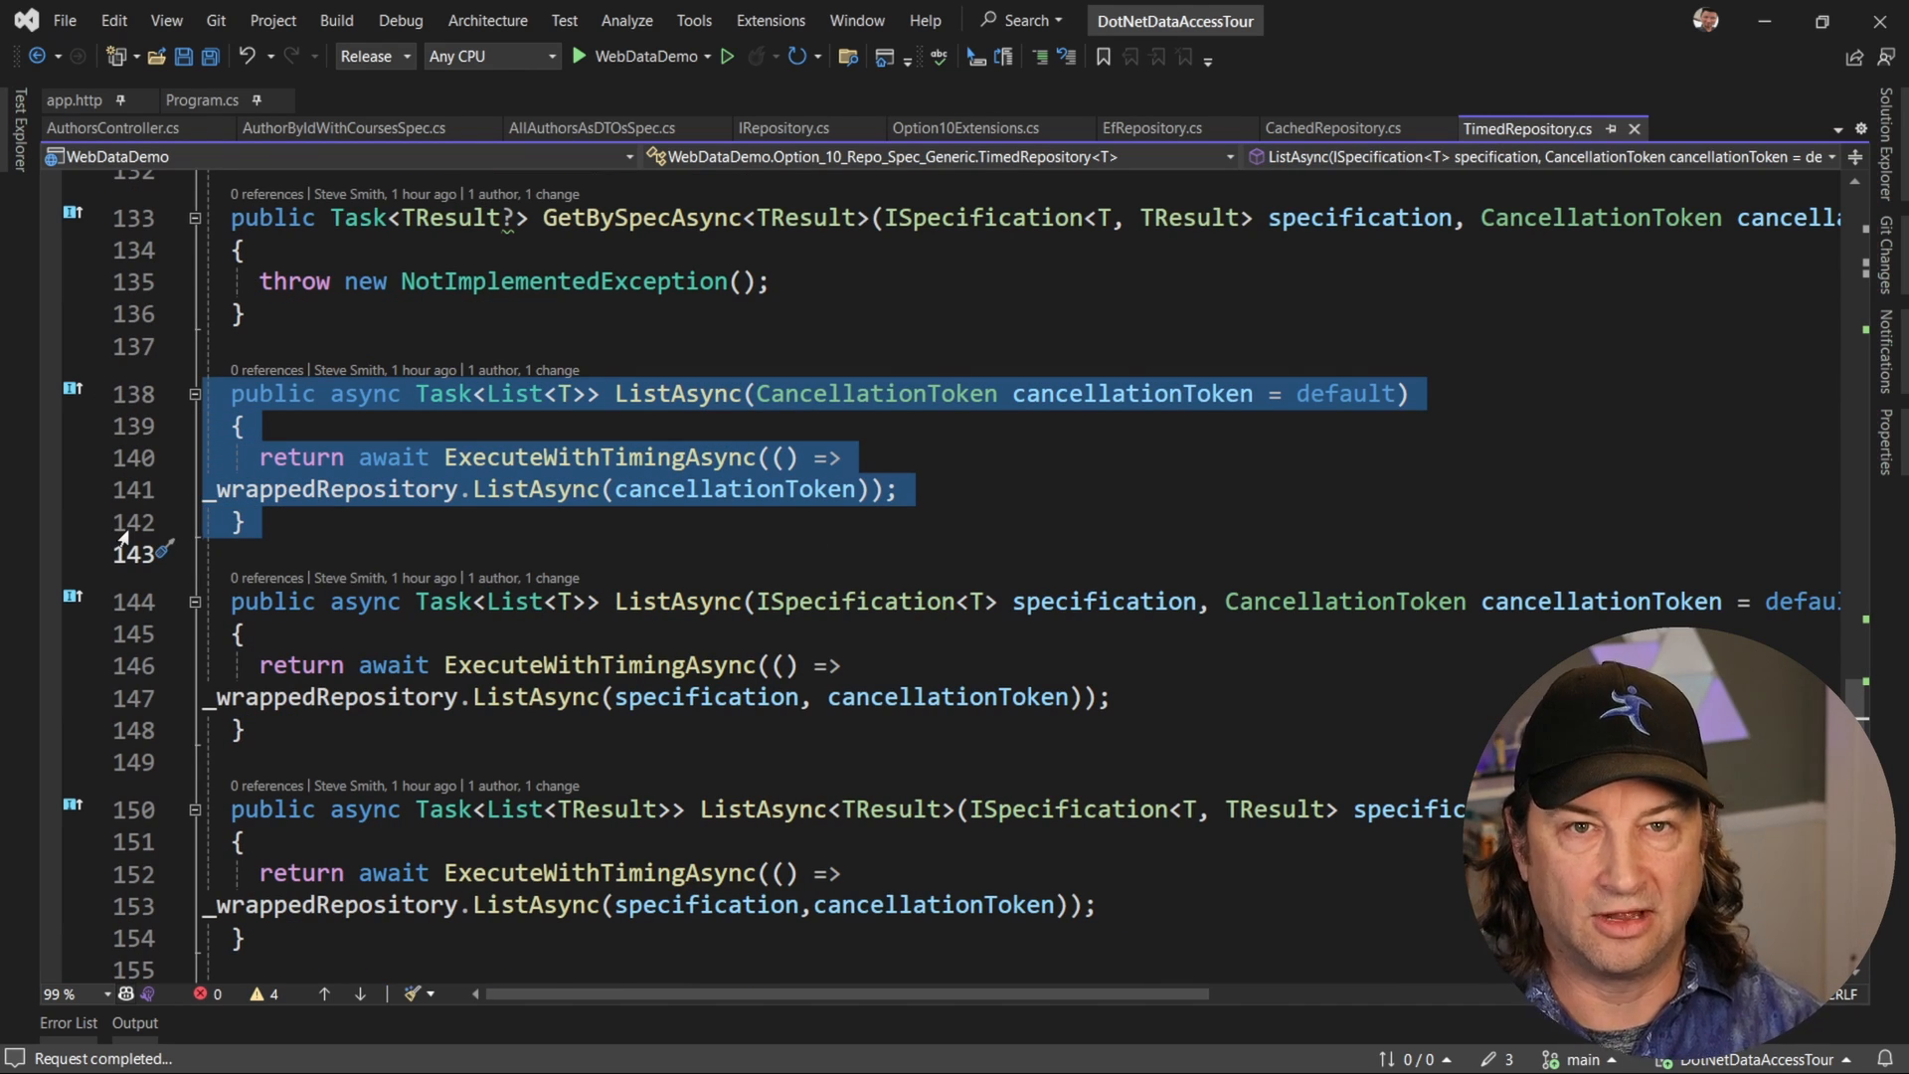
pyautogui.click(349, 665)
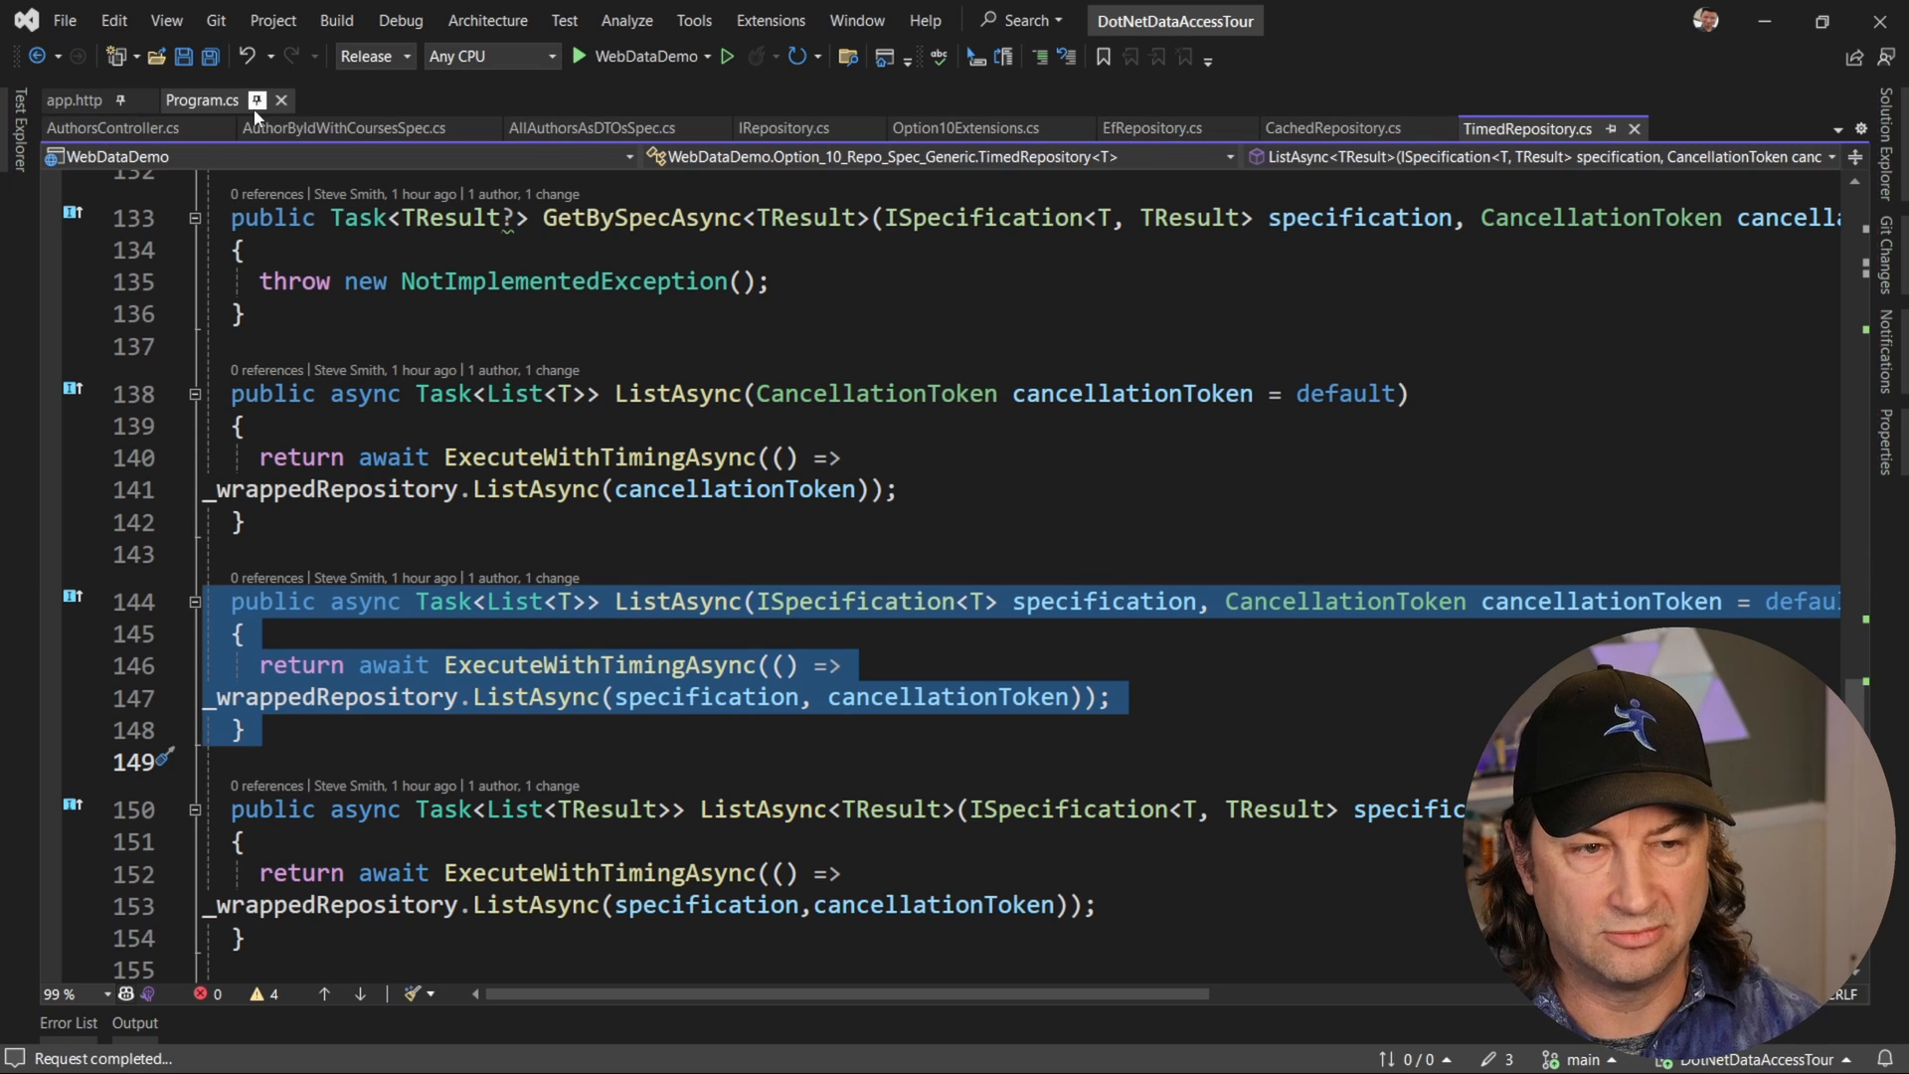
pyautogui.click(201, 100)
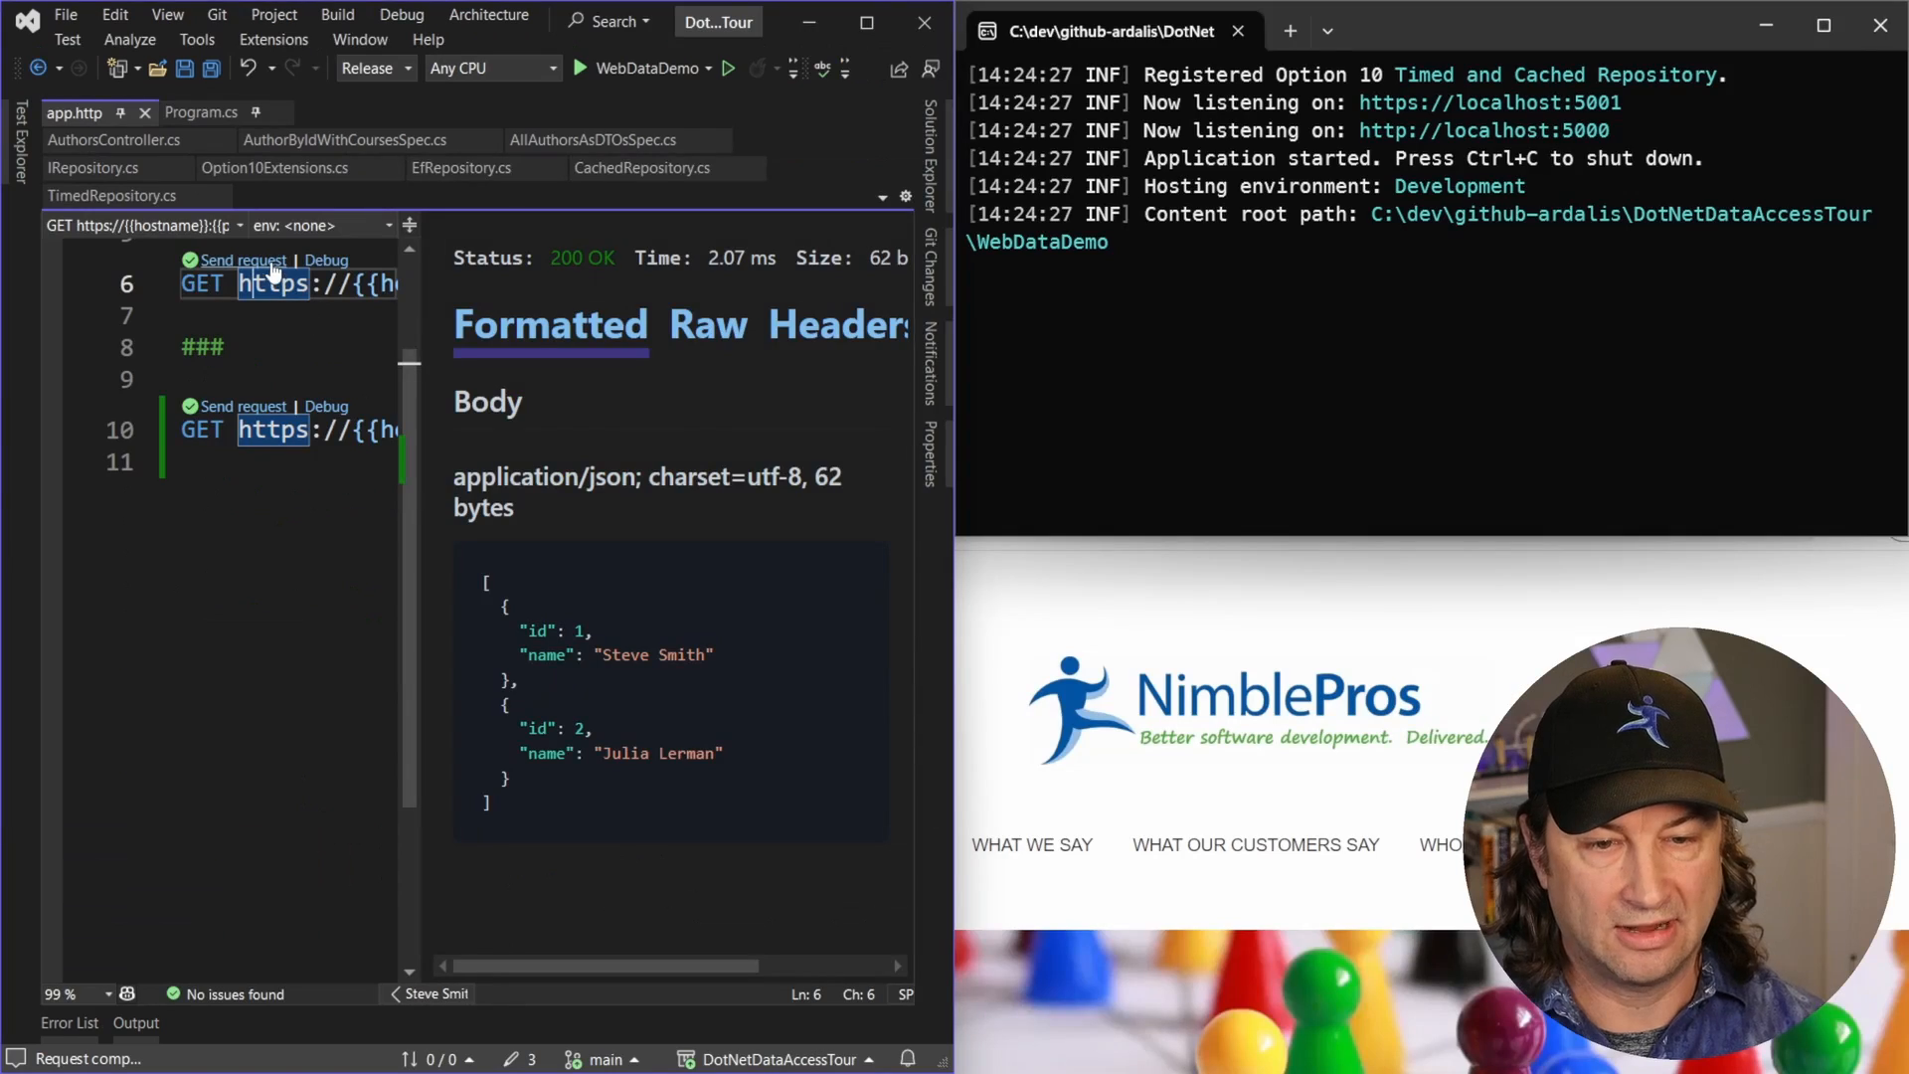
# - Resend the all-authors GET request repeatedly, including after the cache expires, to log cache hits and timings
pyautogui.click(245, 259)
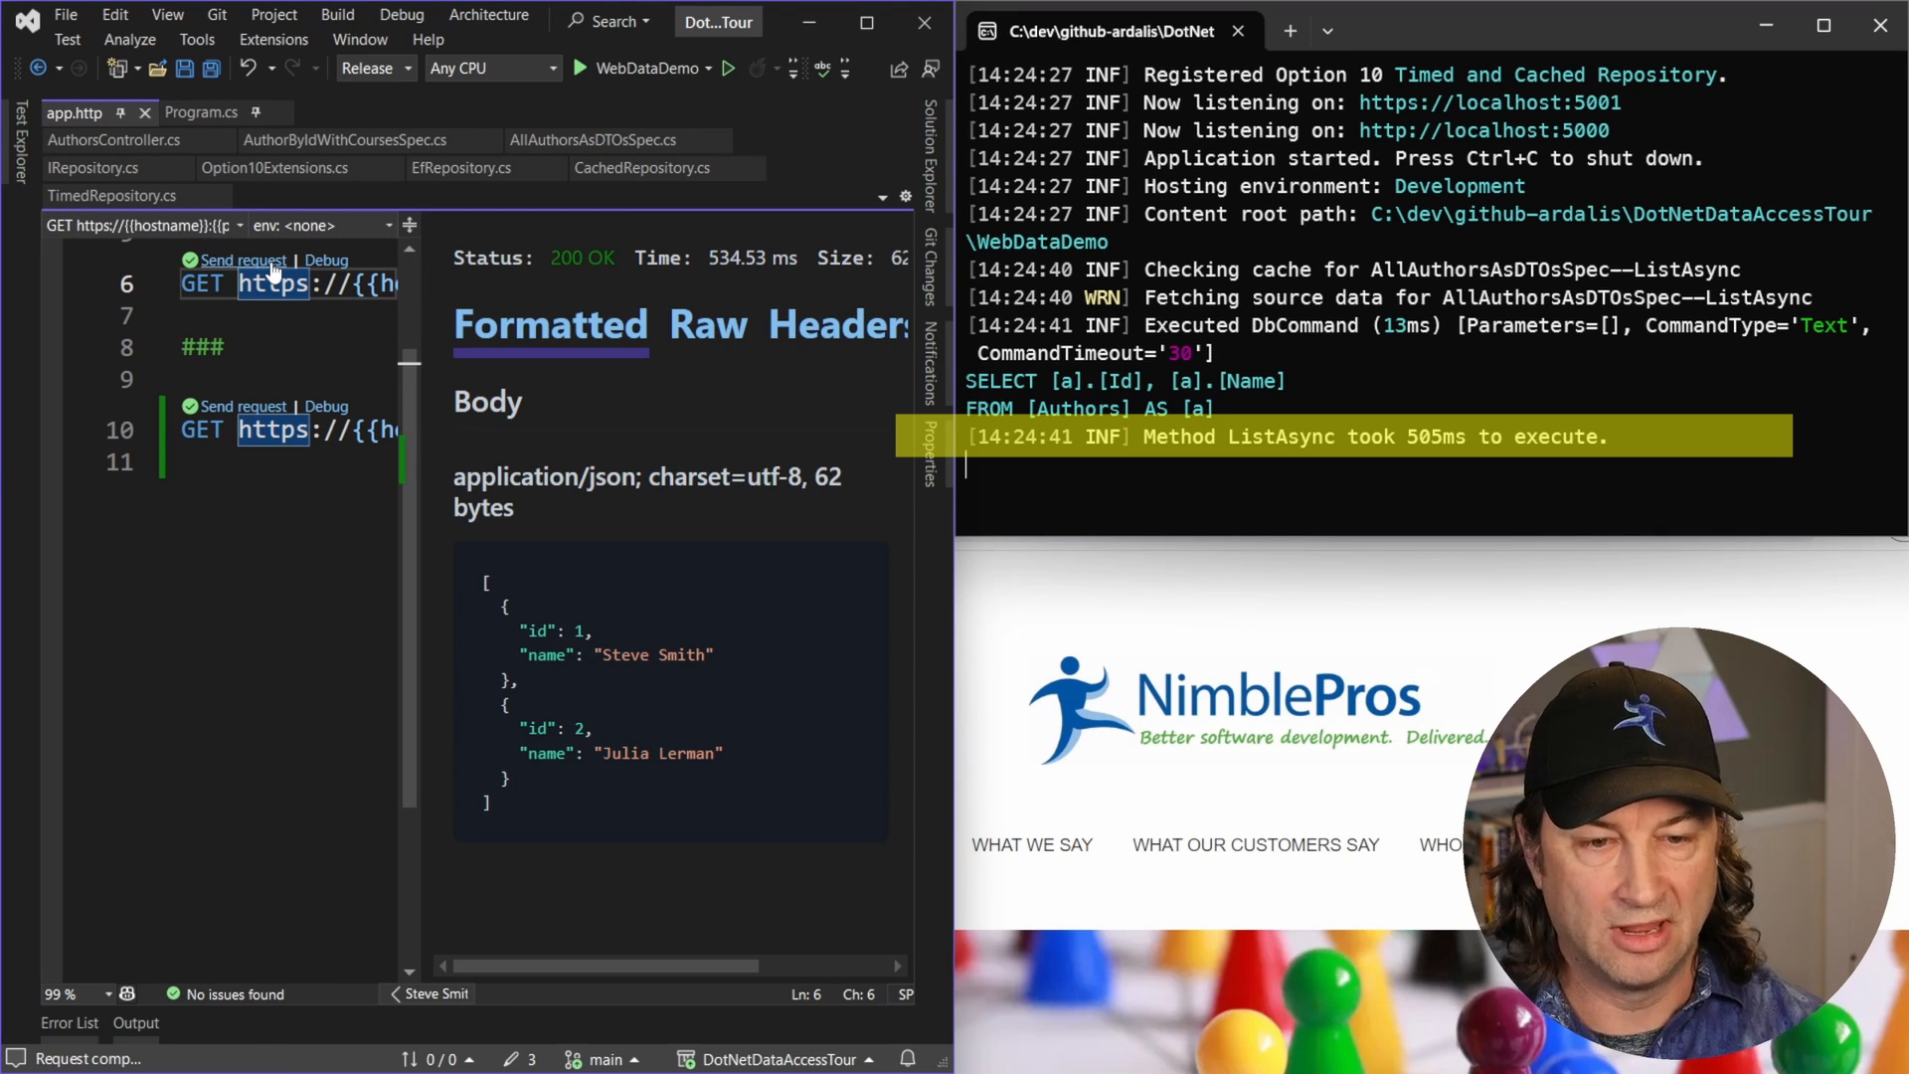
pyautogui.click(245, 260)
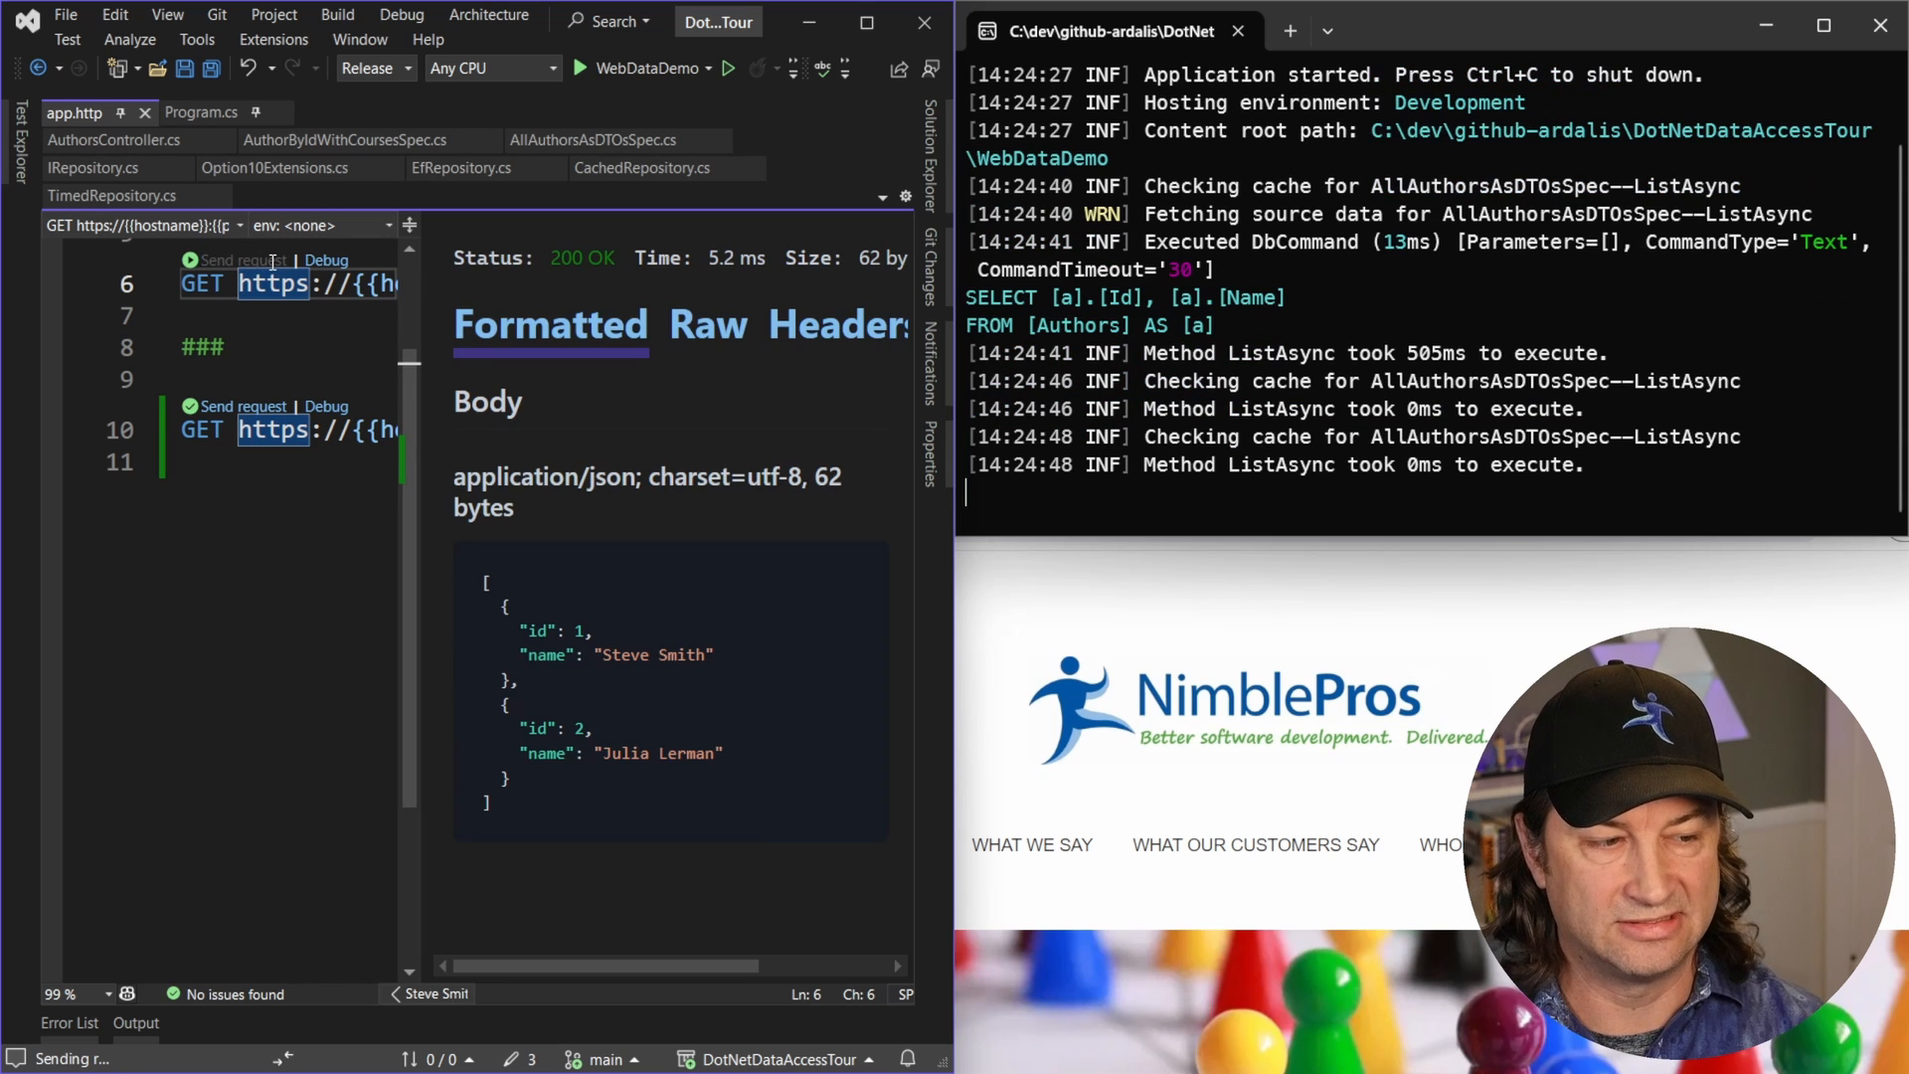
pyautogui.click(243, 259)
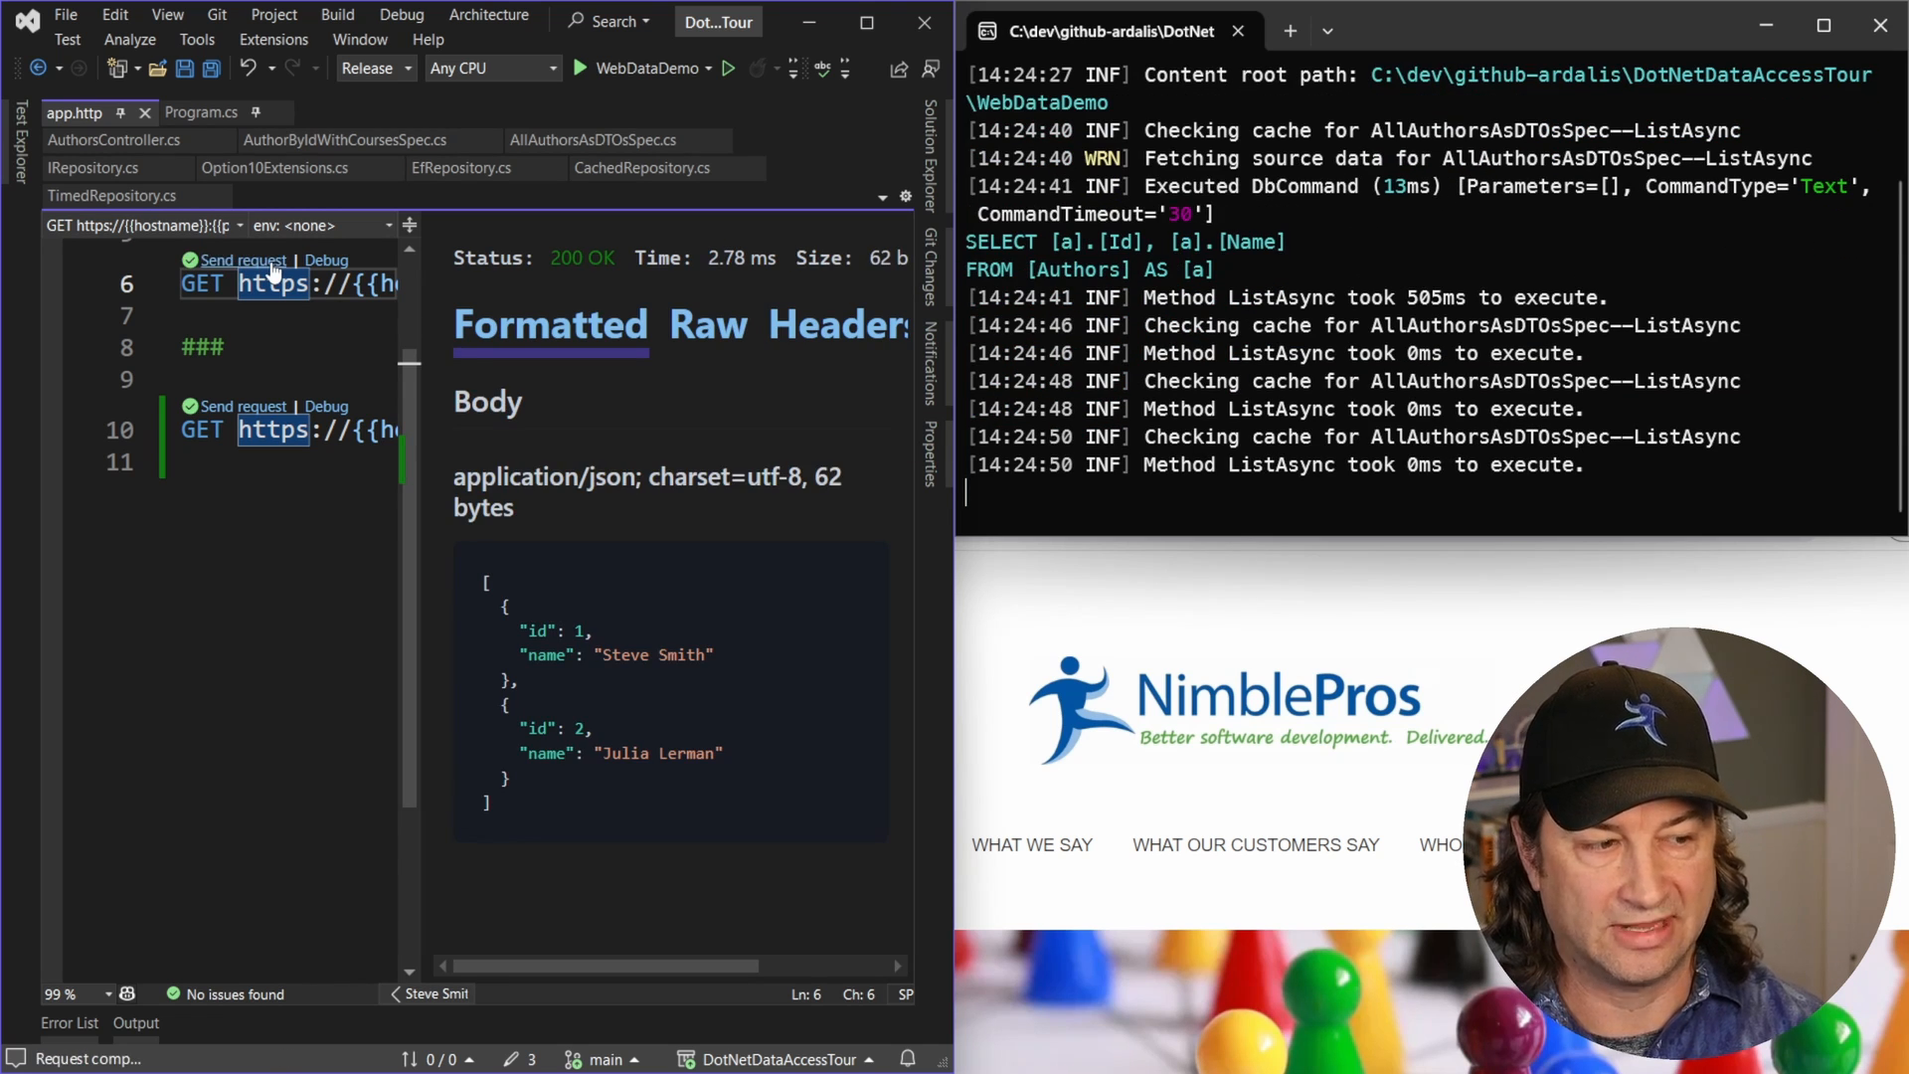
pyautogui.click(245, 260)
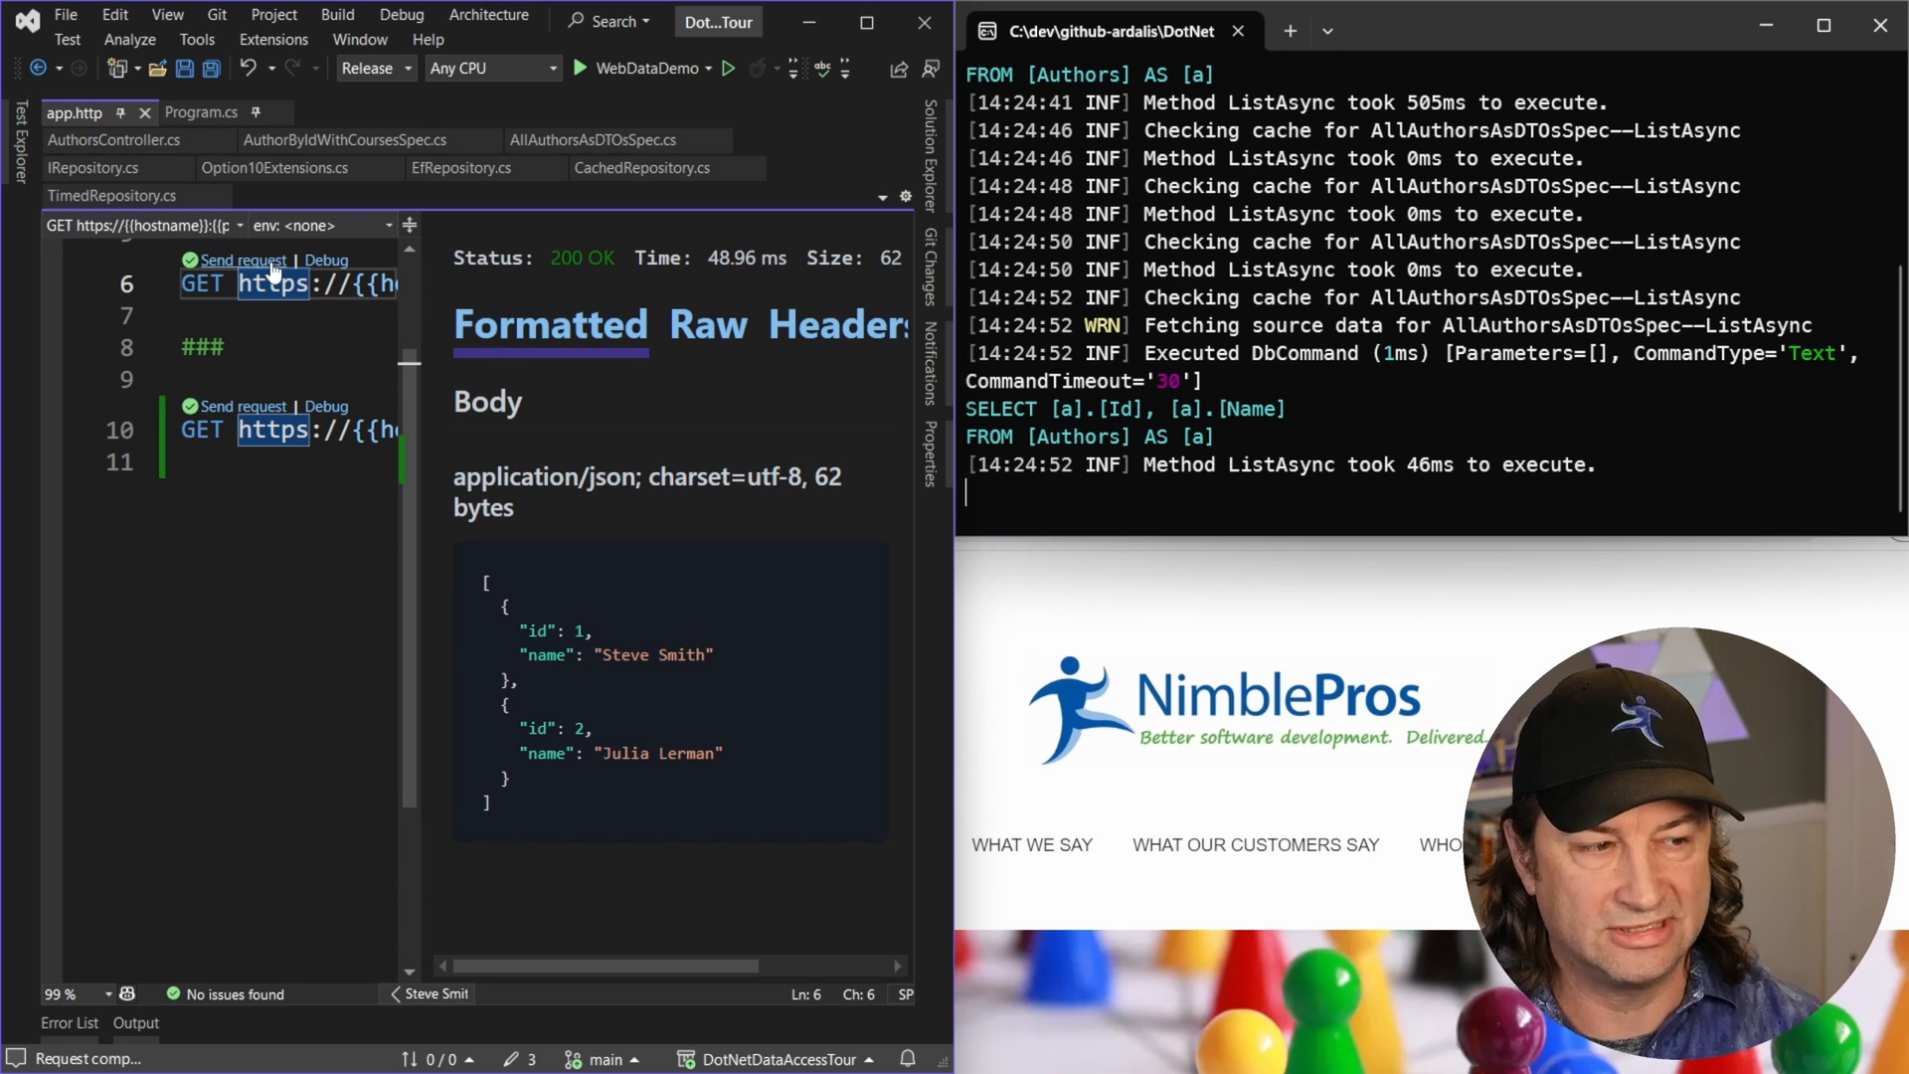
pyautogui.click(245, 261)
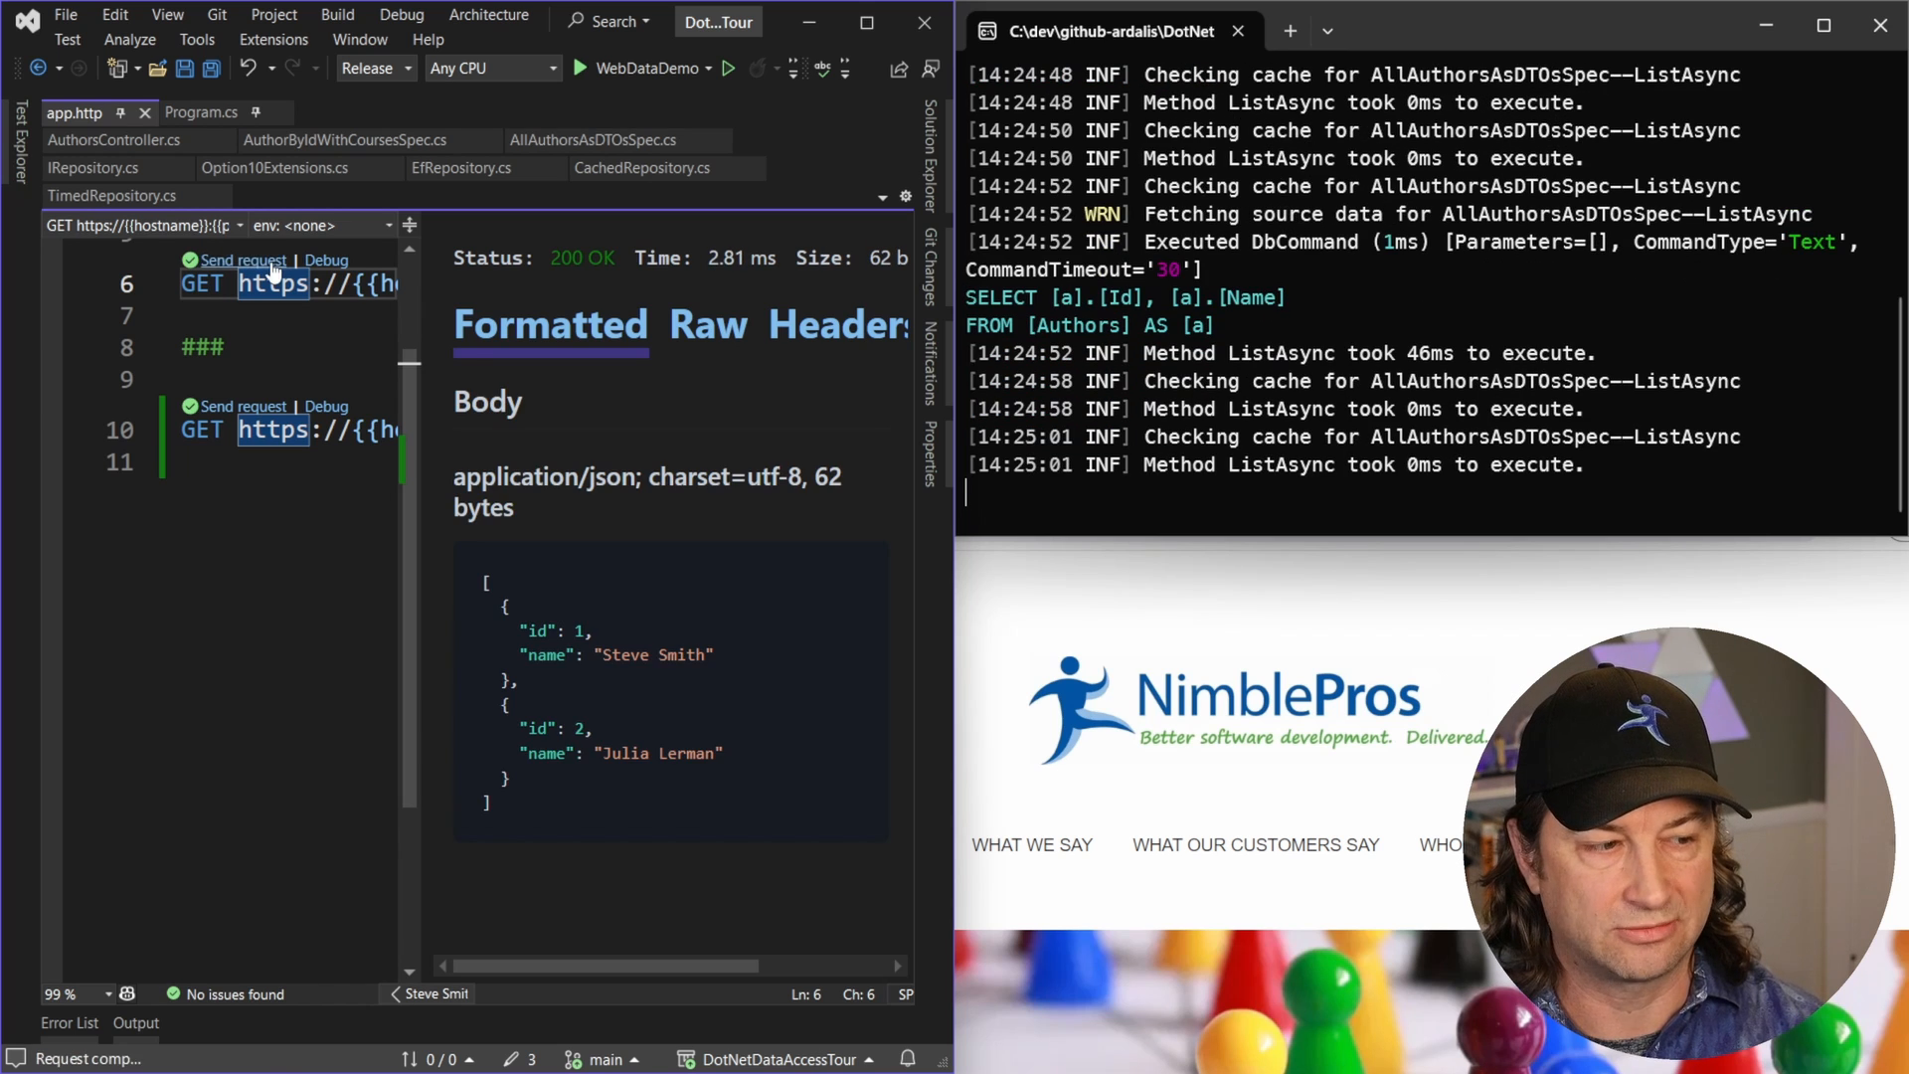
pyautogui.click(244, 260)
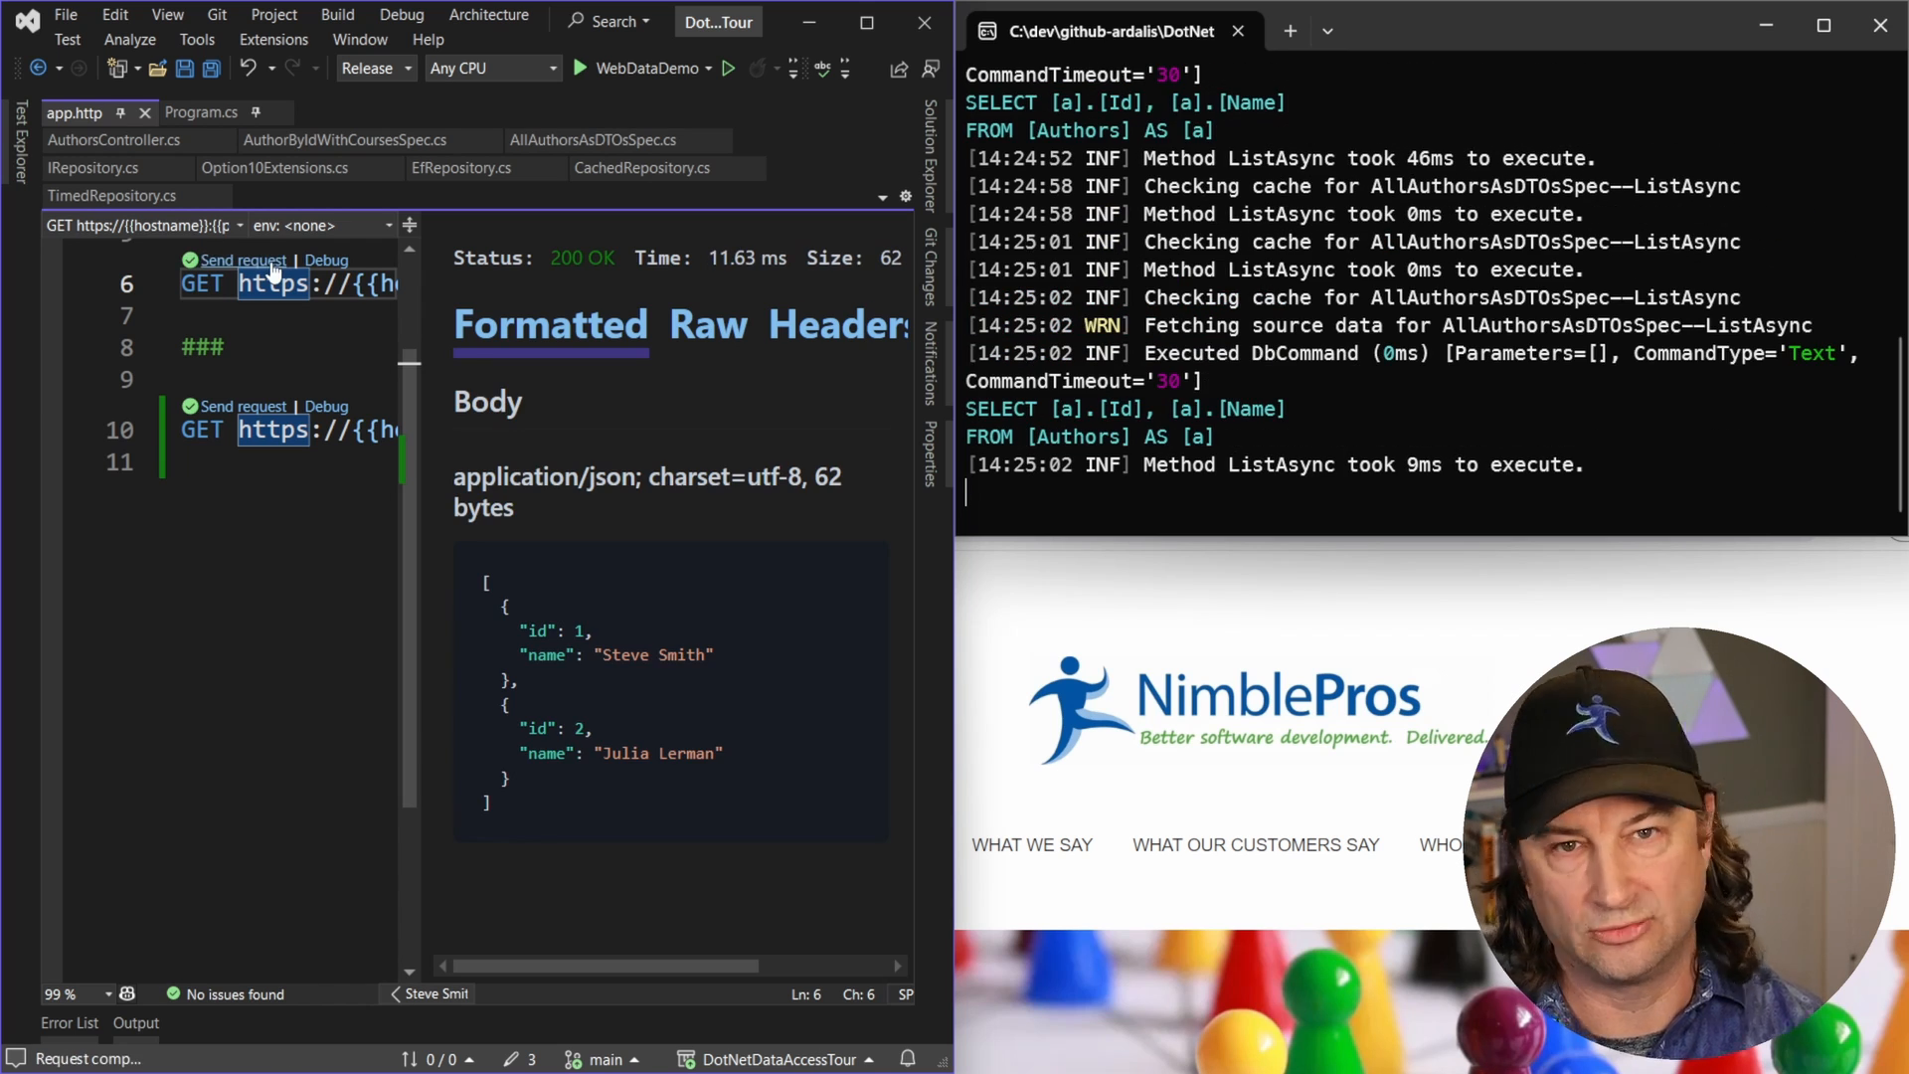
# - Resend the Authors/1 request three times, then maximize the Visual Studio window
pyautogui.click(239, 406)
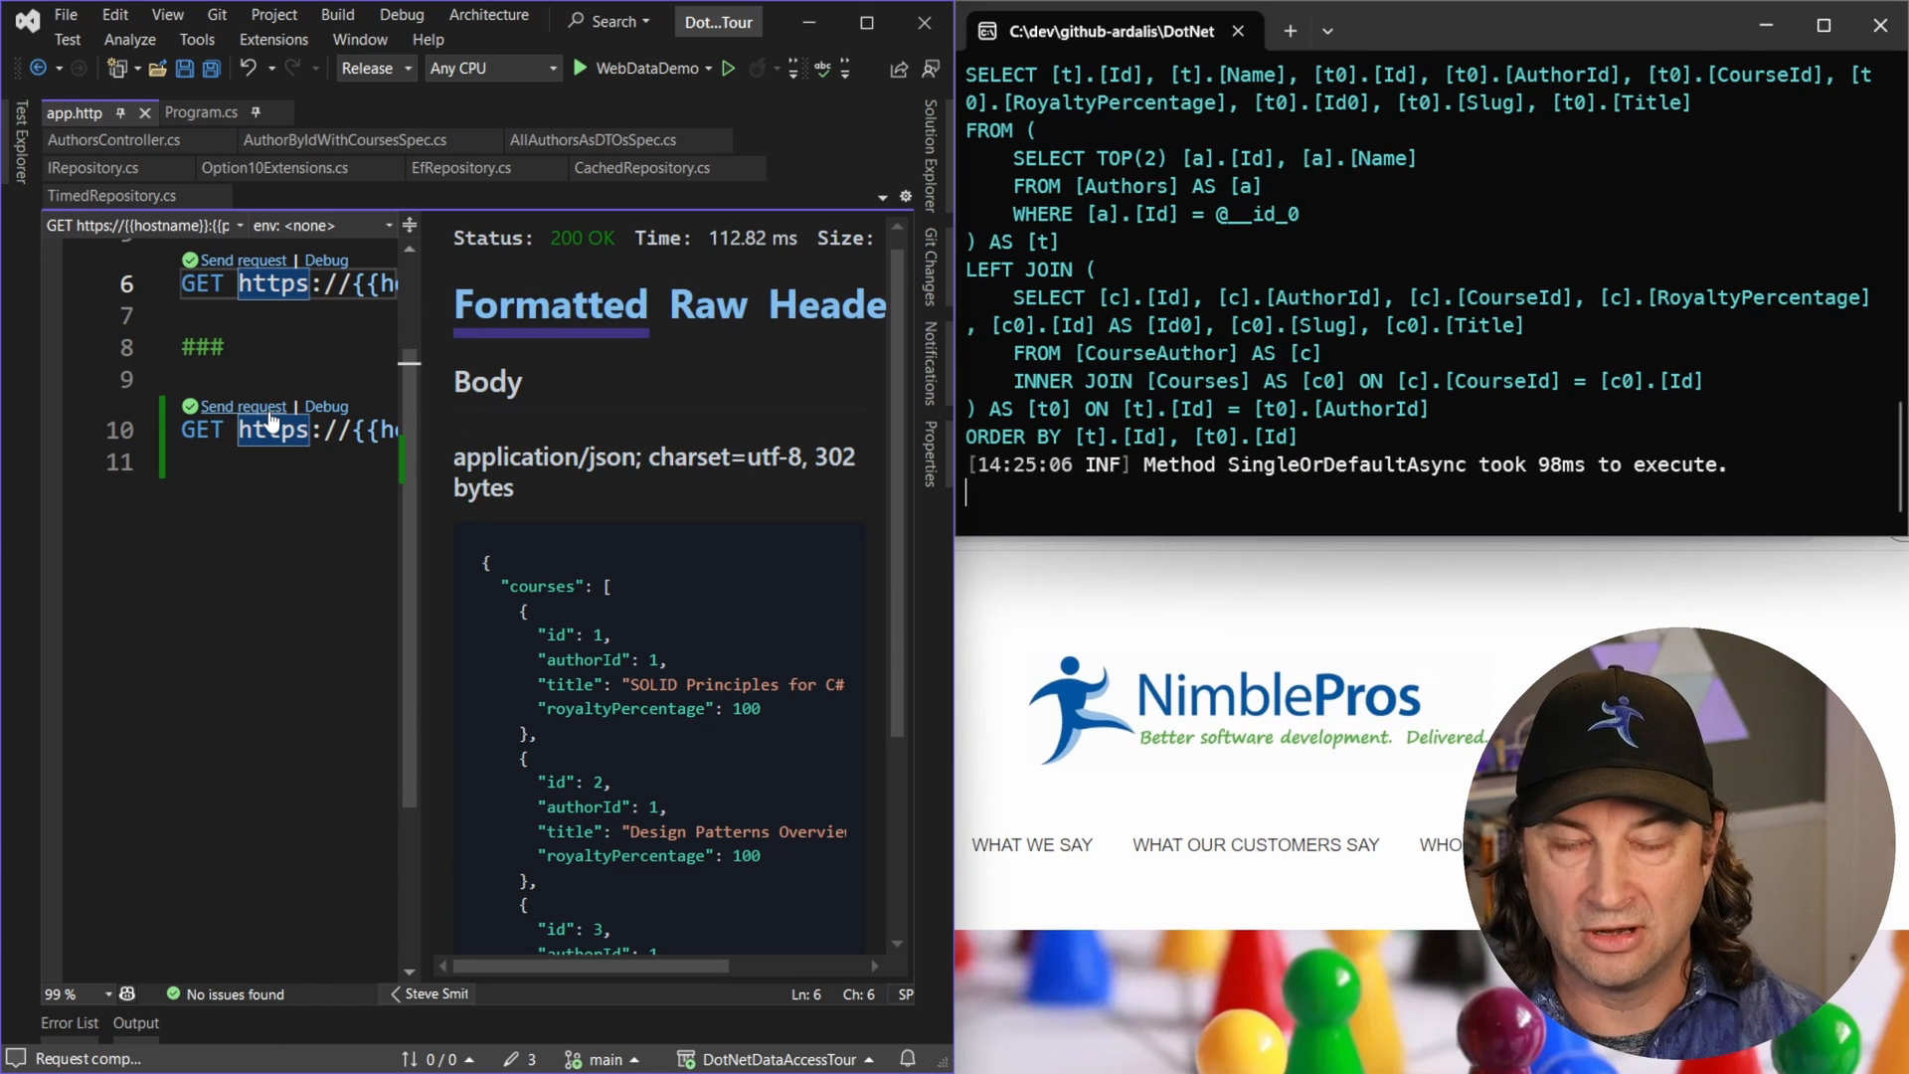
pyautogui.click(243, 407)
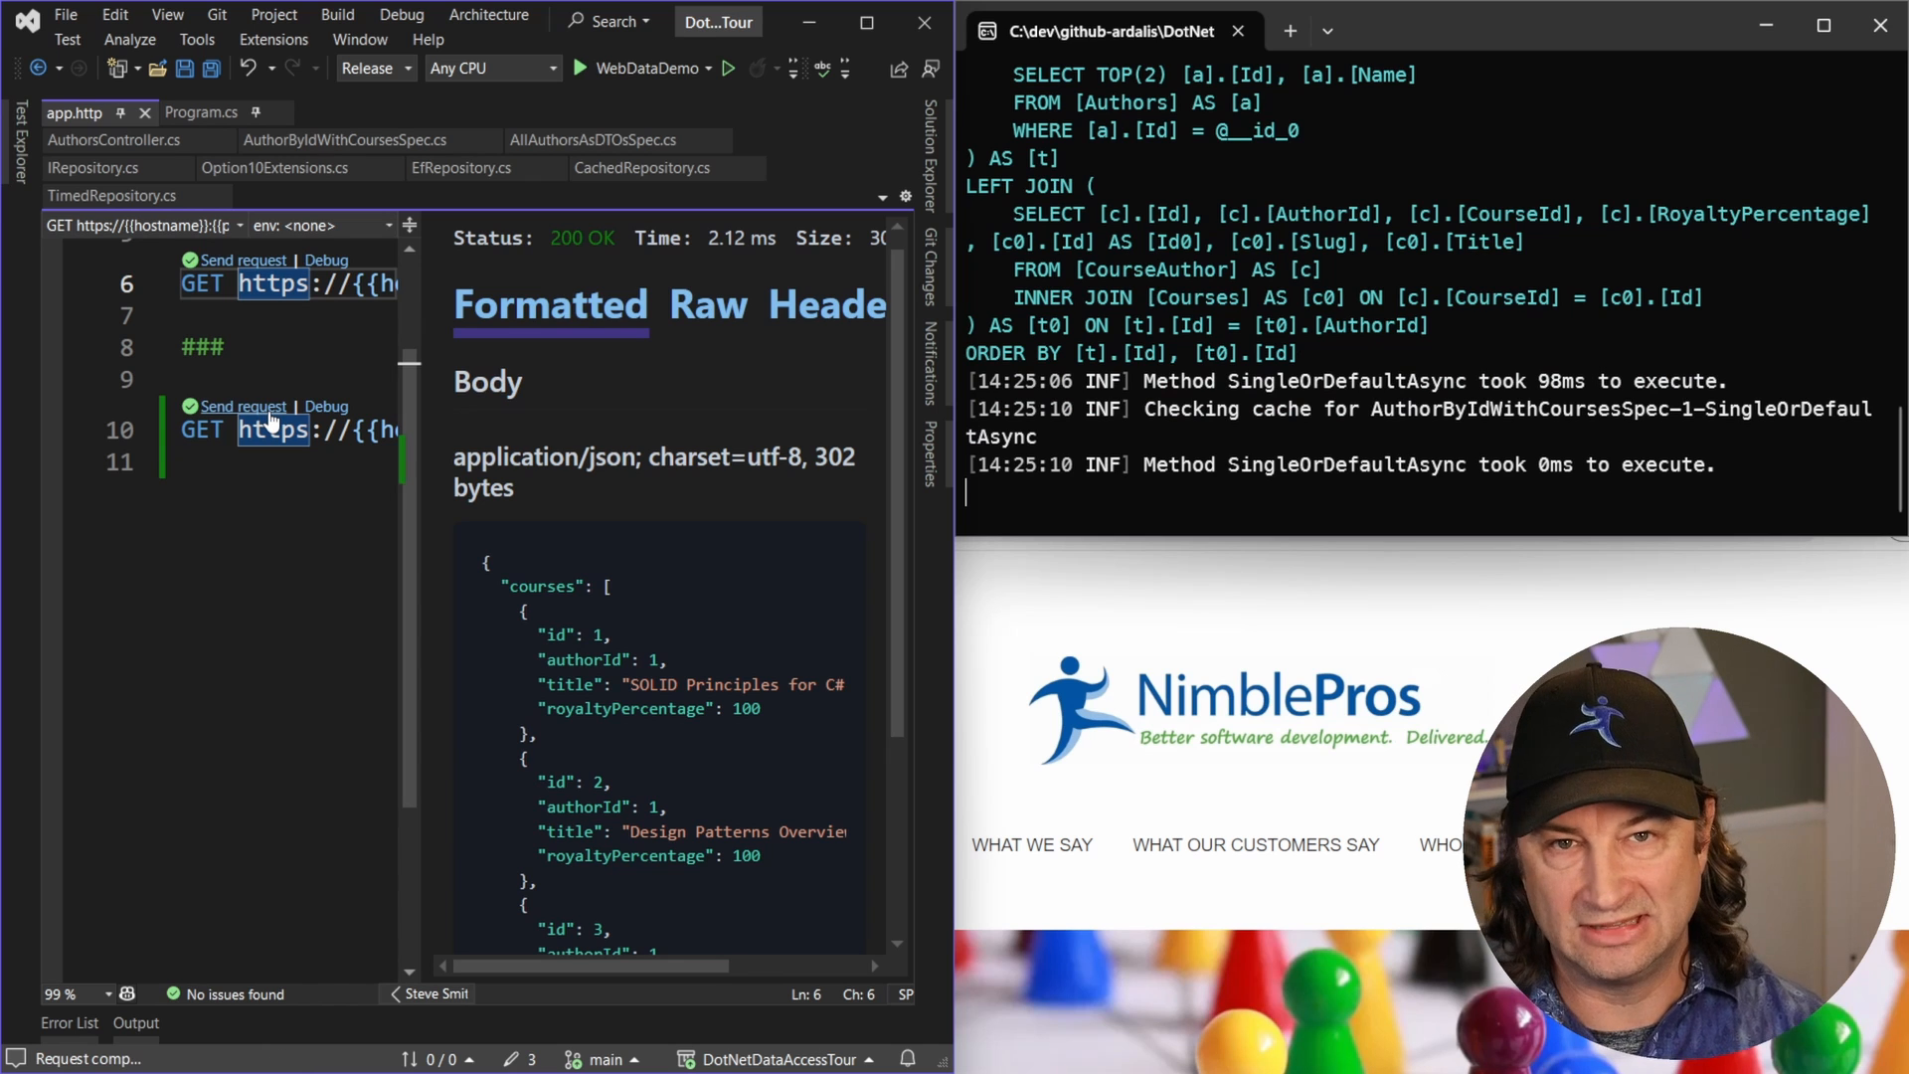
pyautogui.click(246, 406)
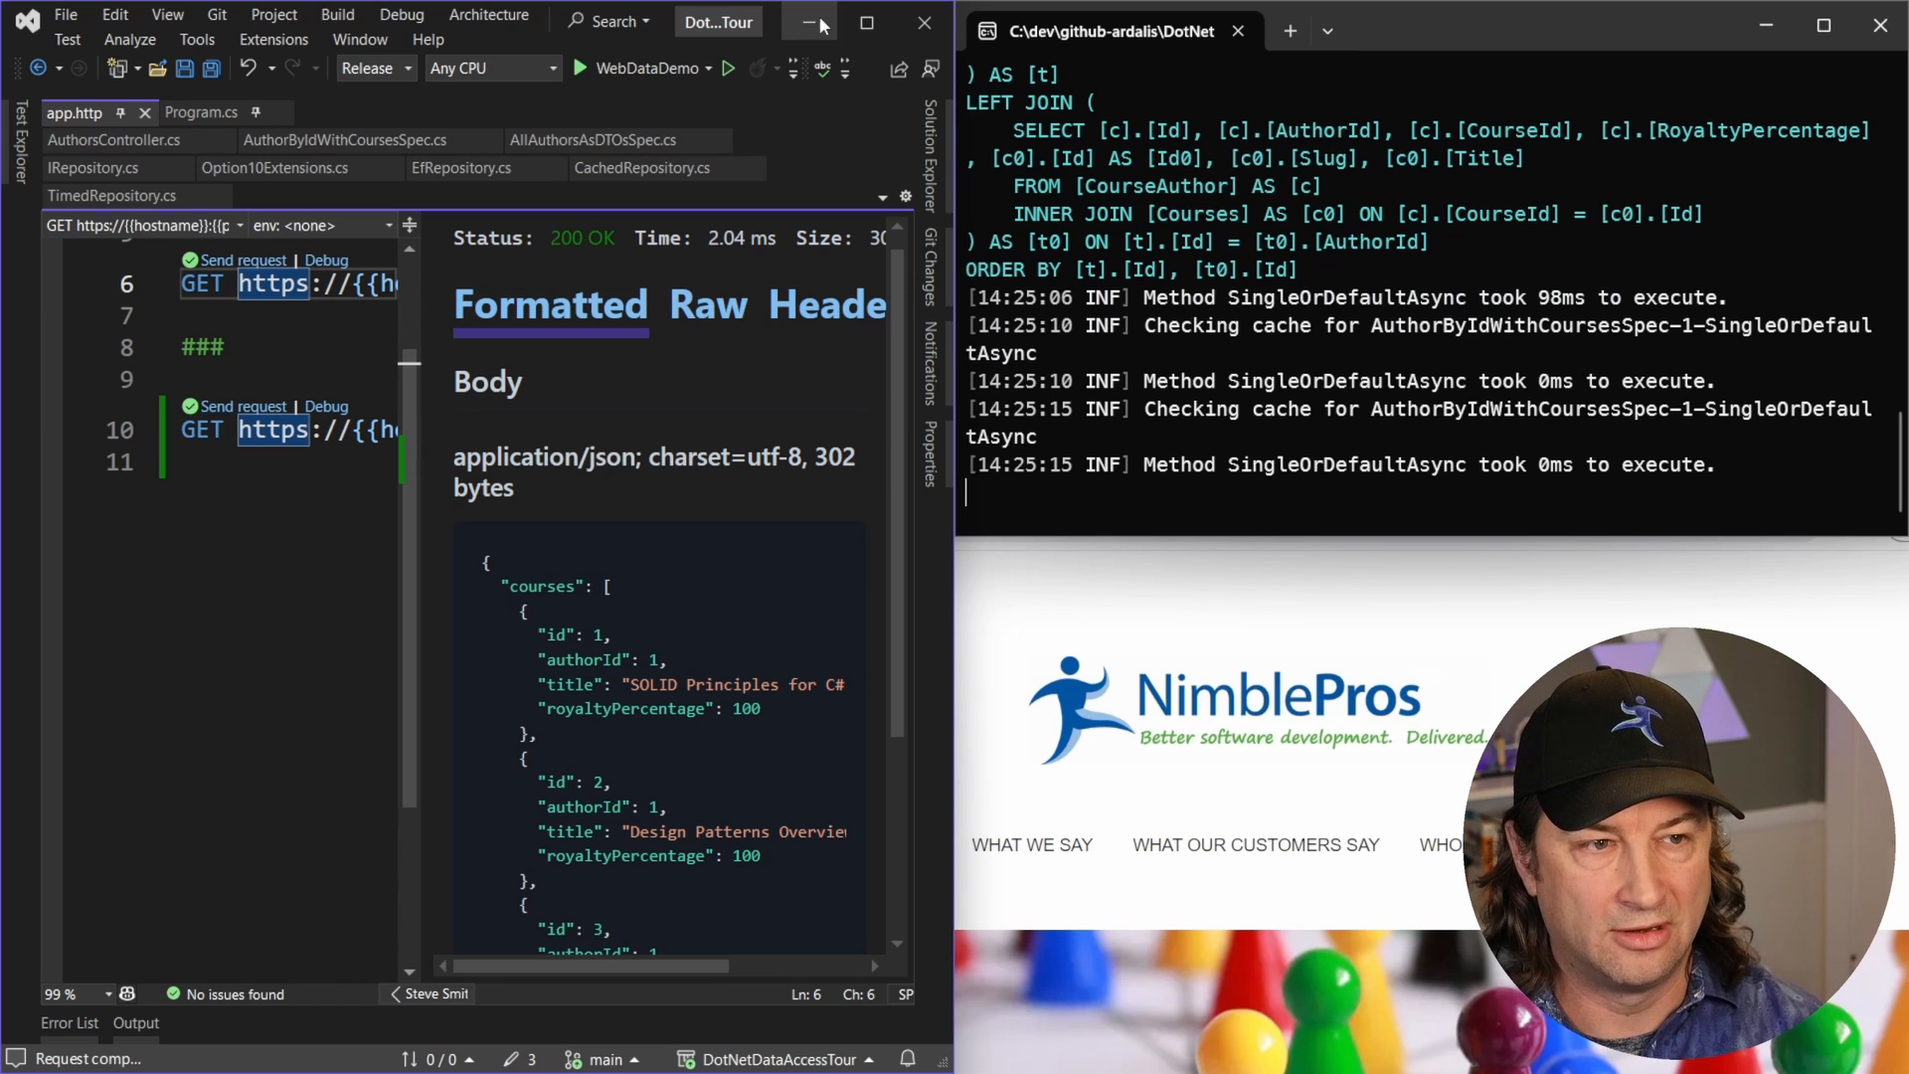
pyautogui.click(866, 23)
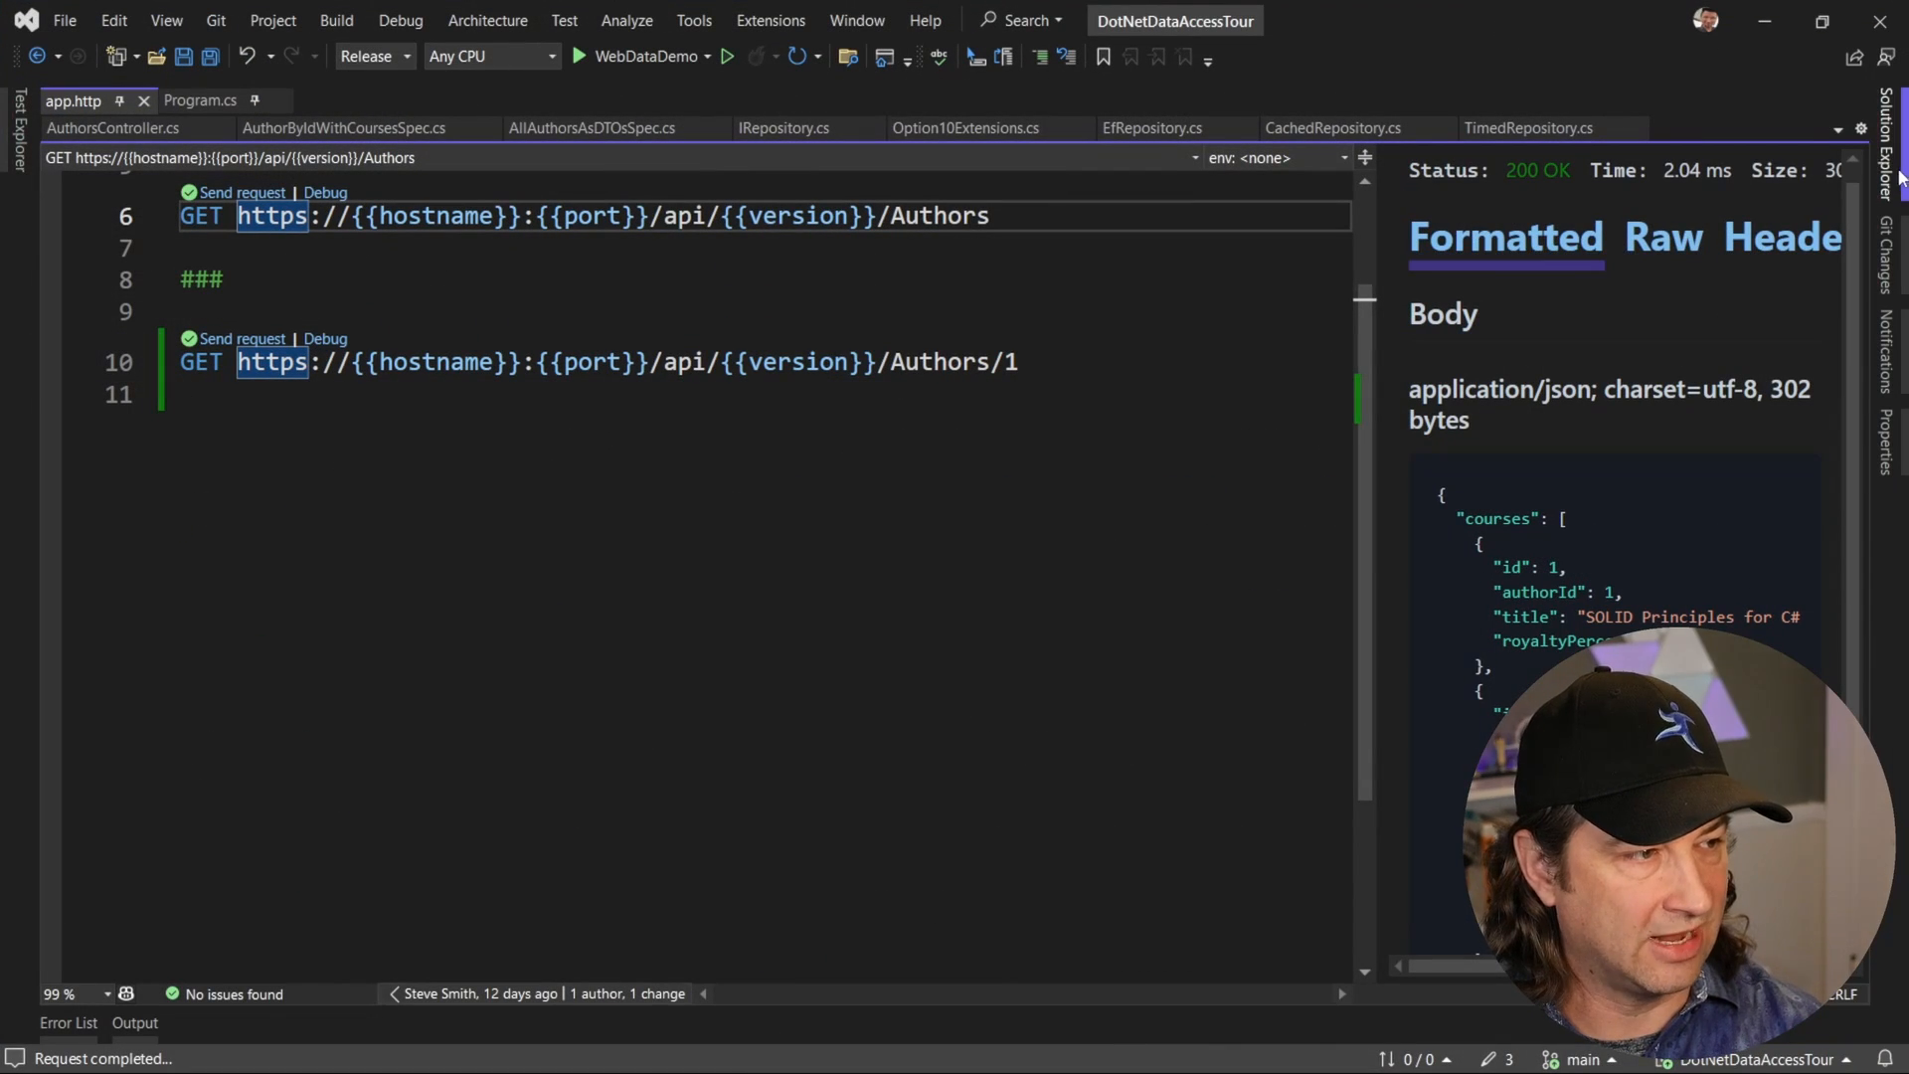
# - Show Solution Explorer with the Option_10_Repo_Spec_Generic files, including the cached and timed repositories
pyautogui.click(1879, 140)
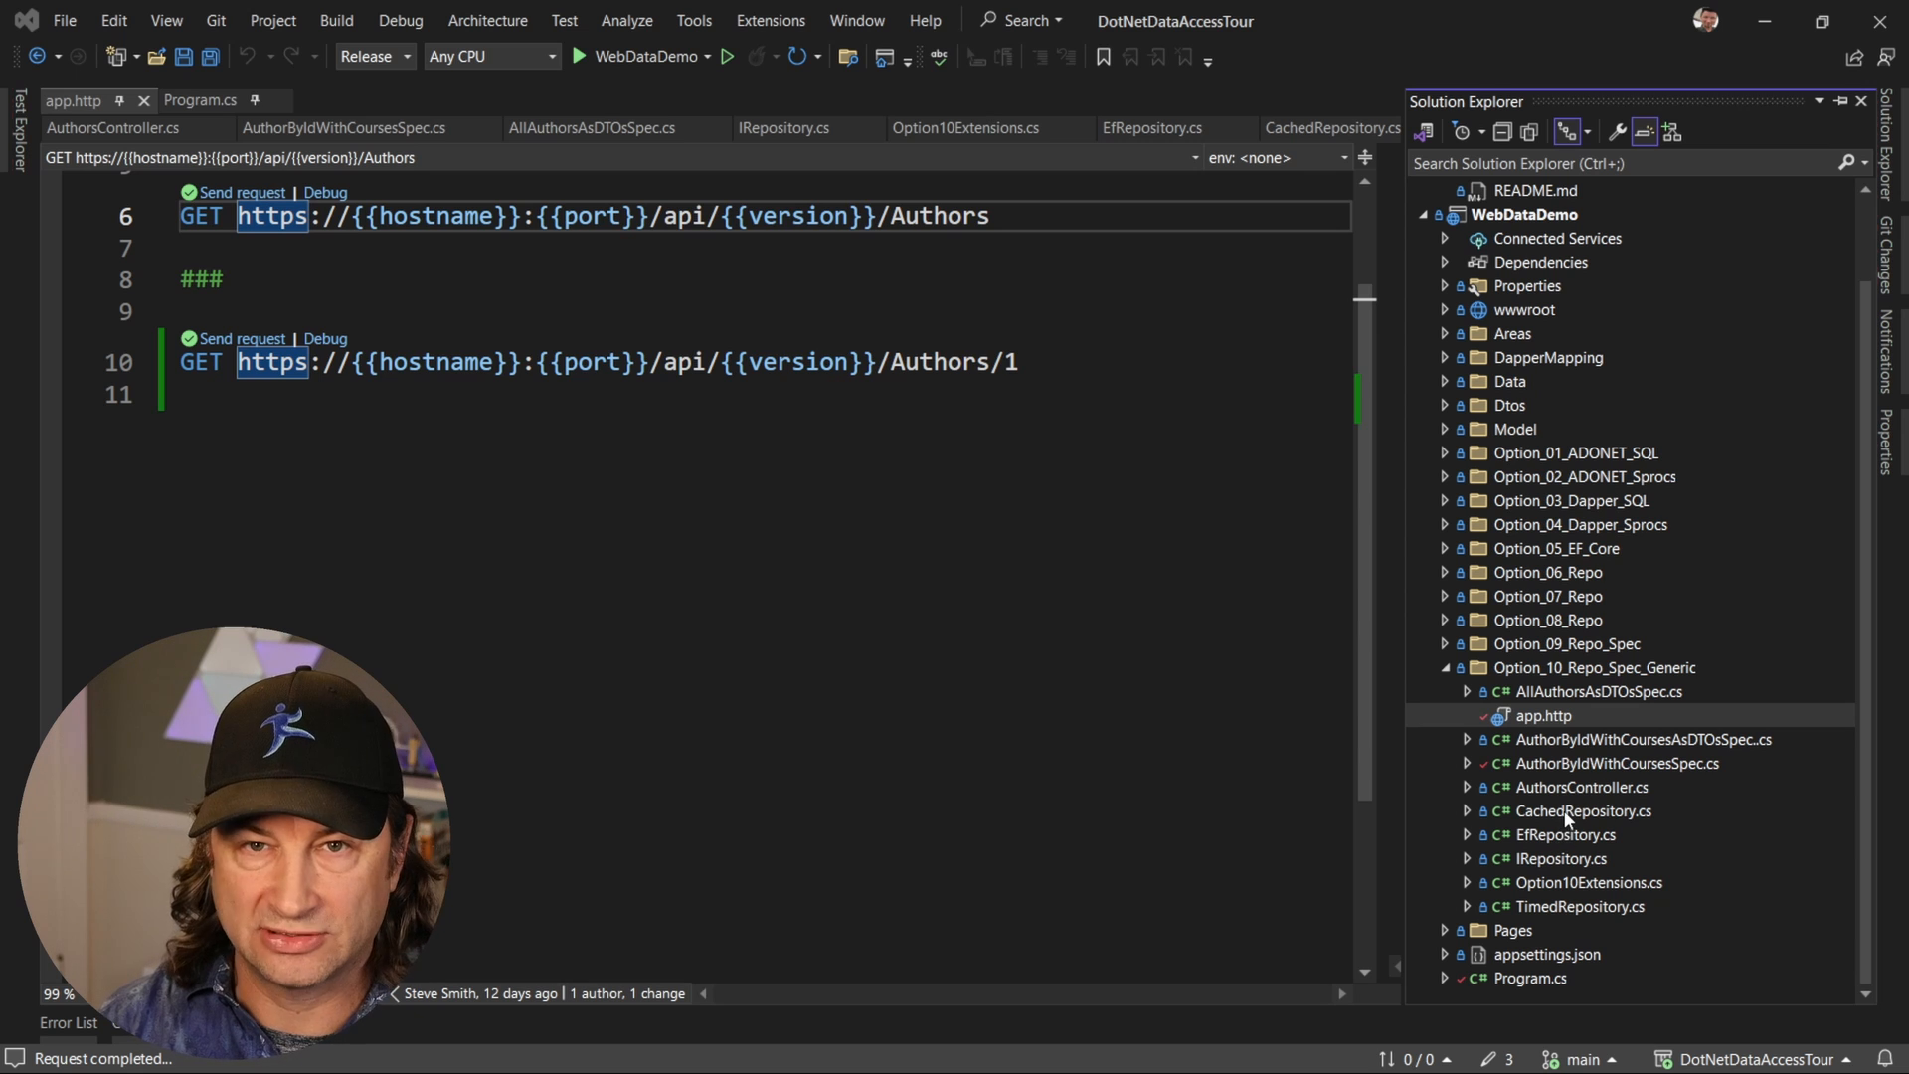
pyautogui.moveTo(1555, 868)
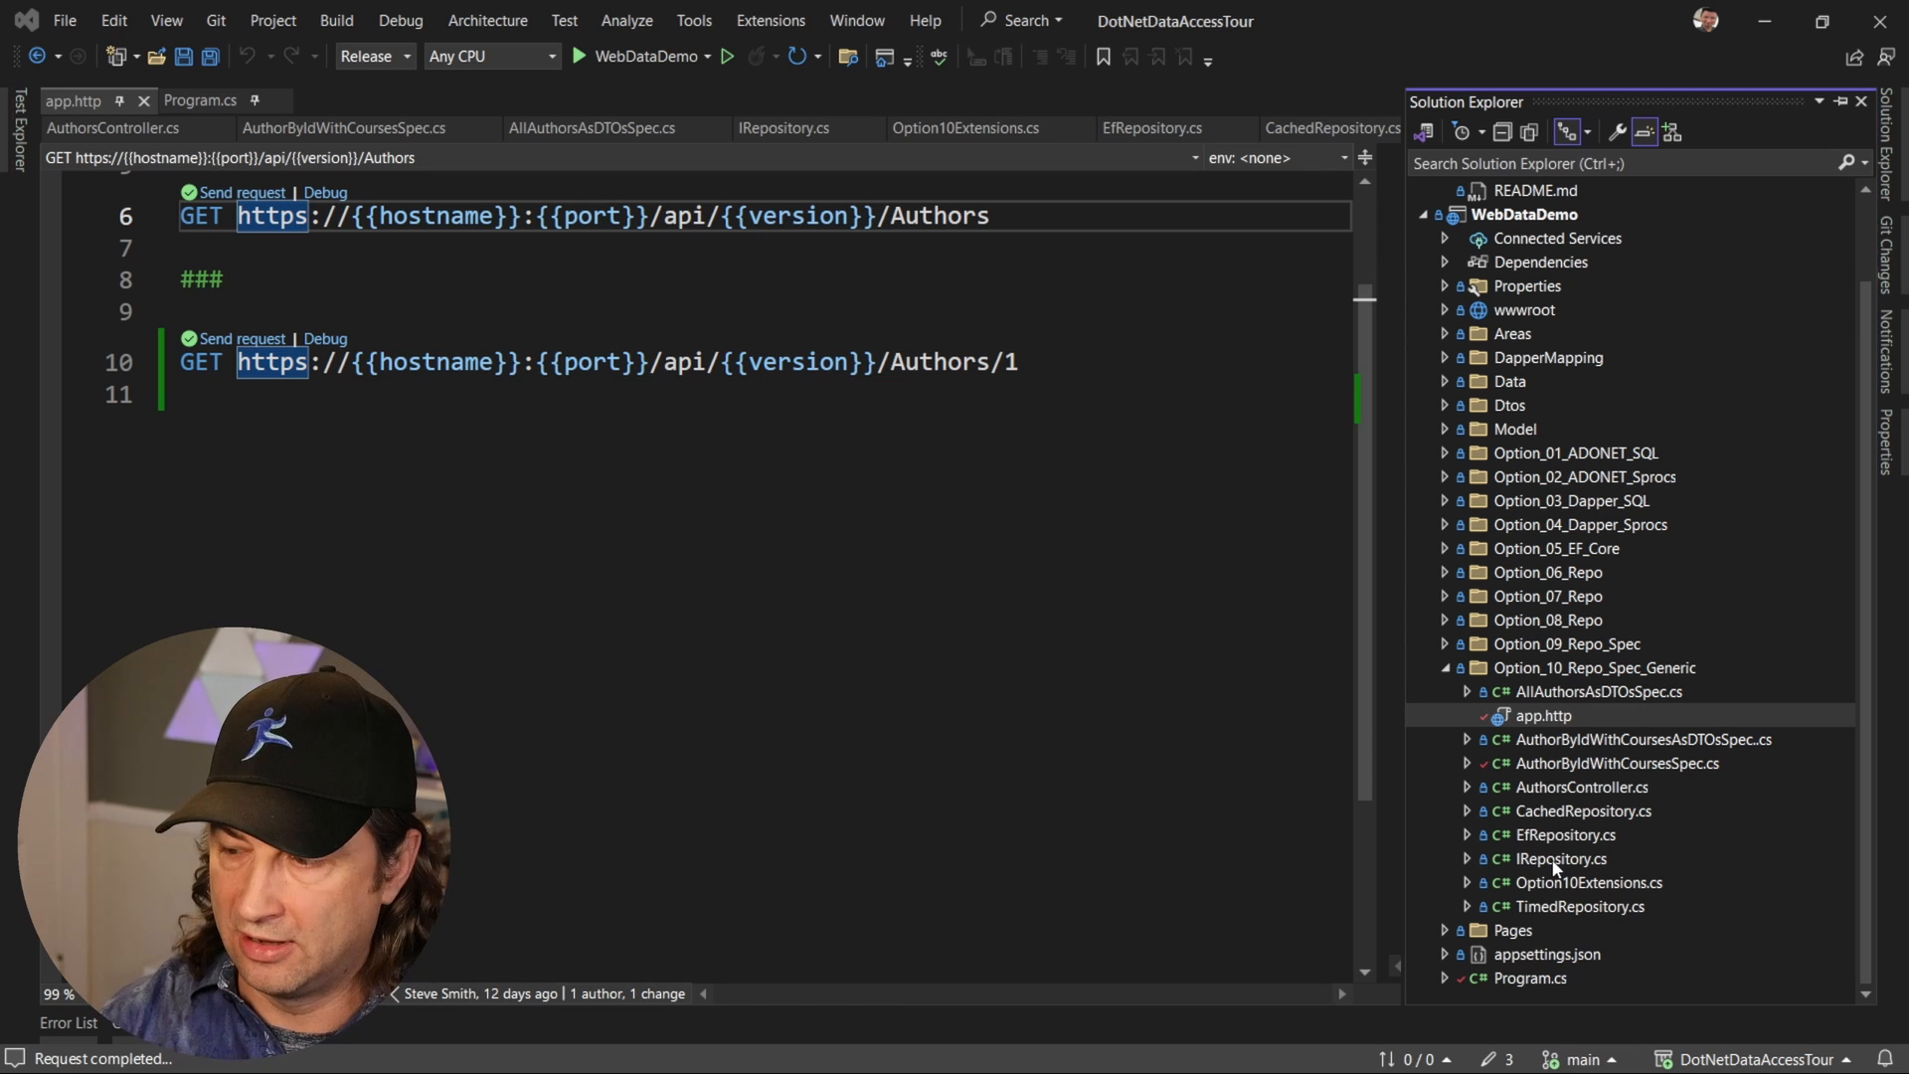
pyautogui.moveTo(1585, 893)
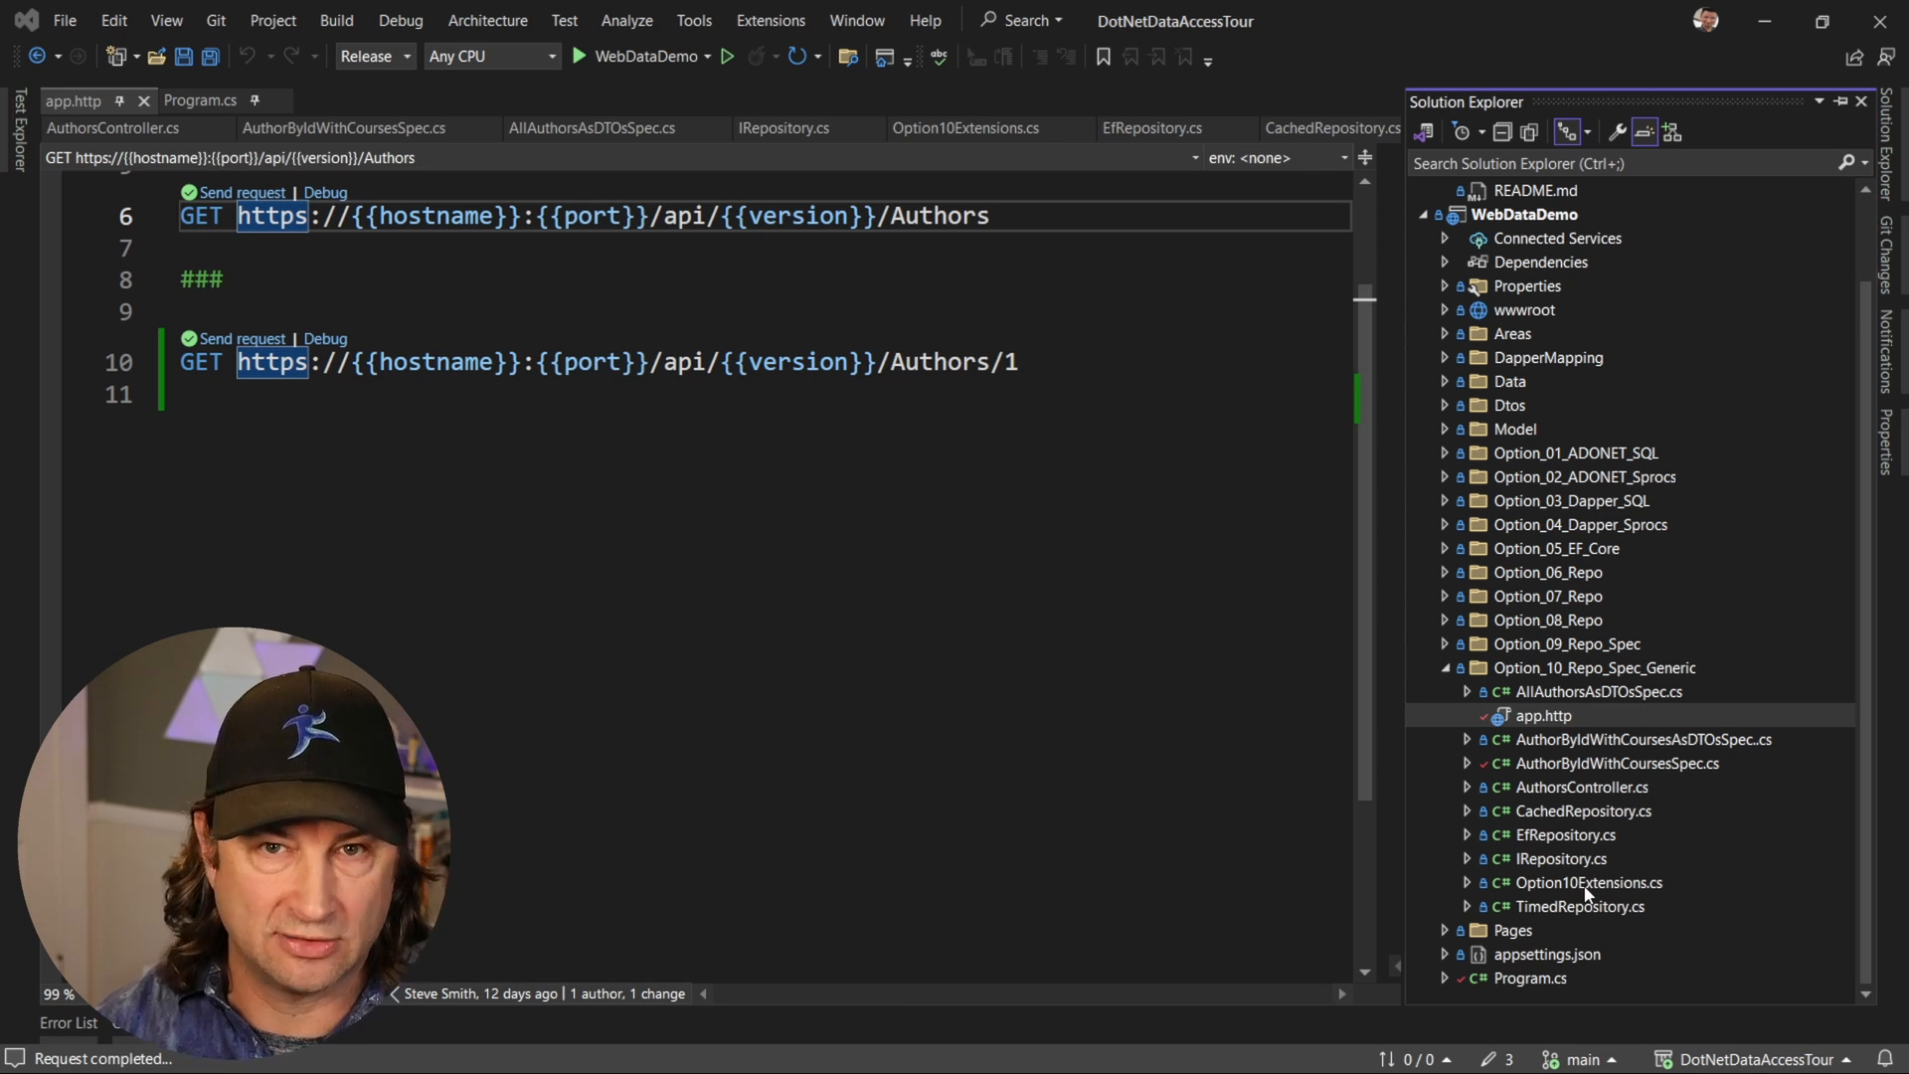
pyautogui.moveTo(1547, 922)
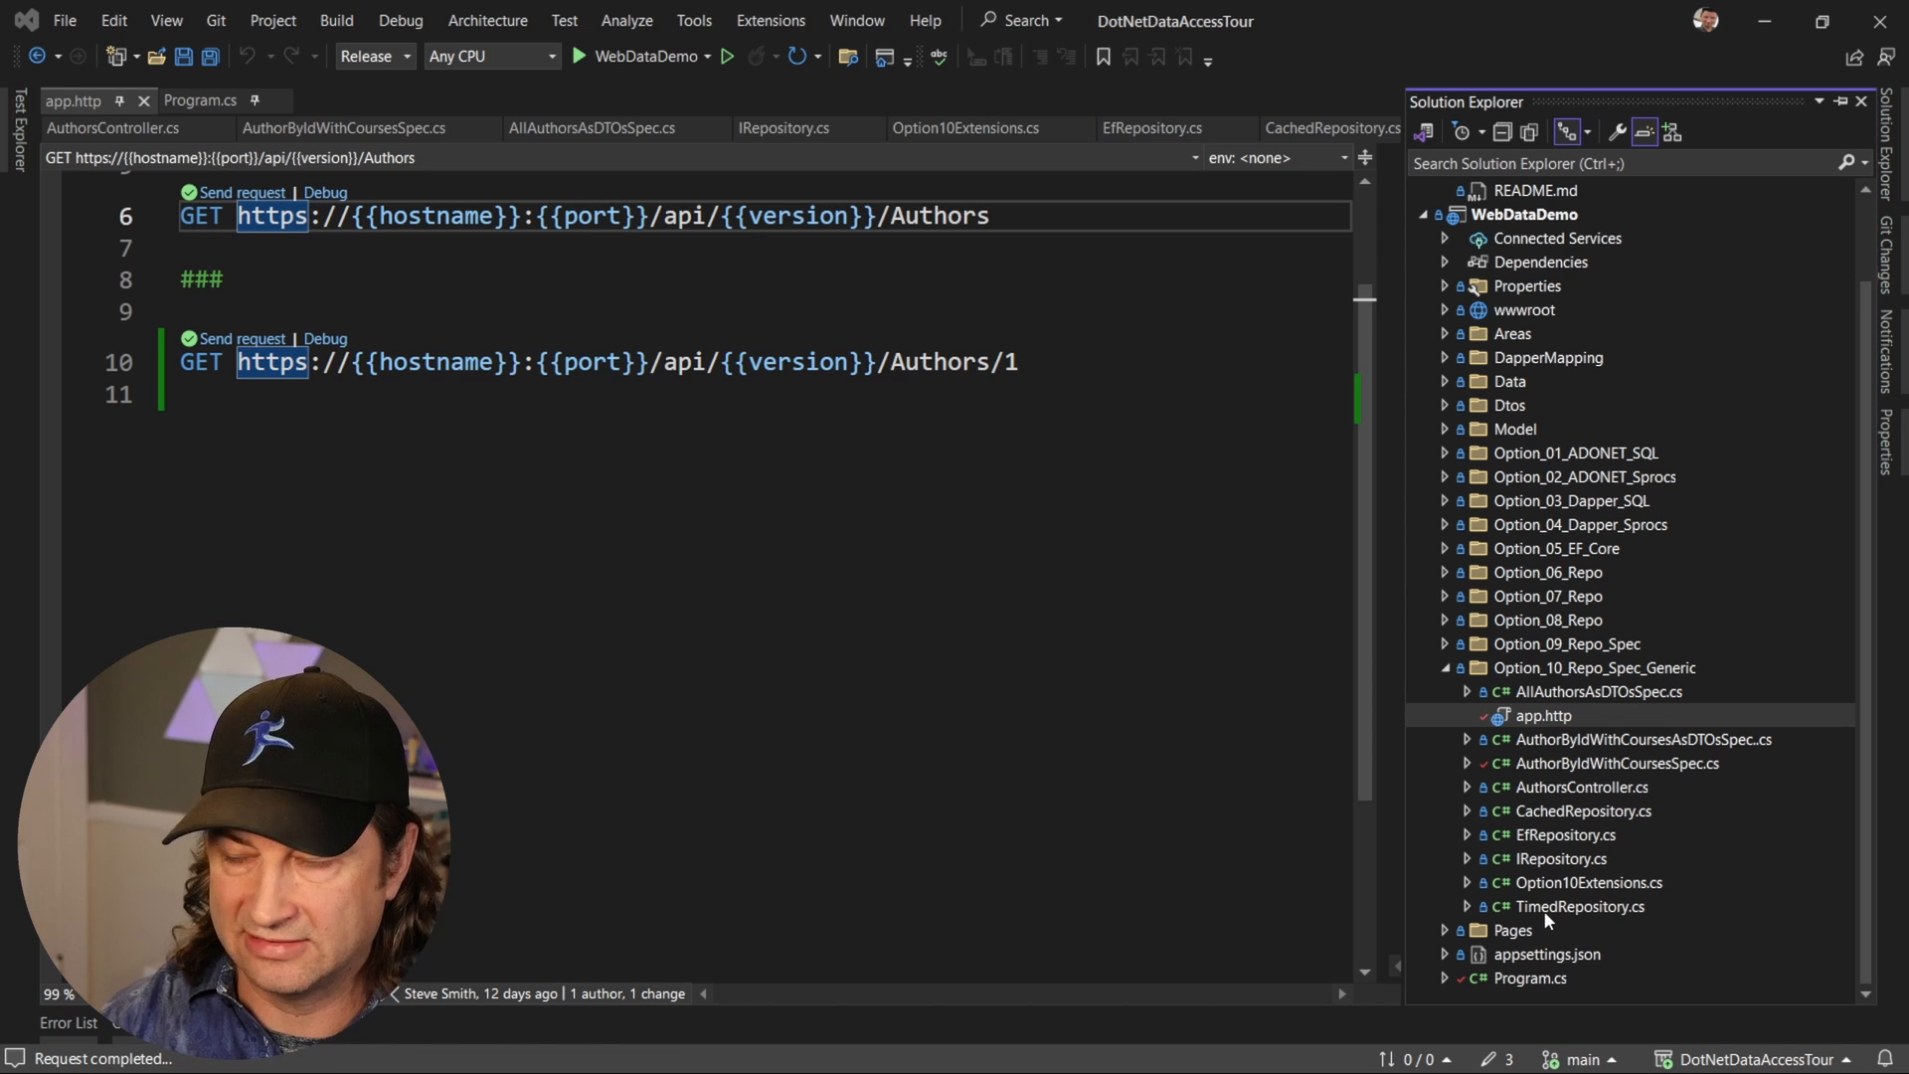